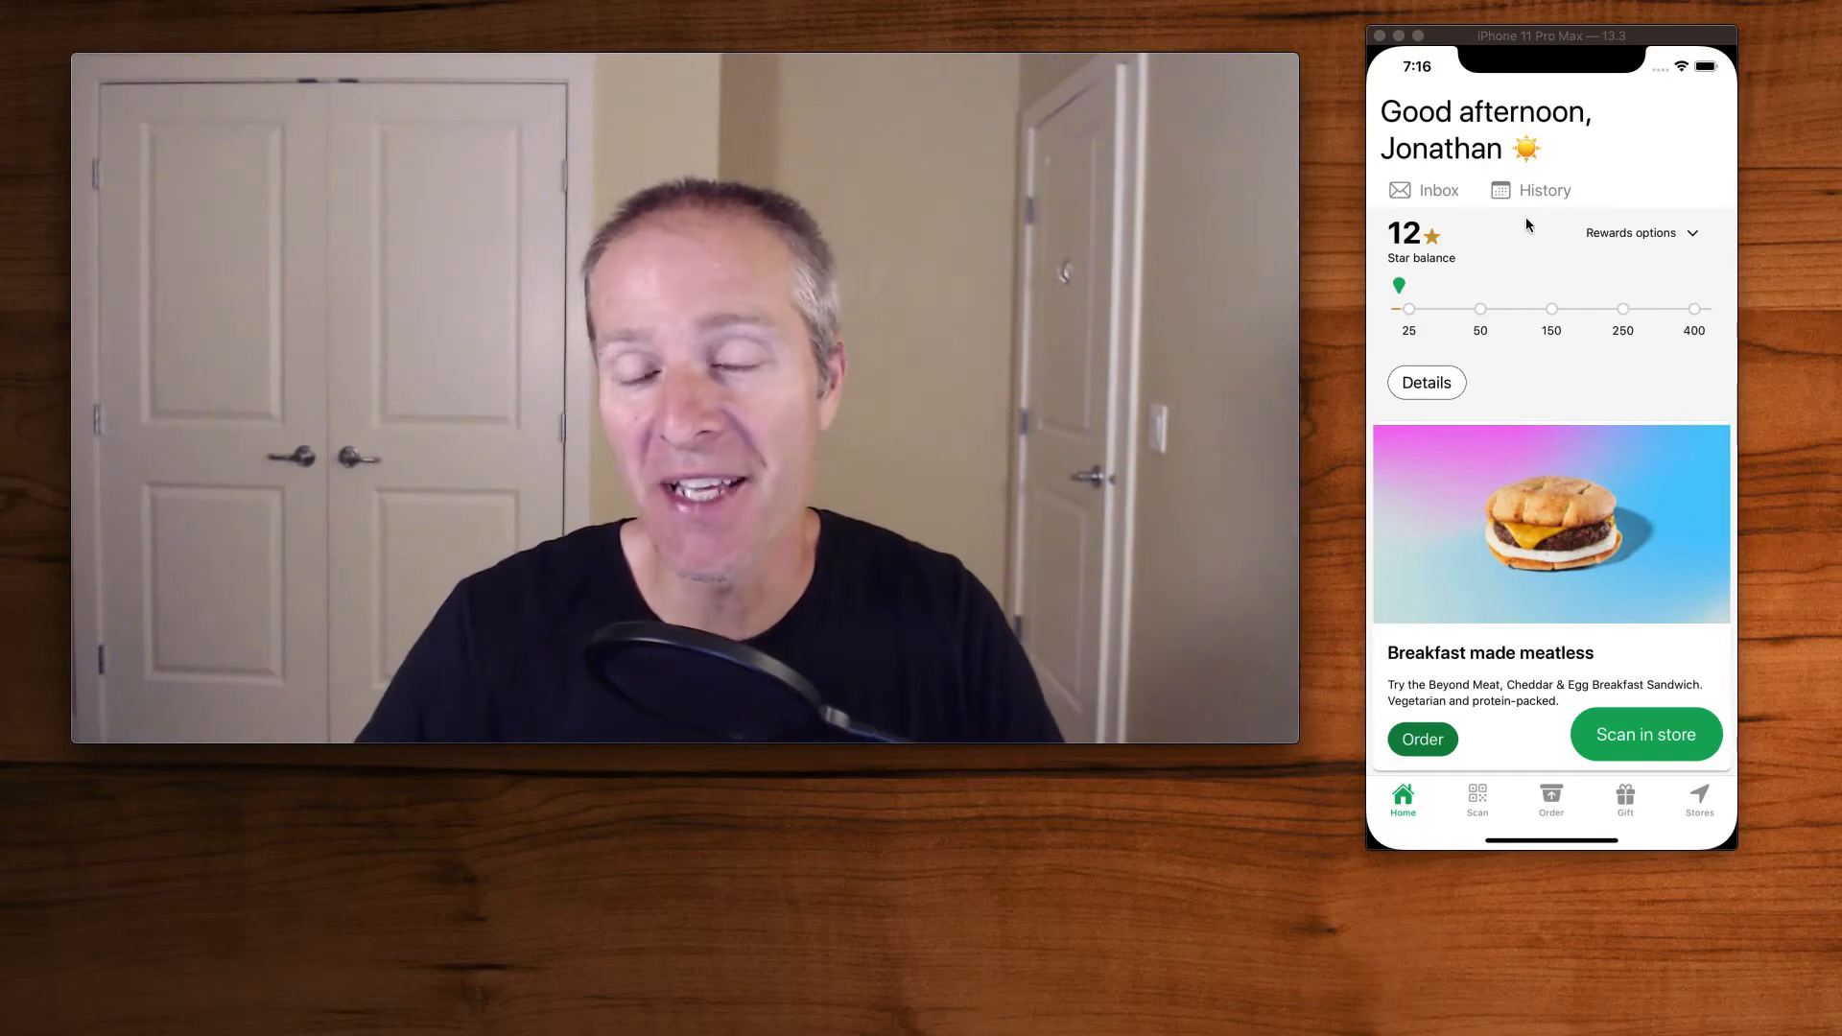
# View the History screen listing stars earned and redeemed by month.
pyautogui.click(1545, 190)
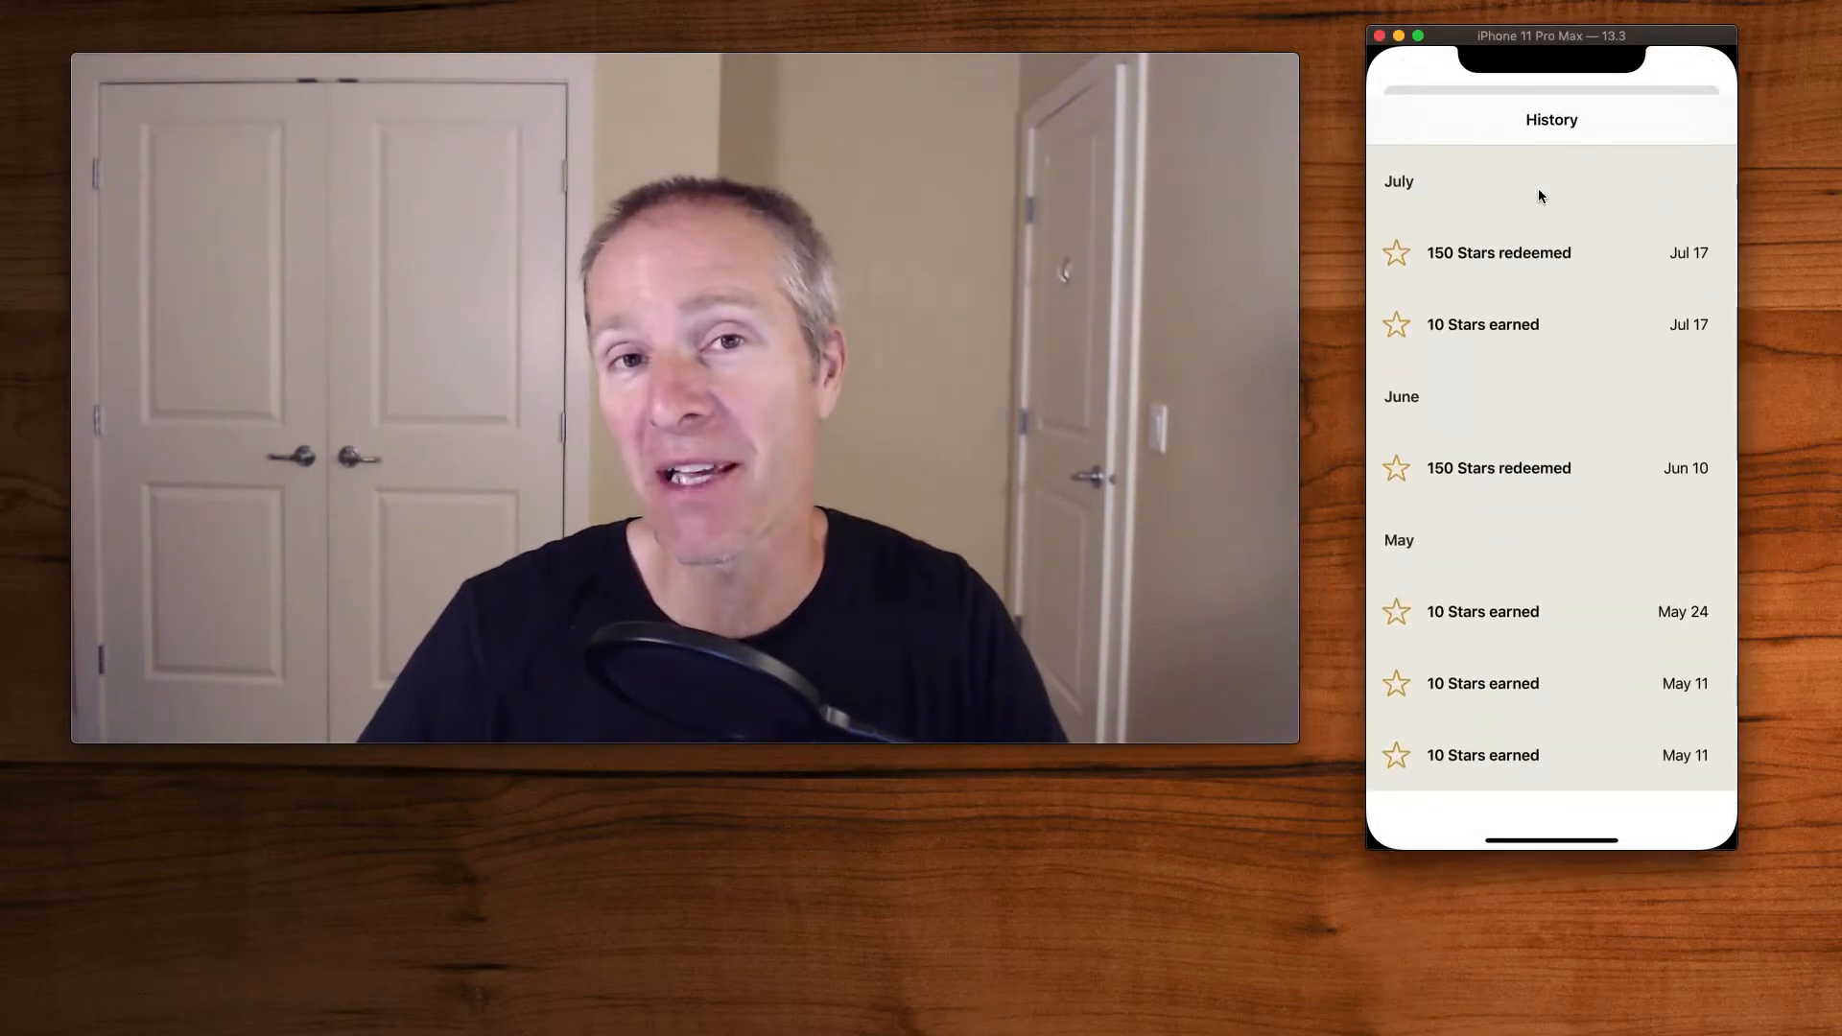
pyautogui.moveTo(1566, 322)
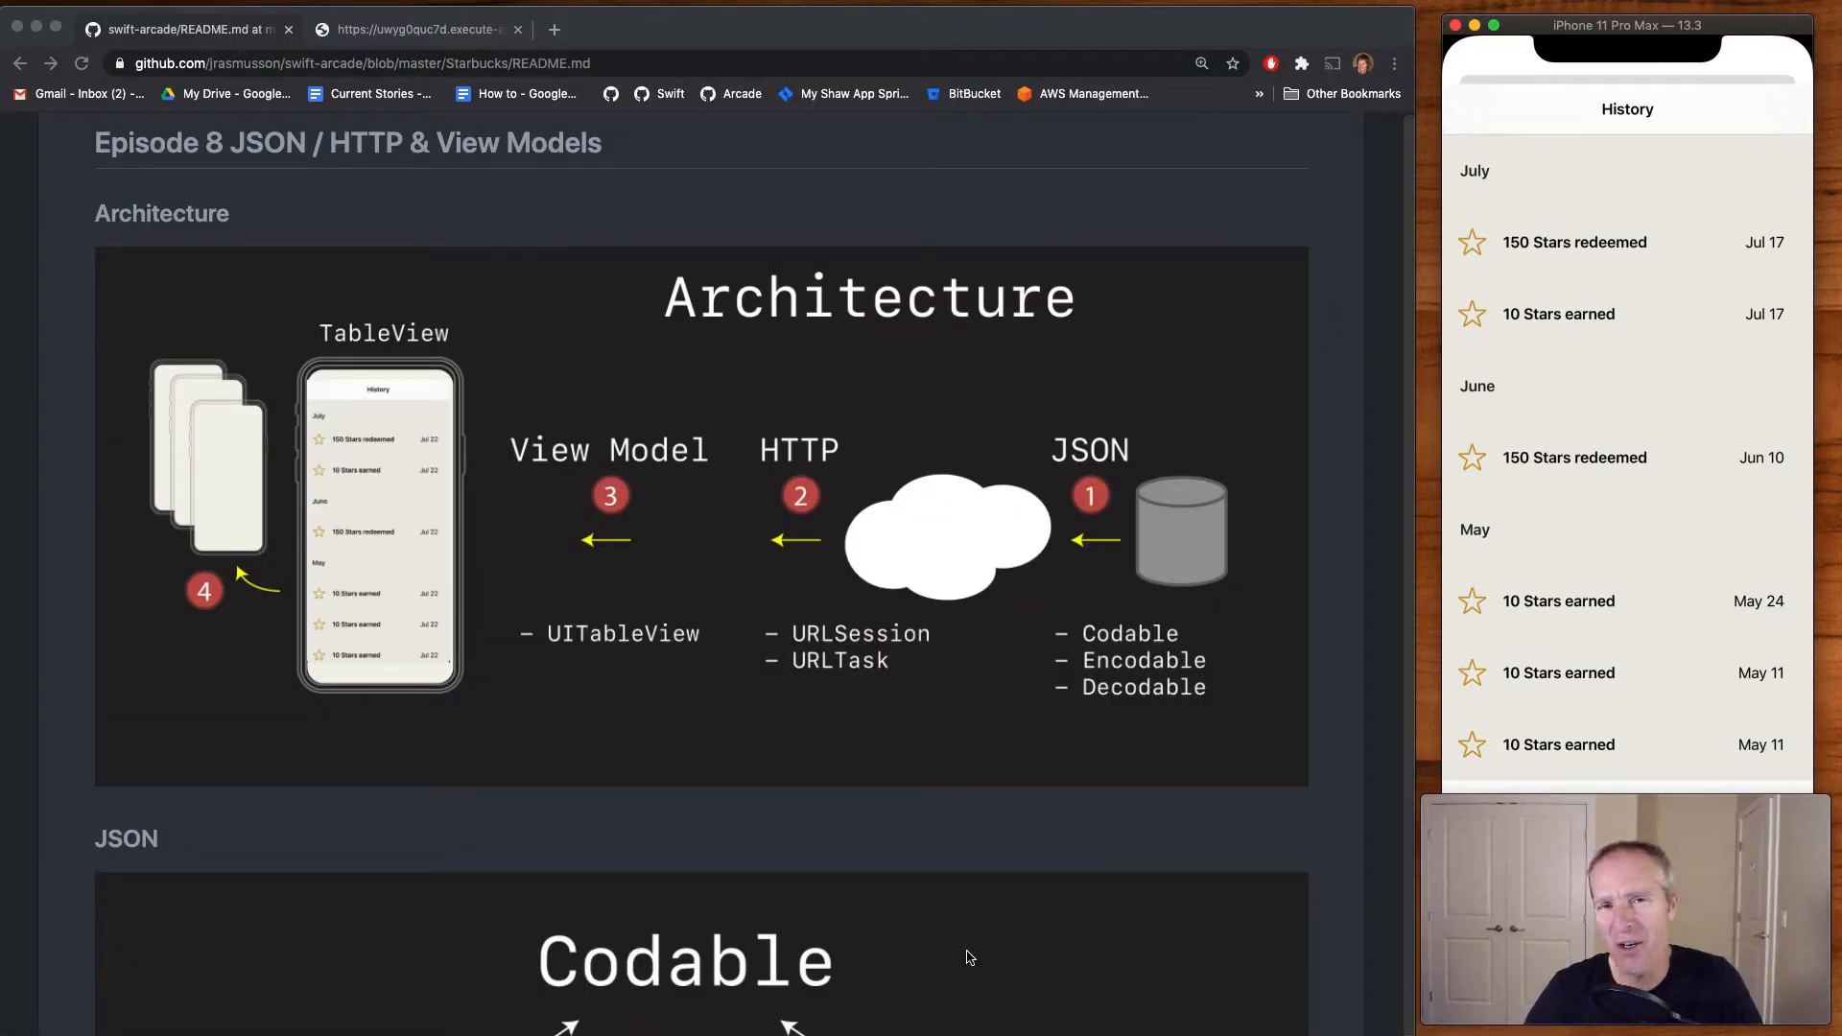
pyautogui.moveTo(1130, 625)
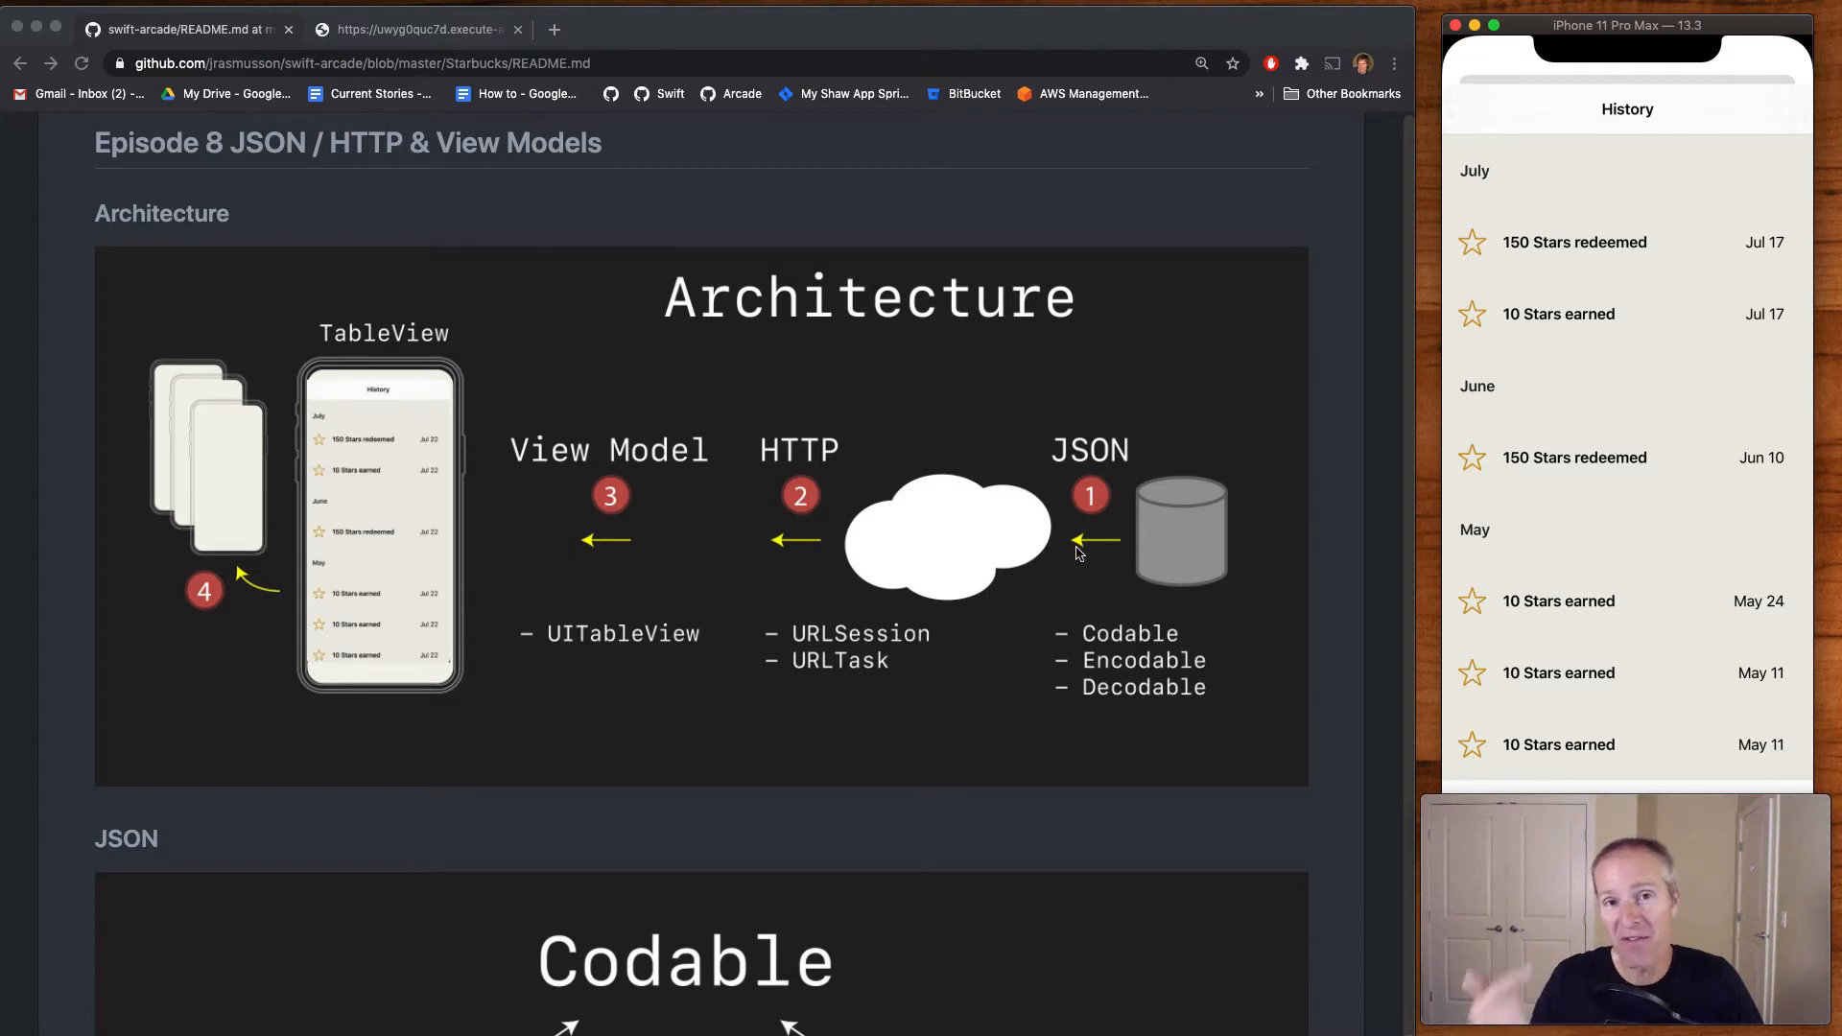
pyautogui.moveTo(1055, 522)
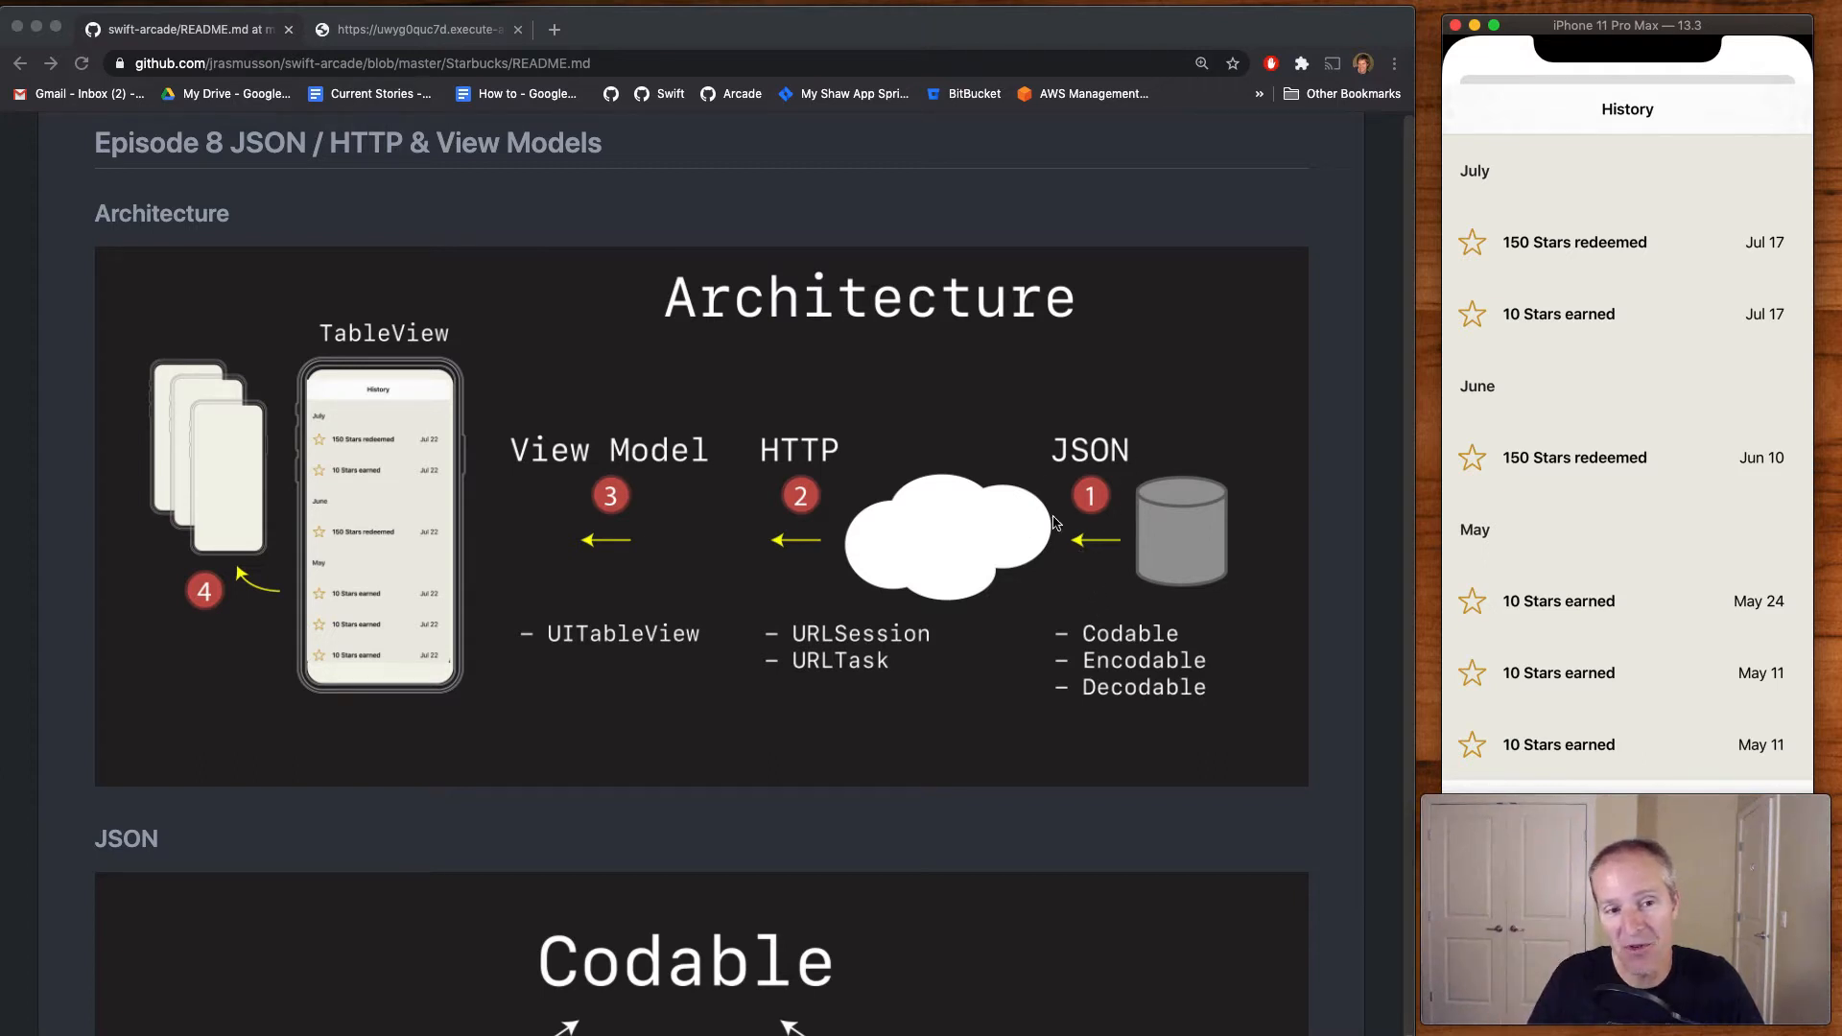
pyautogui.moveTo(1092, 573)
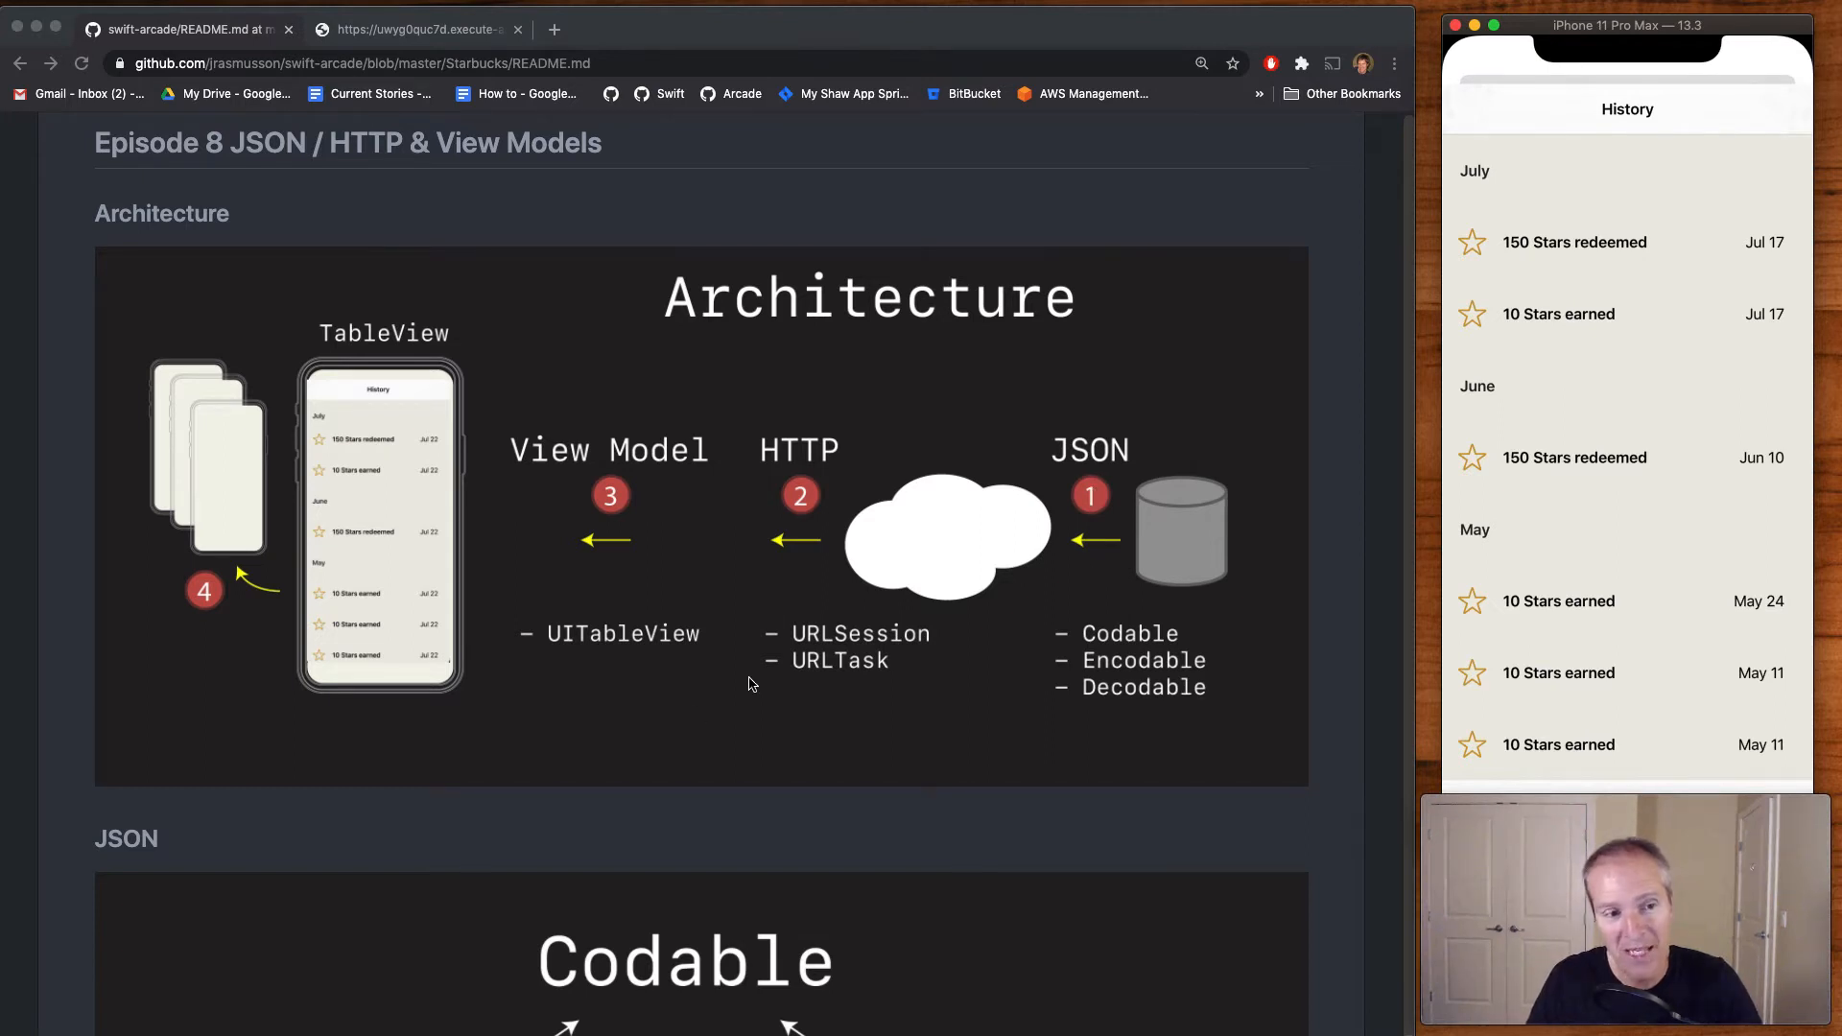
pyautogui.moveTo(808, 668)
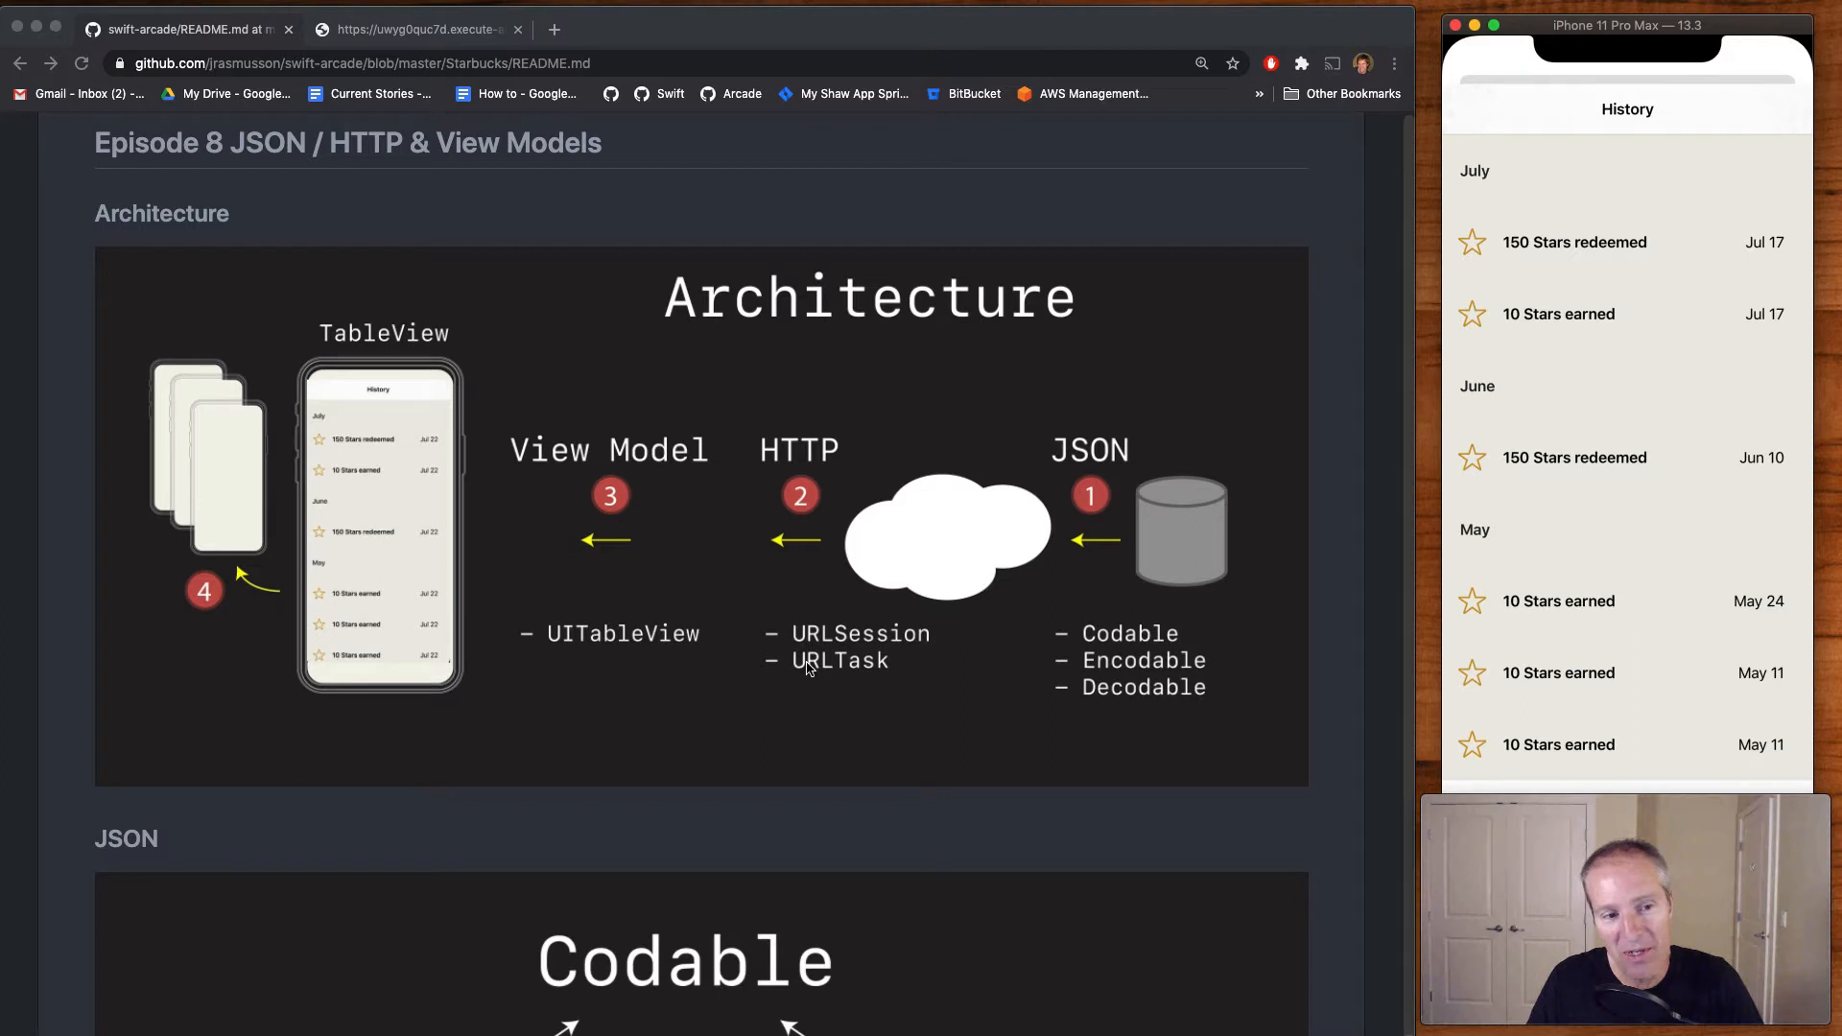
pyautogui.moveTo(810, 691)
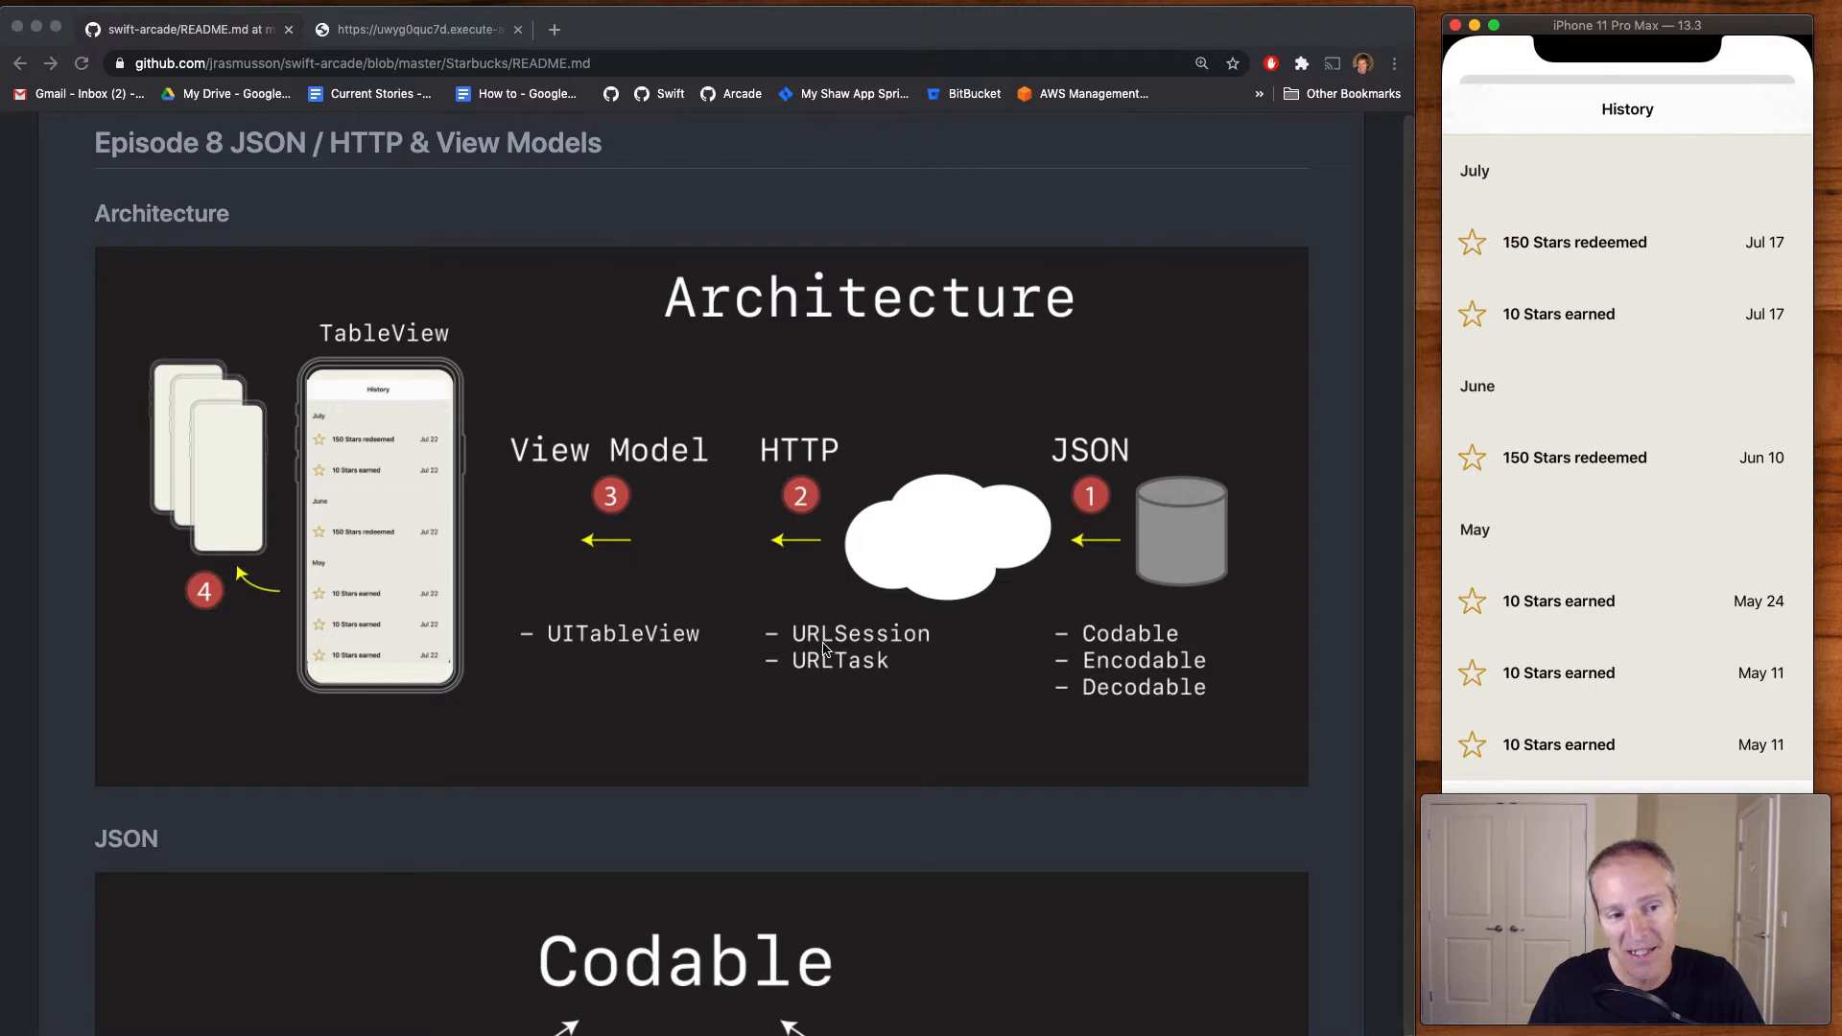
# Scroll the README down to the HTTP section on URLSession tasks.
pyautogui.scroll(-3)
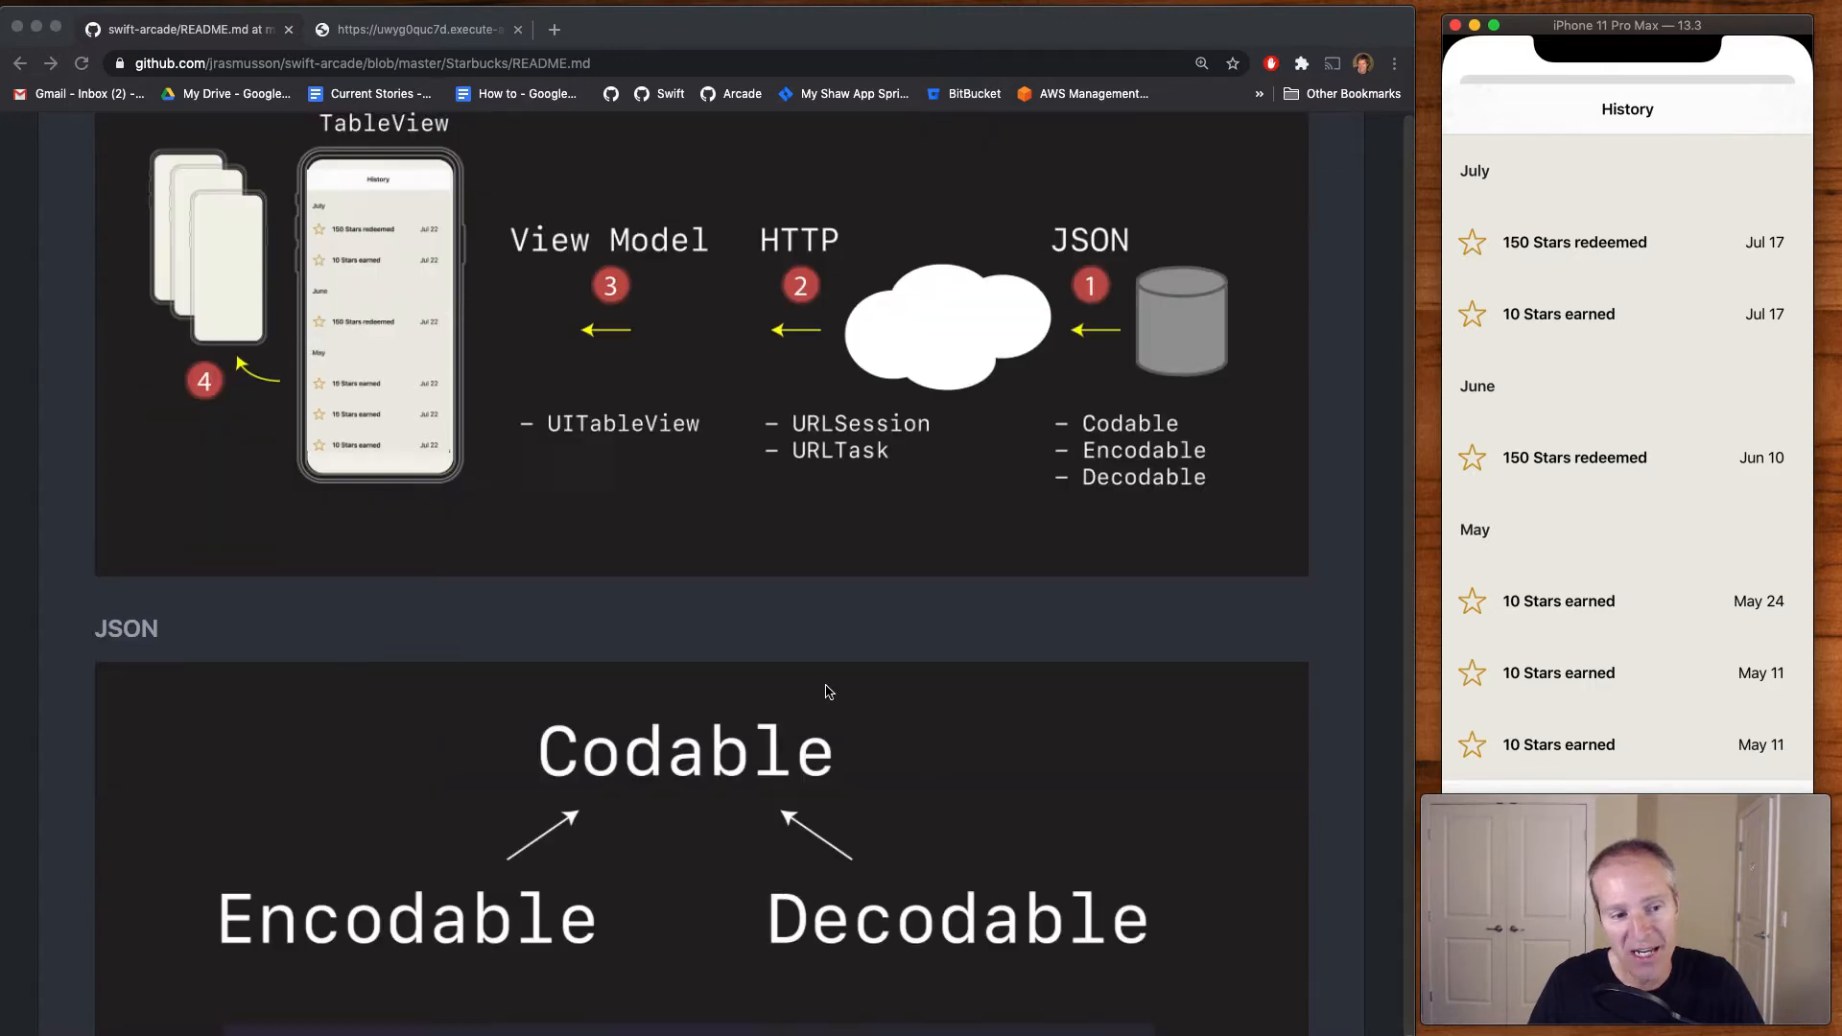
pyautogui.scroll(-3)
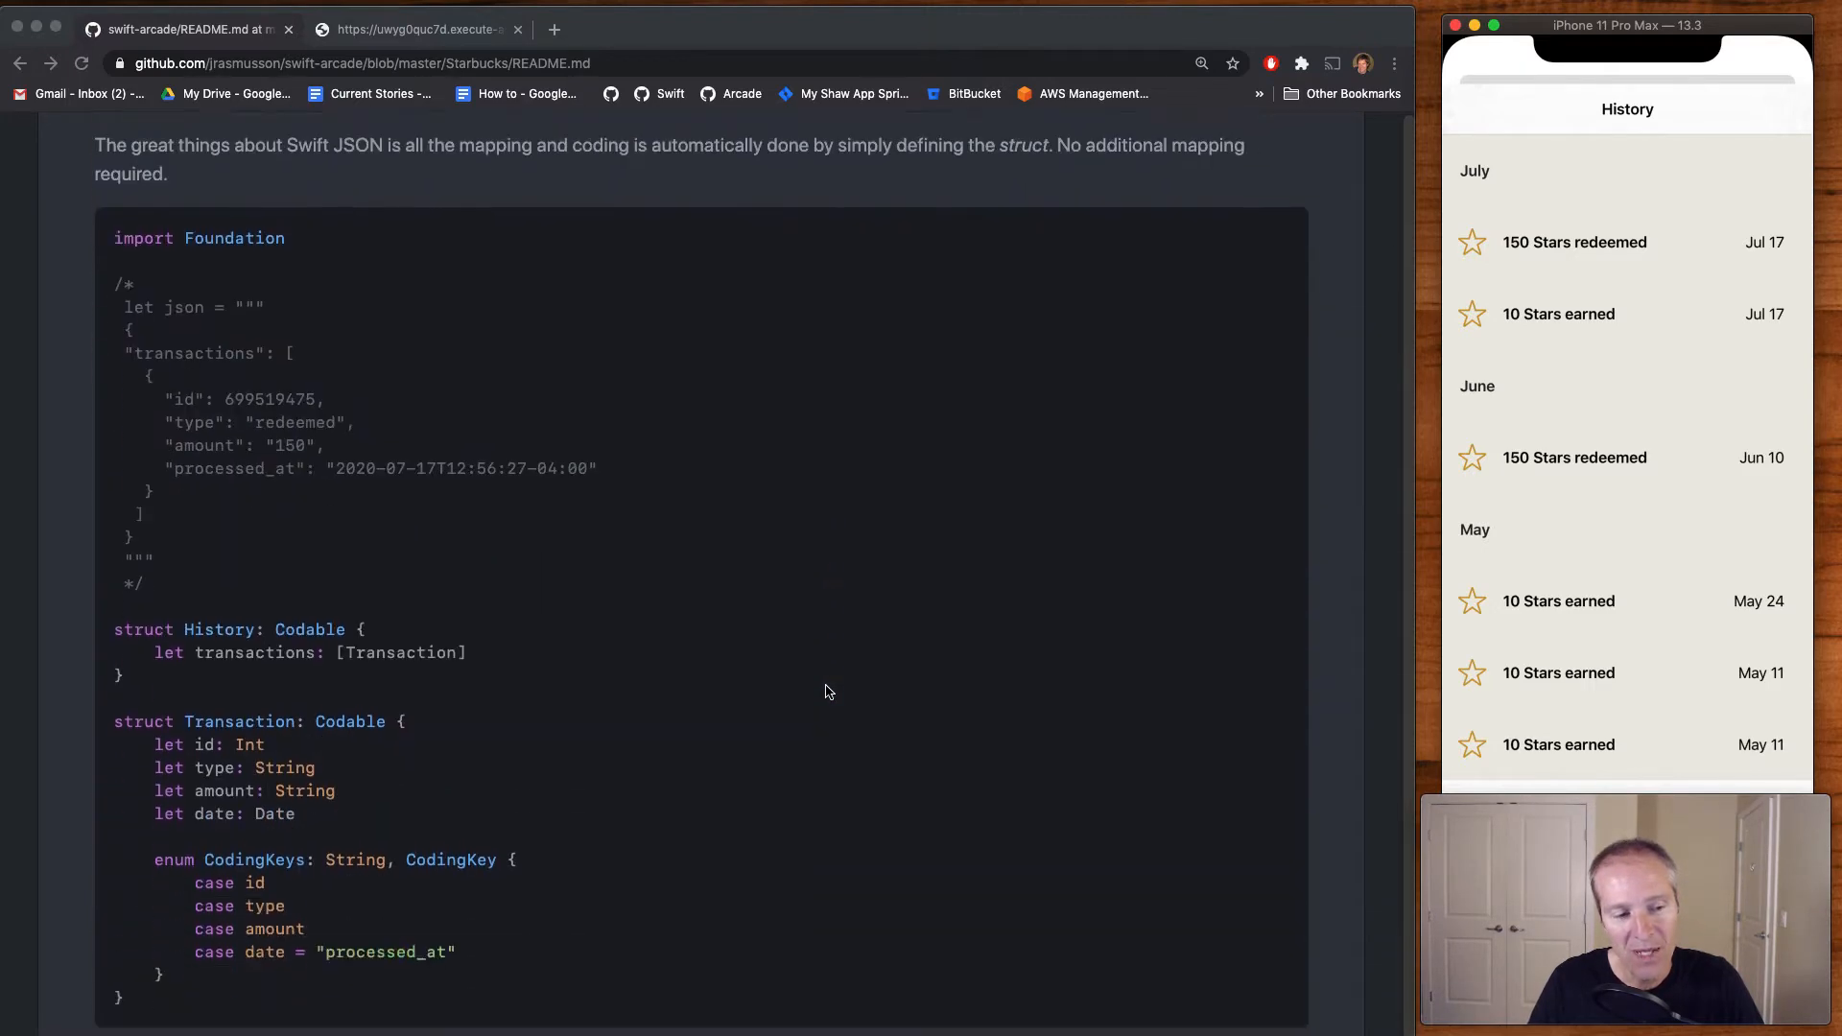
pyautogui.scroll(-3)
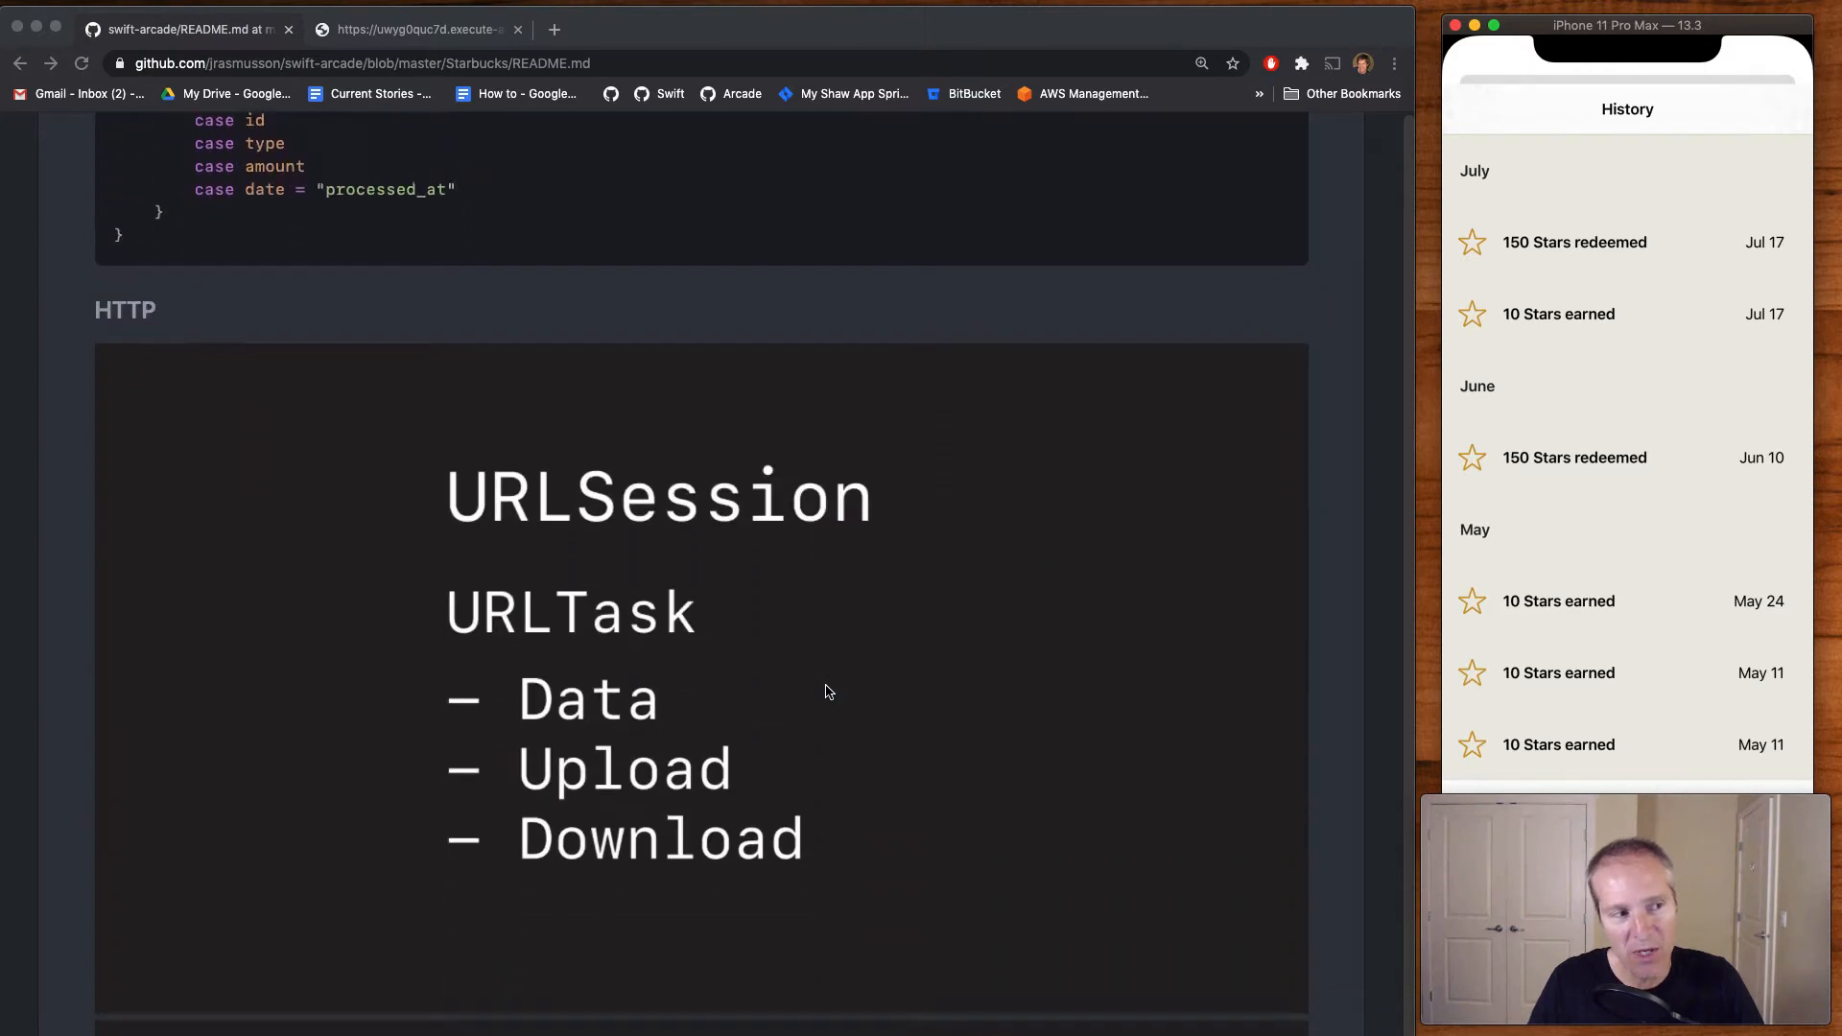
pyautogui.scroll(-3)
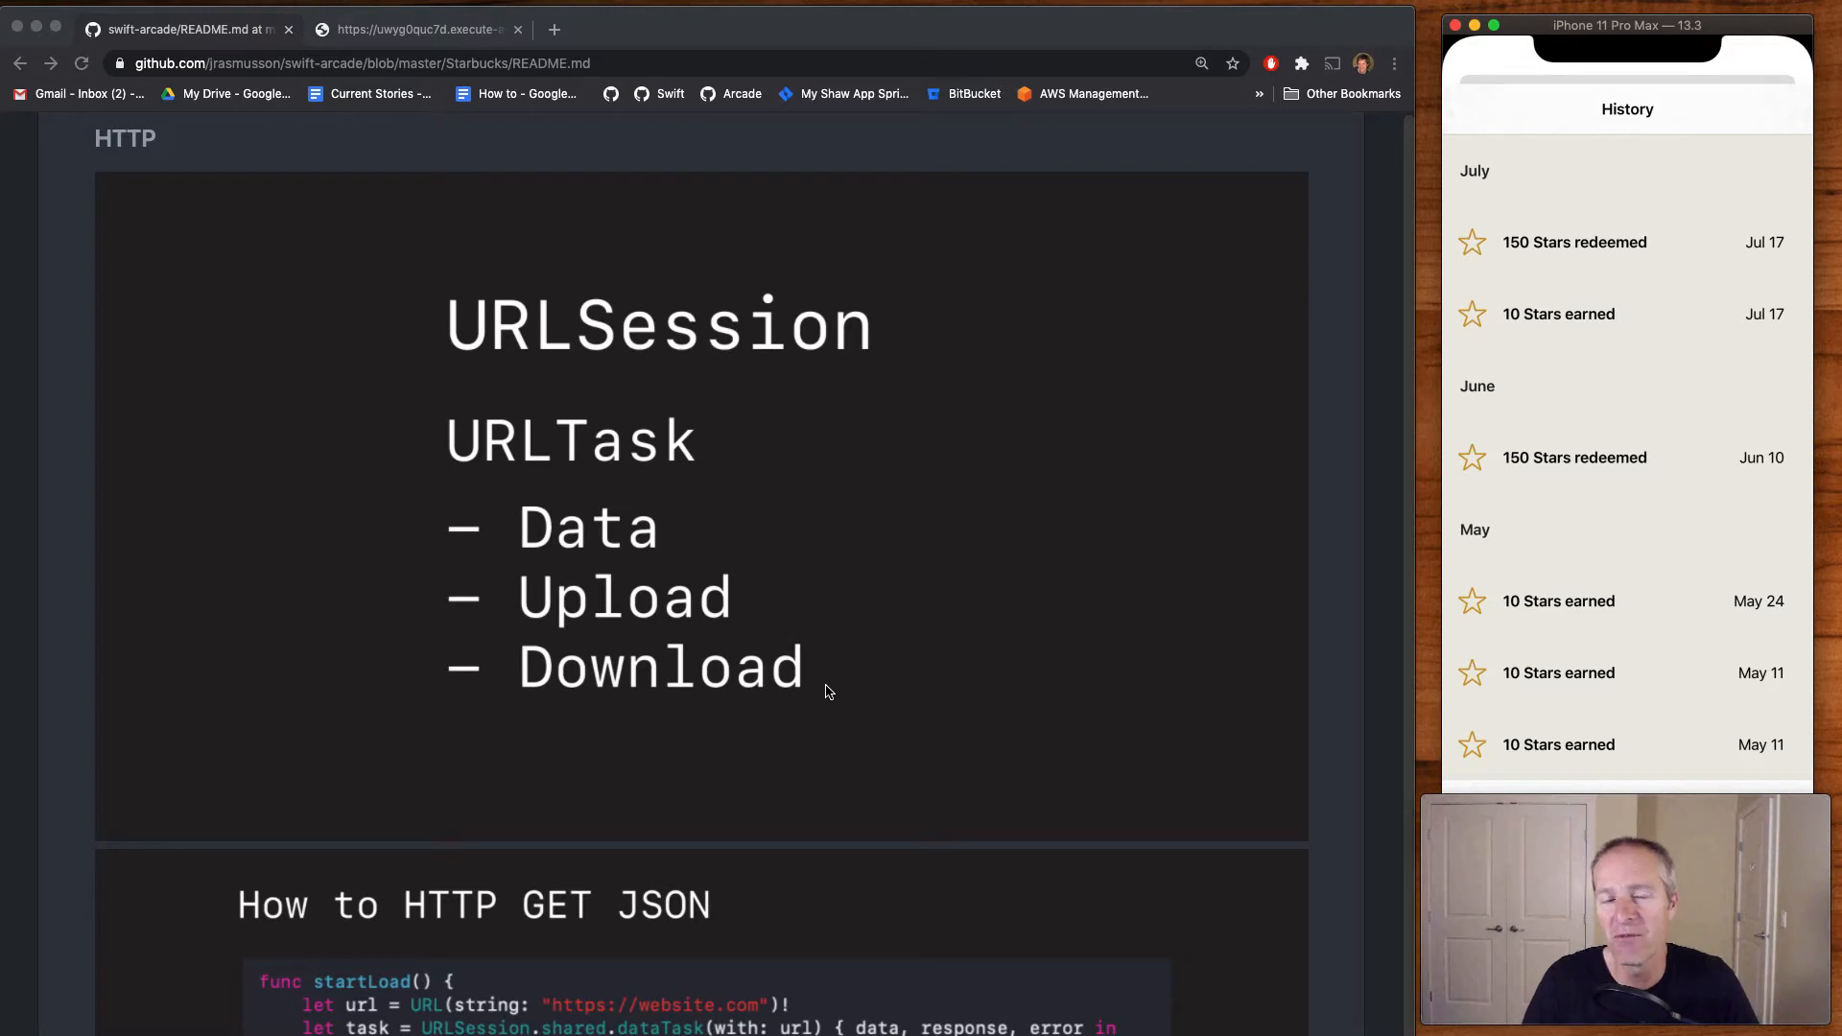
pyautogui.moveTo(958, 347)
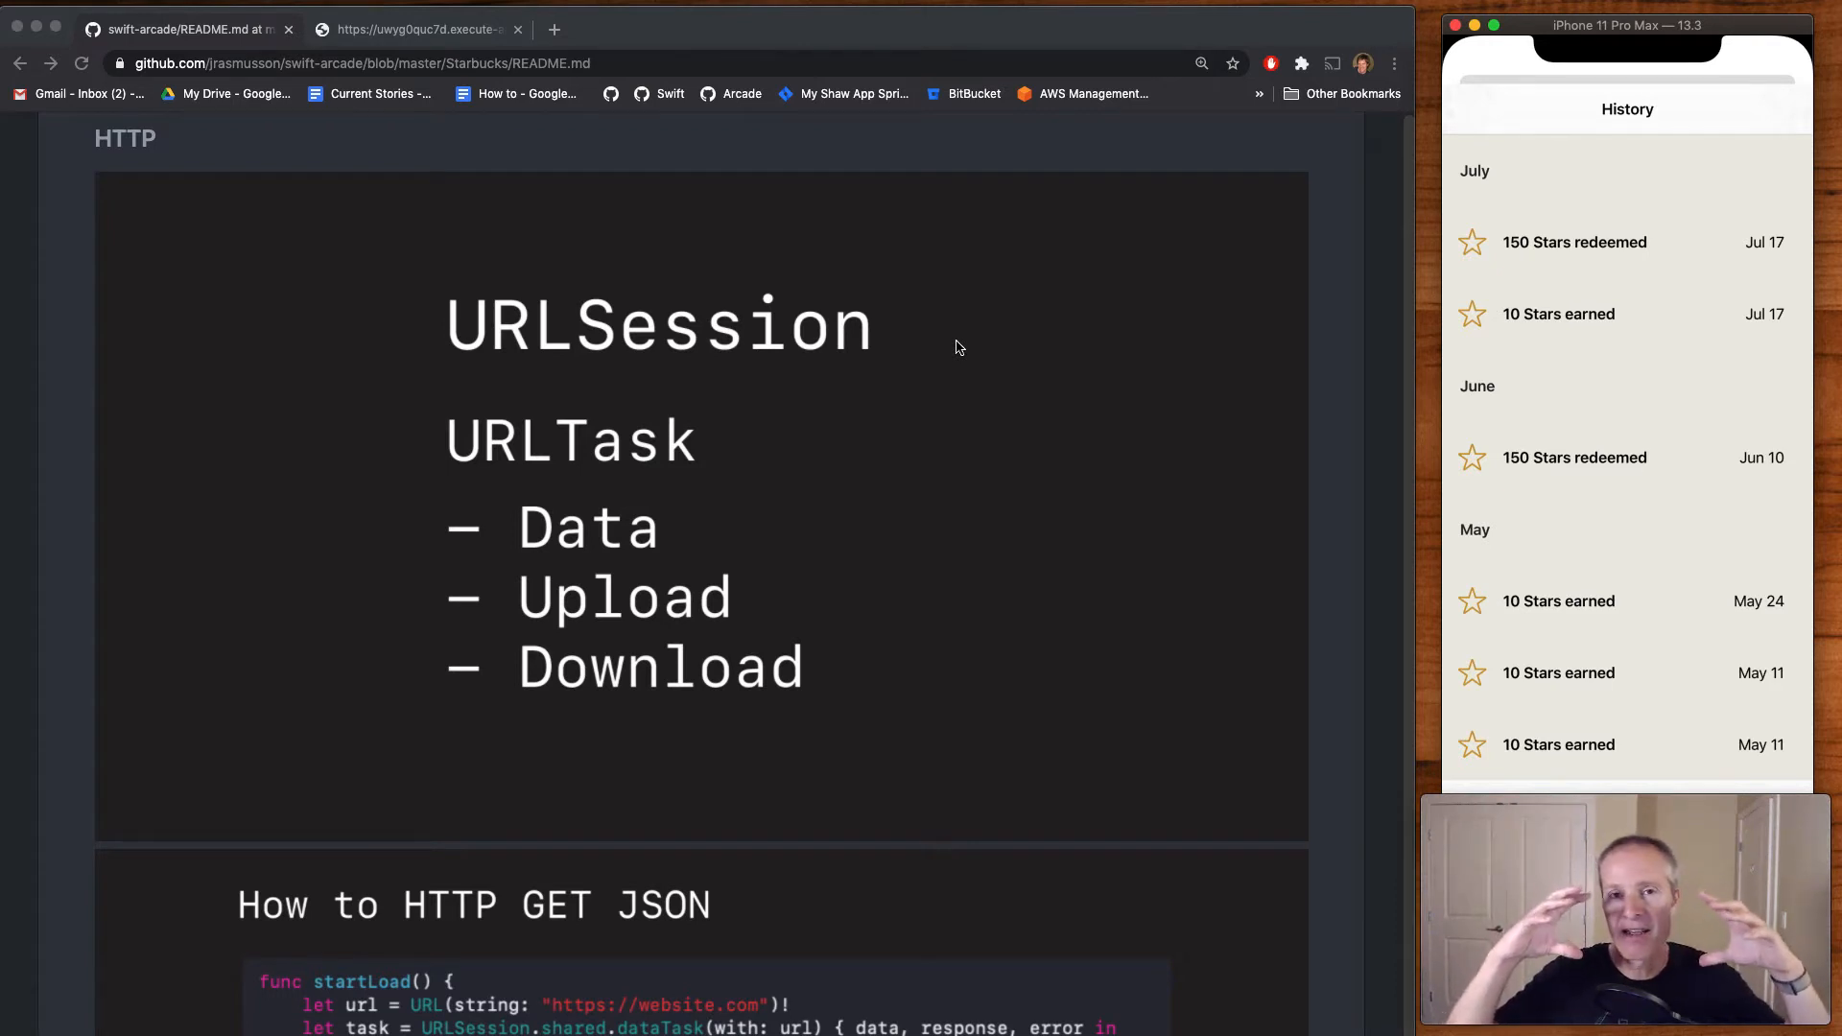
pyautogui.moveTo(743, 405)
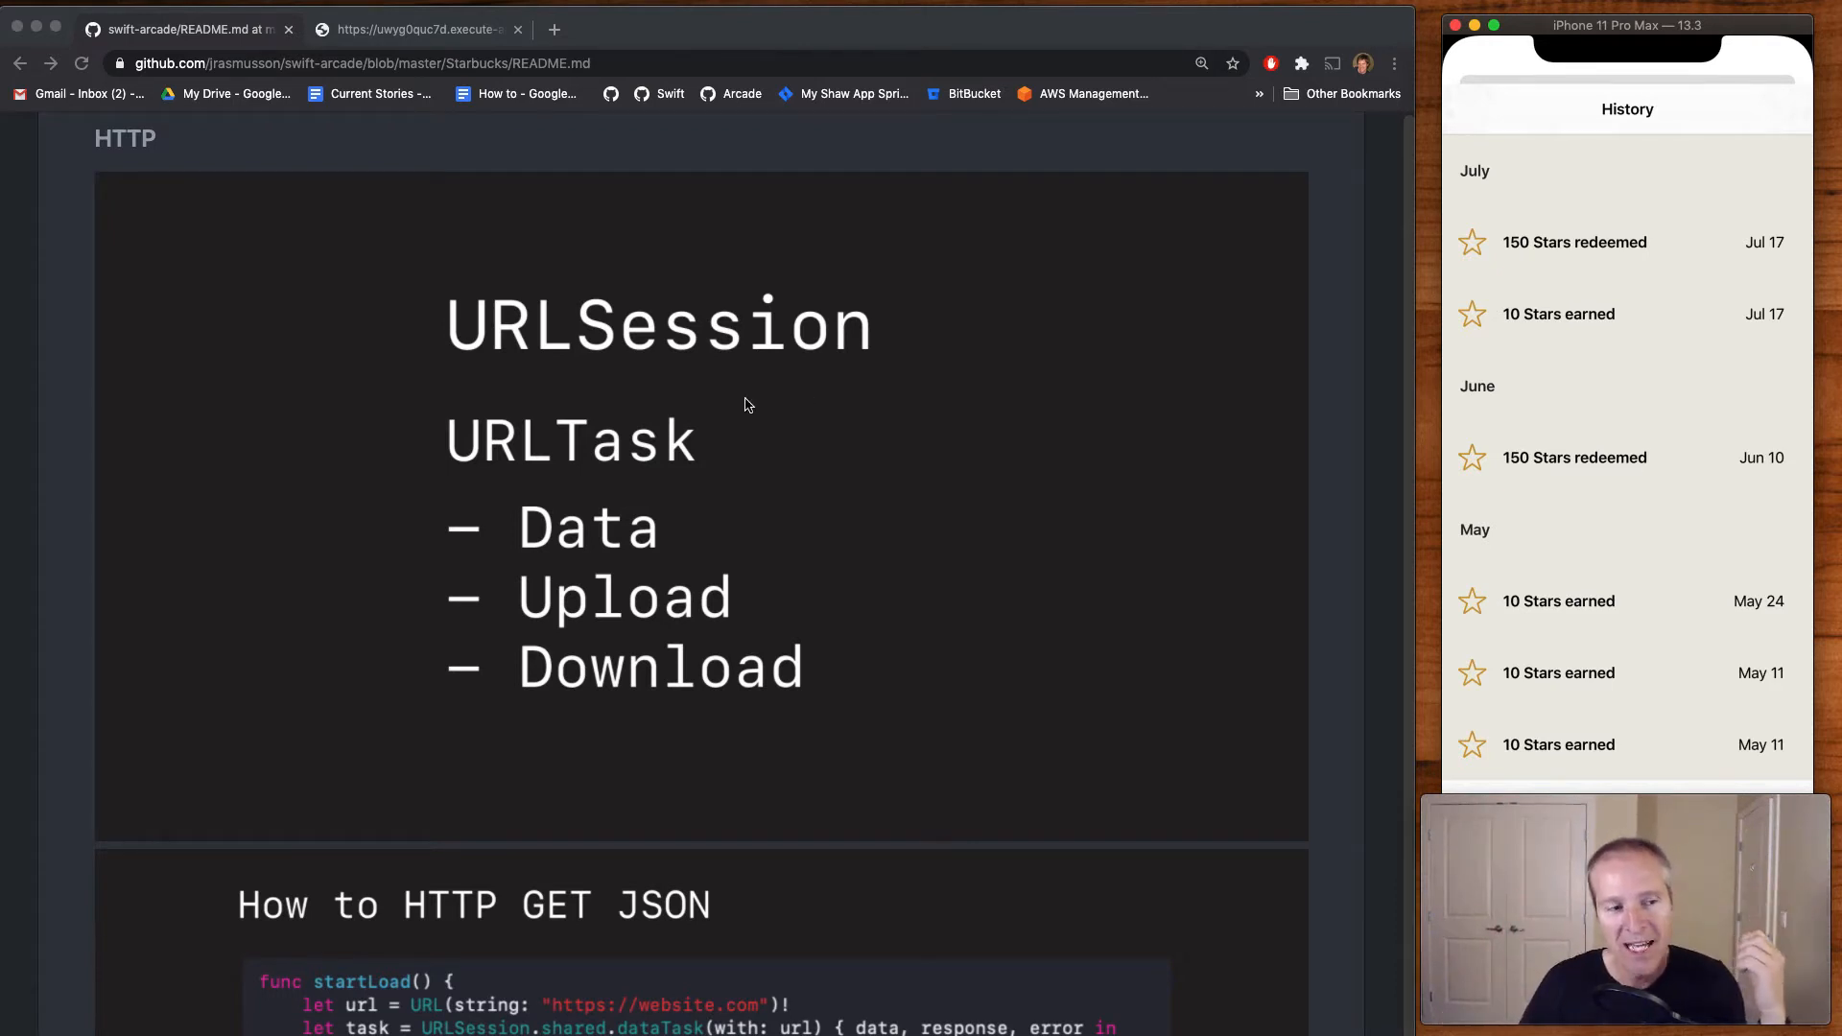
pyautogui.moveTo(747, 453)
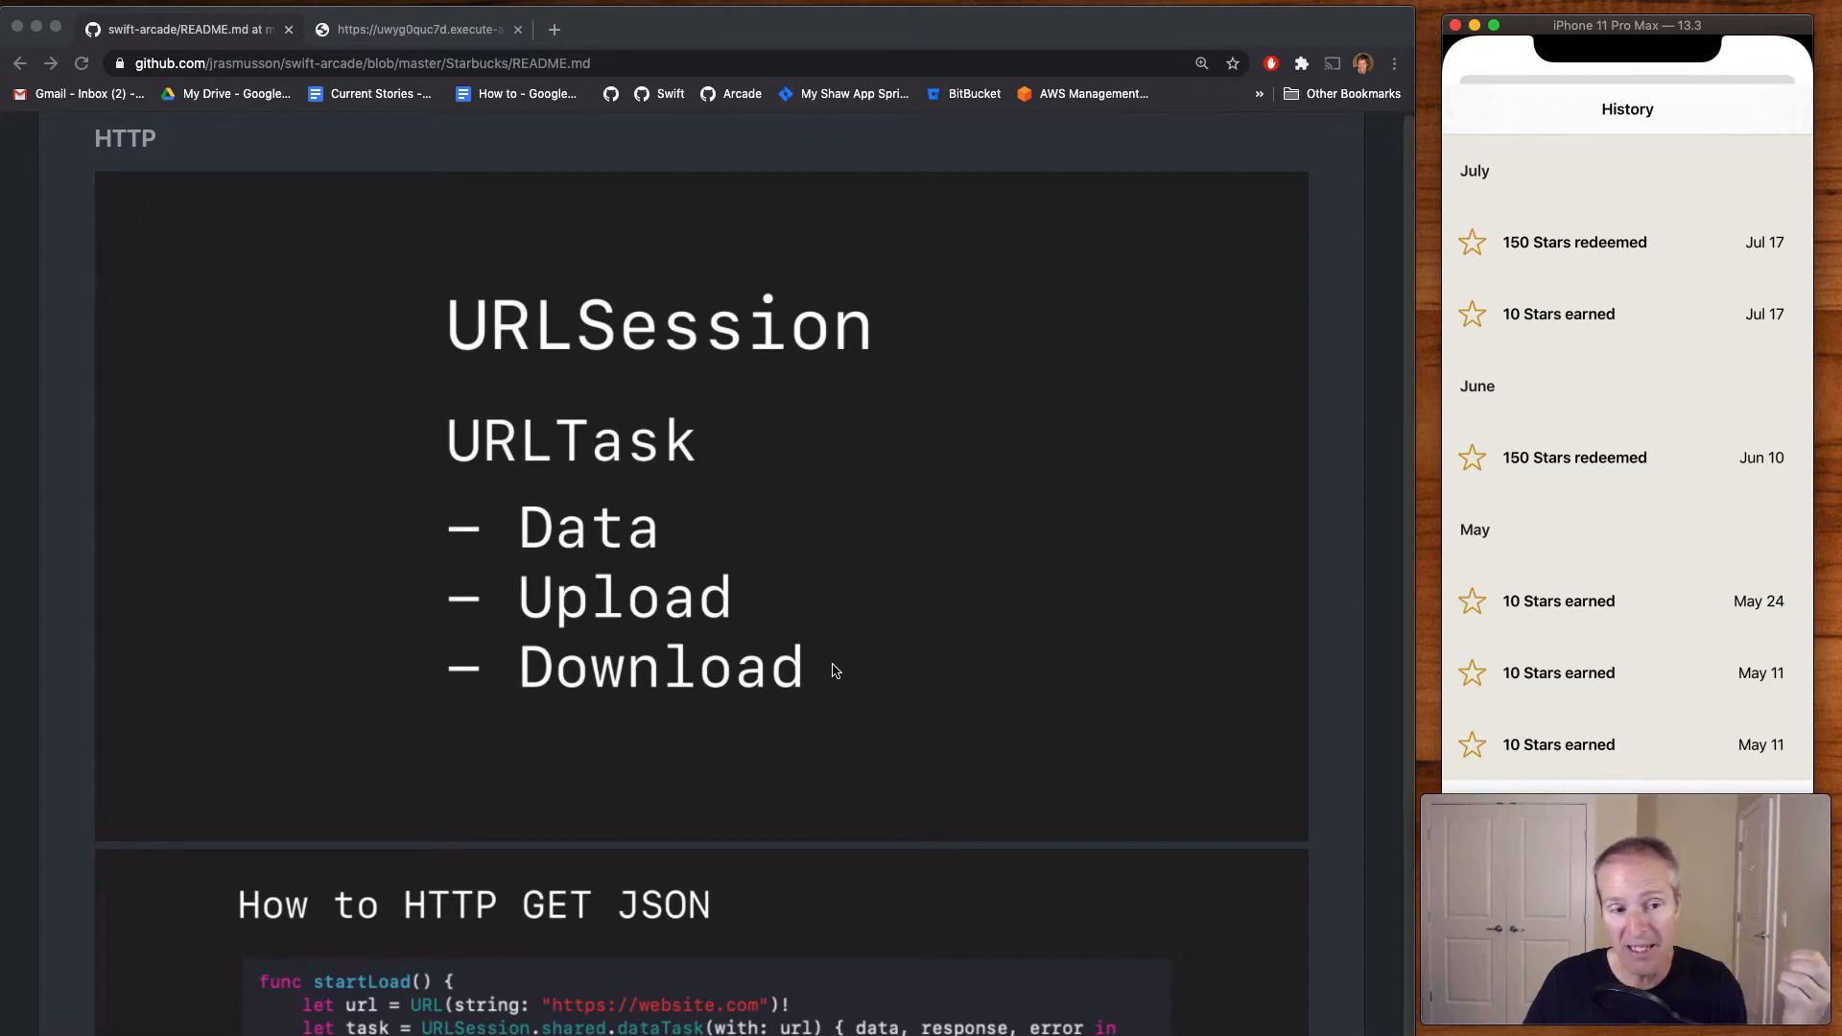
pyautogui.moveTo(873, 462)
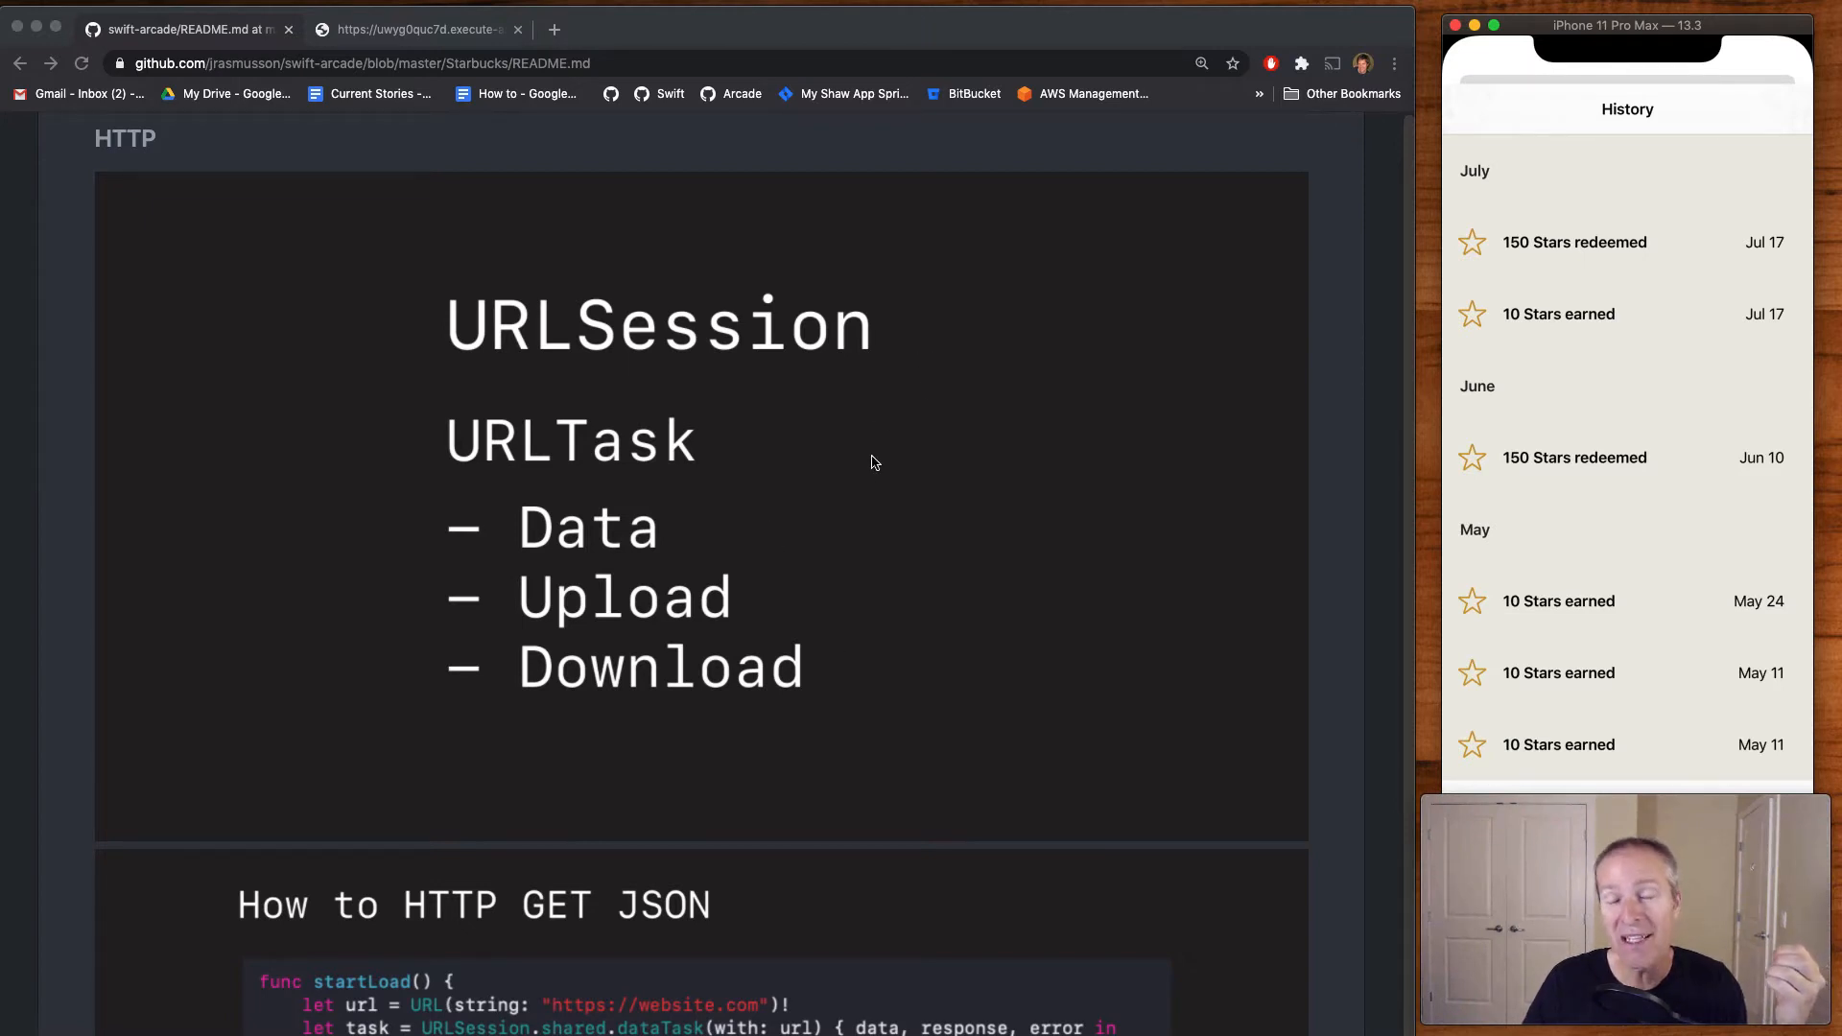
pyautogui.moveTo(925, 390)
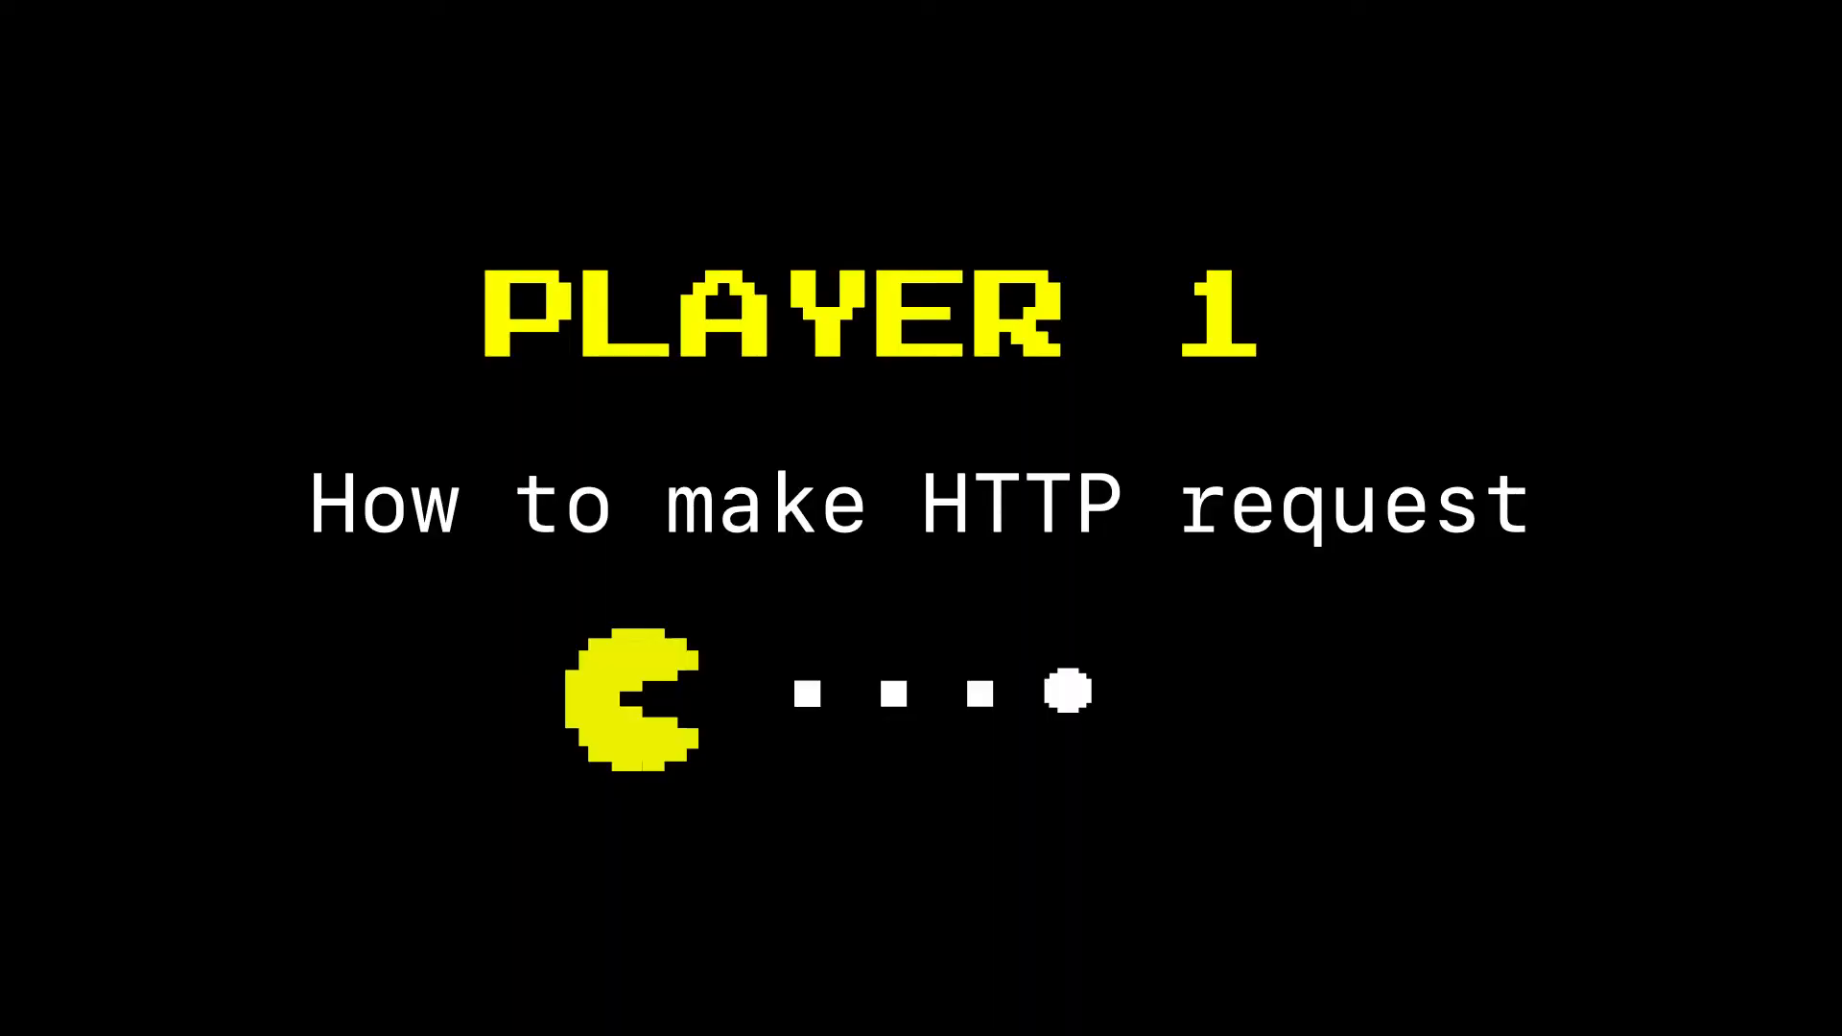
pyautogui.press('shift+cmd+n')
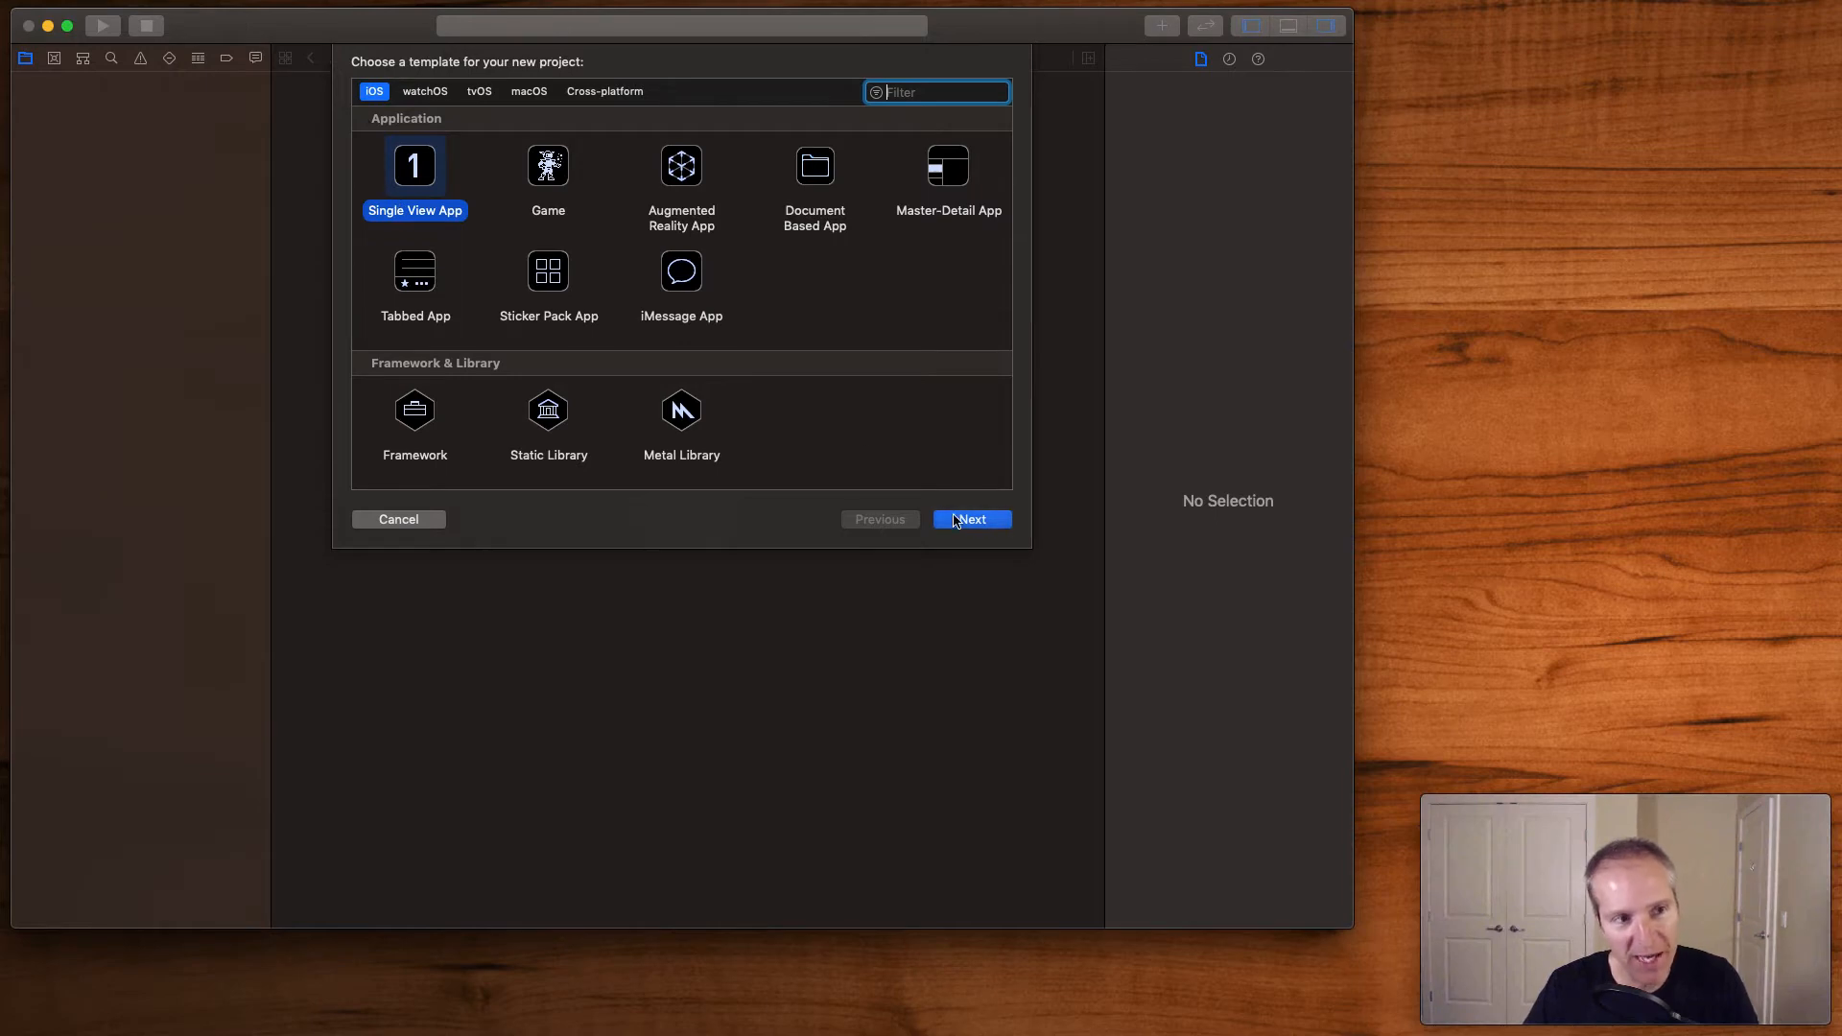
# Create the Single View App project with product name HTTPSpike.
pyautogui.click(971, 520)
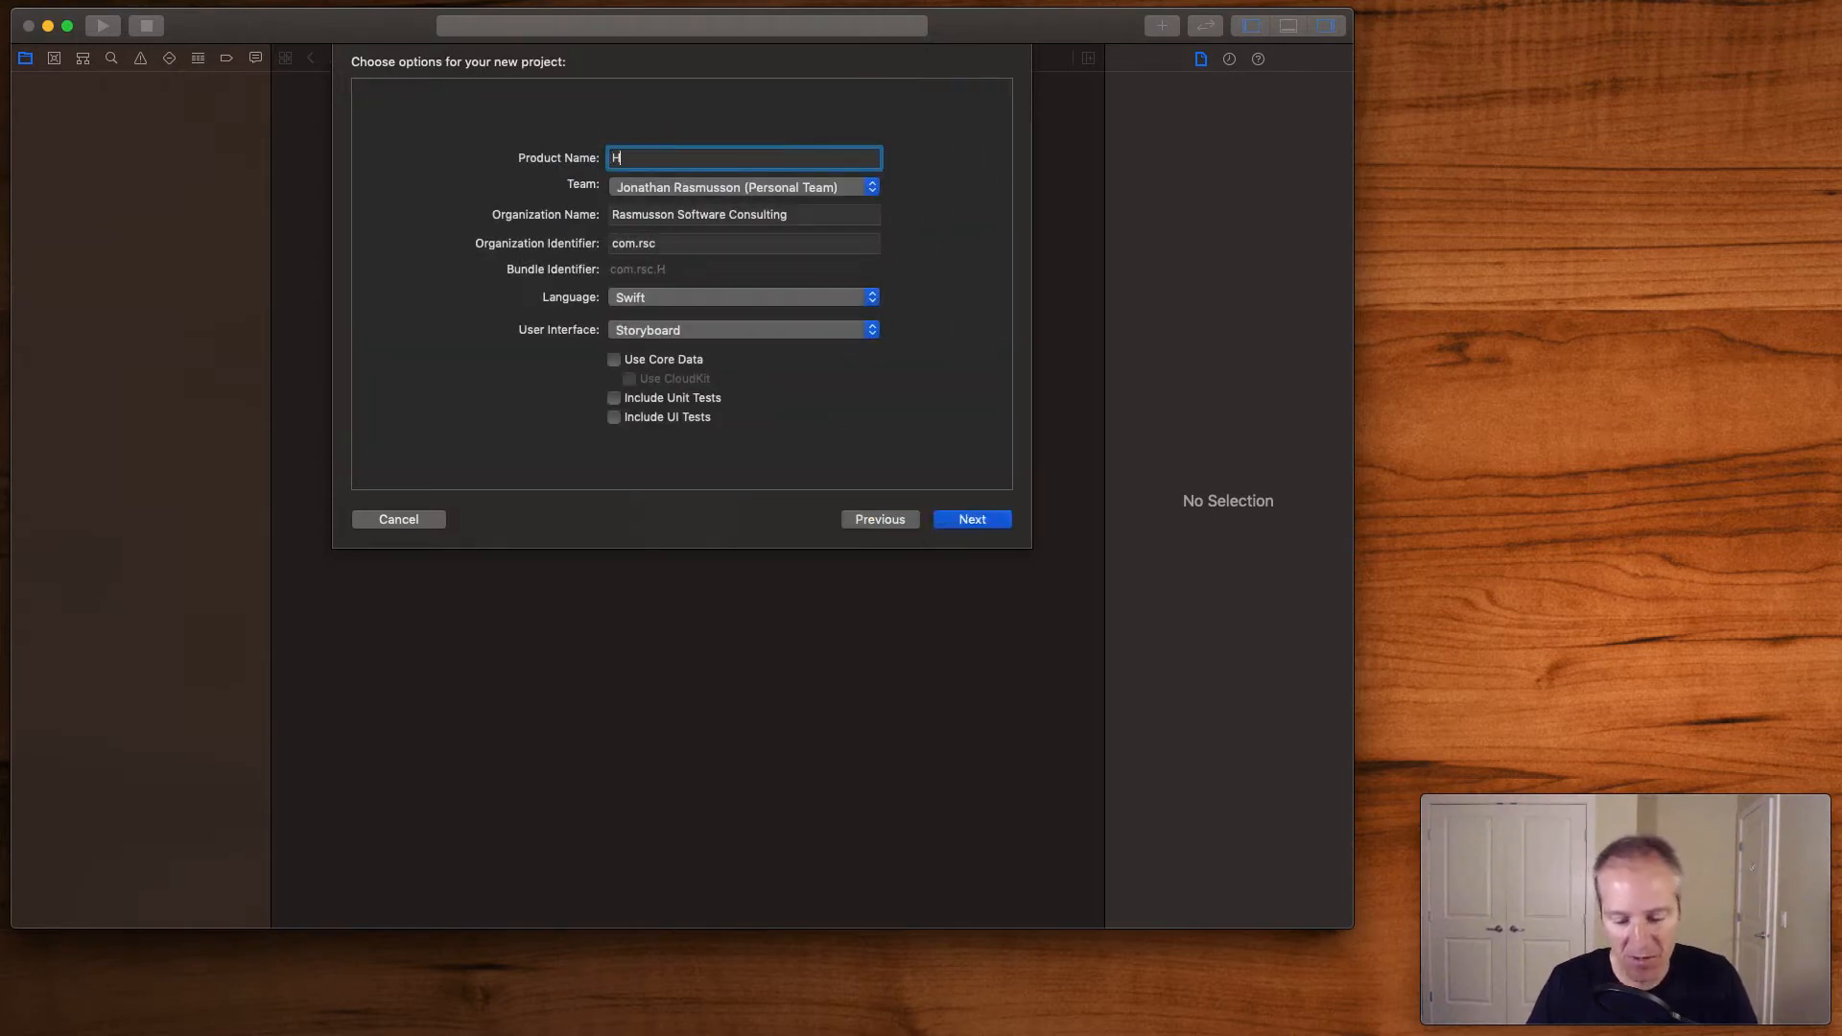
pyautogui.write('TTPSpike')
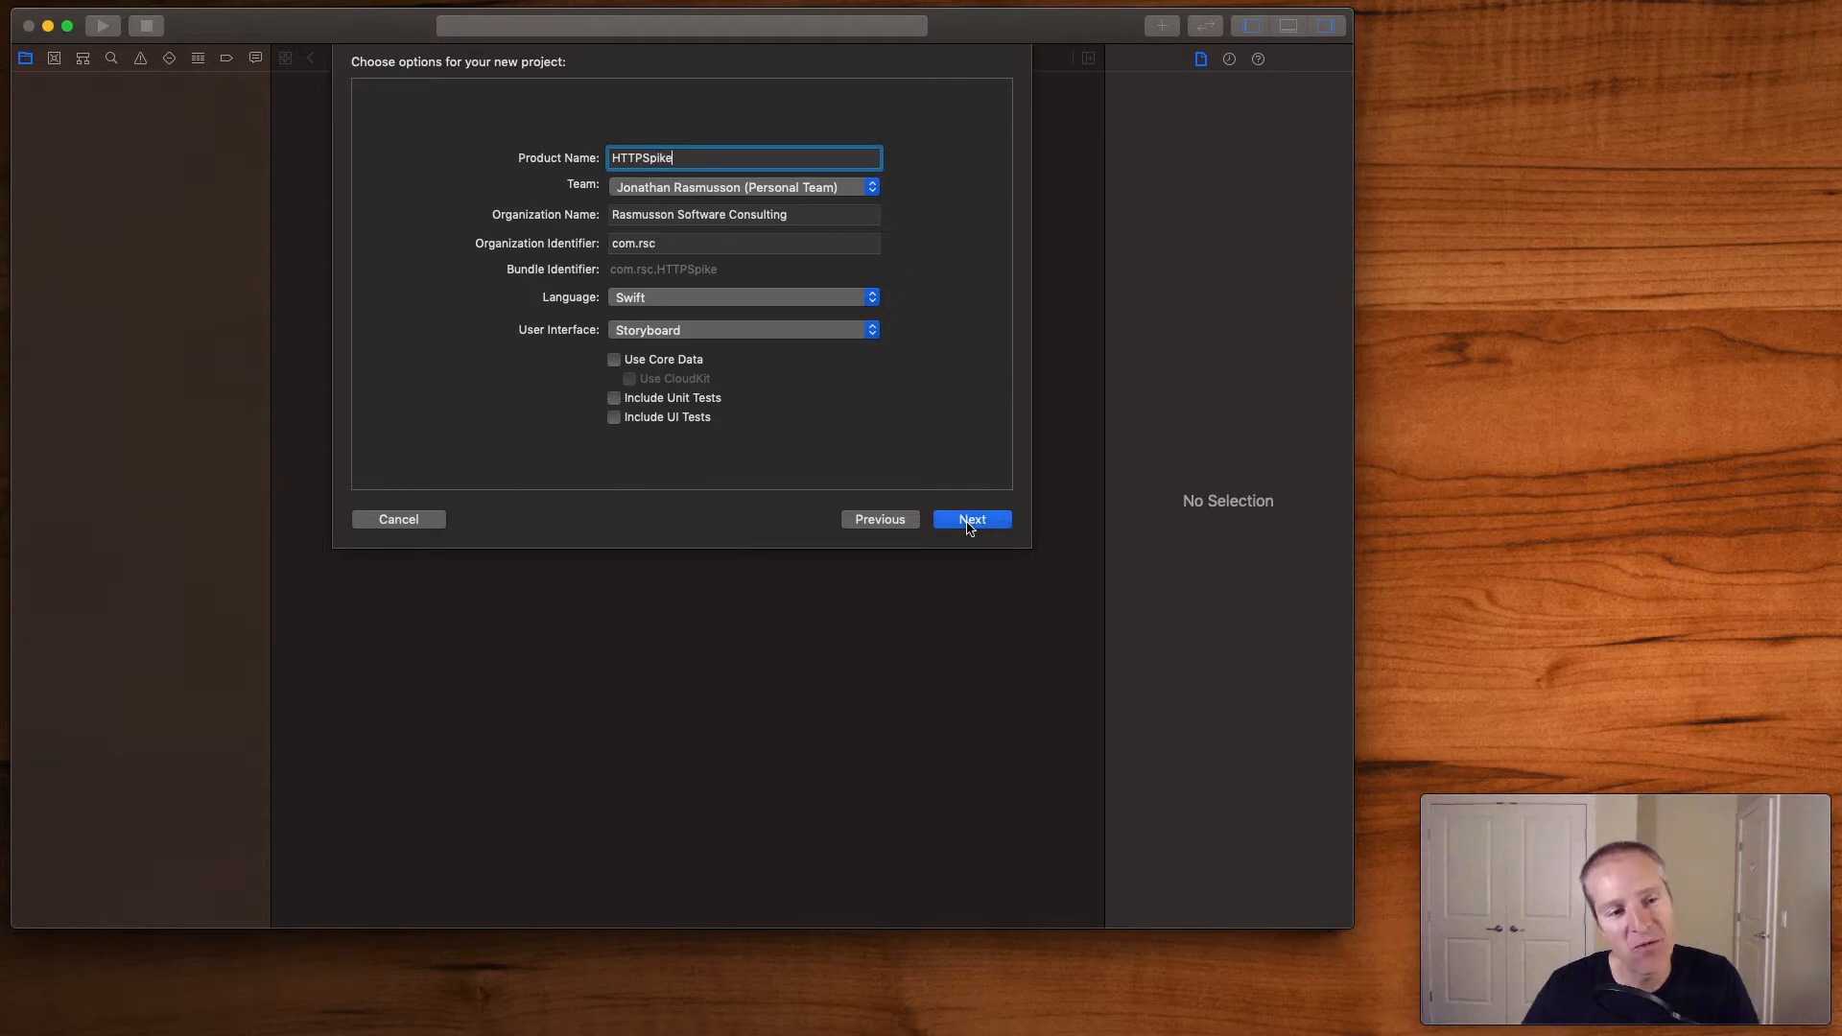
pyautogui.click(970, 520)
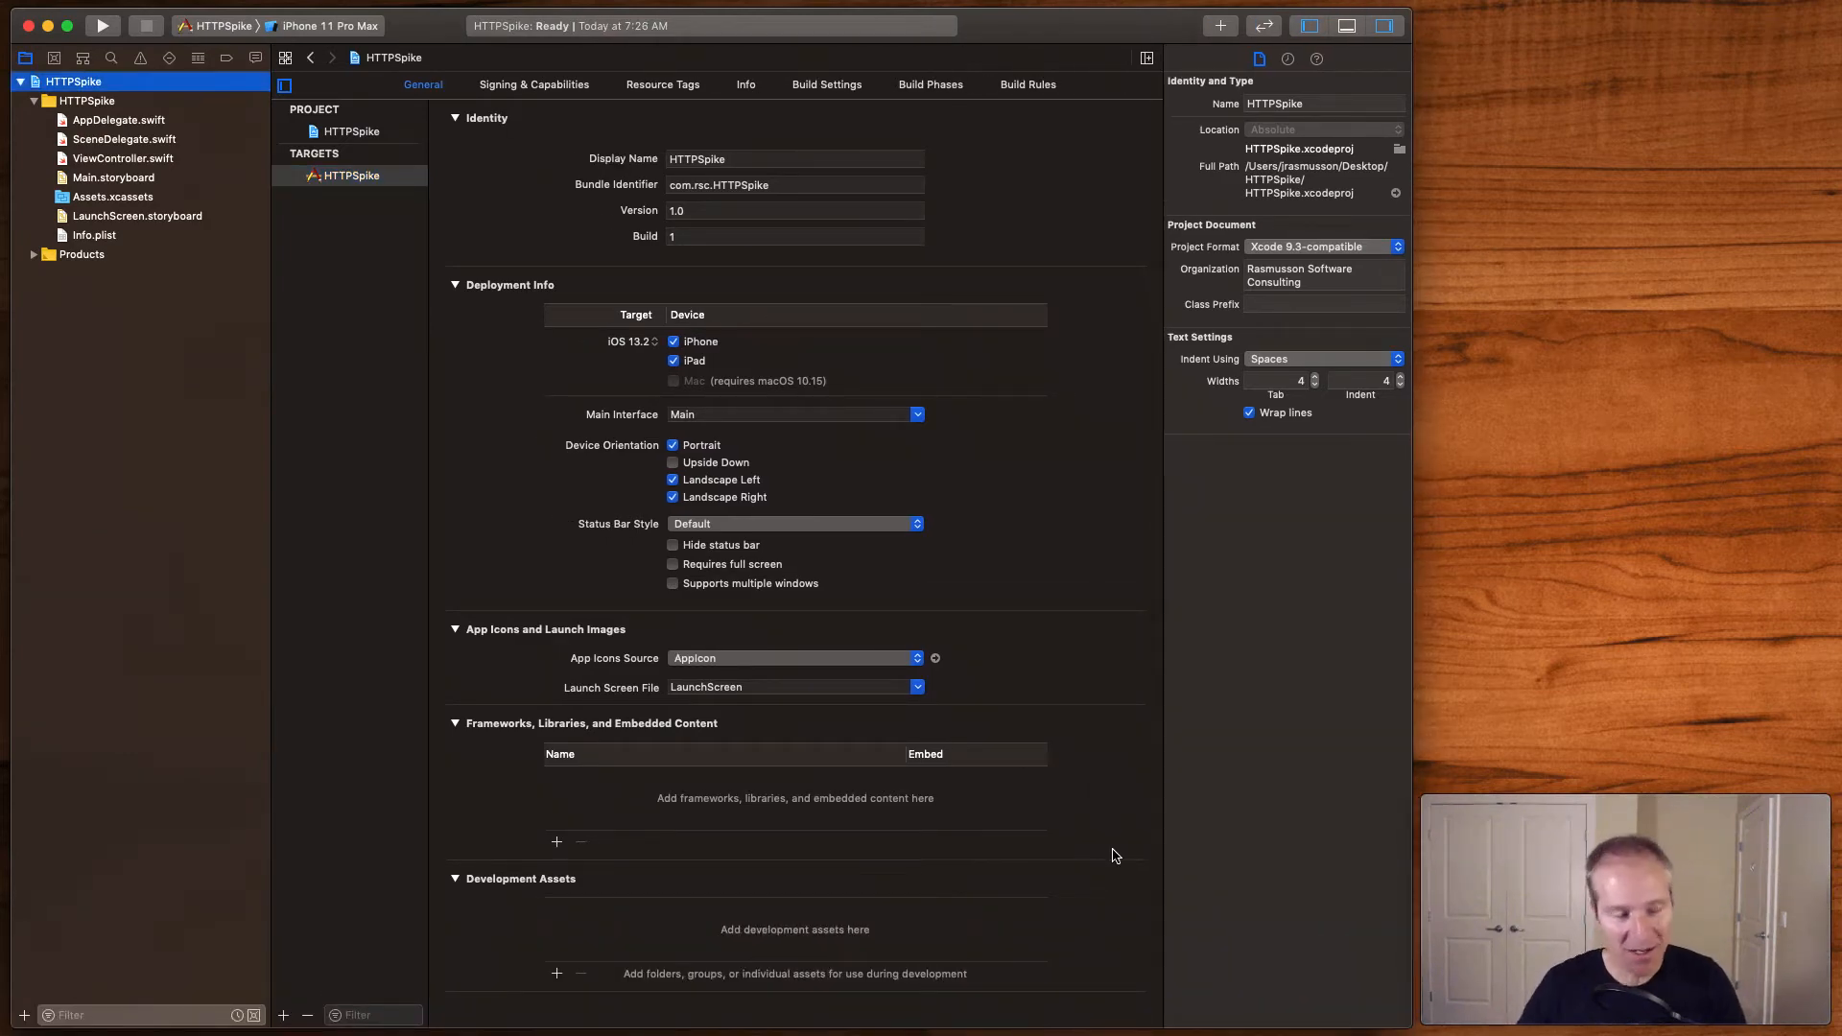
# Add a new Swift file to the HTTPSpike group named starting with 'History'.
pyautogui.click(82, 100)
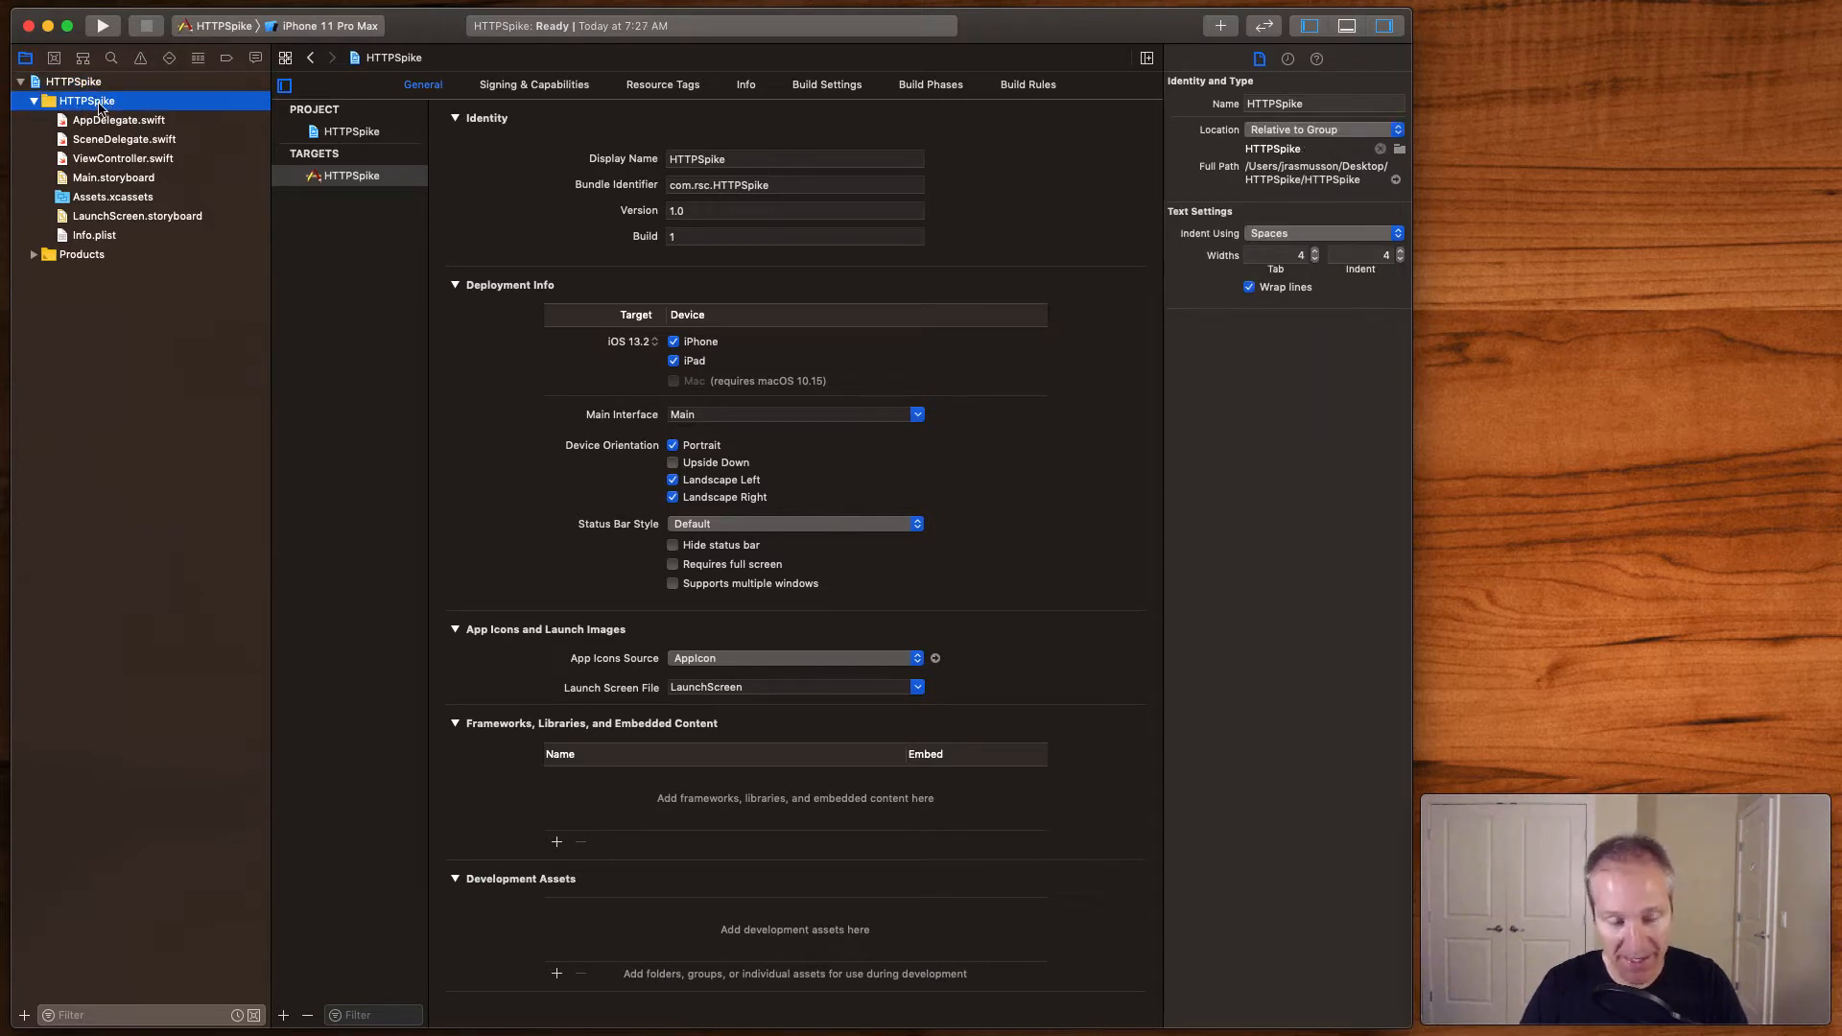
pyautogui.press('cmd+n')
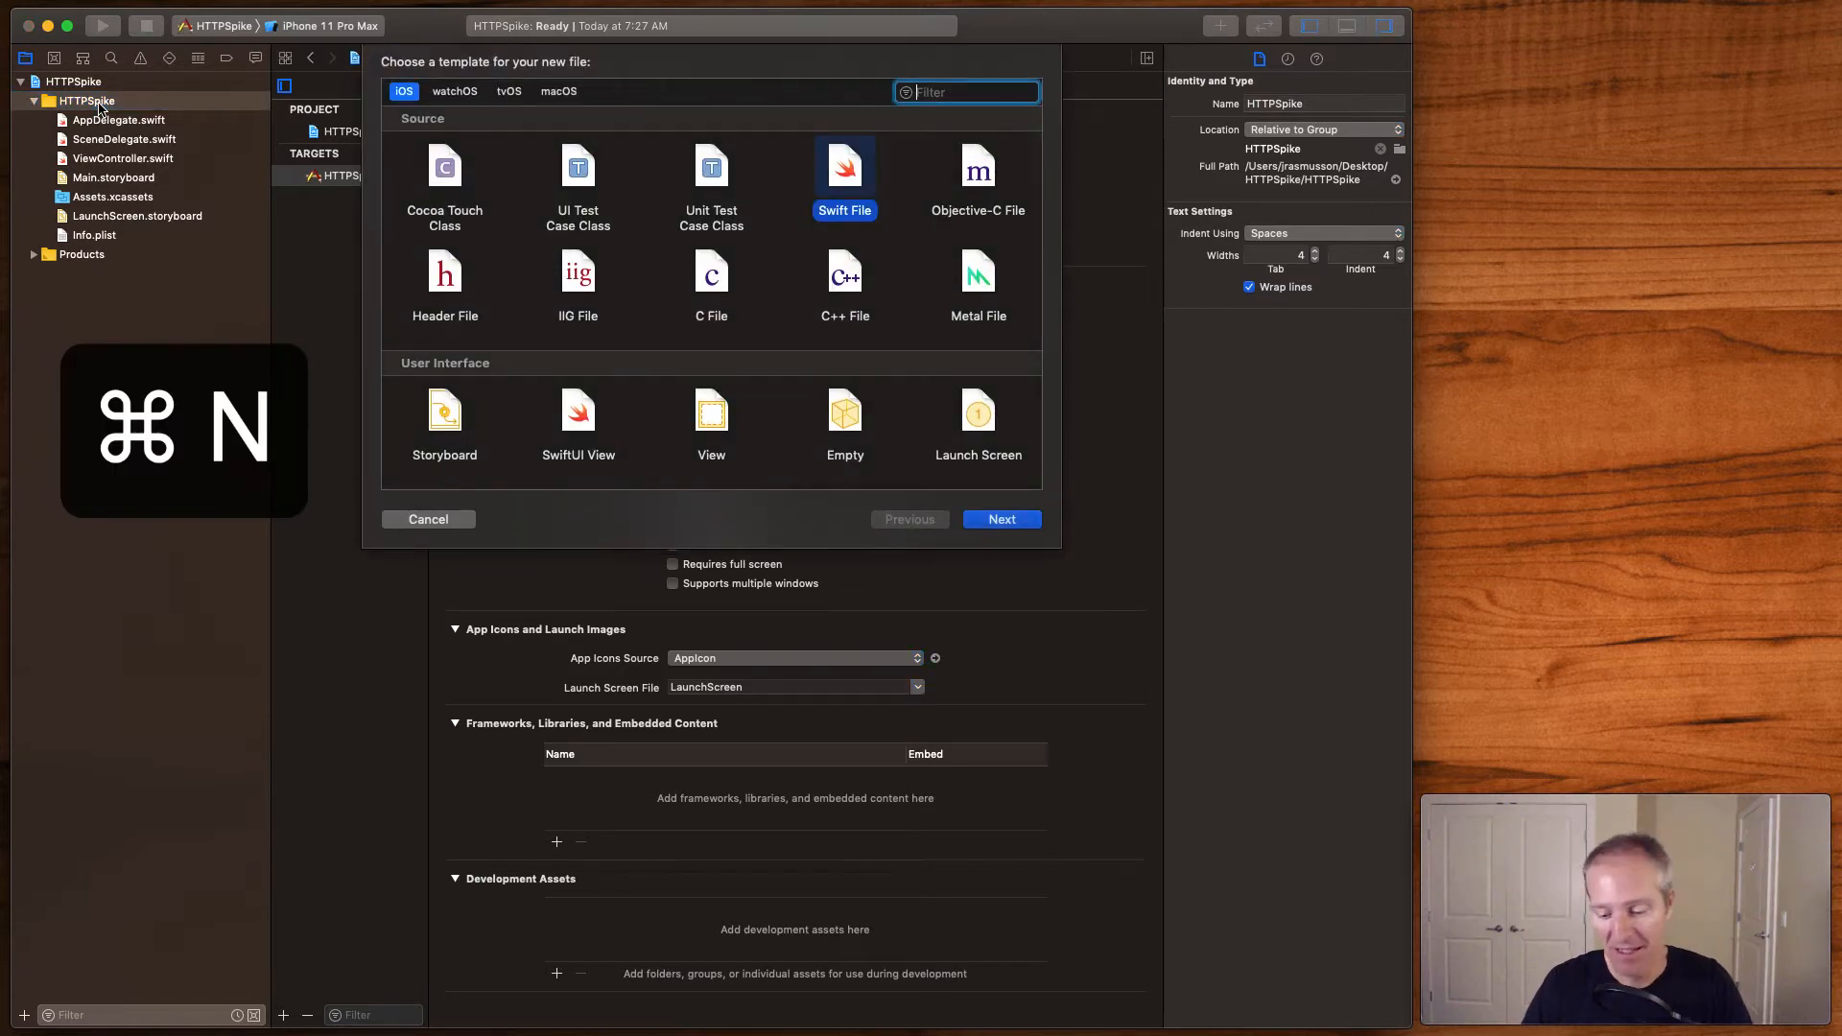
pyautogui.click(1000, 520)
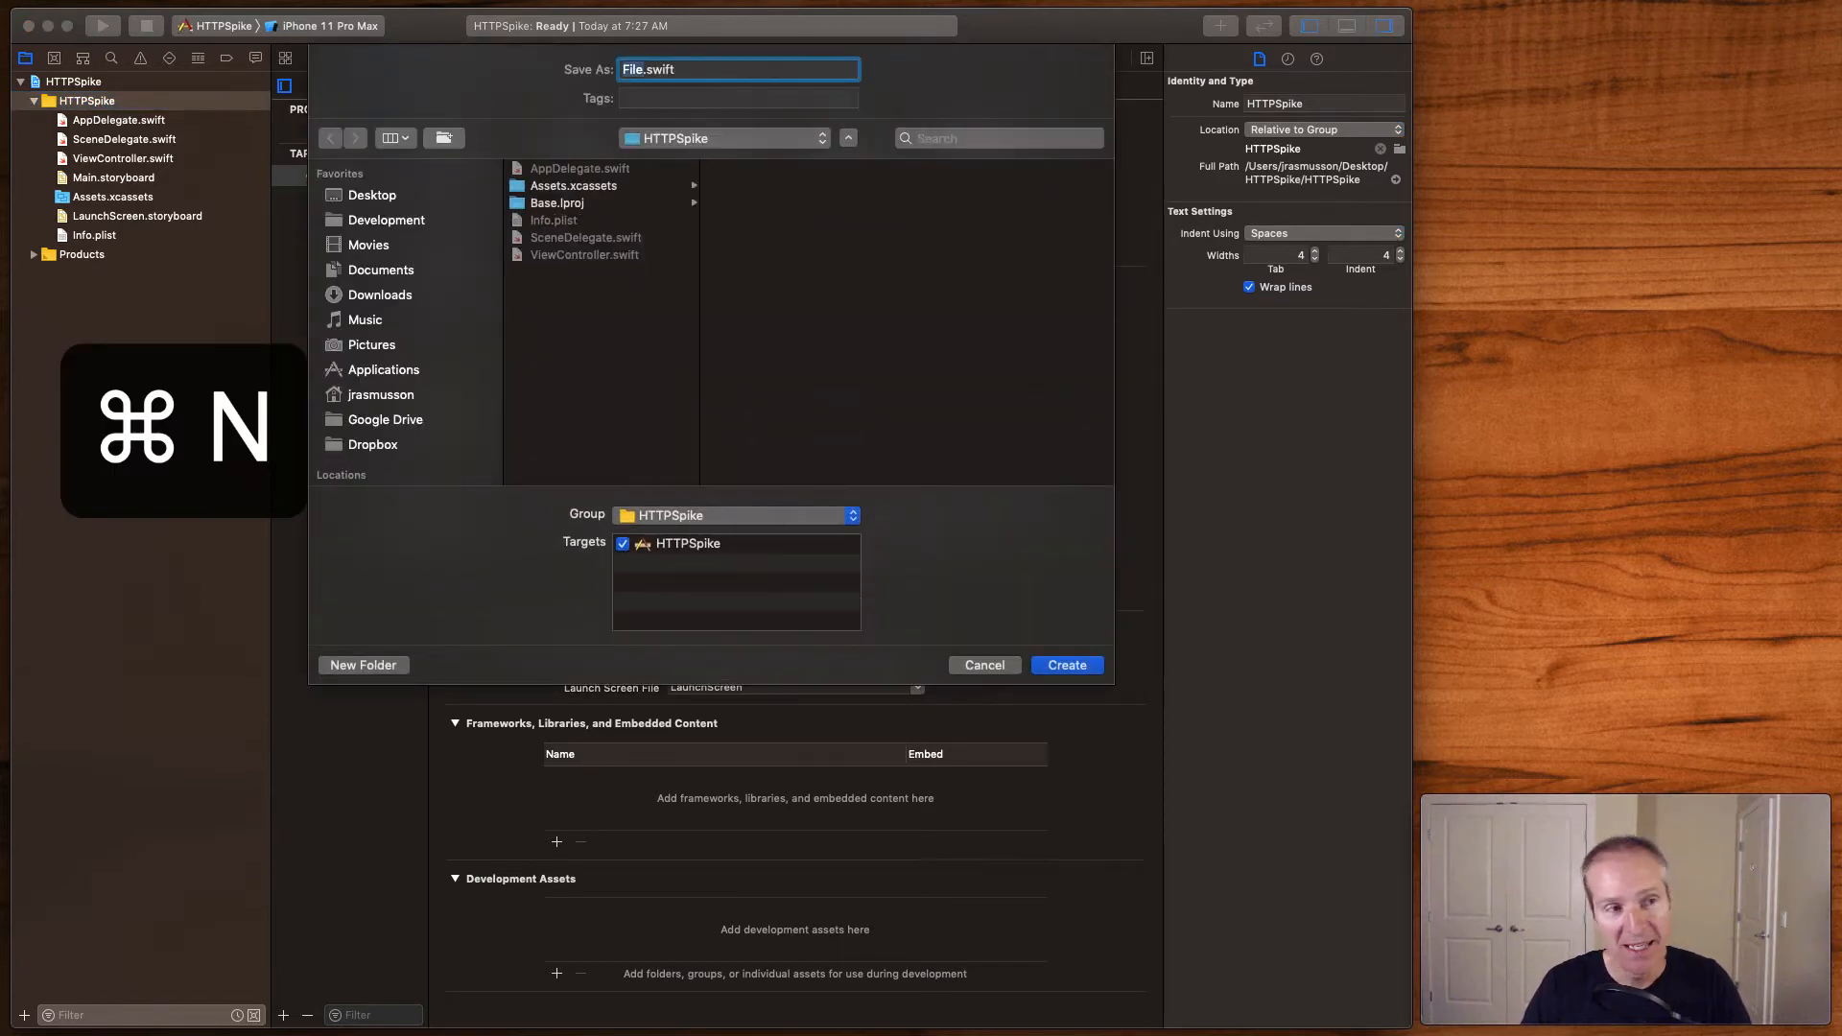
pyautogui.write('History')
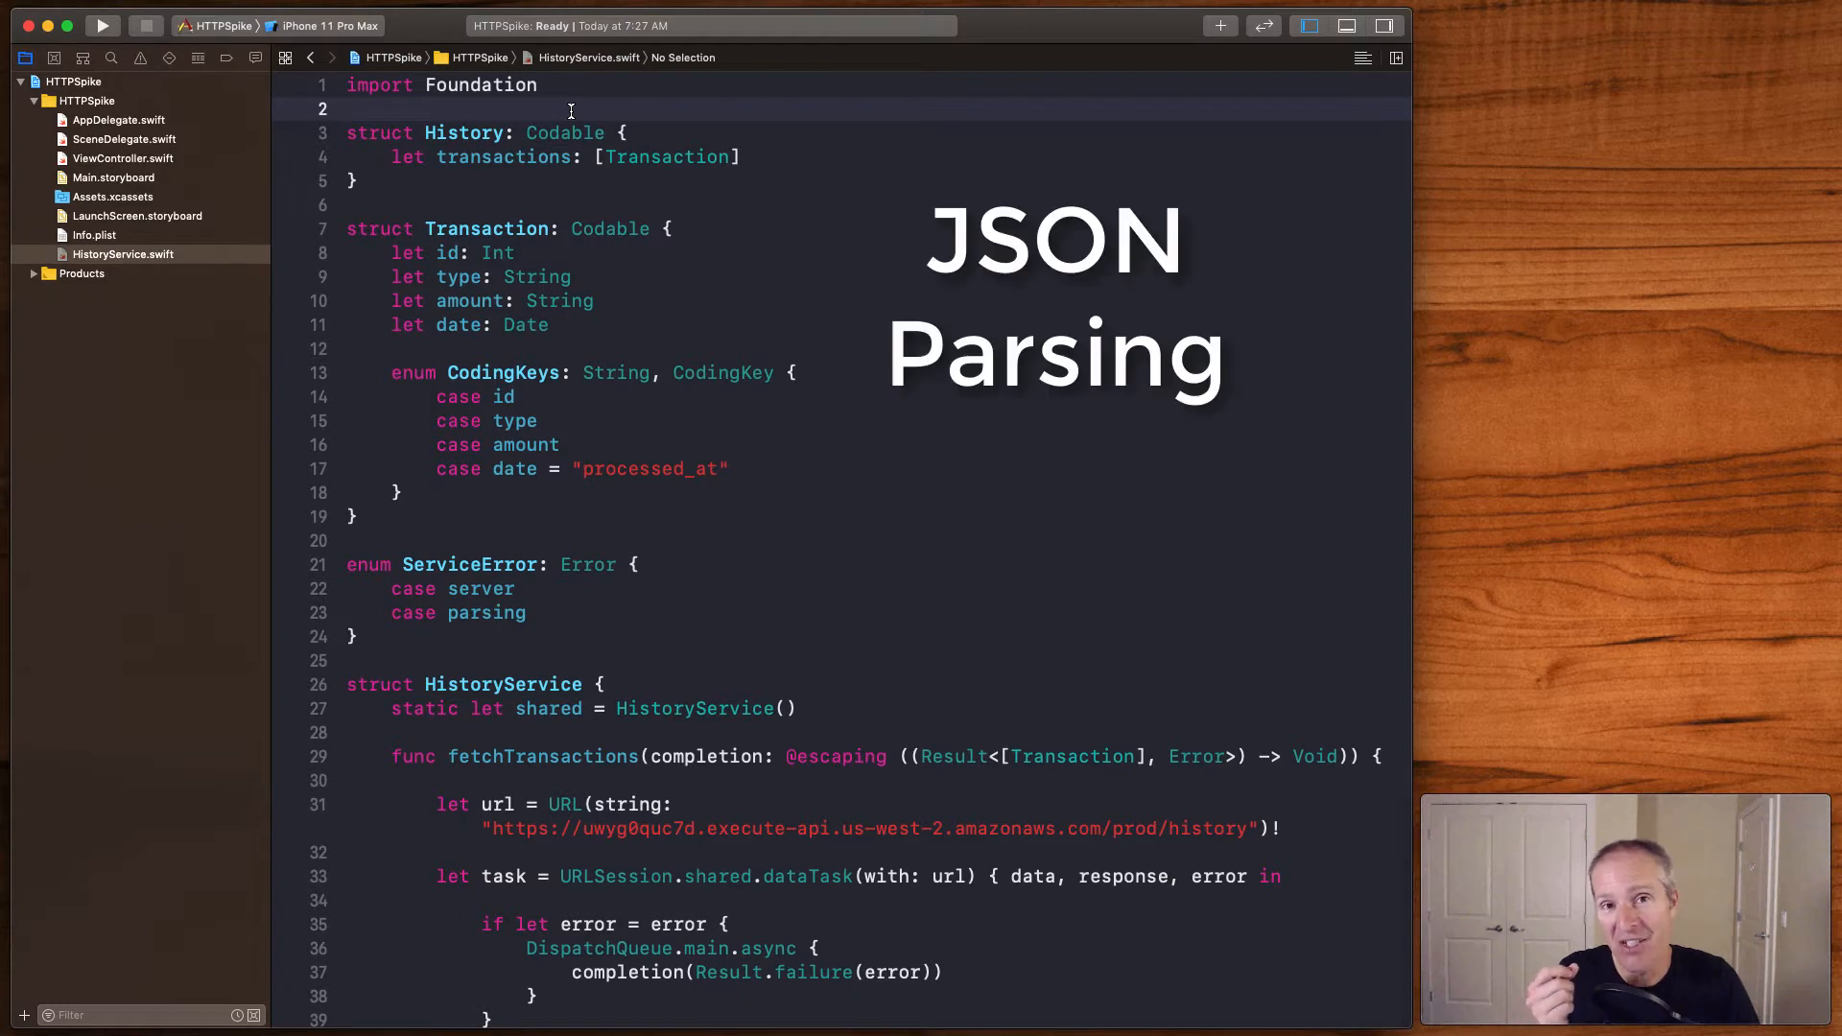
# Select the History struct wrapping the transactions in HistoryService.swift.
pyautogui.click(347, 108)
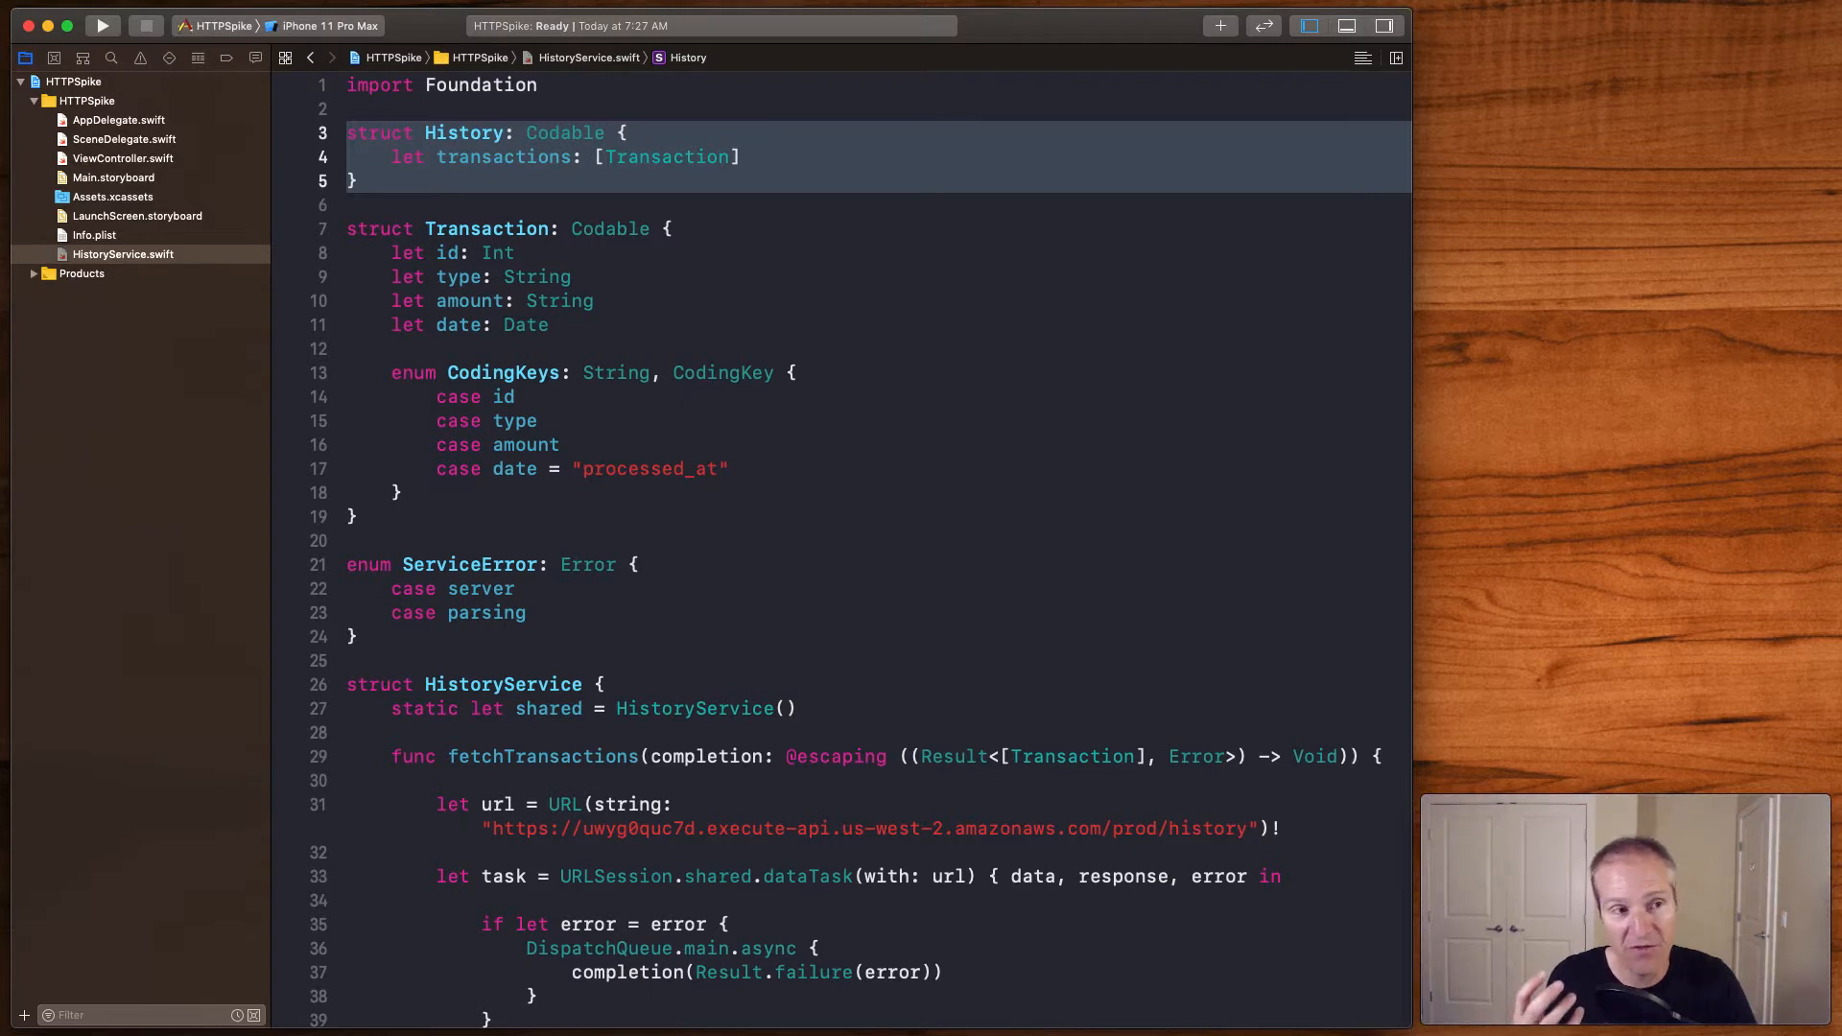
pyautogui.click(486, 228)
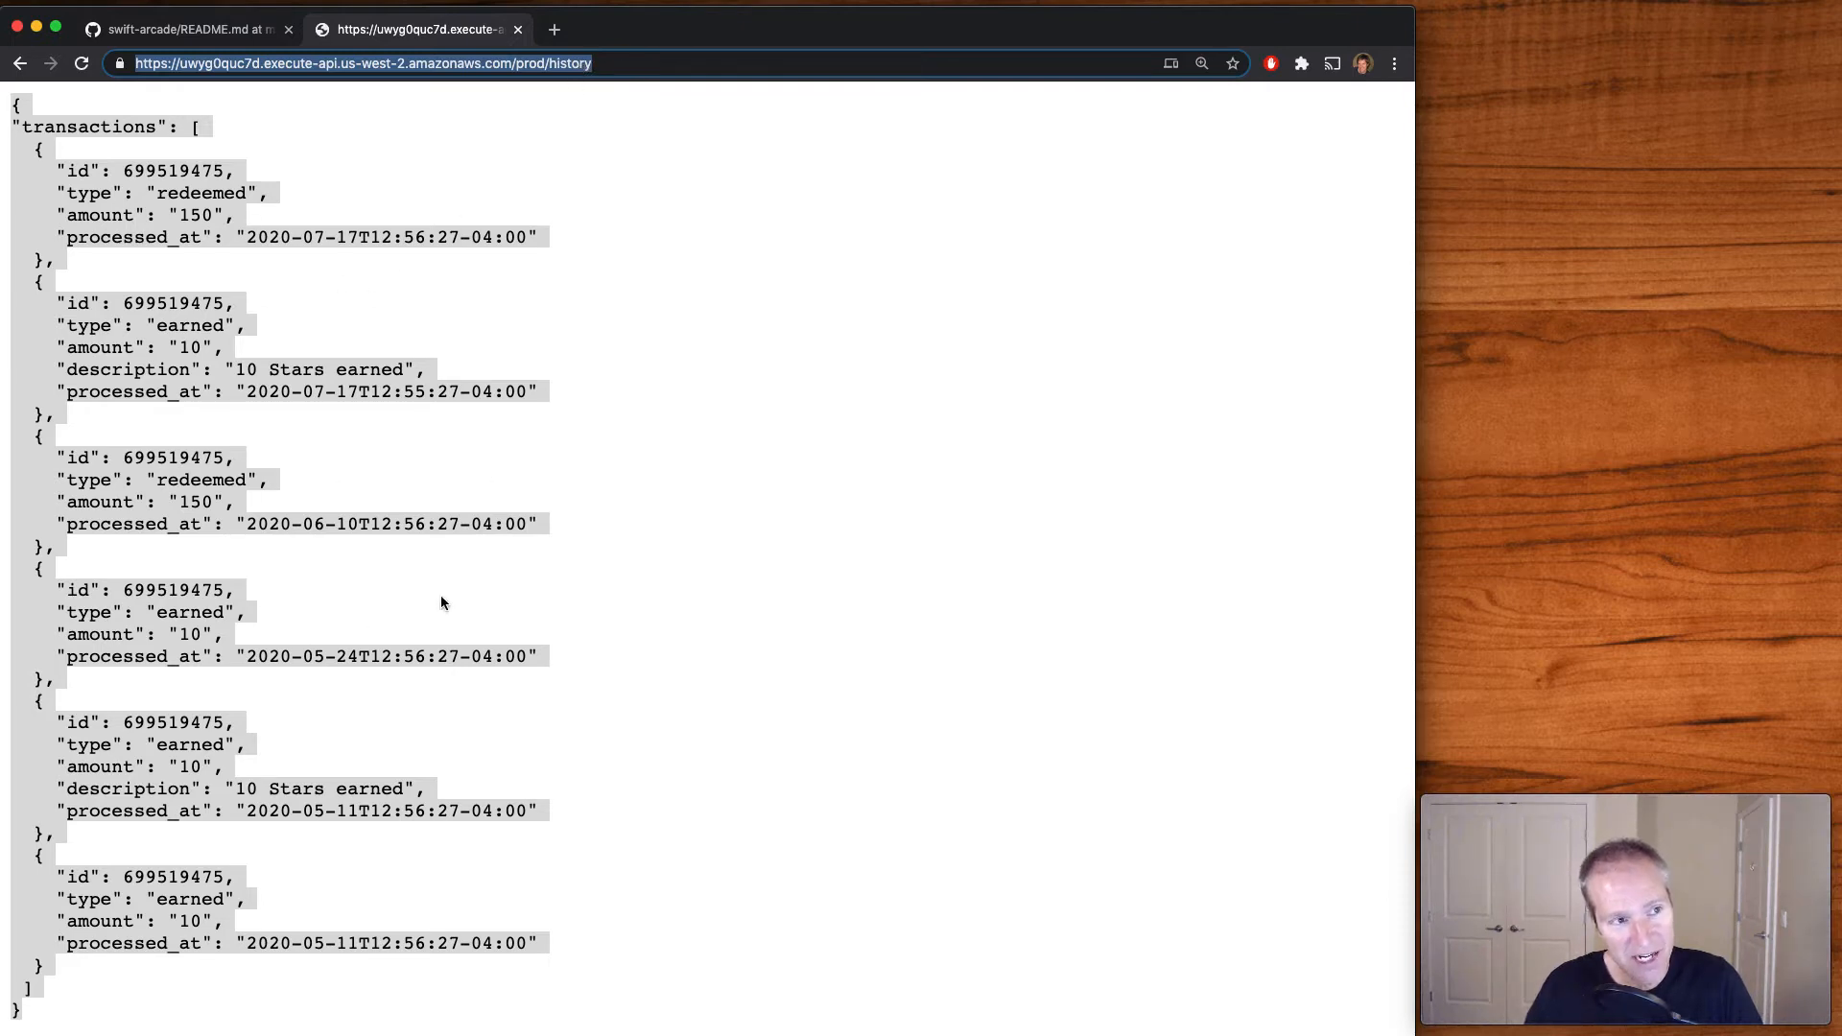
pyautogui.moveTo(240, 112)
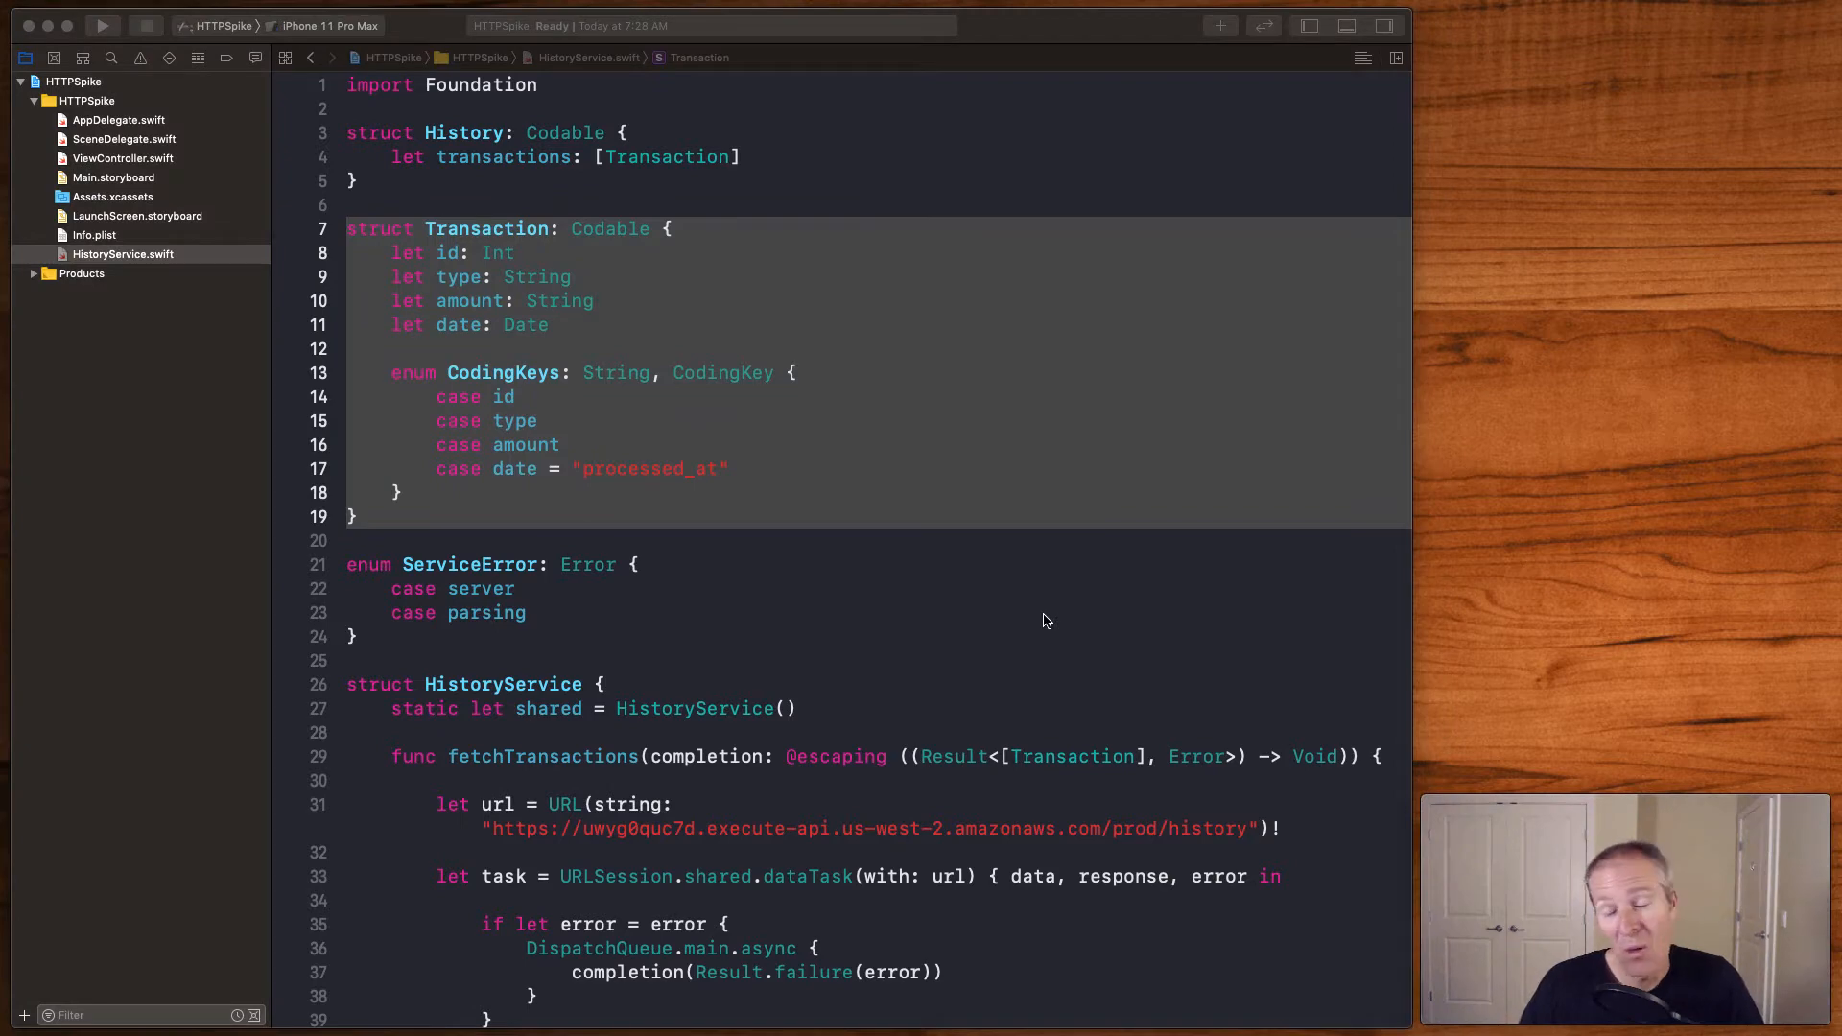
pyautogui.scroll(-3)
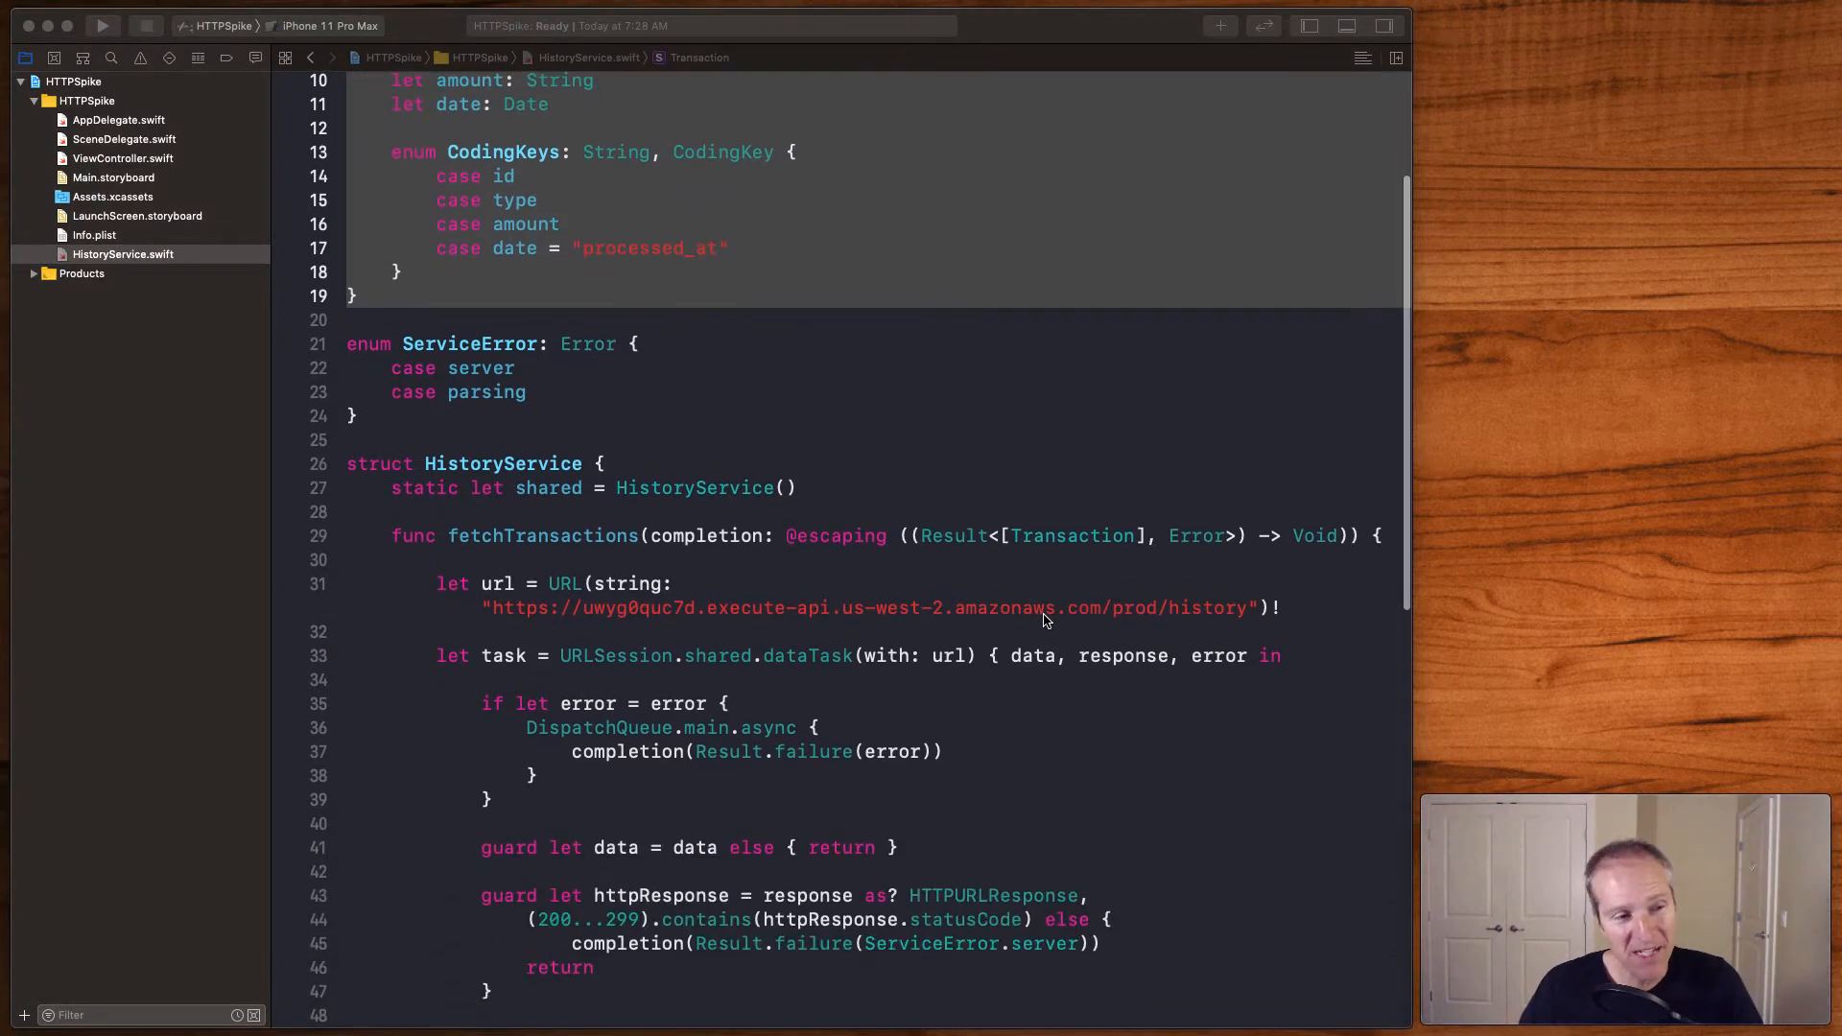
pyautogui.scroll(-3)
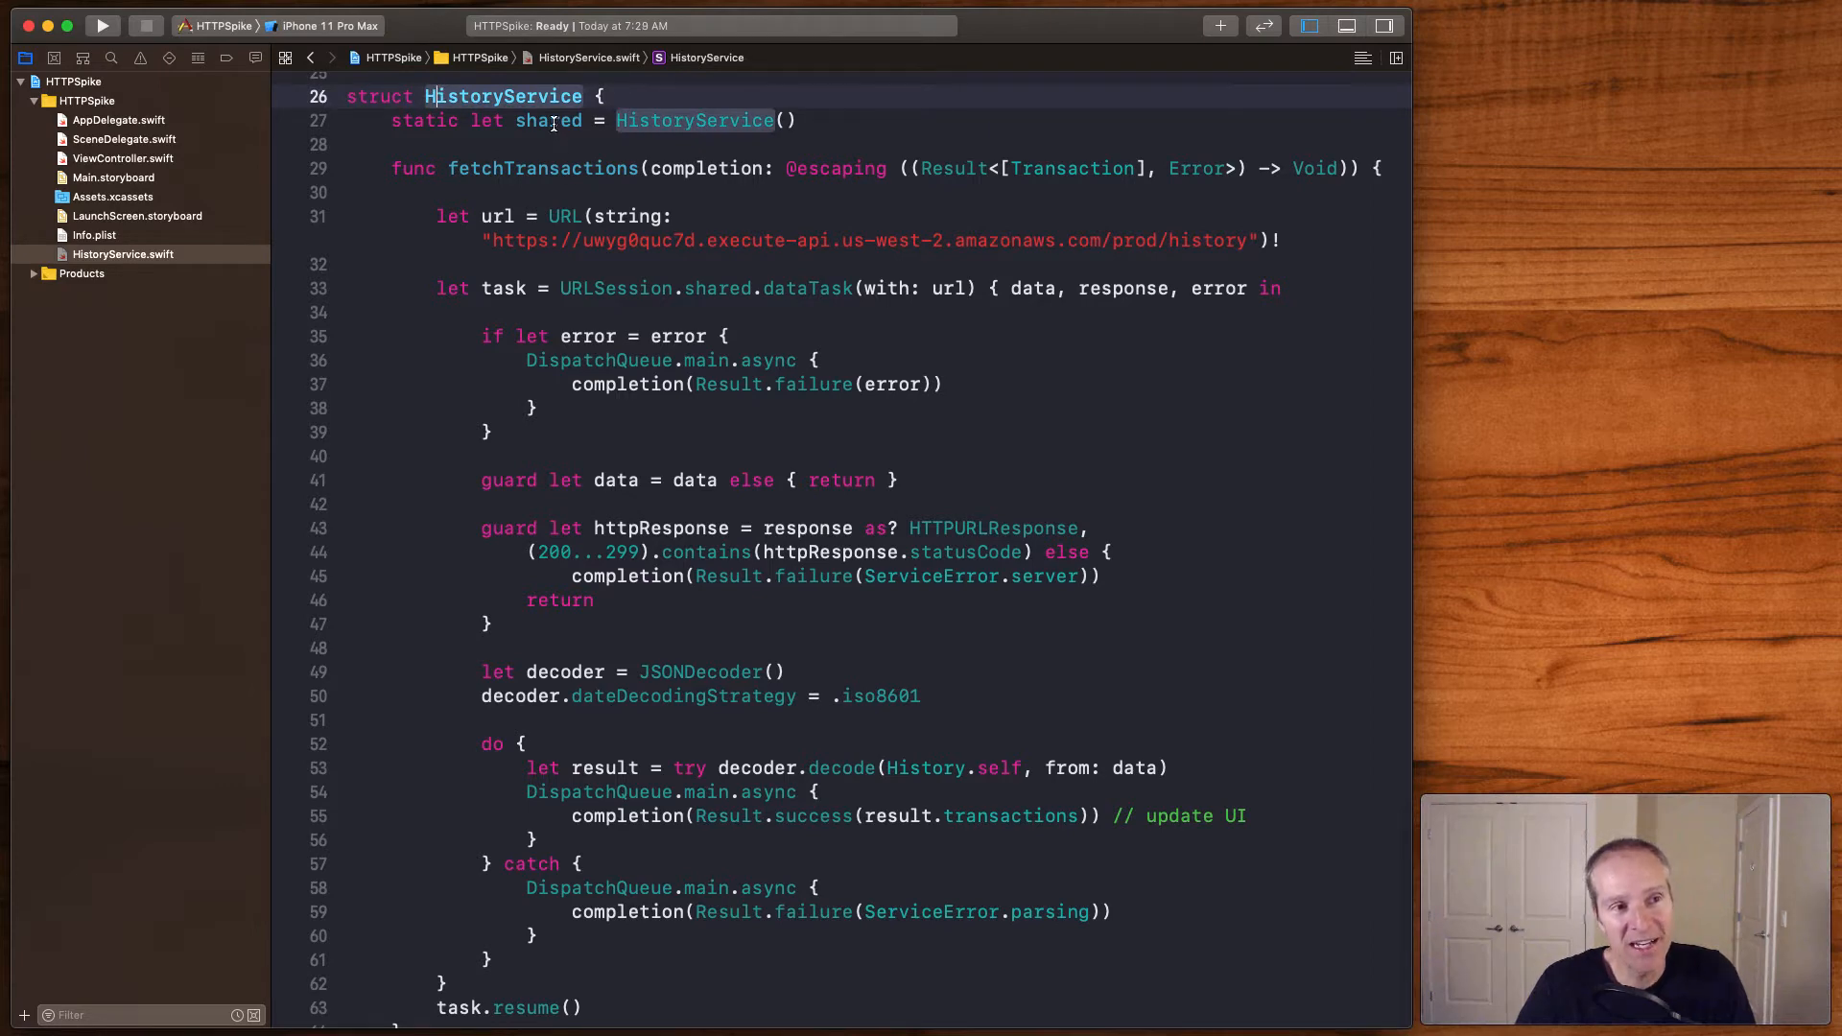
pyautogui.click(547, 119)
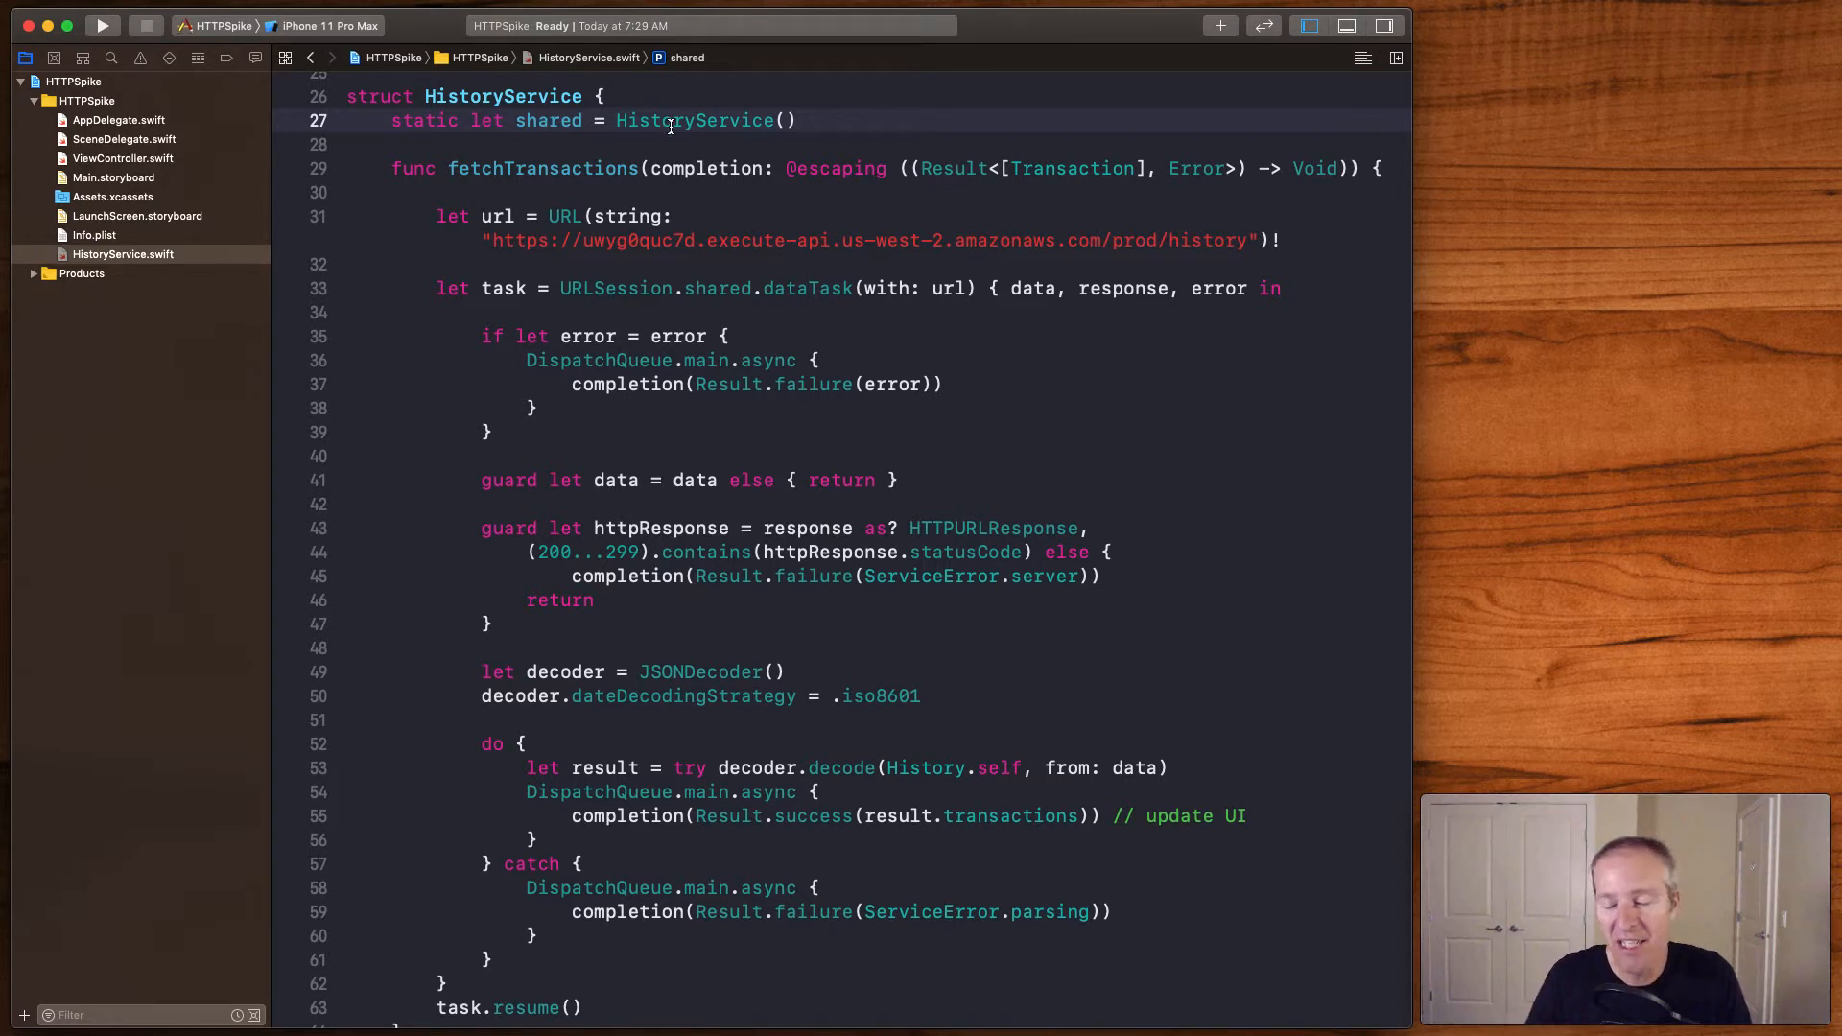
pyautogui.doubleClick(501, 96)
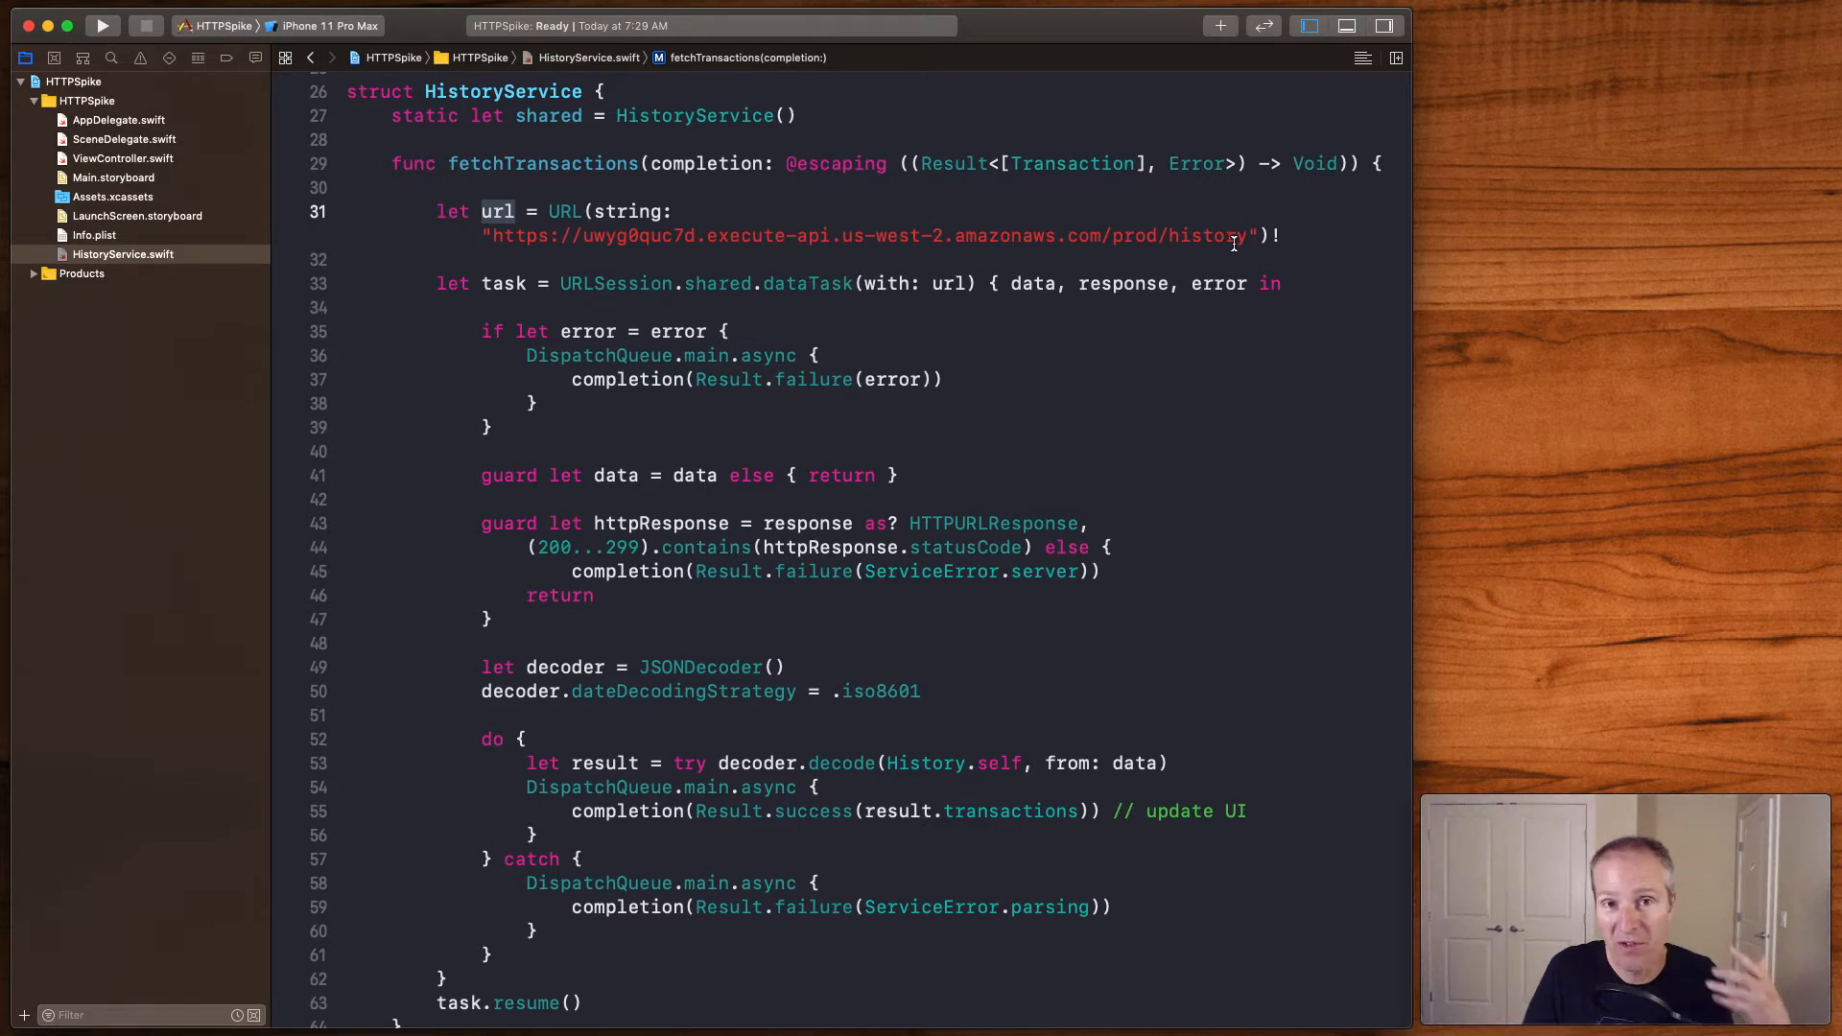
pyautogui.doubleClick(1211, 235)
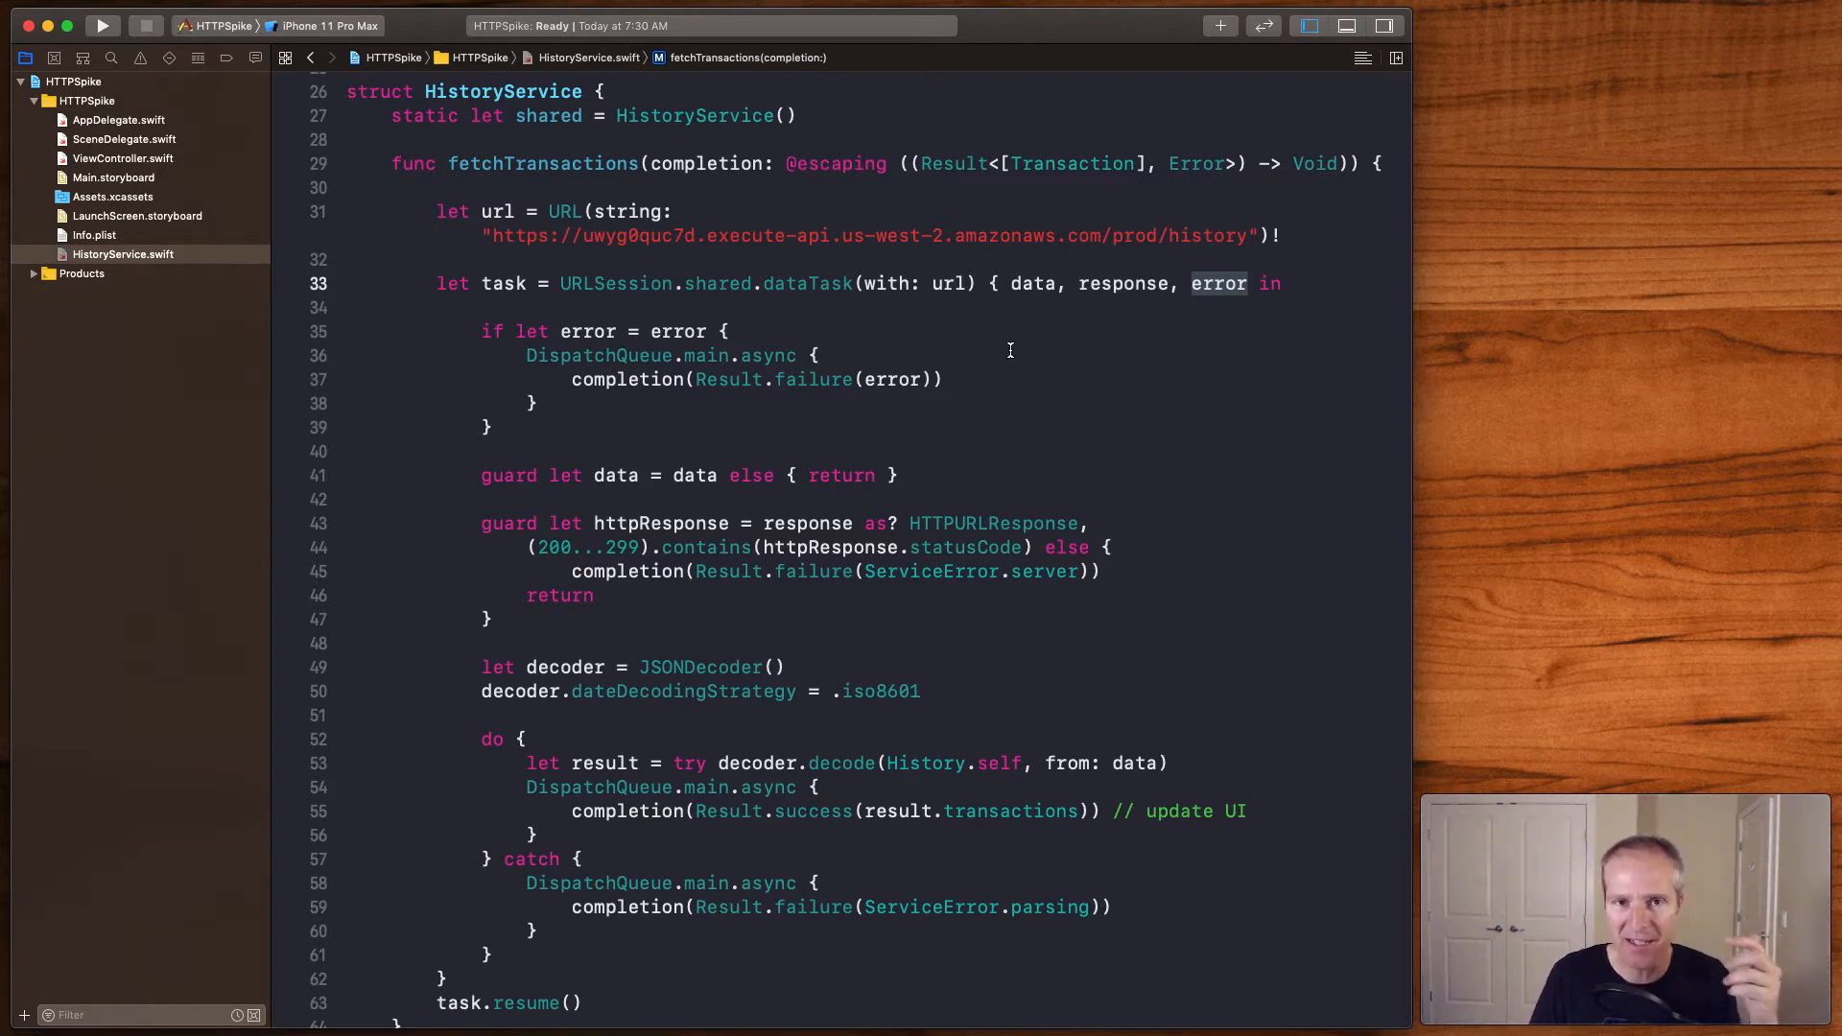
pyautogui.moveTo(550, 595)
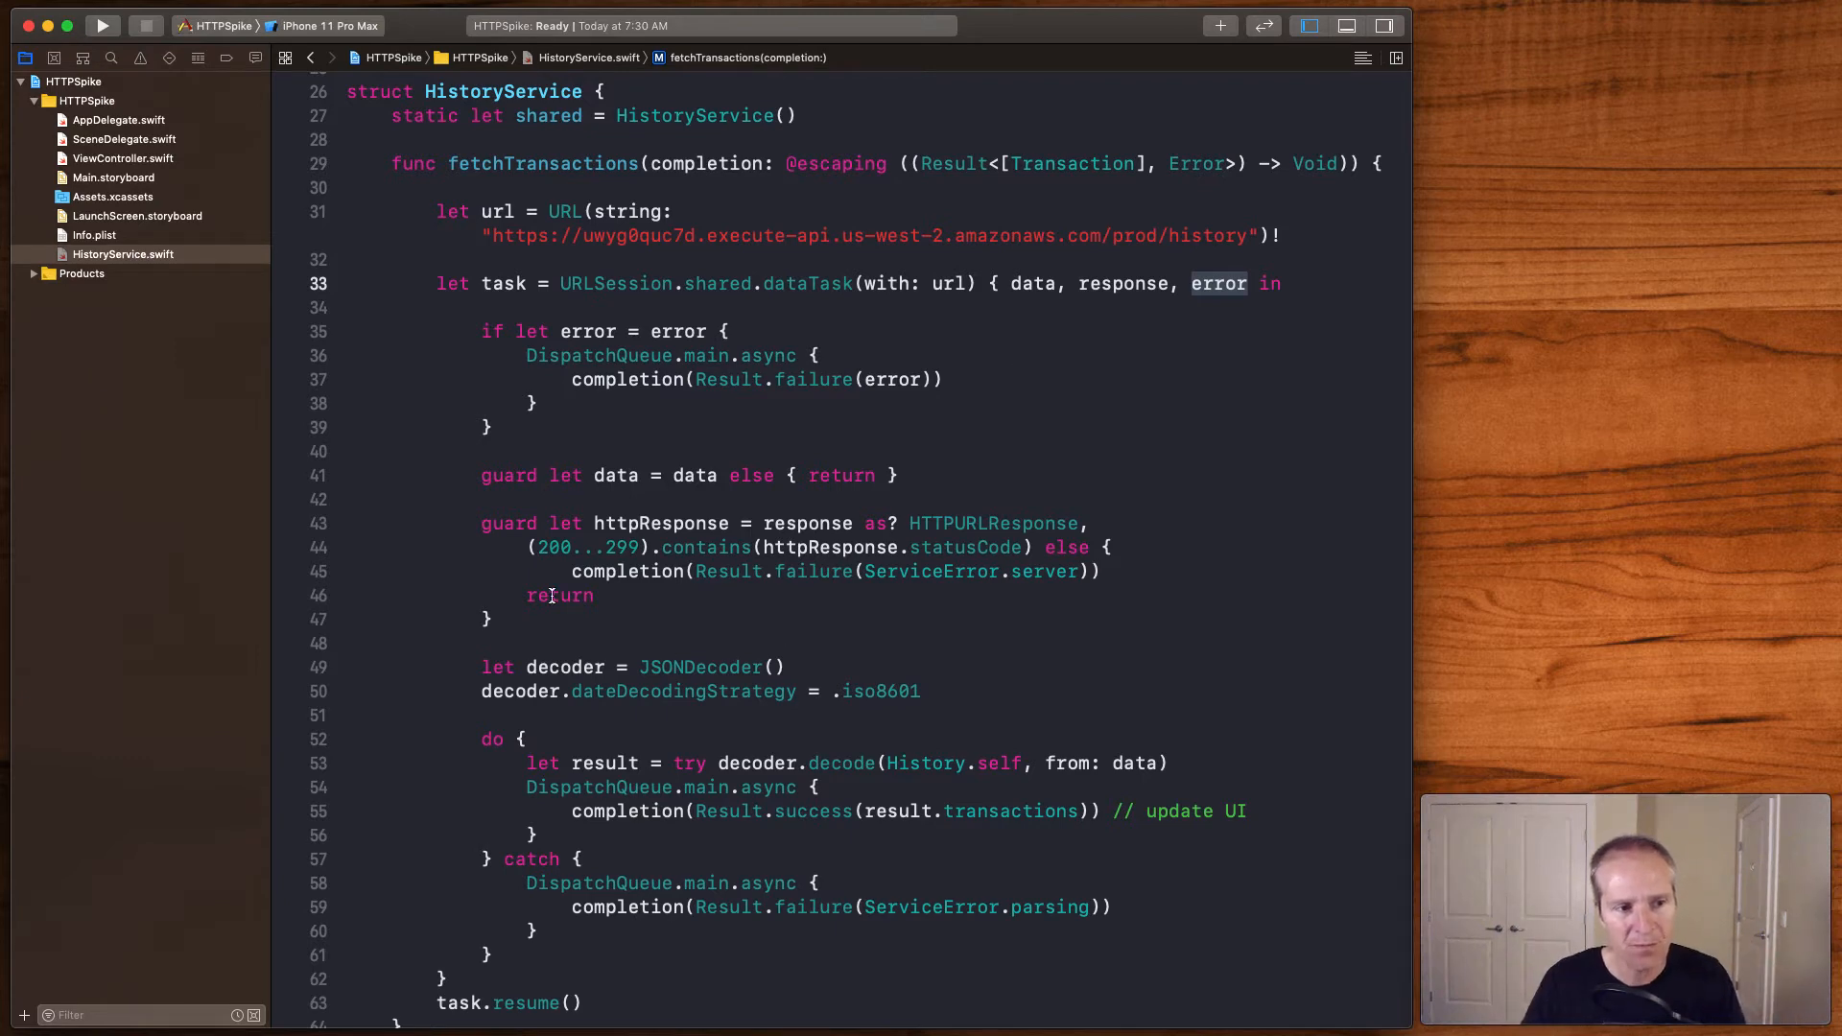
pyautogui.moveTo(865, 445)
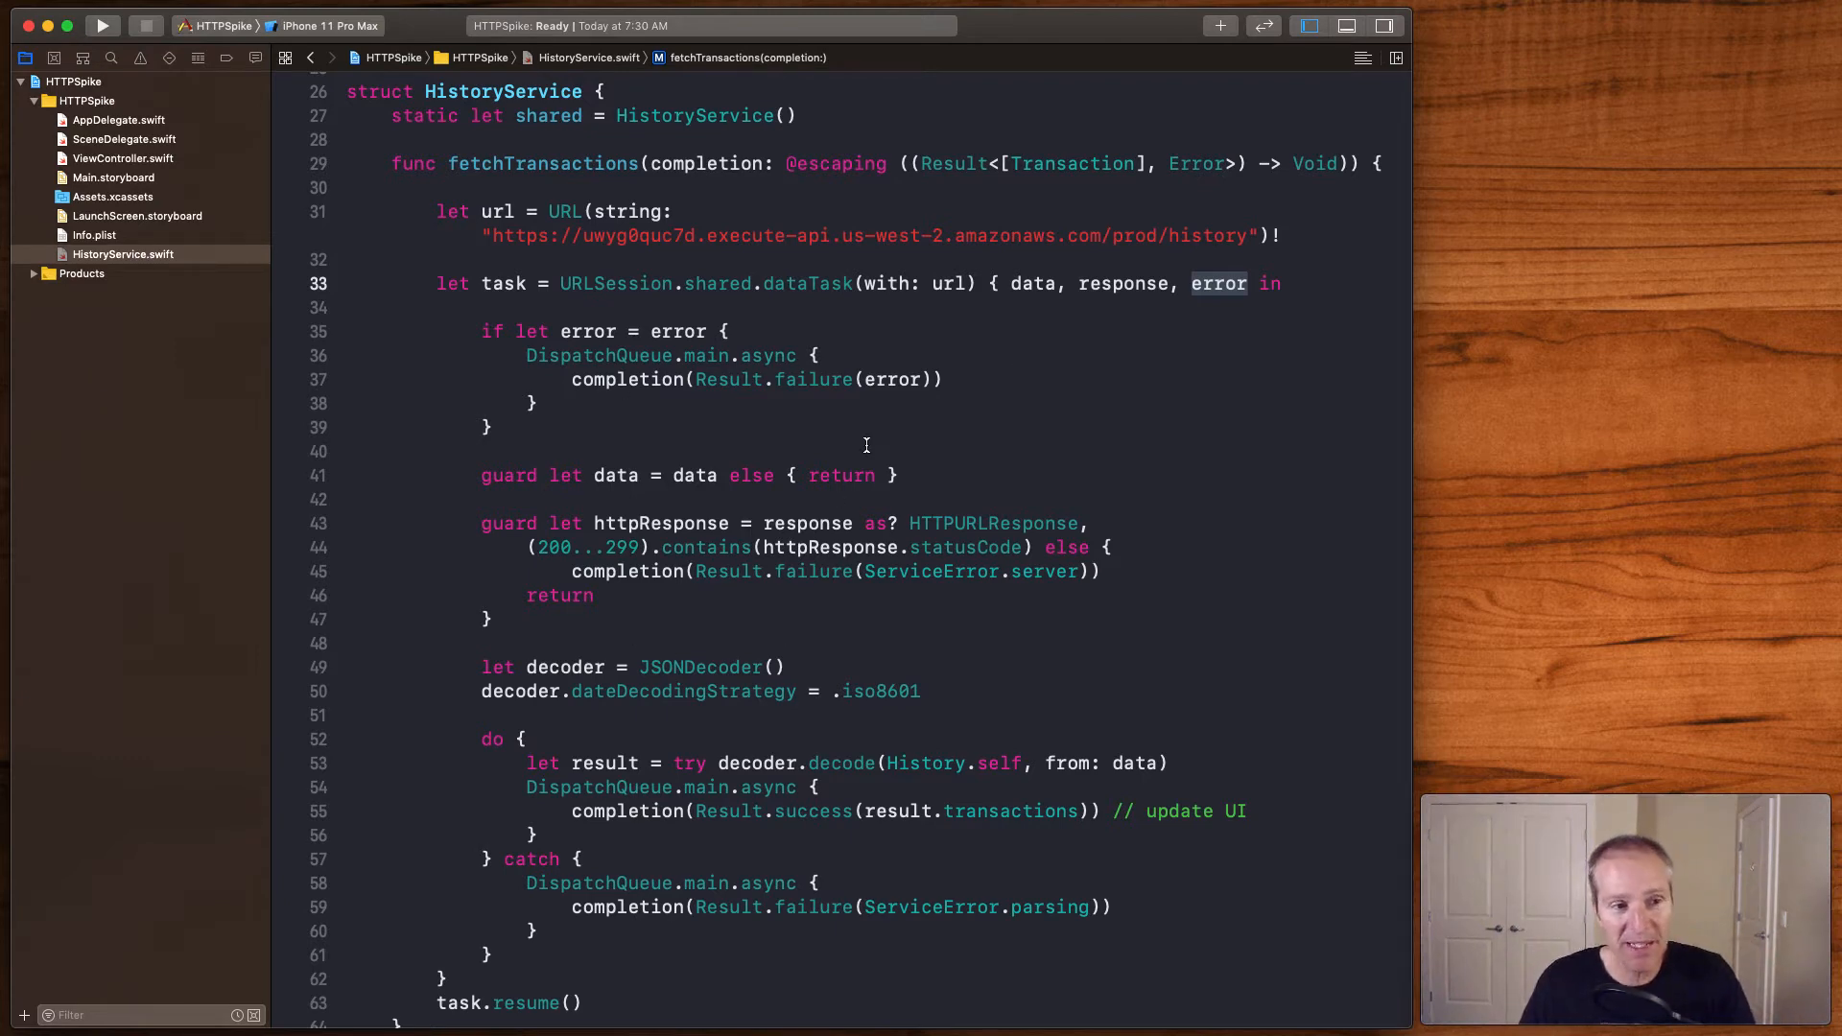
pyautogui.moveTo(828, 307)
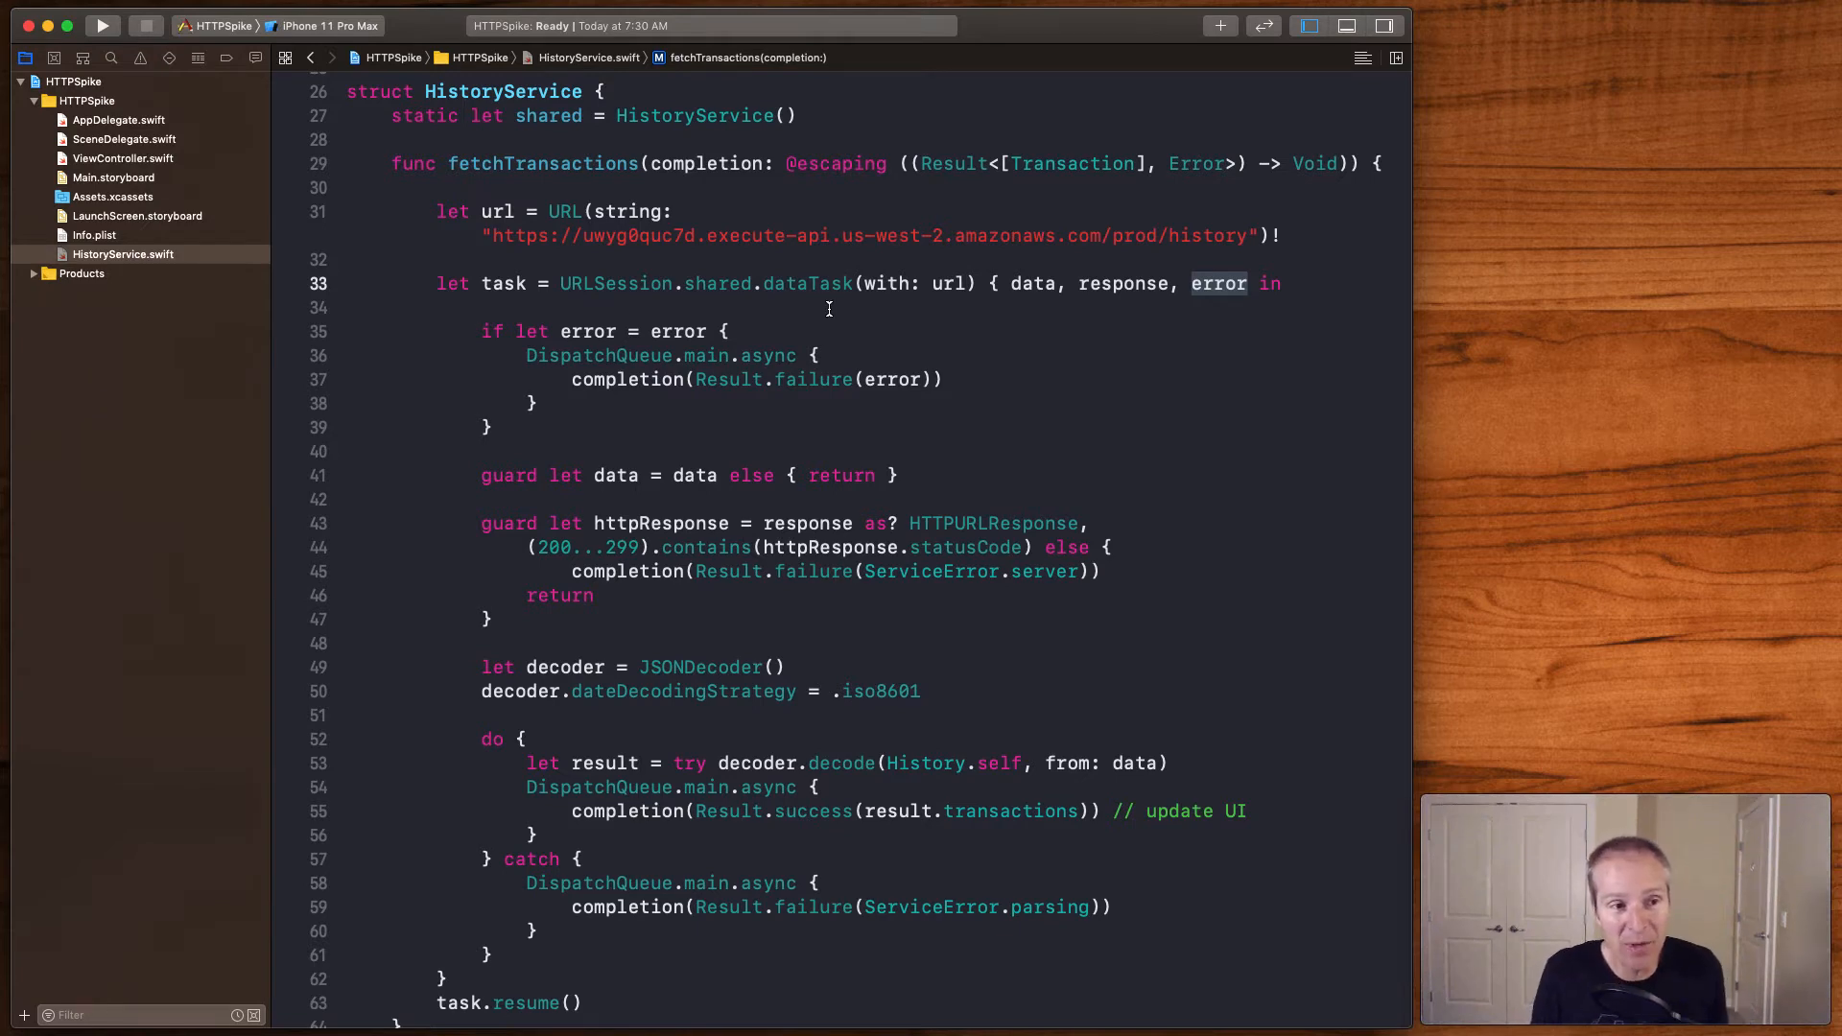
pyautogui.moveTo(664, 330)
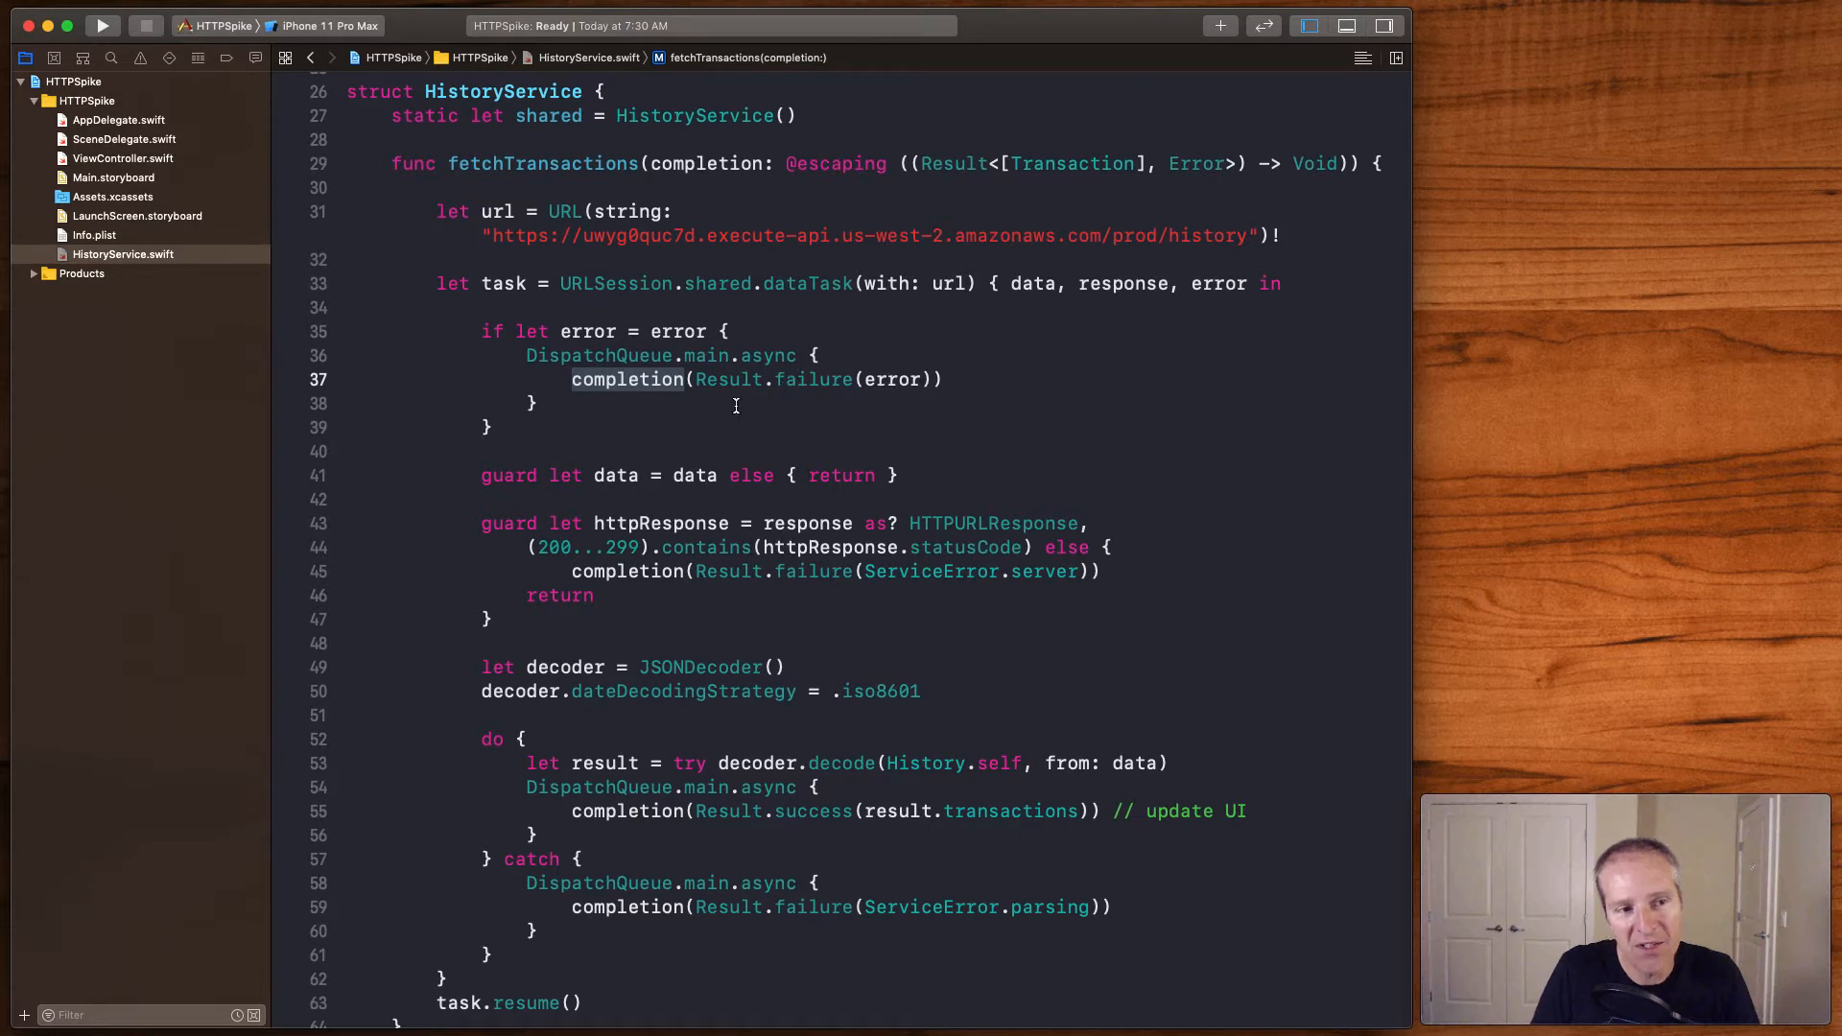
pyautogui.moveTo(965, 188)
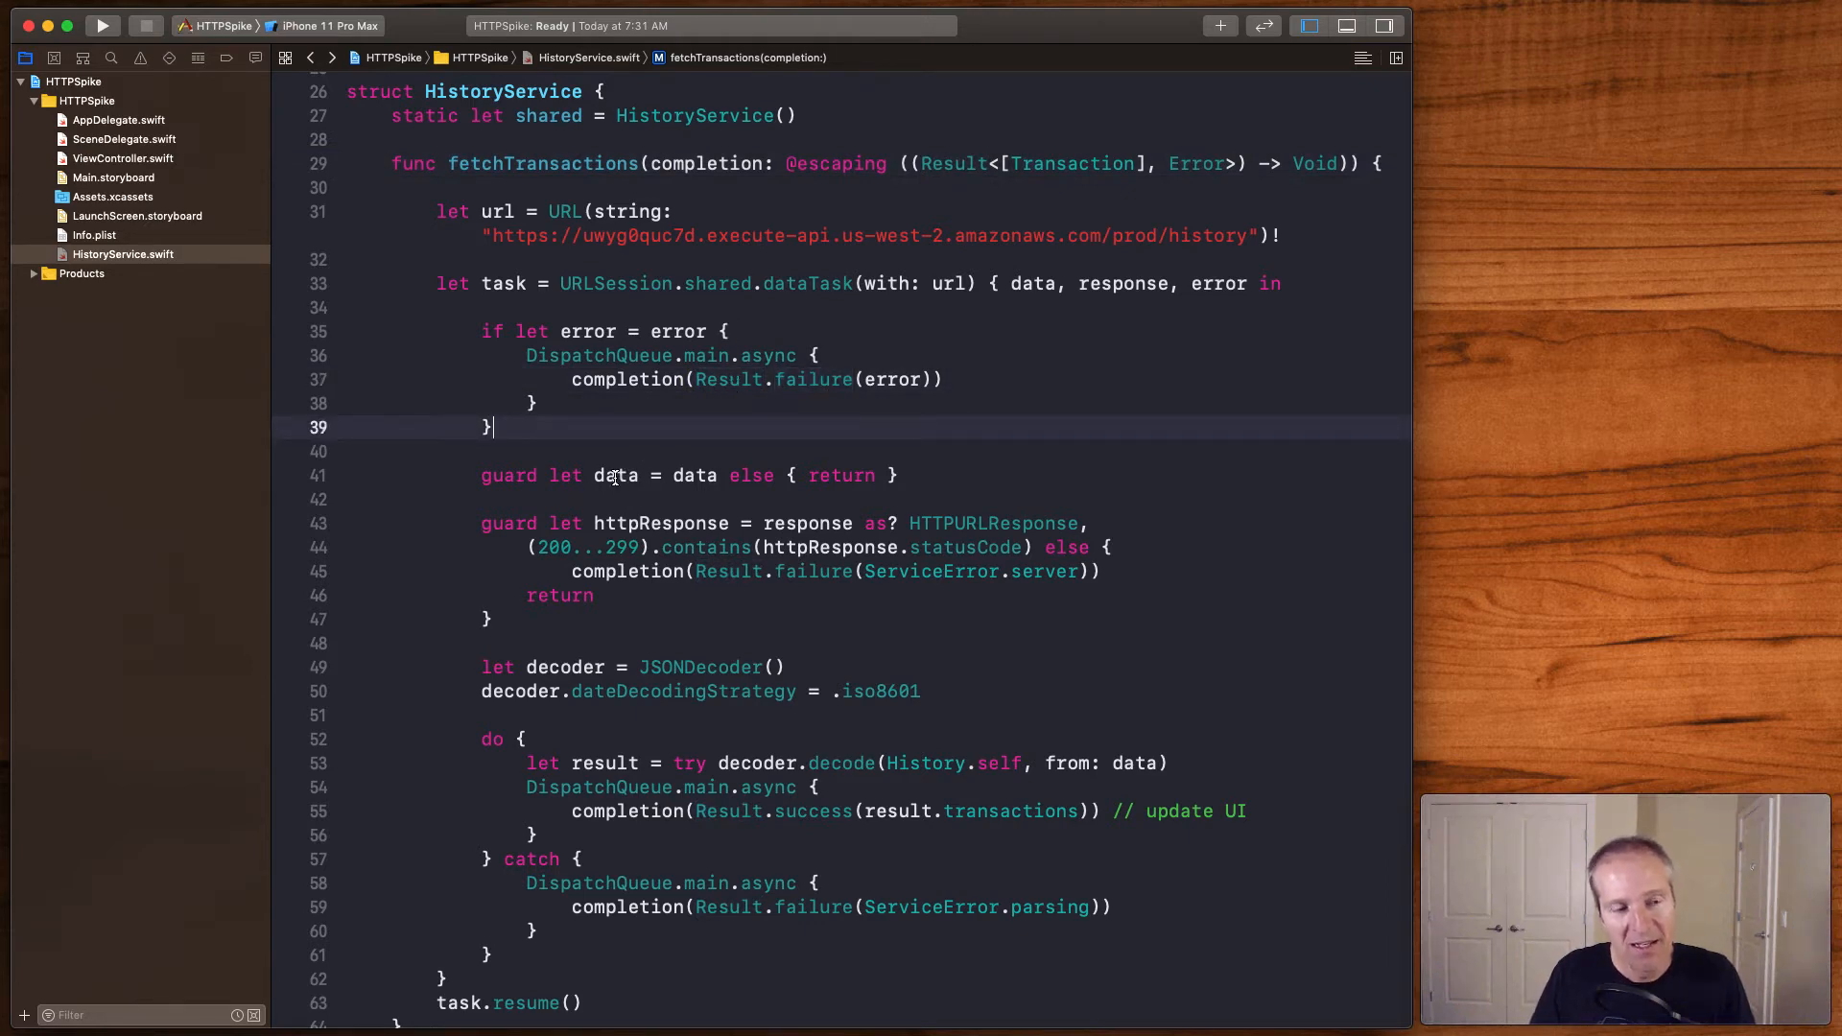
pyautogui.doubleClick(615, 474)
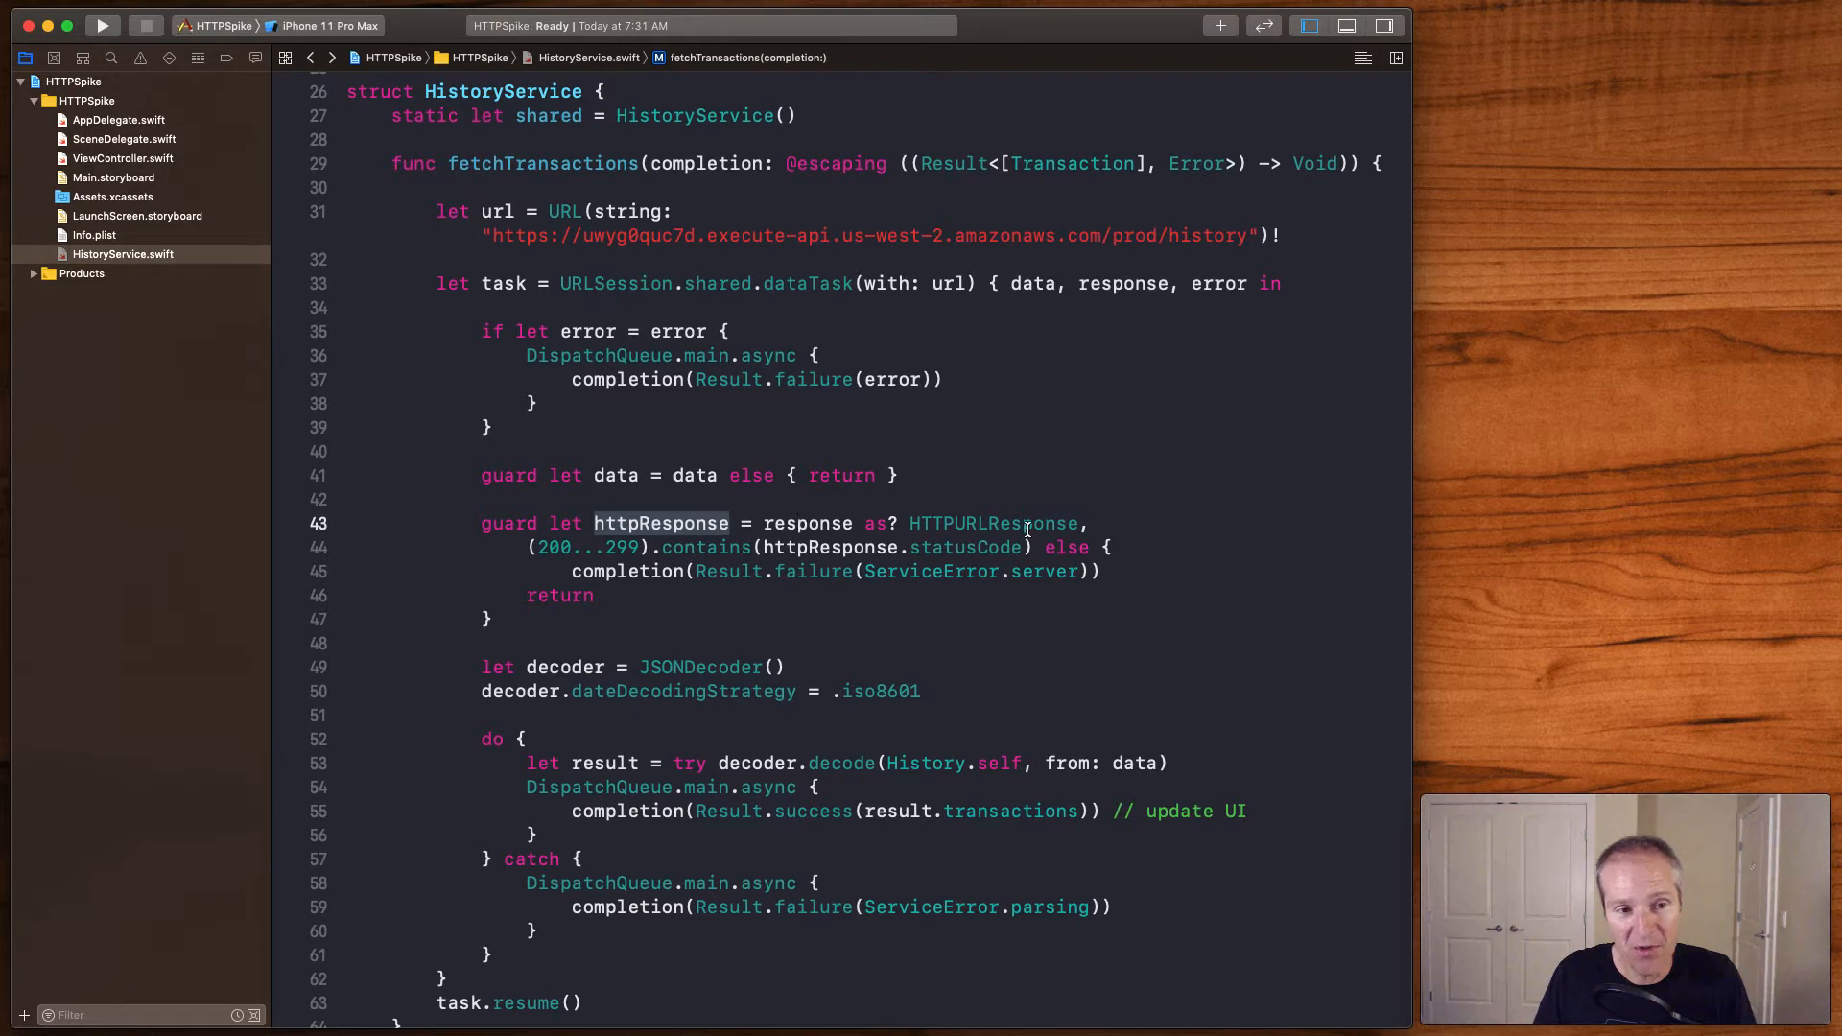
pyautogui.doubleClick(992, 522)
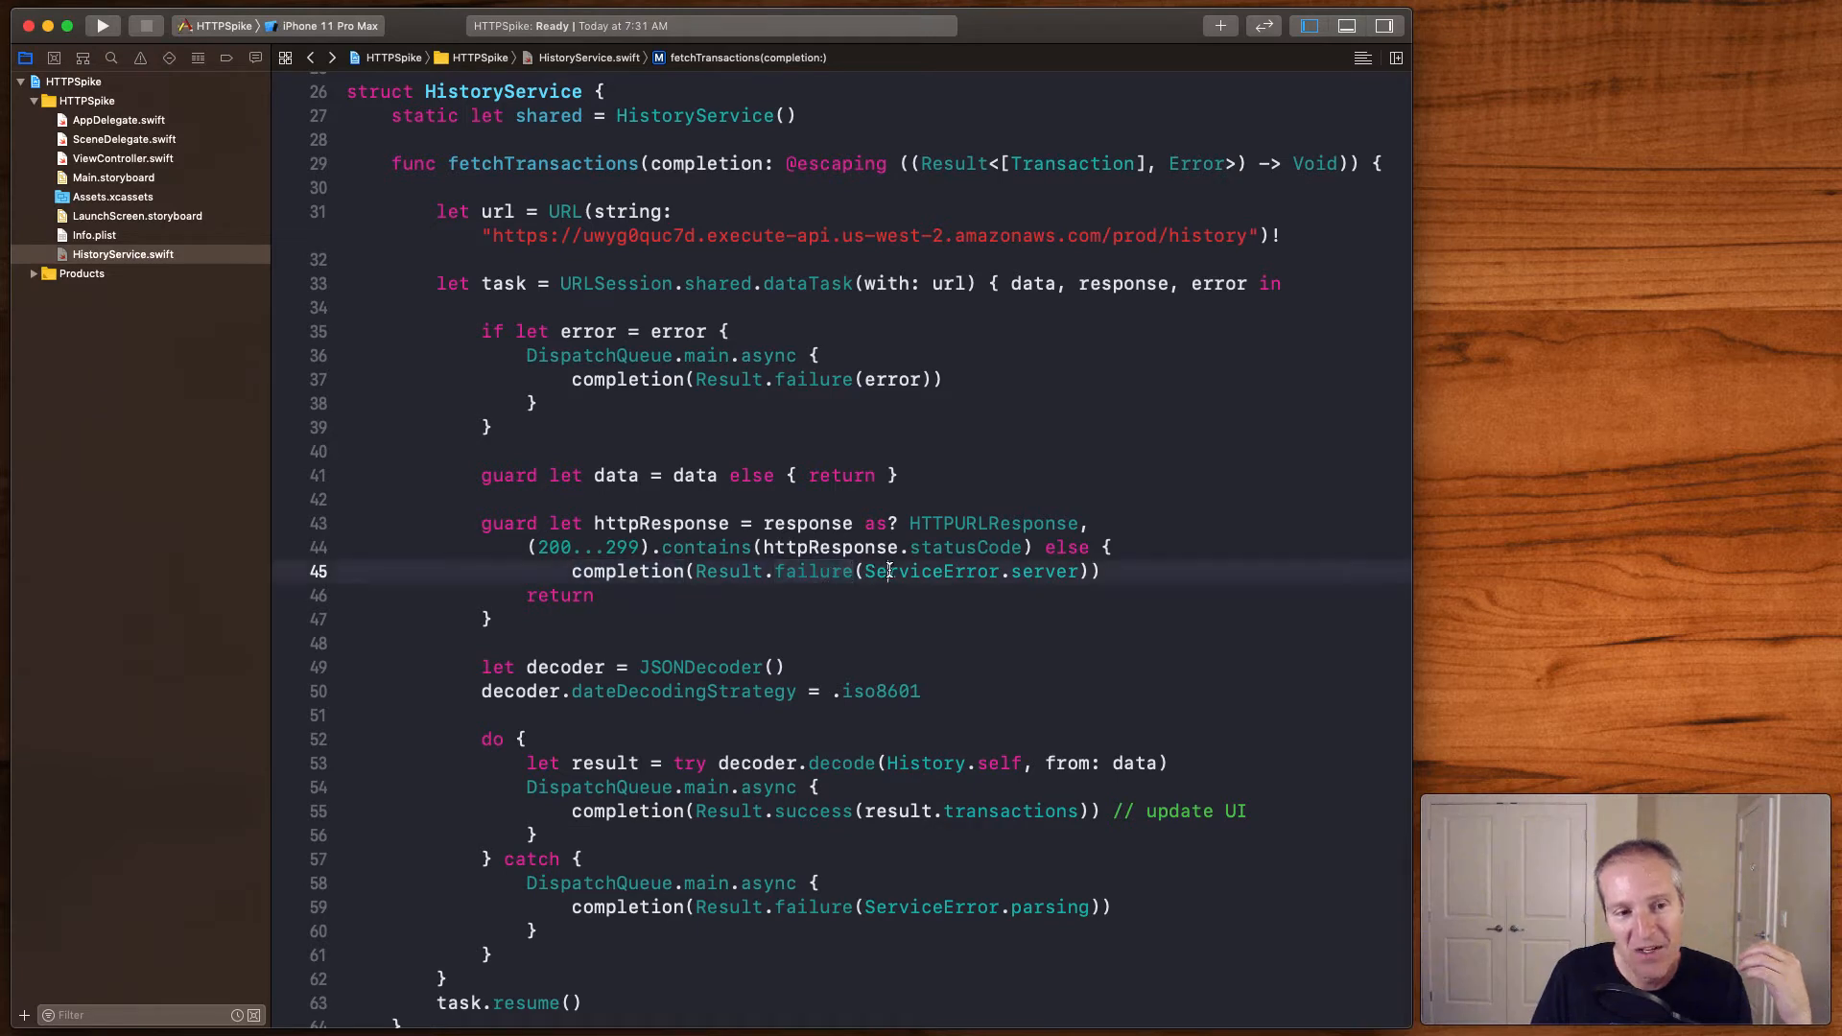
pyautogui.doubleClick(932, 572)
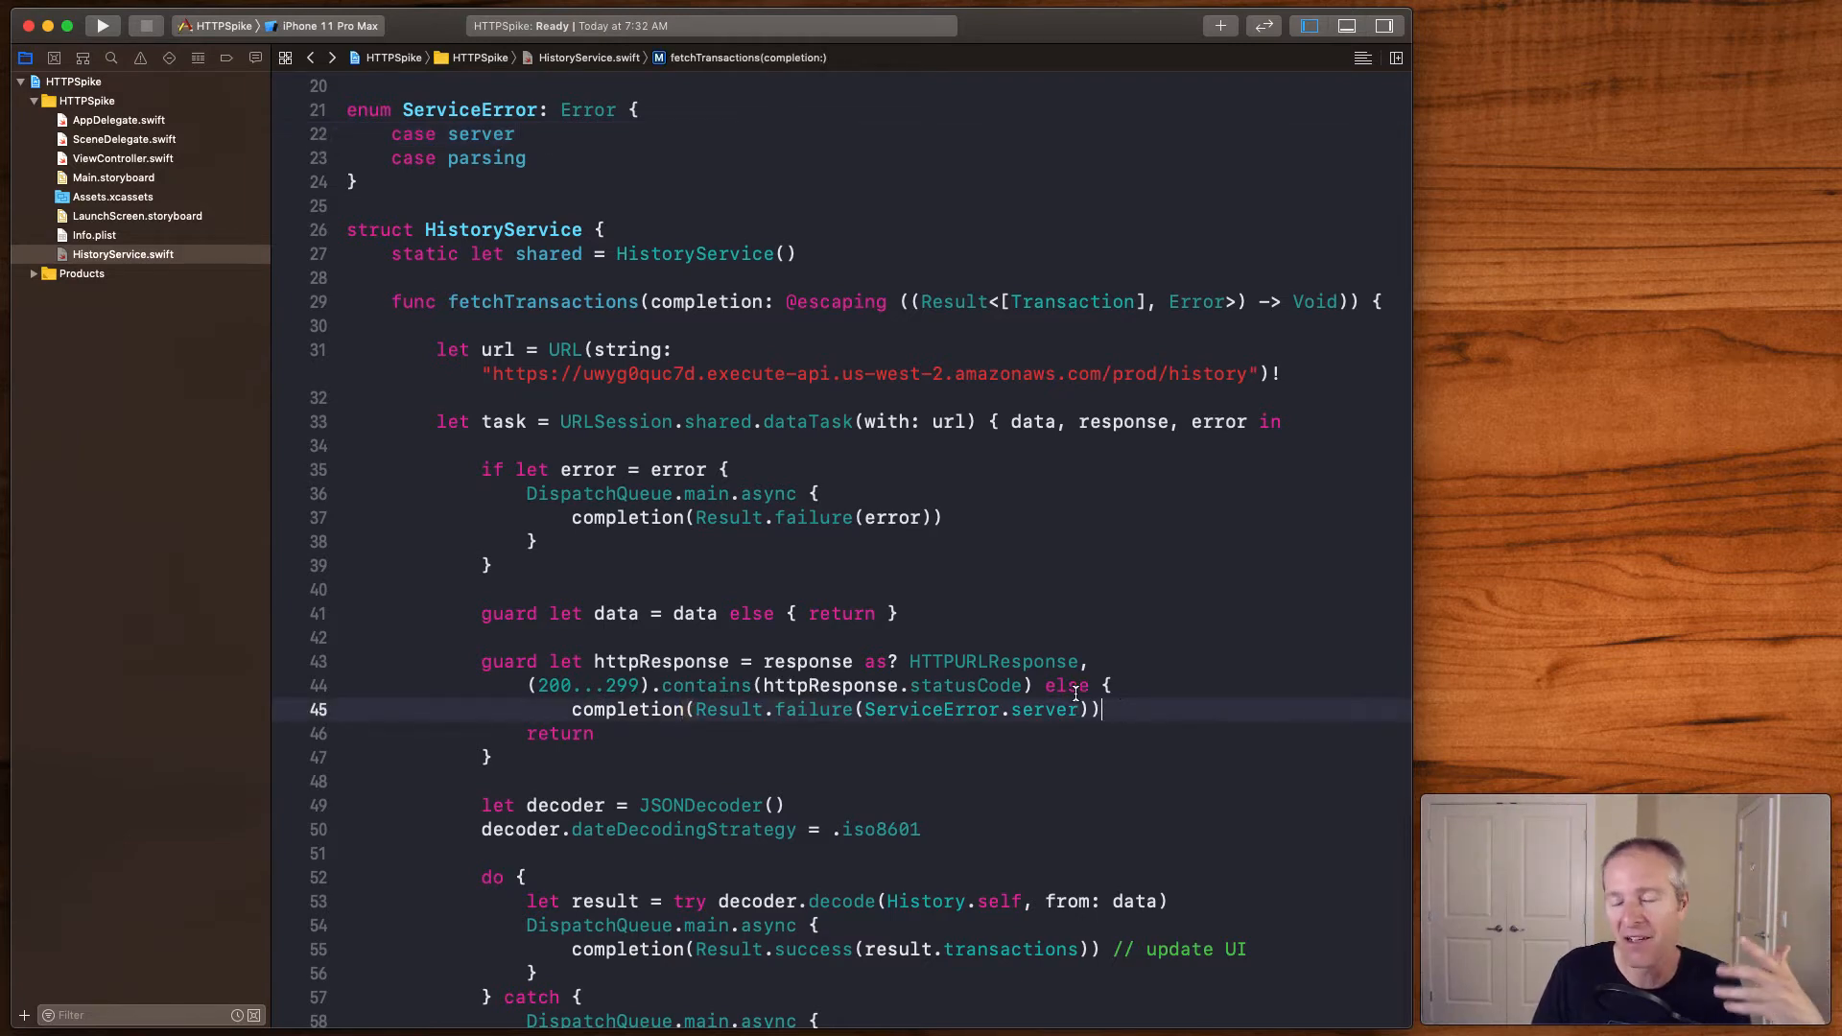
pyautogui.scroll(-3)
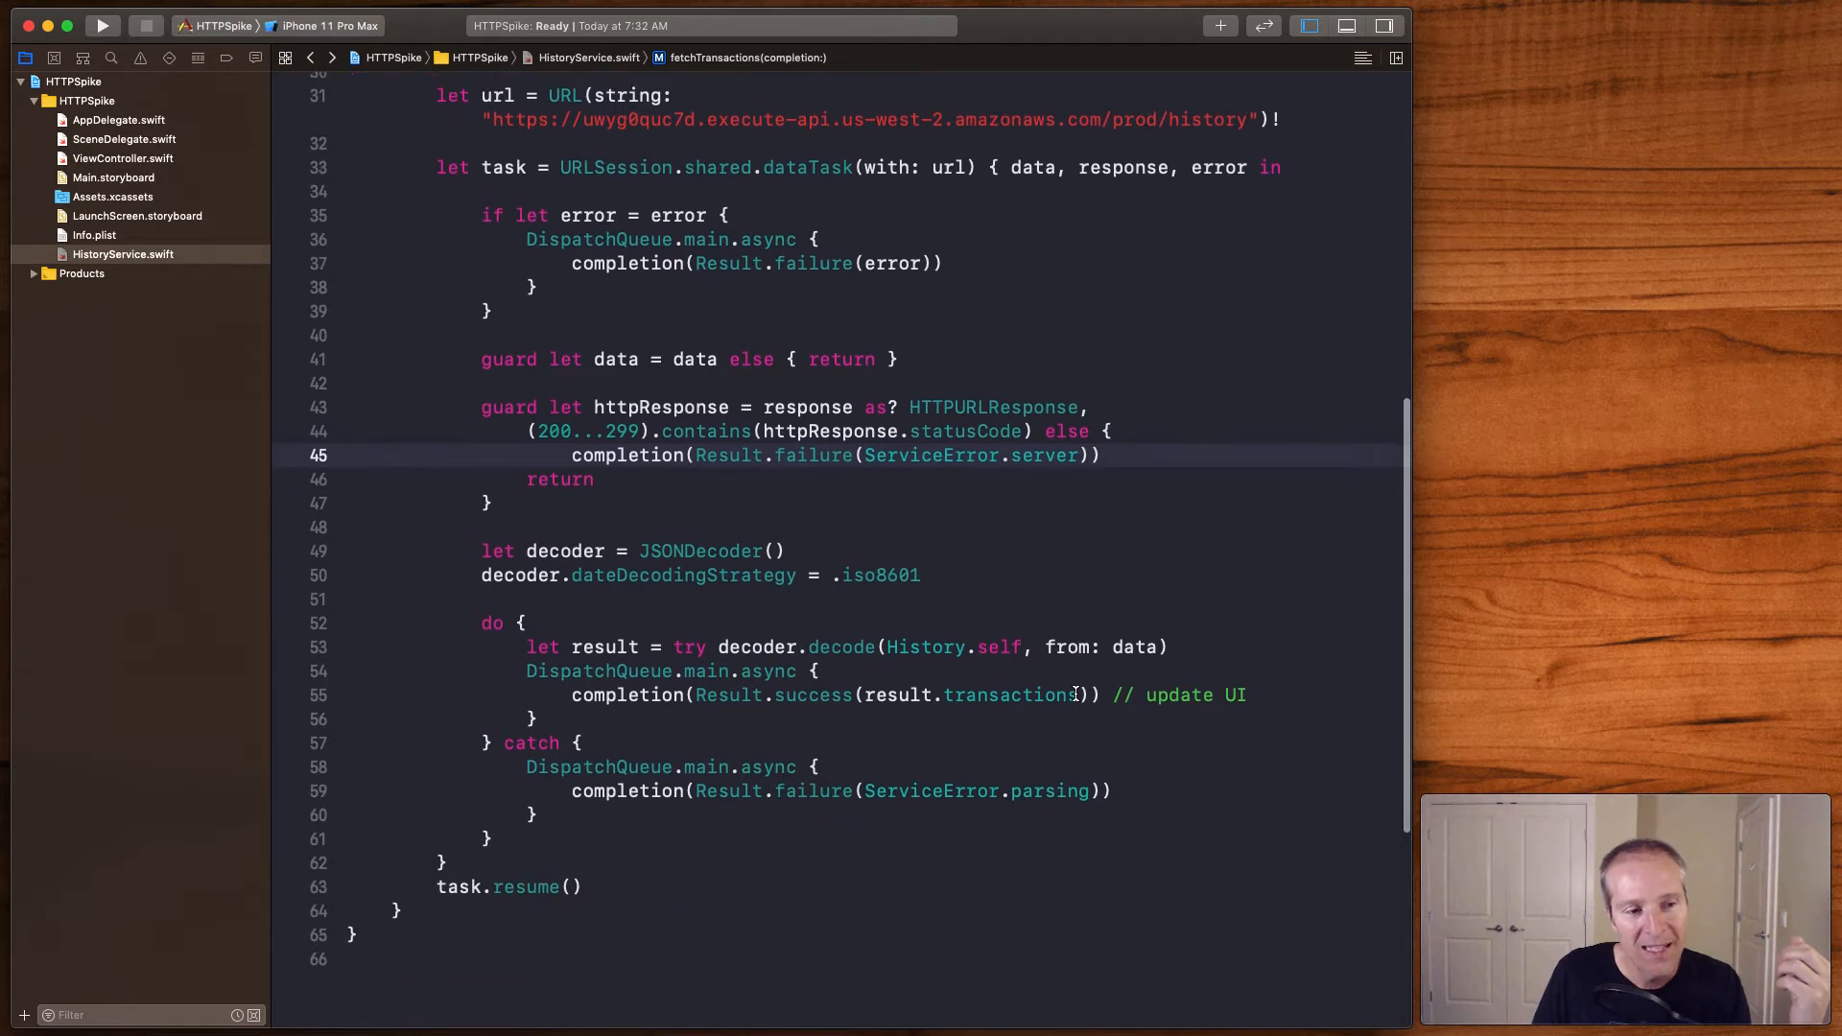
pyautogui.scroll(-3)
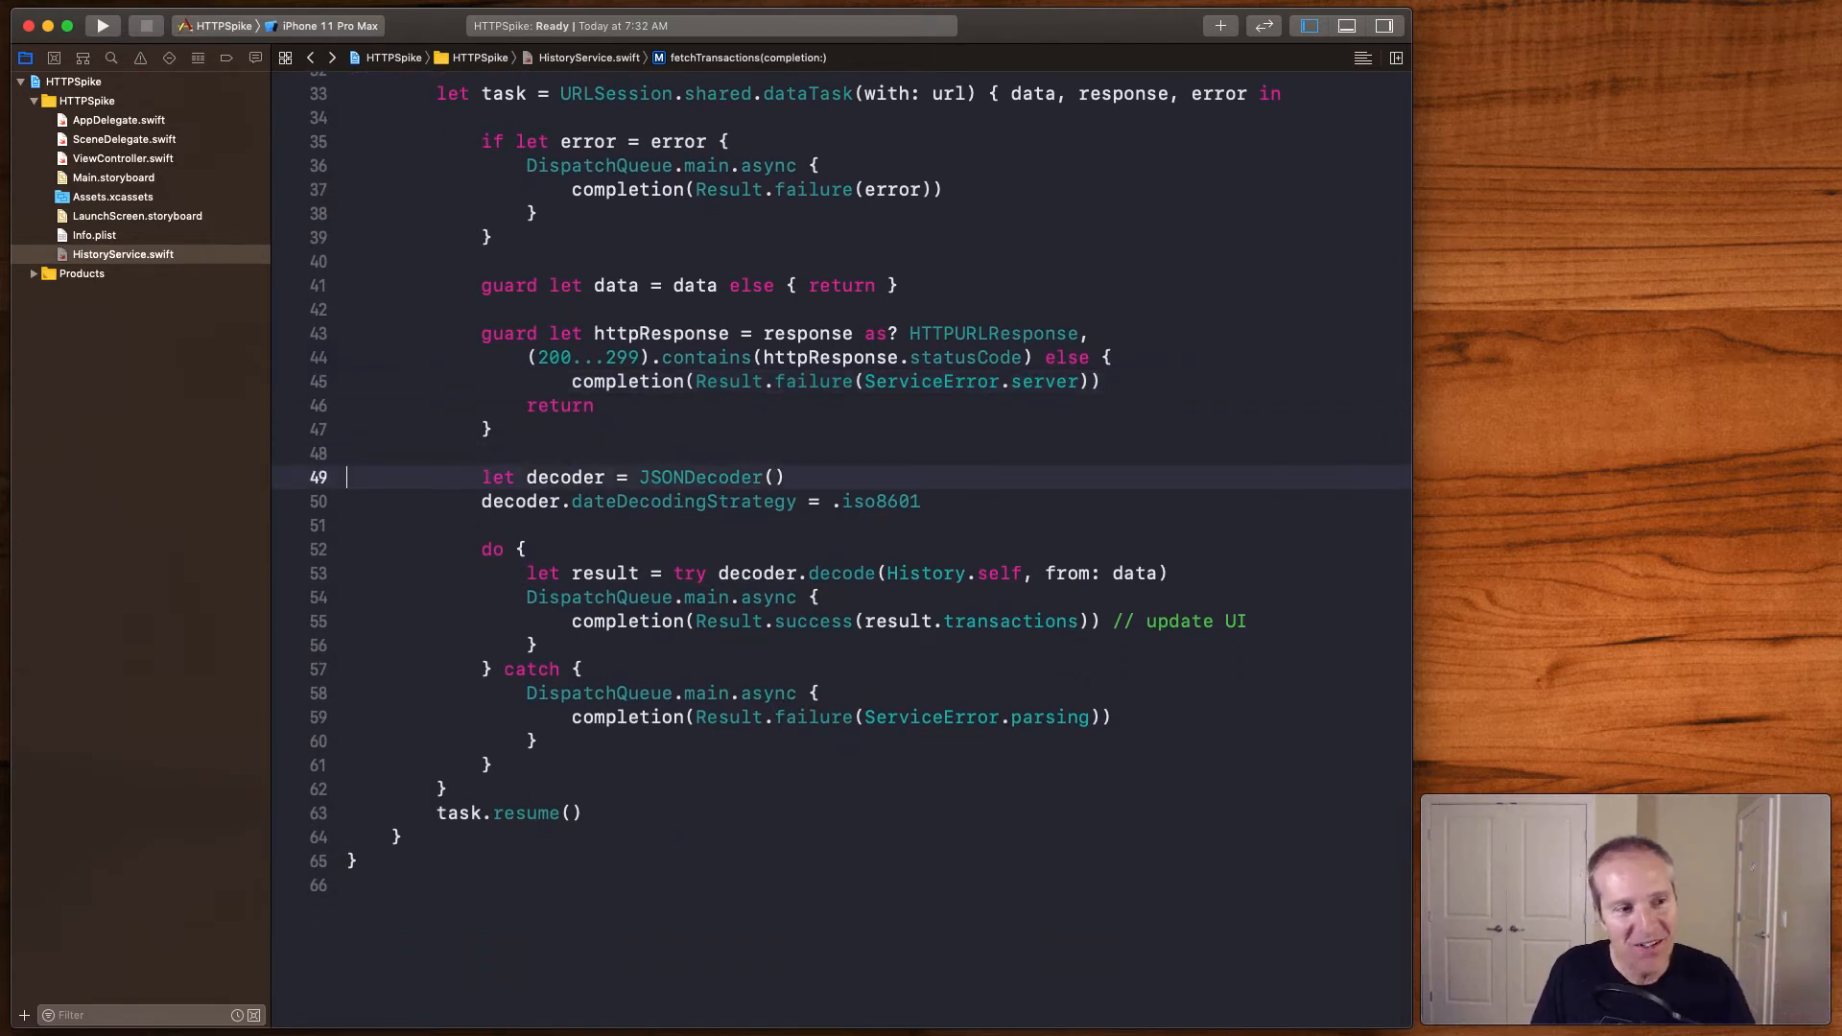
pyautogui.moveTo(482, 478); pyautogui.dragTo(921, 501)
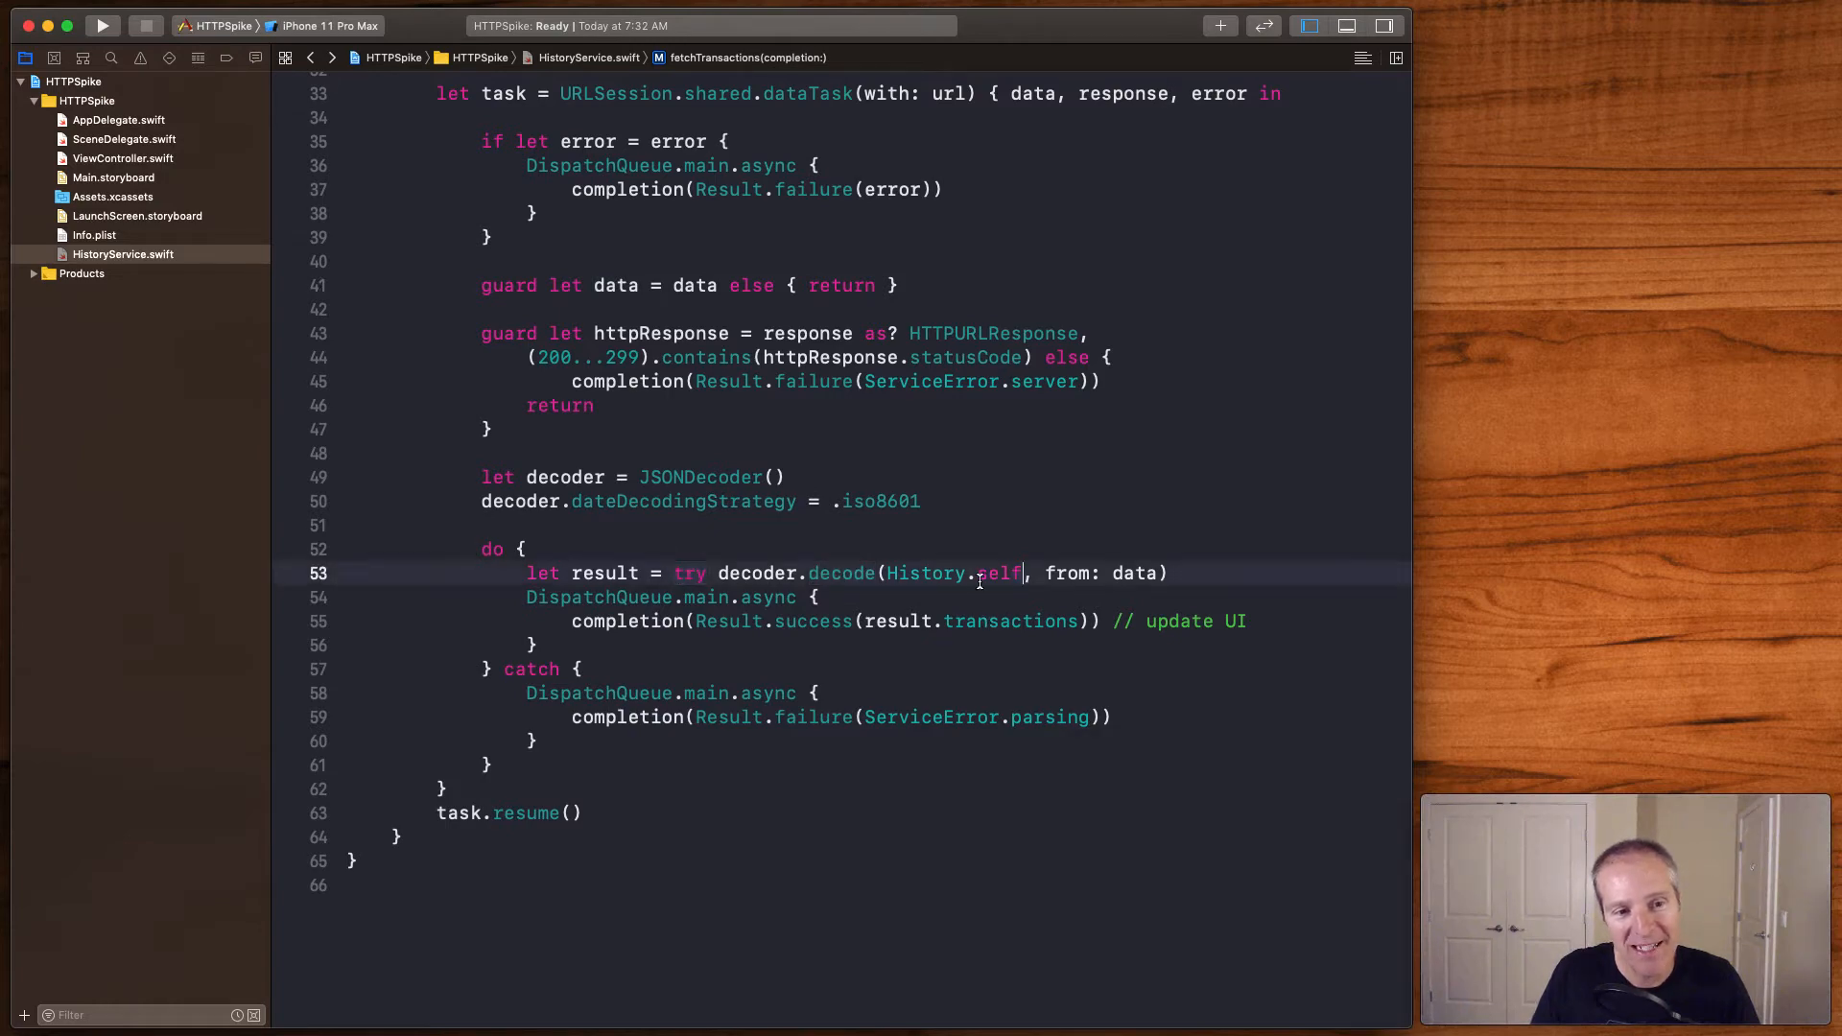
pyautogui.doubleClick(951, 574)
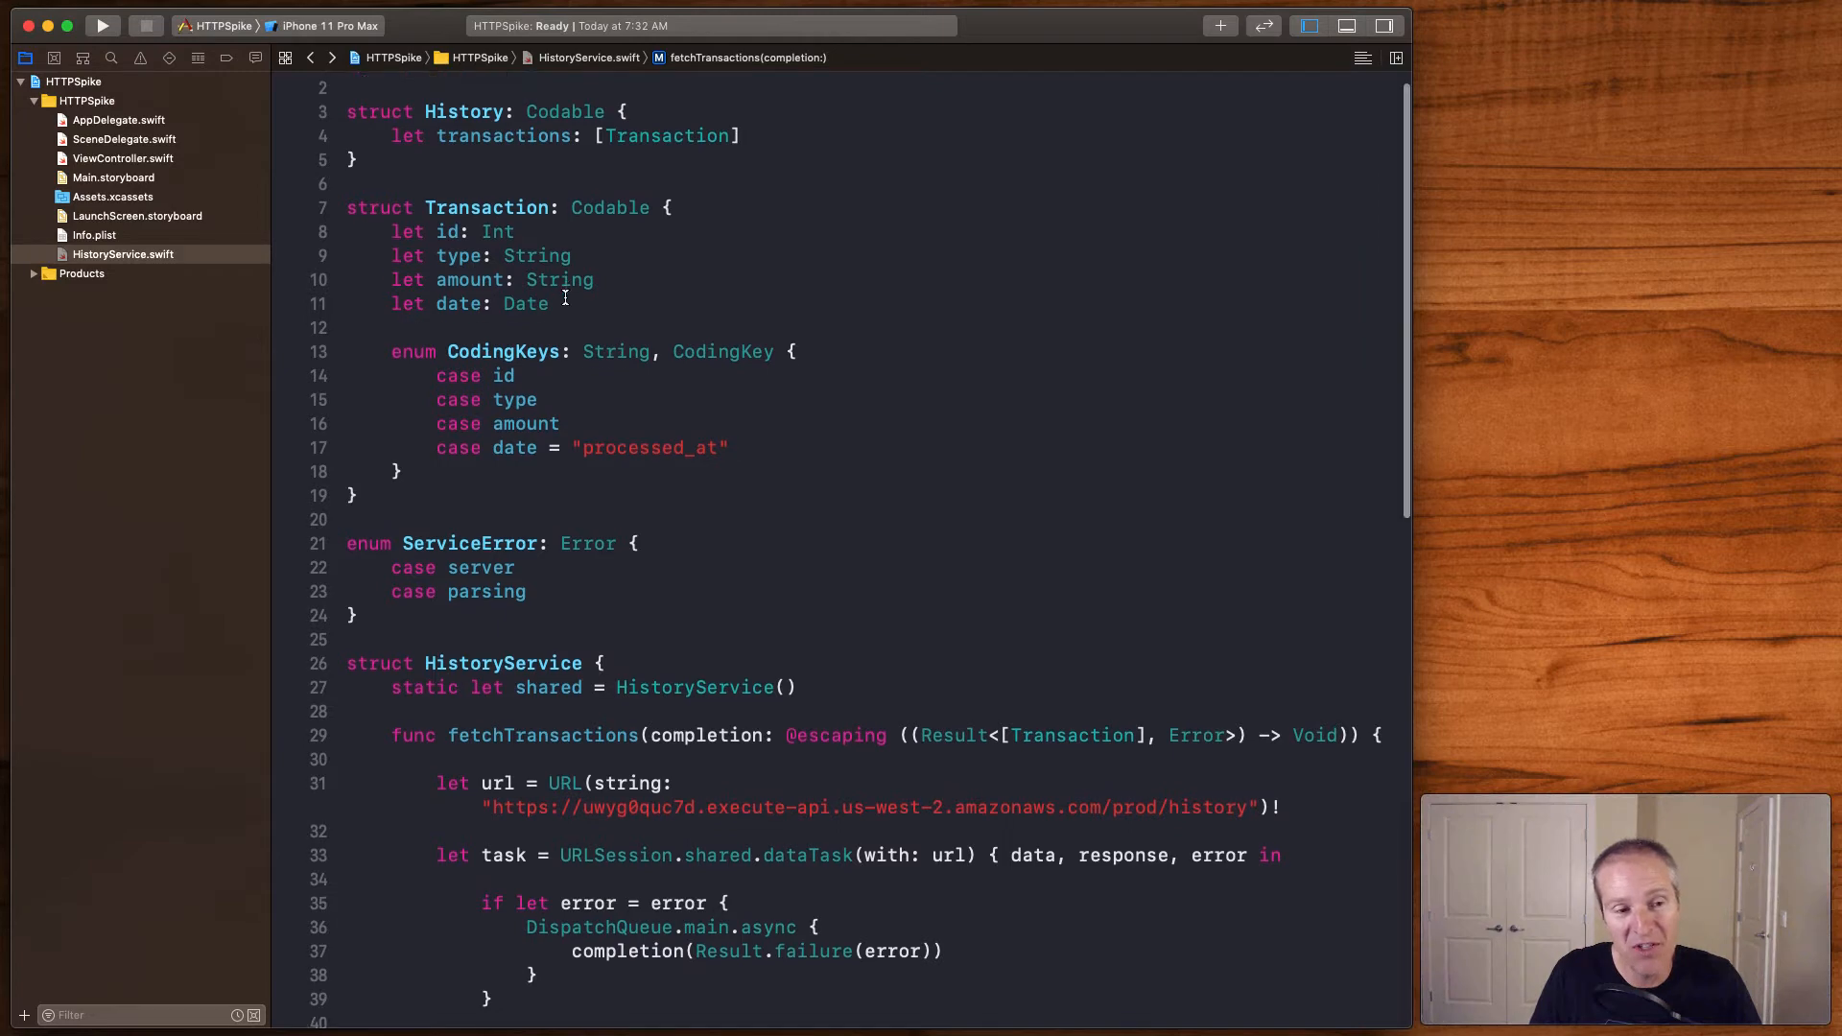
pyautogui.scroll(-3)
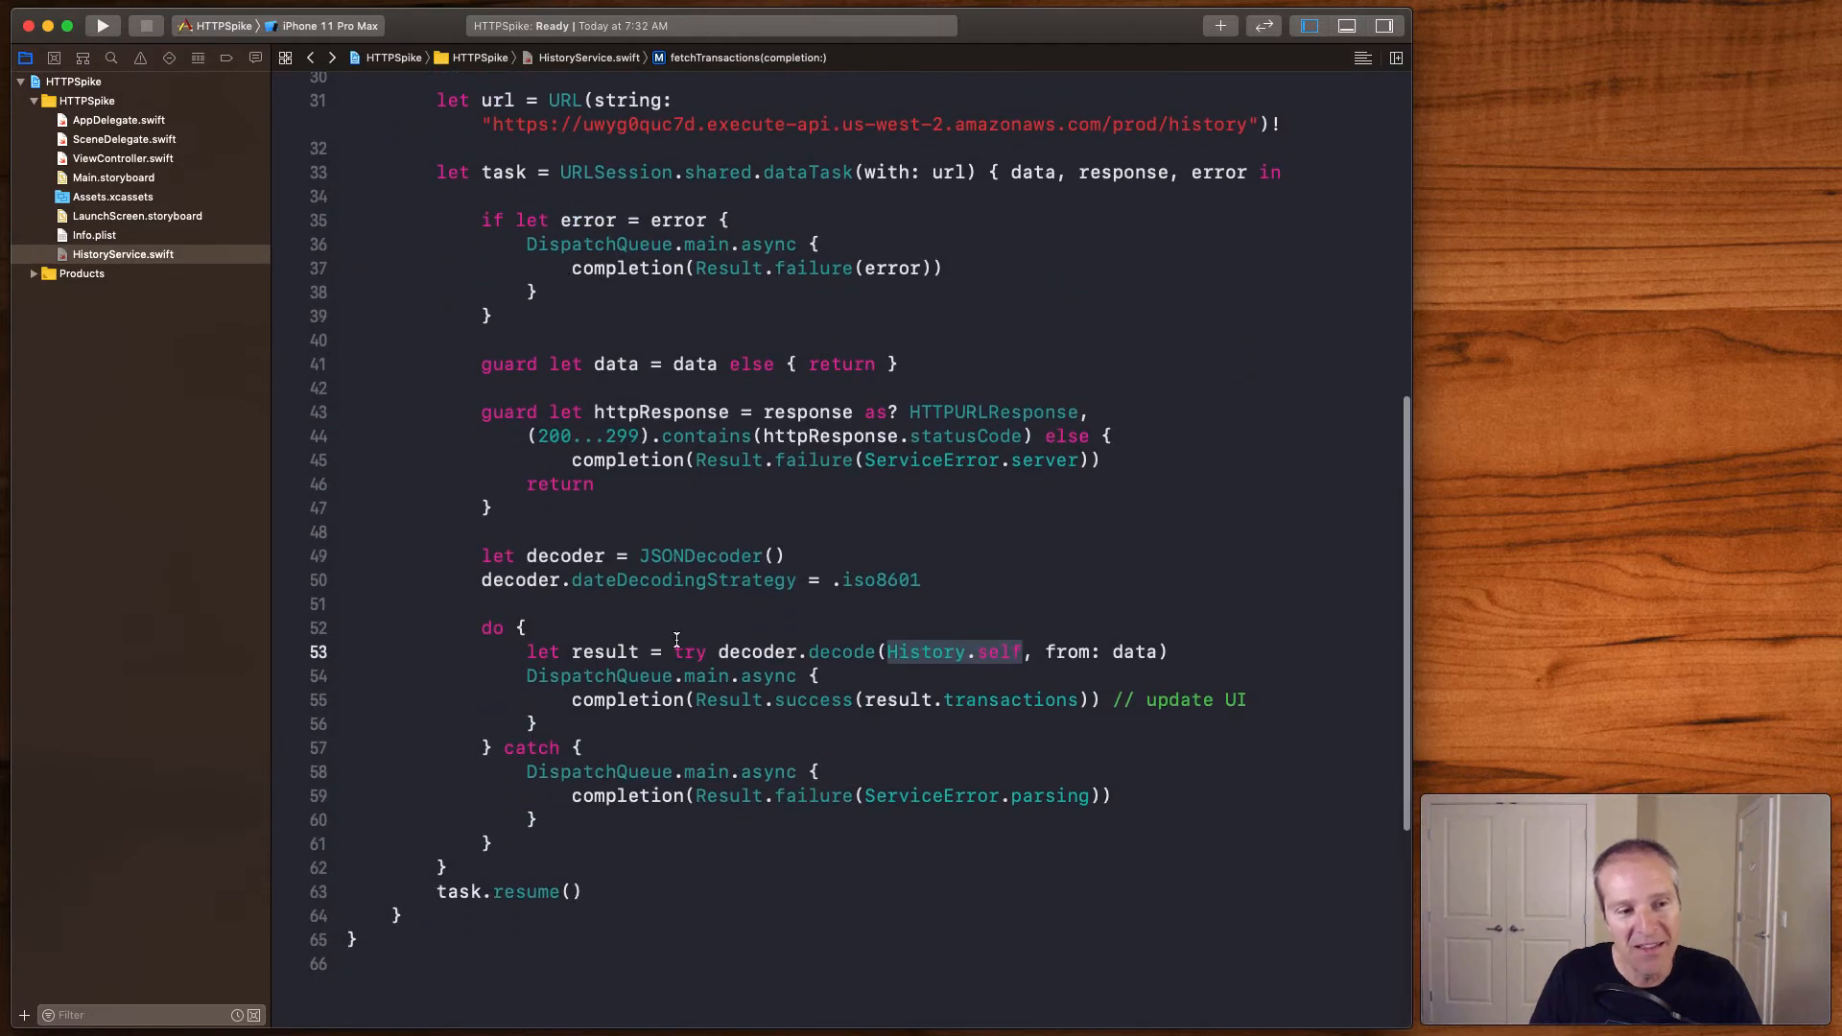
pyautogui.moveTo(808, 698)
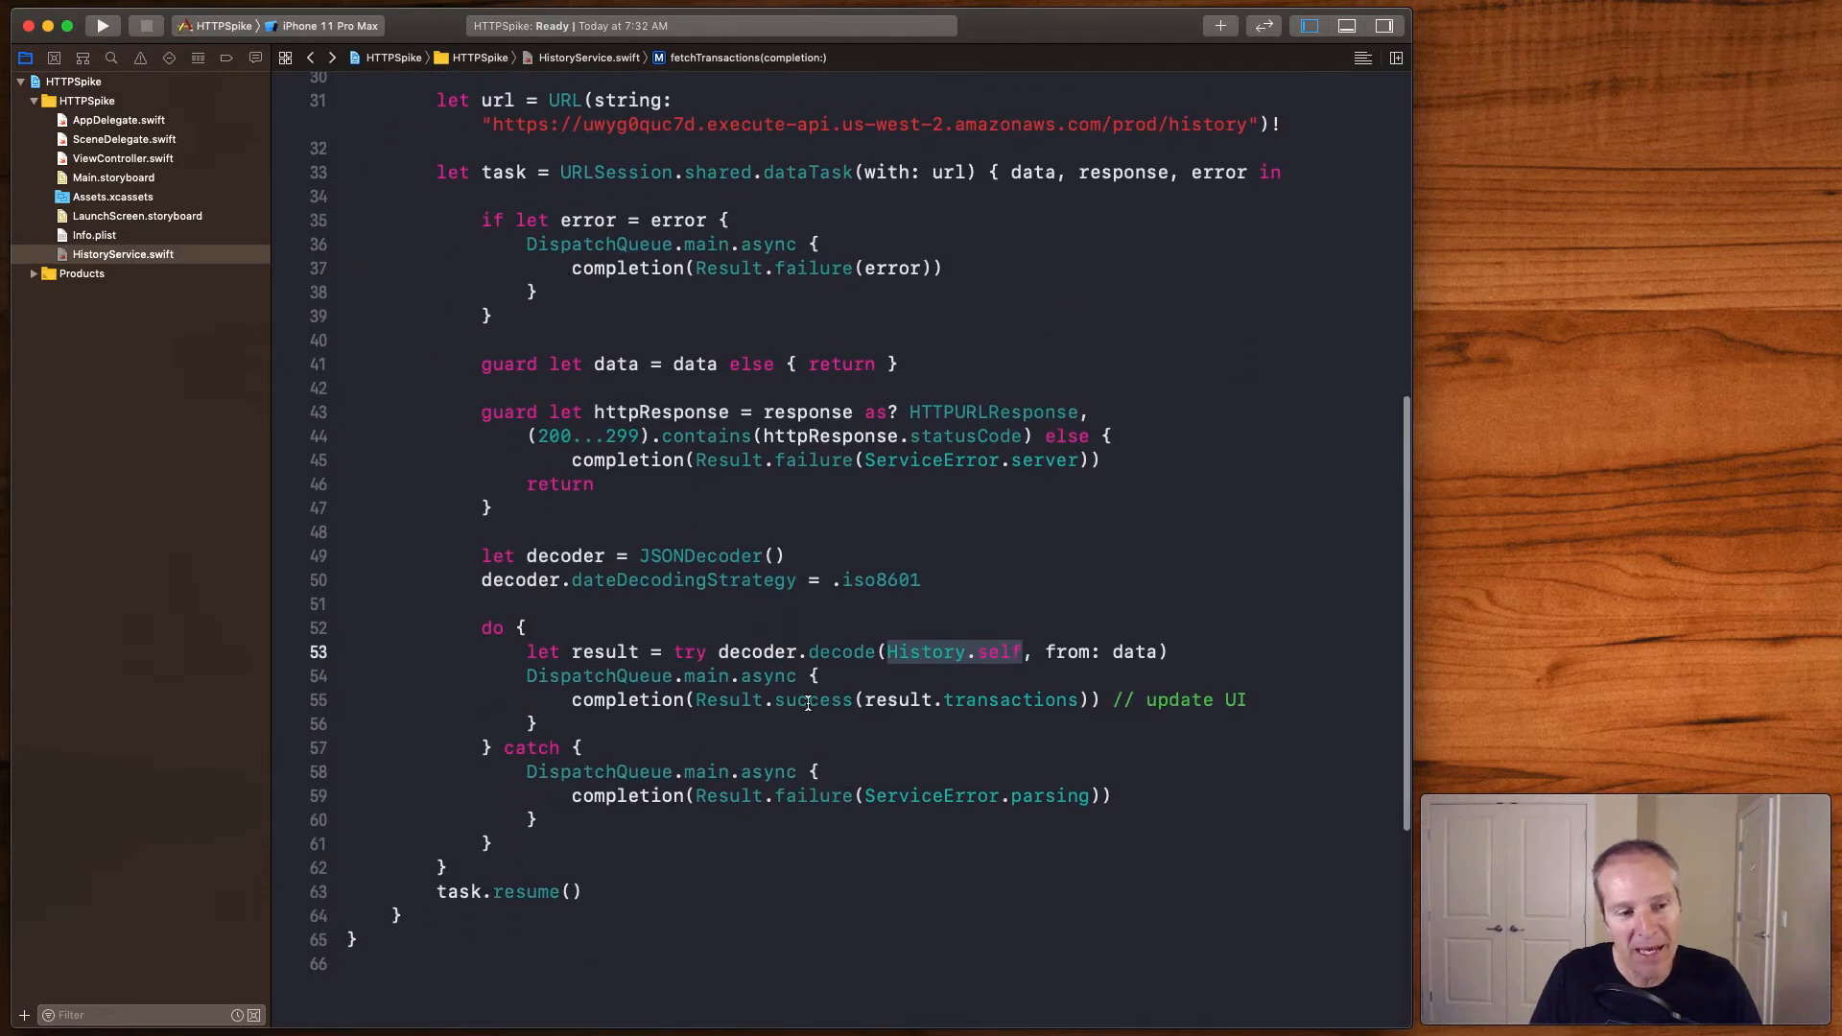
pyautogui.moveTo(915, 702)
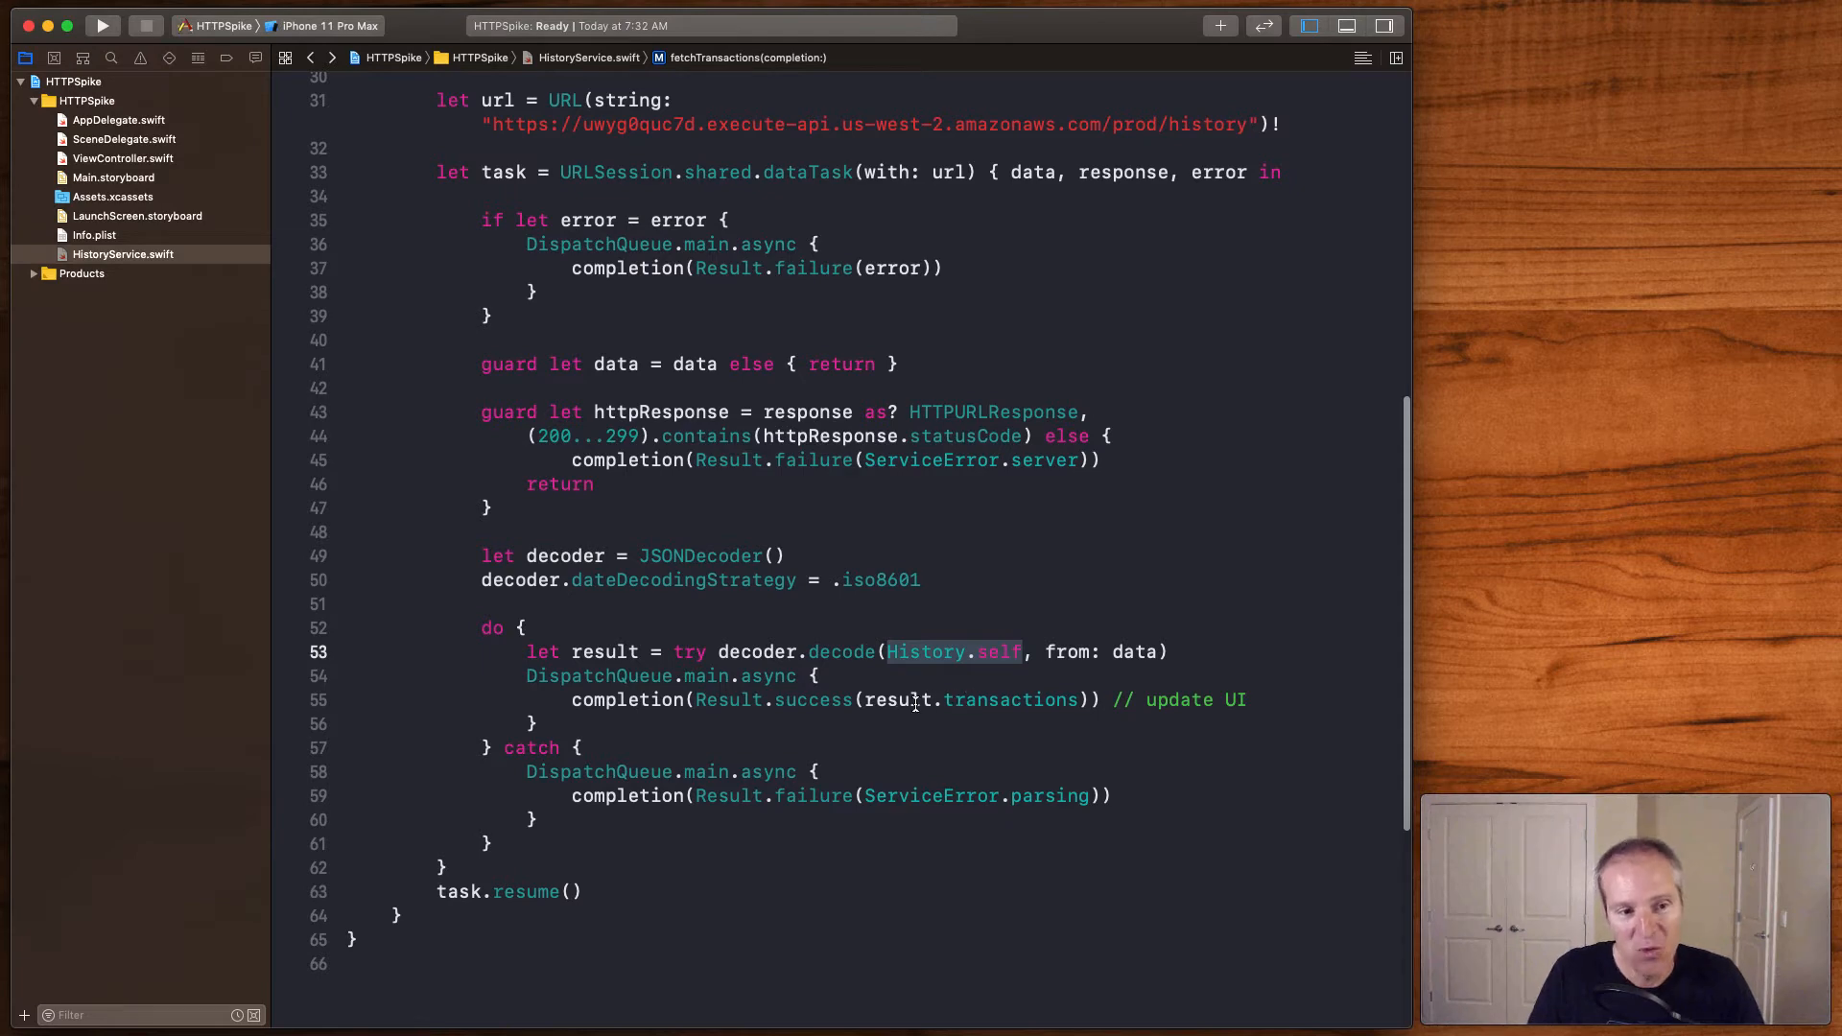
pyautogui.doubleClick(1007, 699)
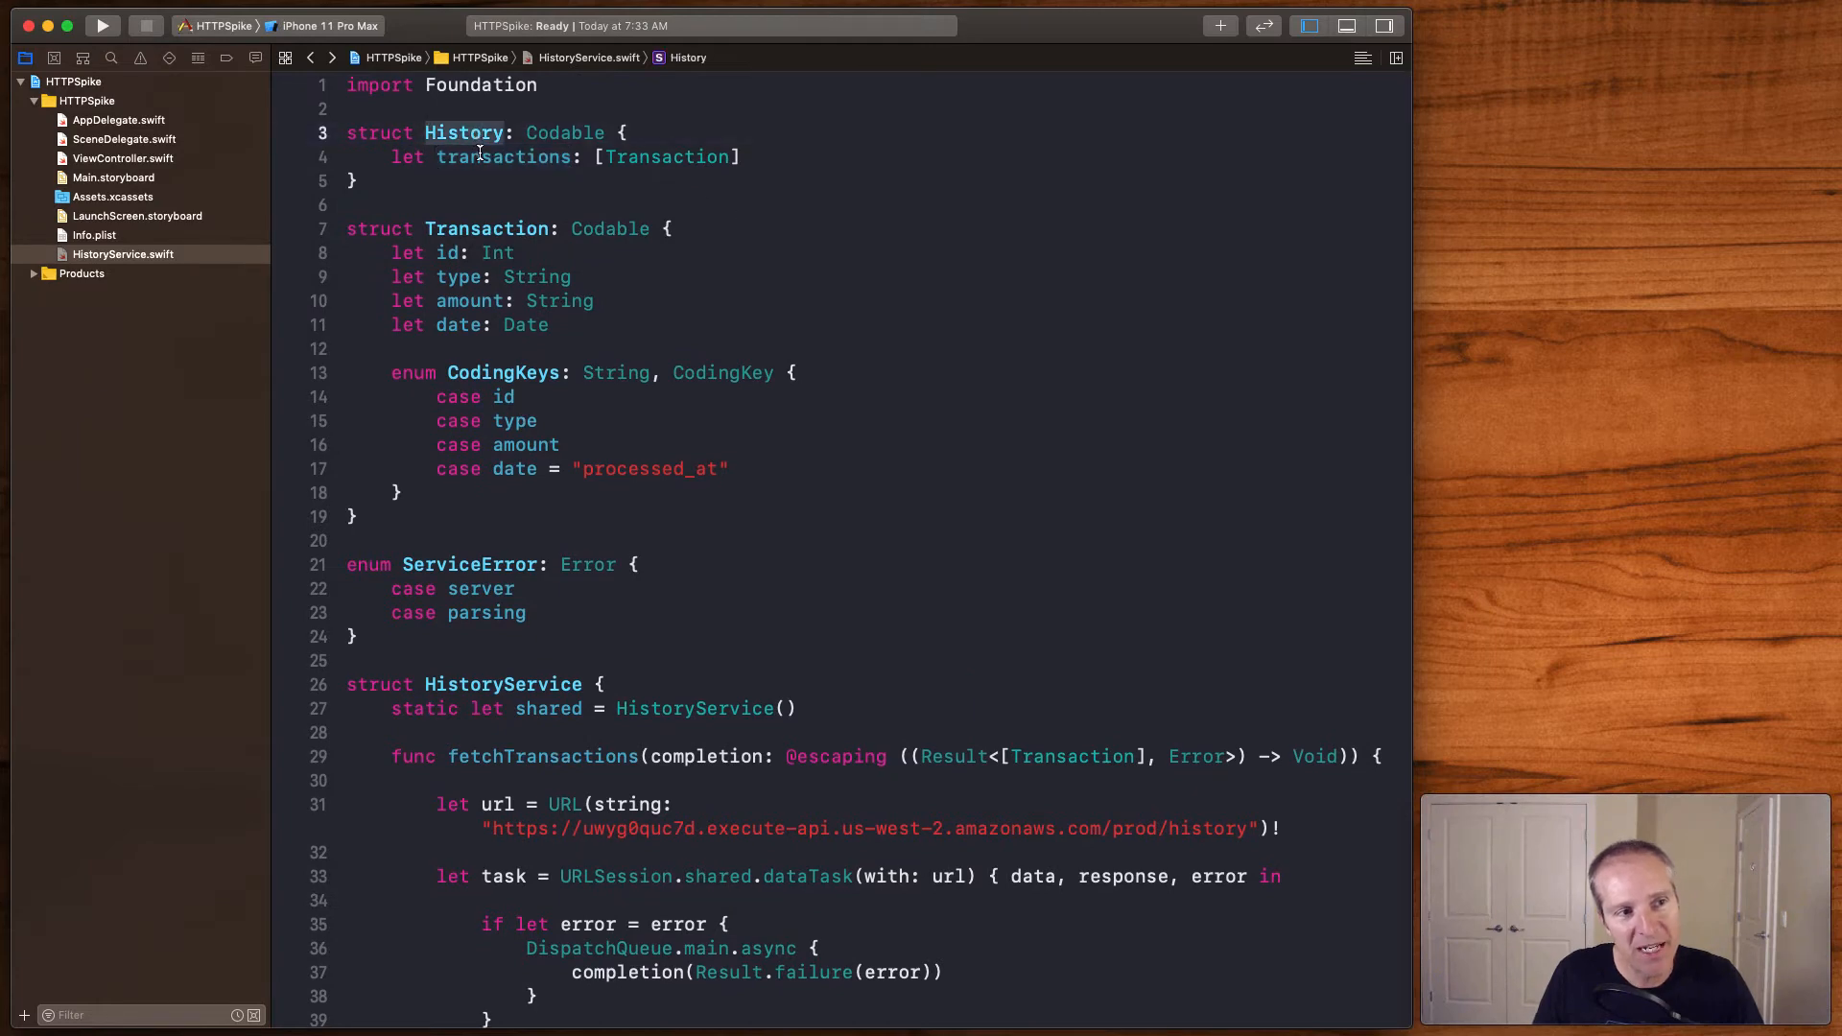
pyautogui.doubleClick(503, 156)
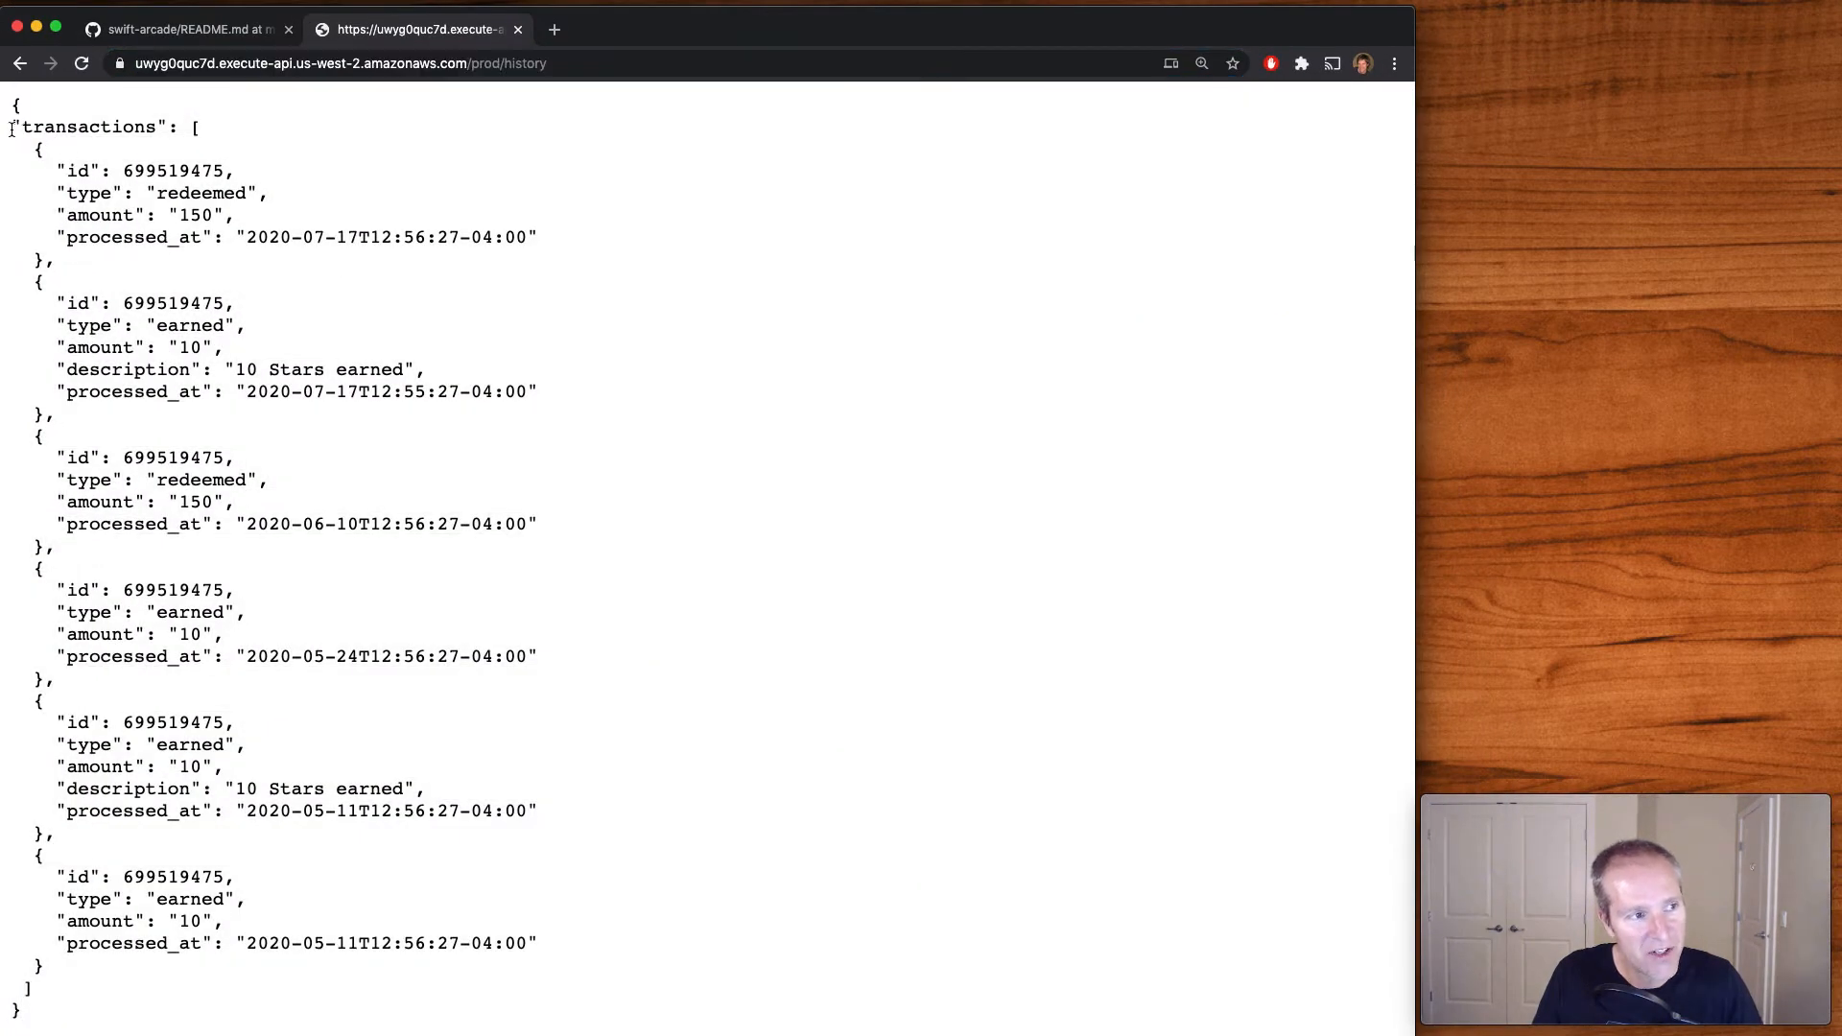
pyautogui.moveTo(12, 126); pyautogui.dragTo(199, 986)
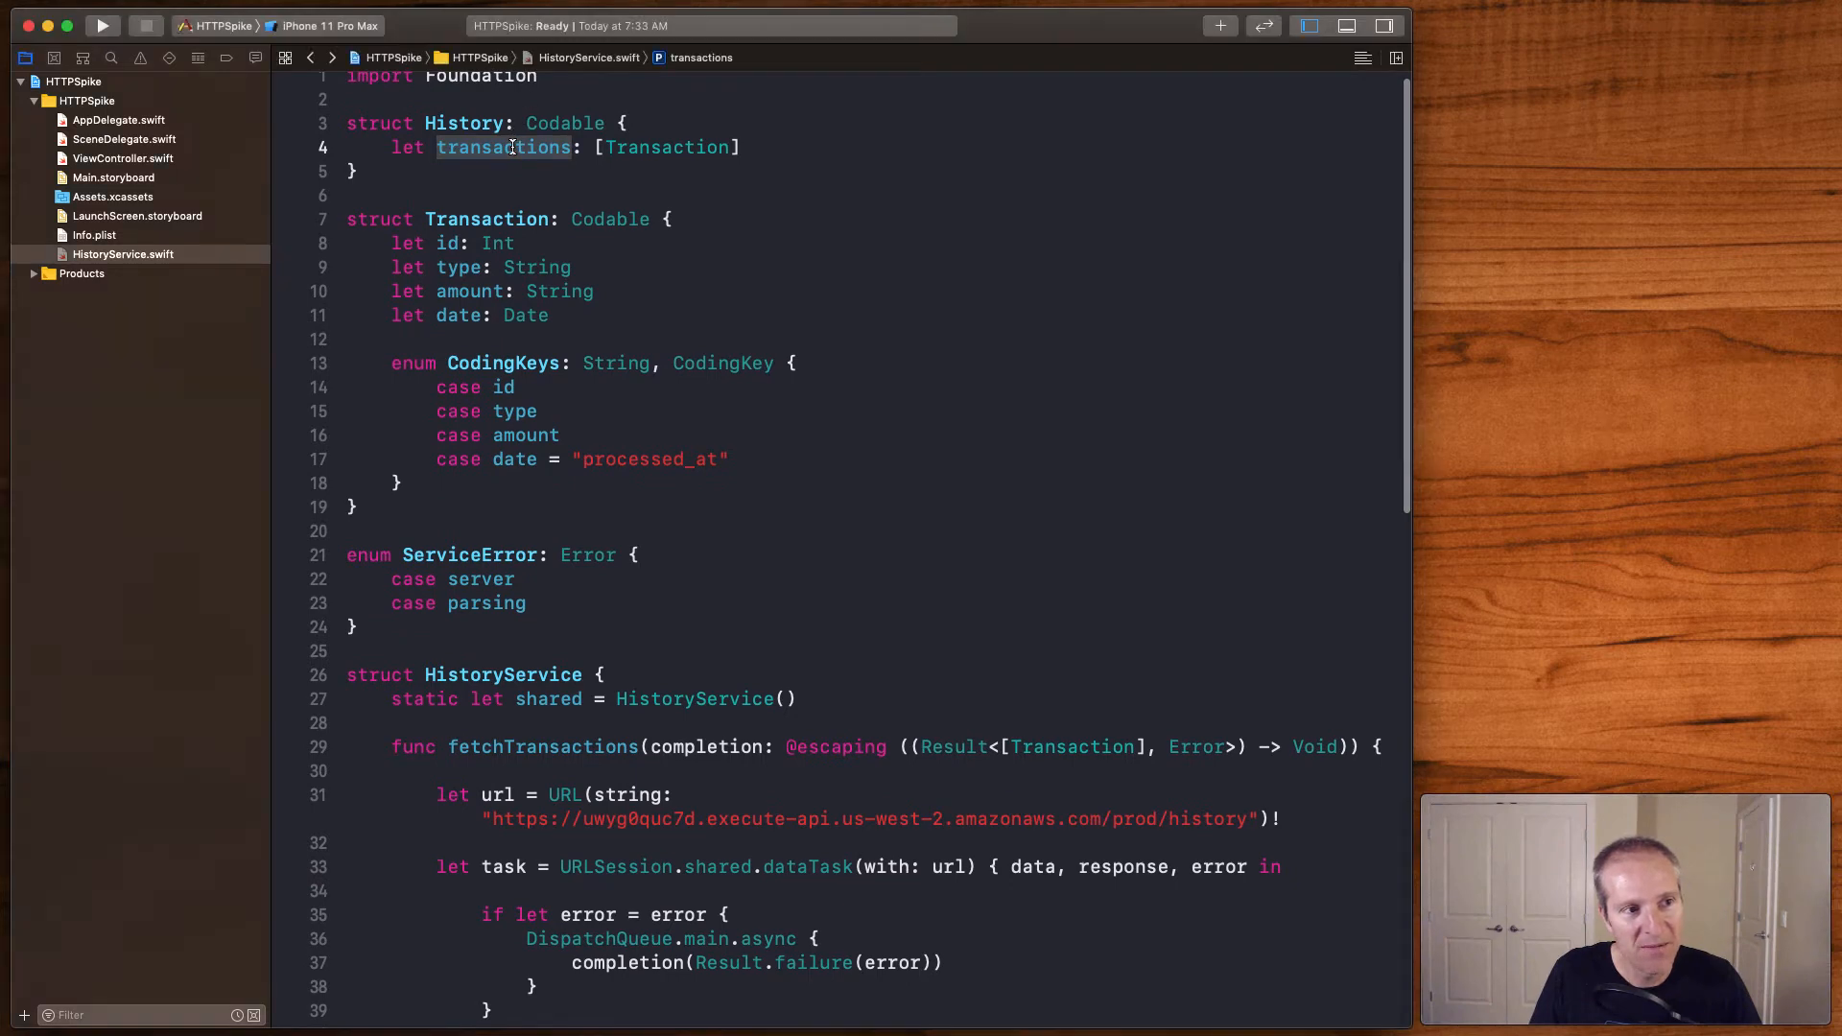
pyautogui.scroll(-3)
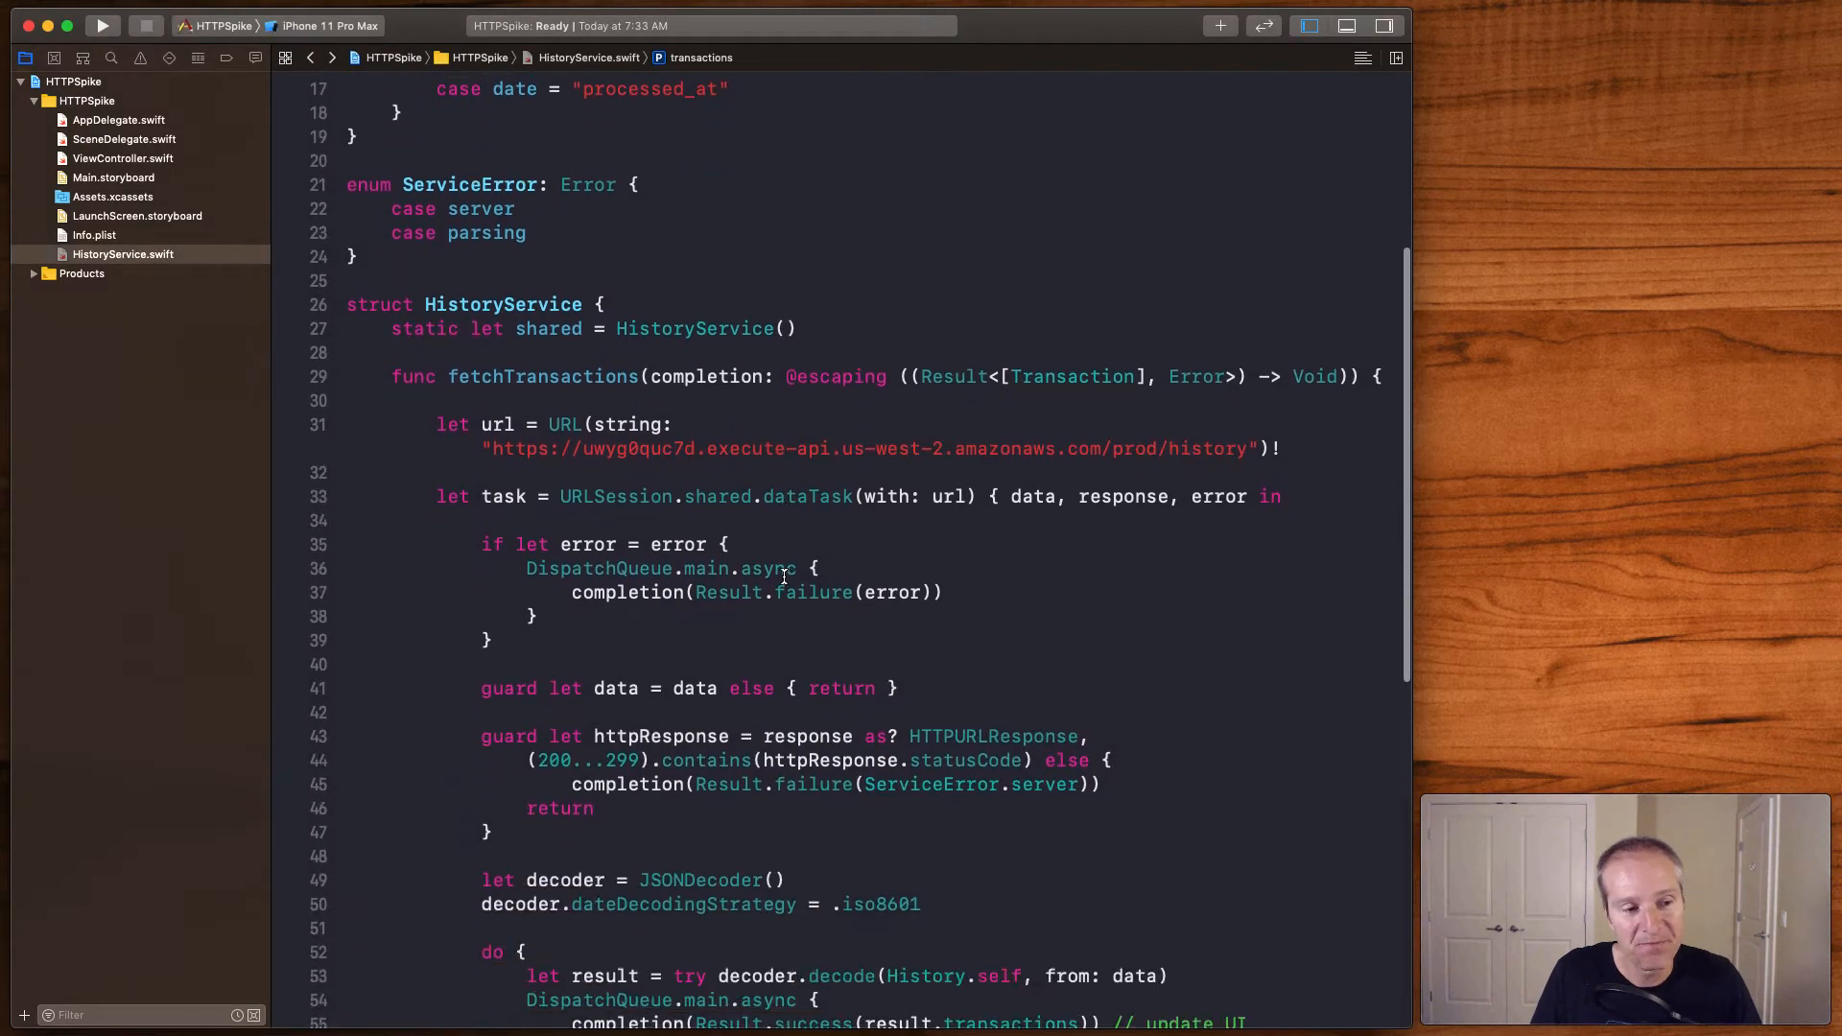
pyautogui.scroll(-3)
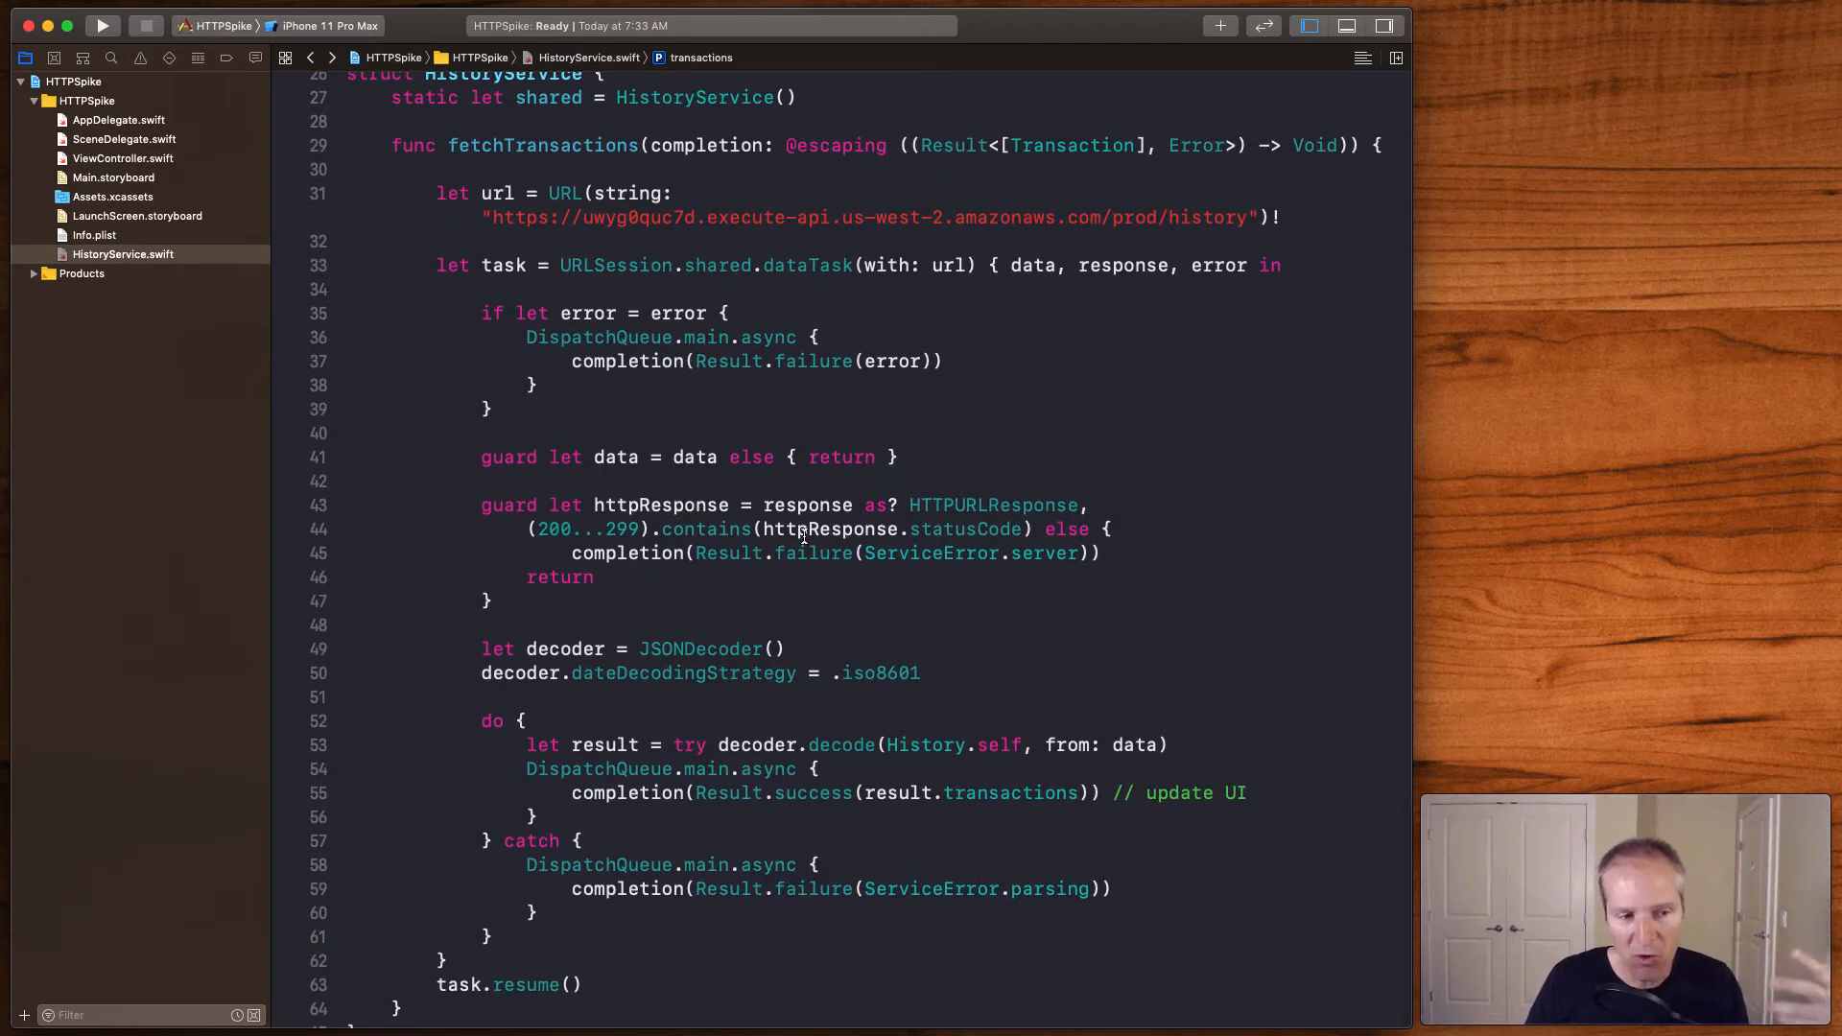
pyautogui.click(762, 745)
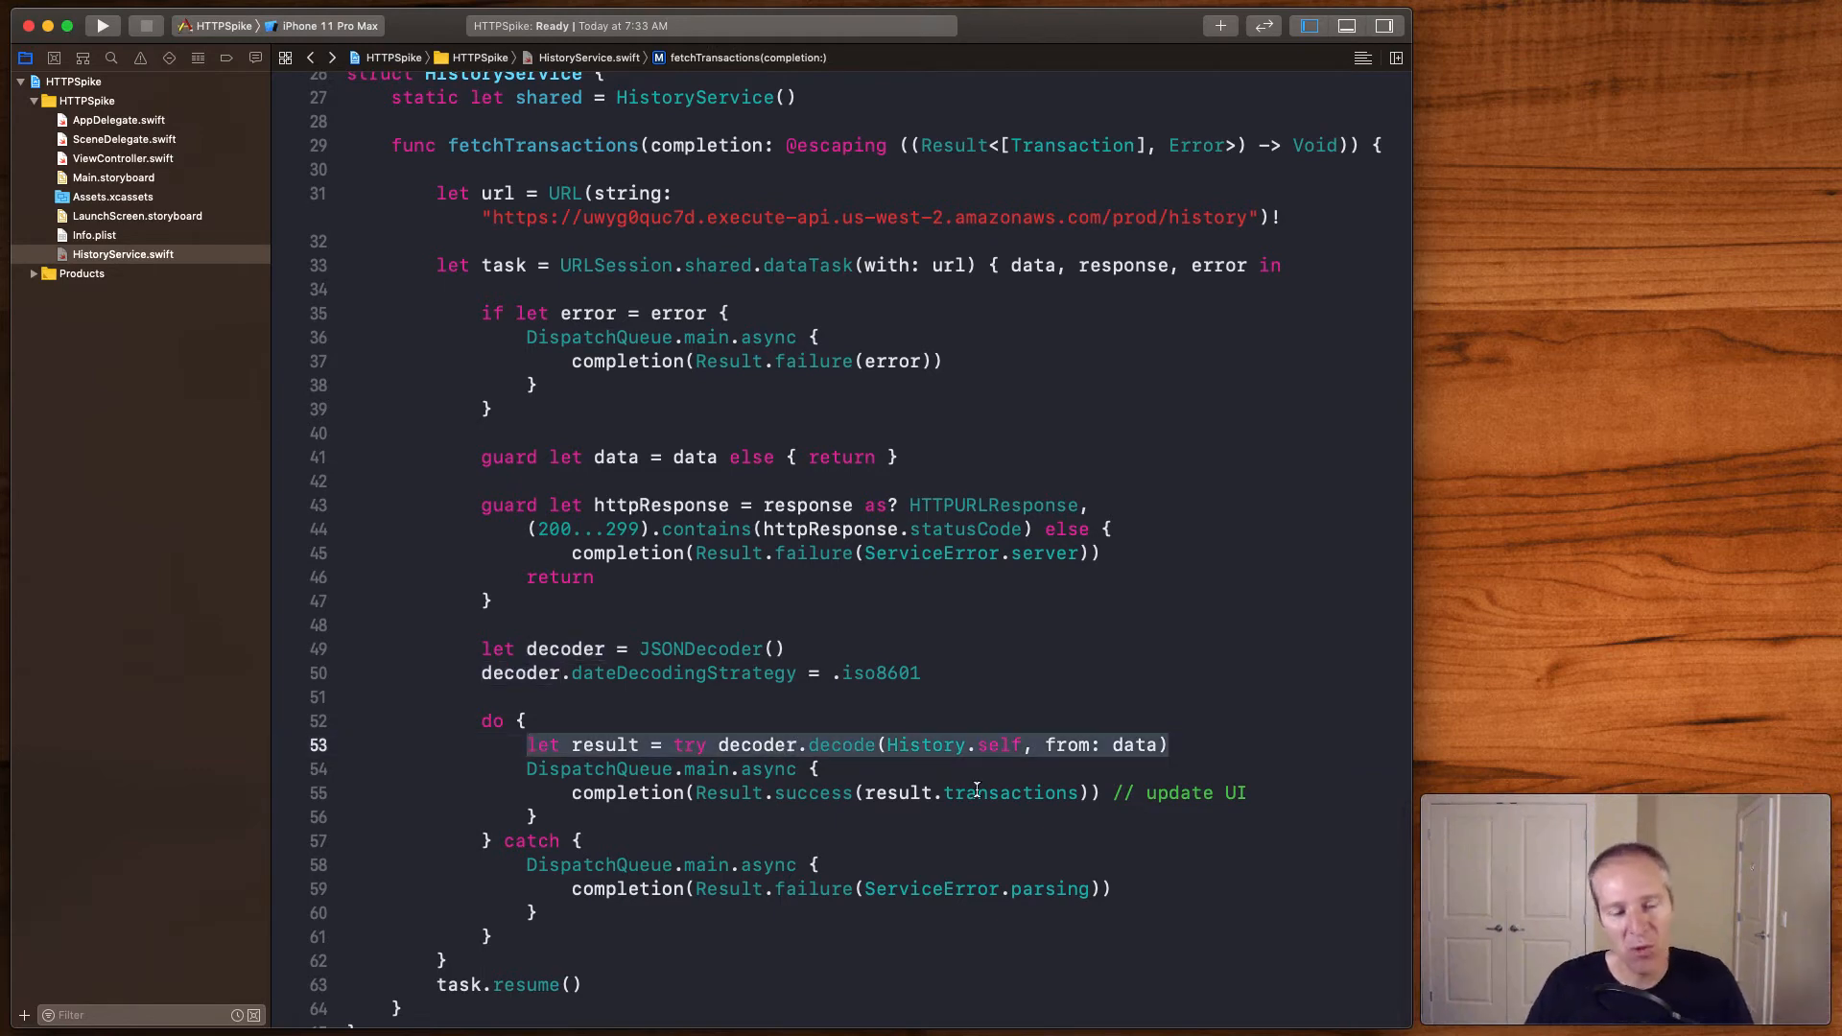
pyautogui.moveTo(930, 760)
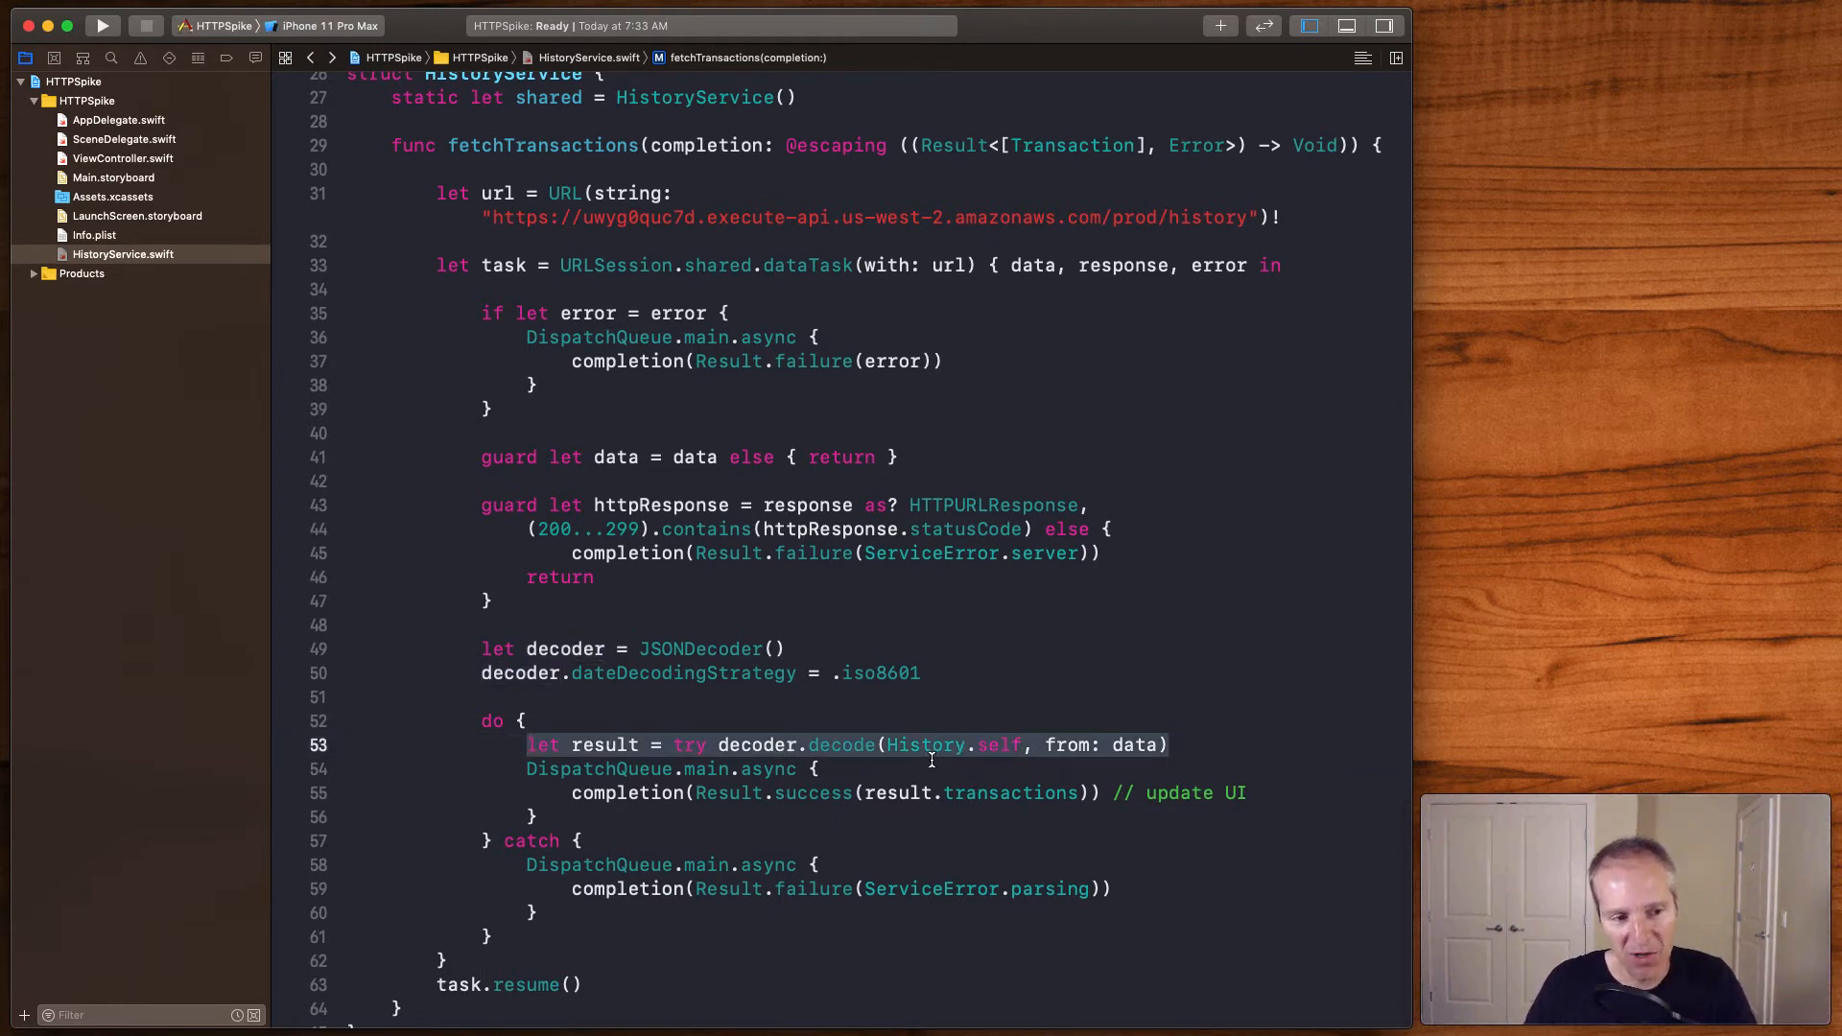
pyautogui.click(965, 792)
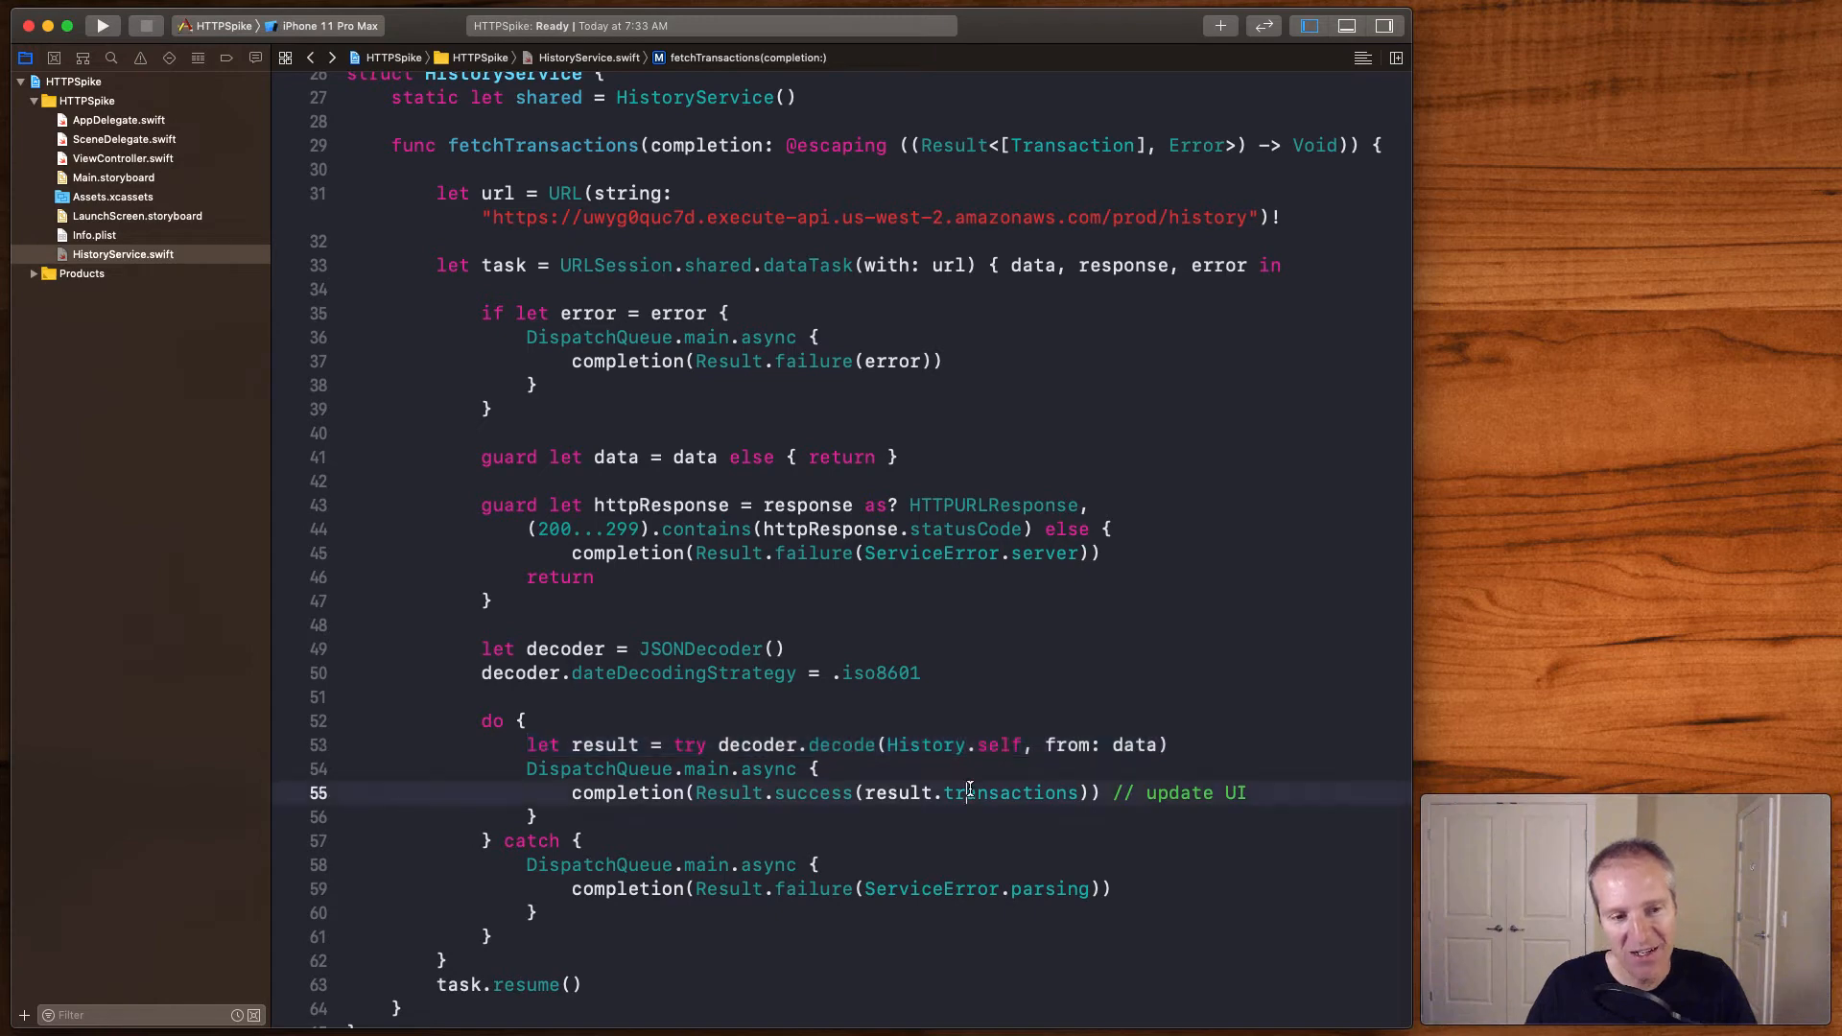
pyautogui.doubleClick(1007, 793)
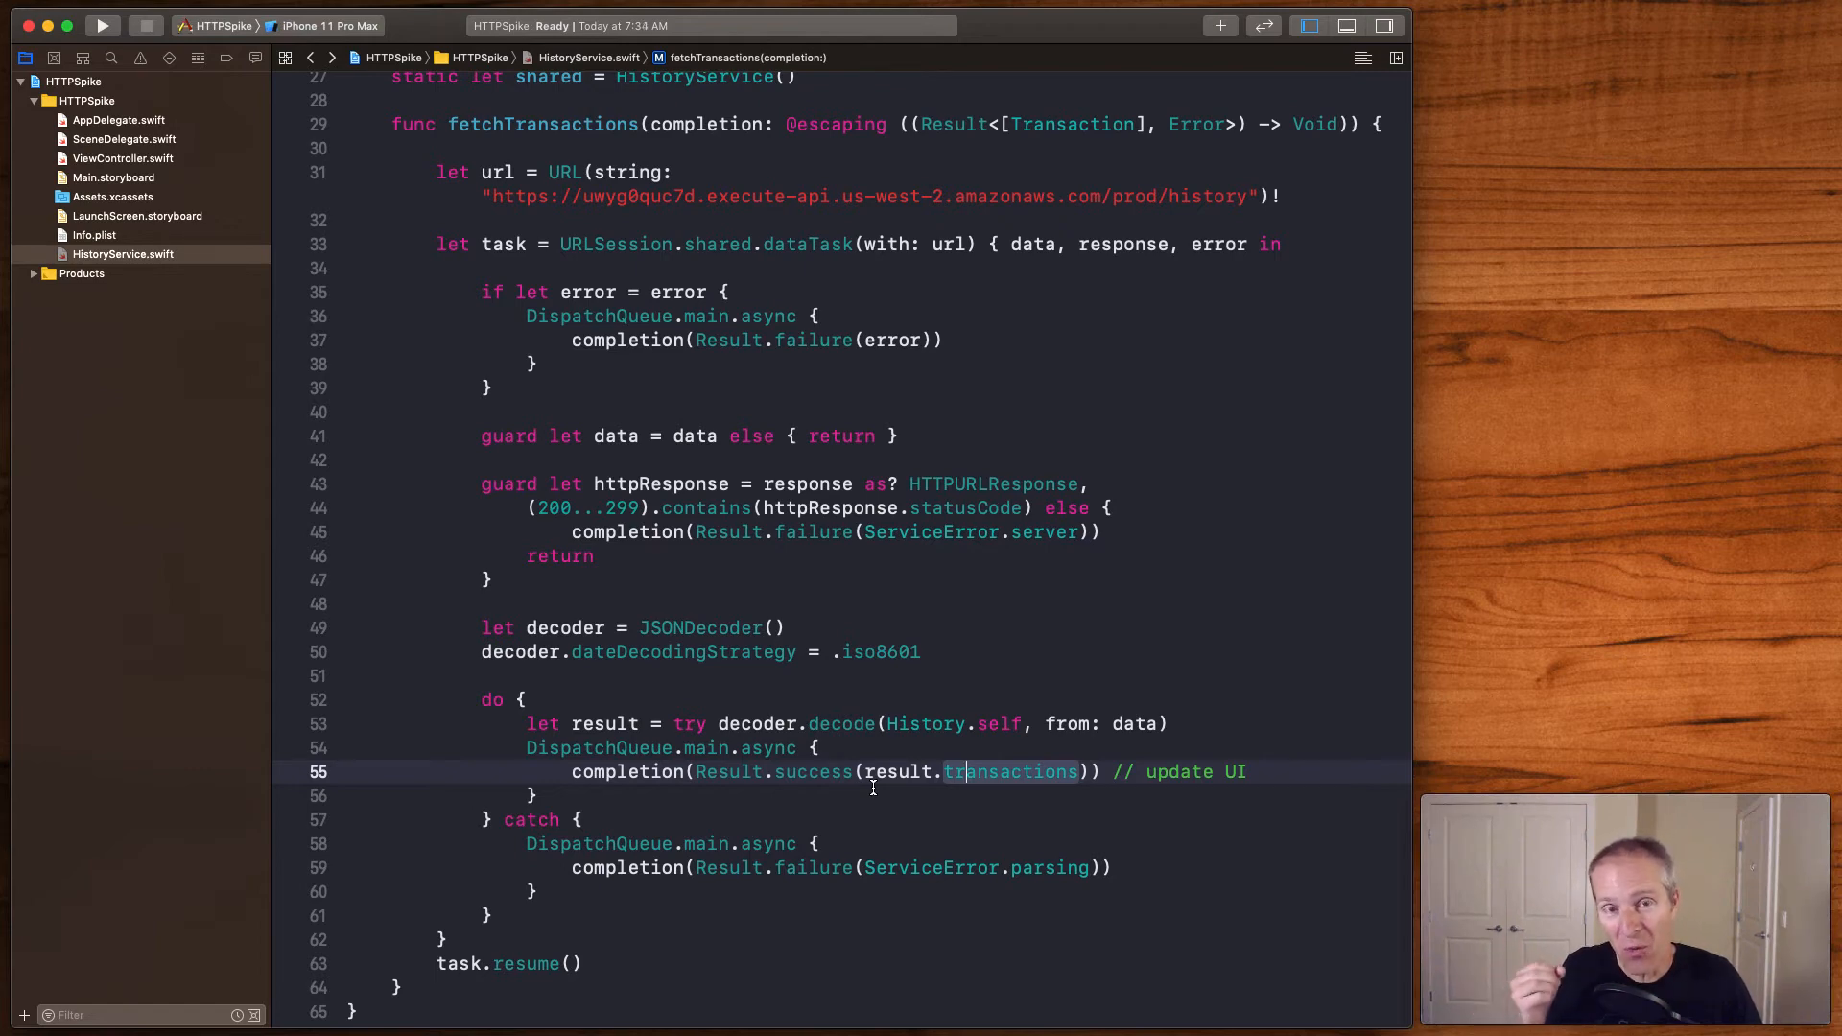
pyautogui.doubleClick(1011, 771)
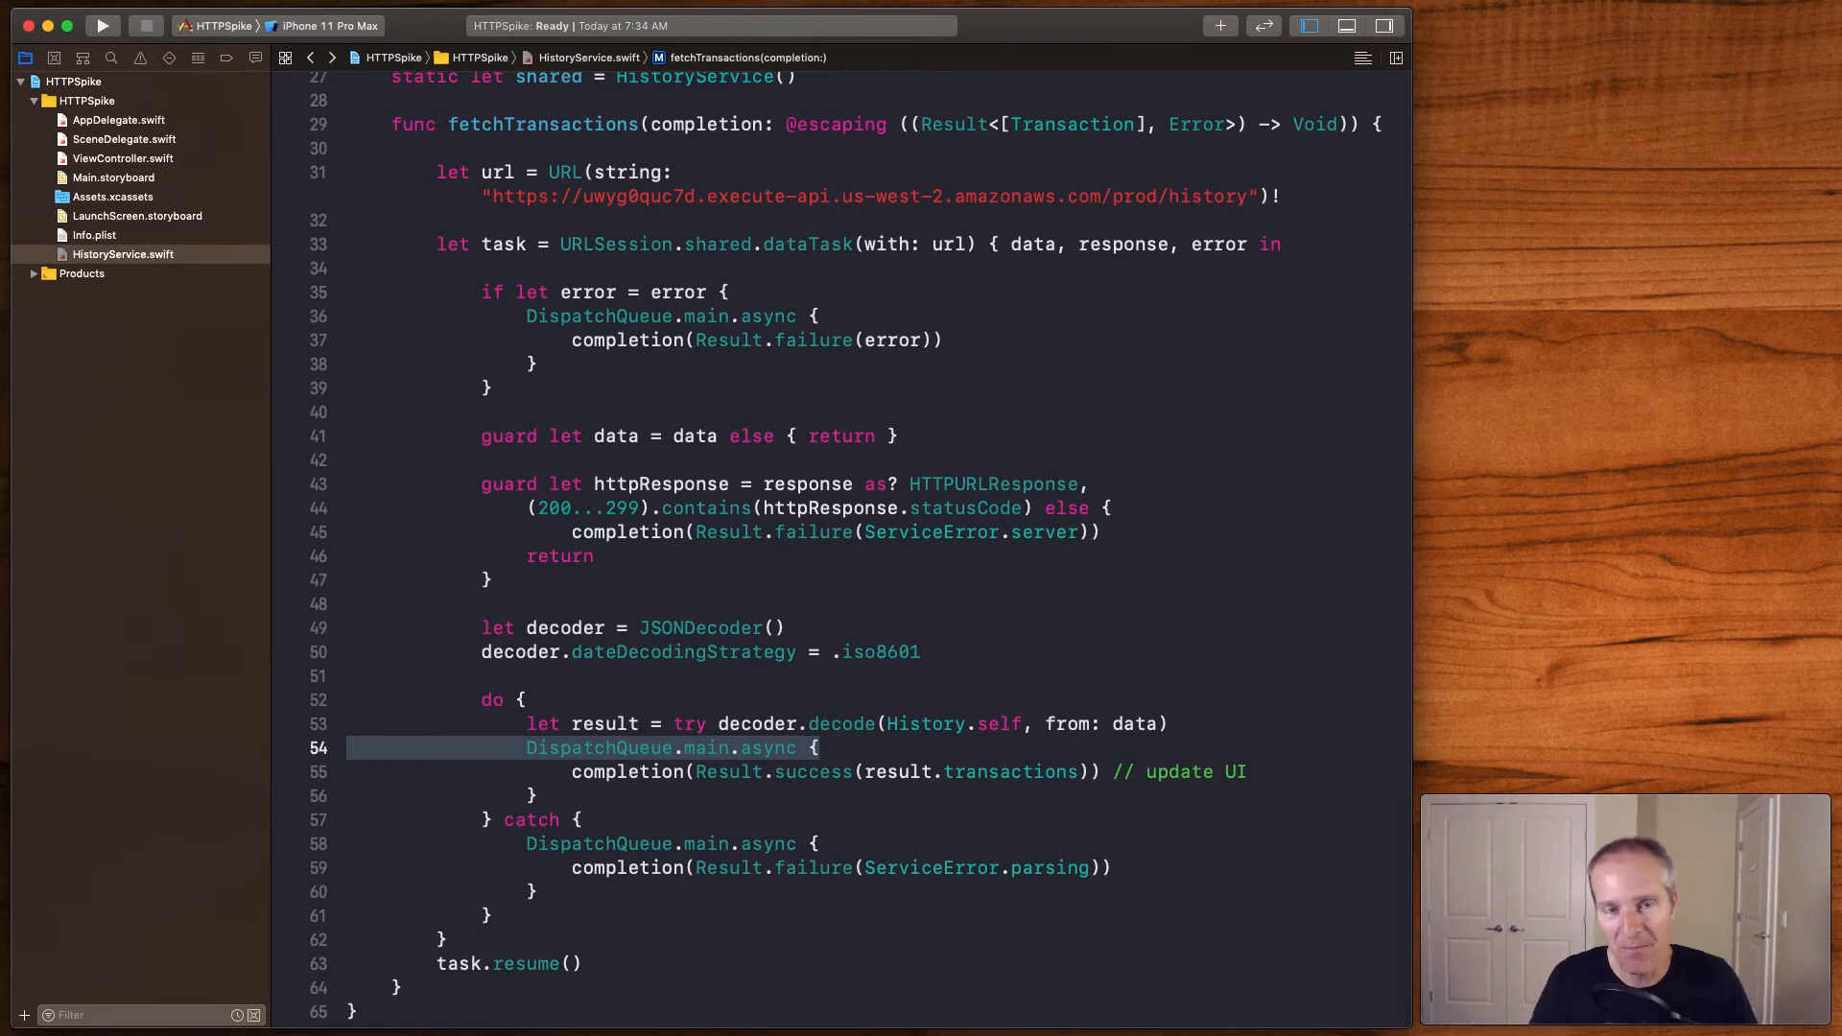
pyautogui.scroll(-3)
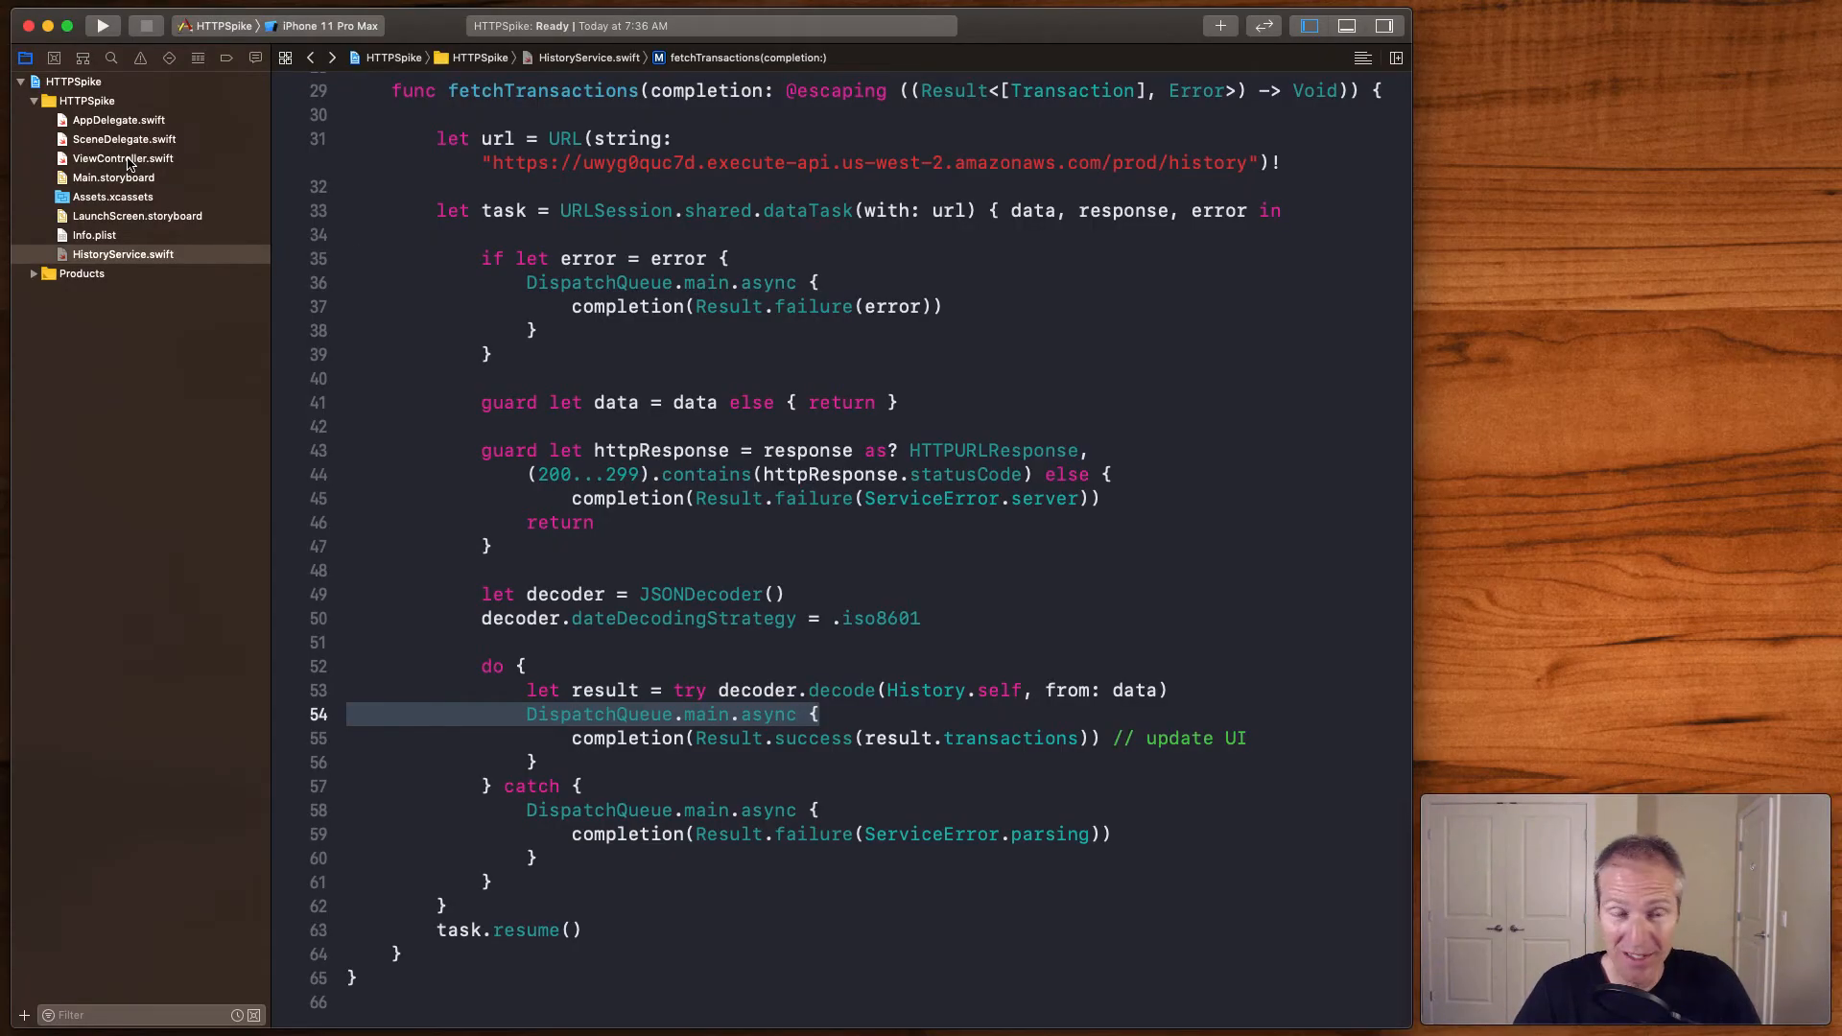
# Go to the Fetch button's erroring addTarget line in ViewController.swift.
pyautogui.click(123, 158)
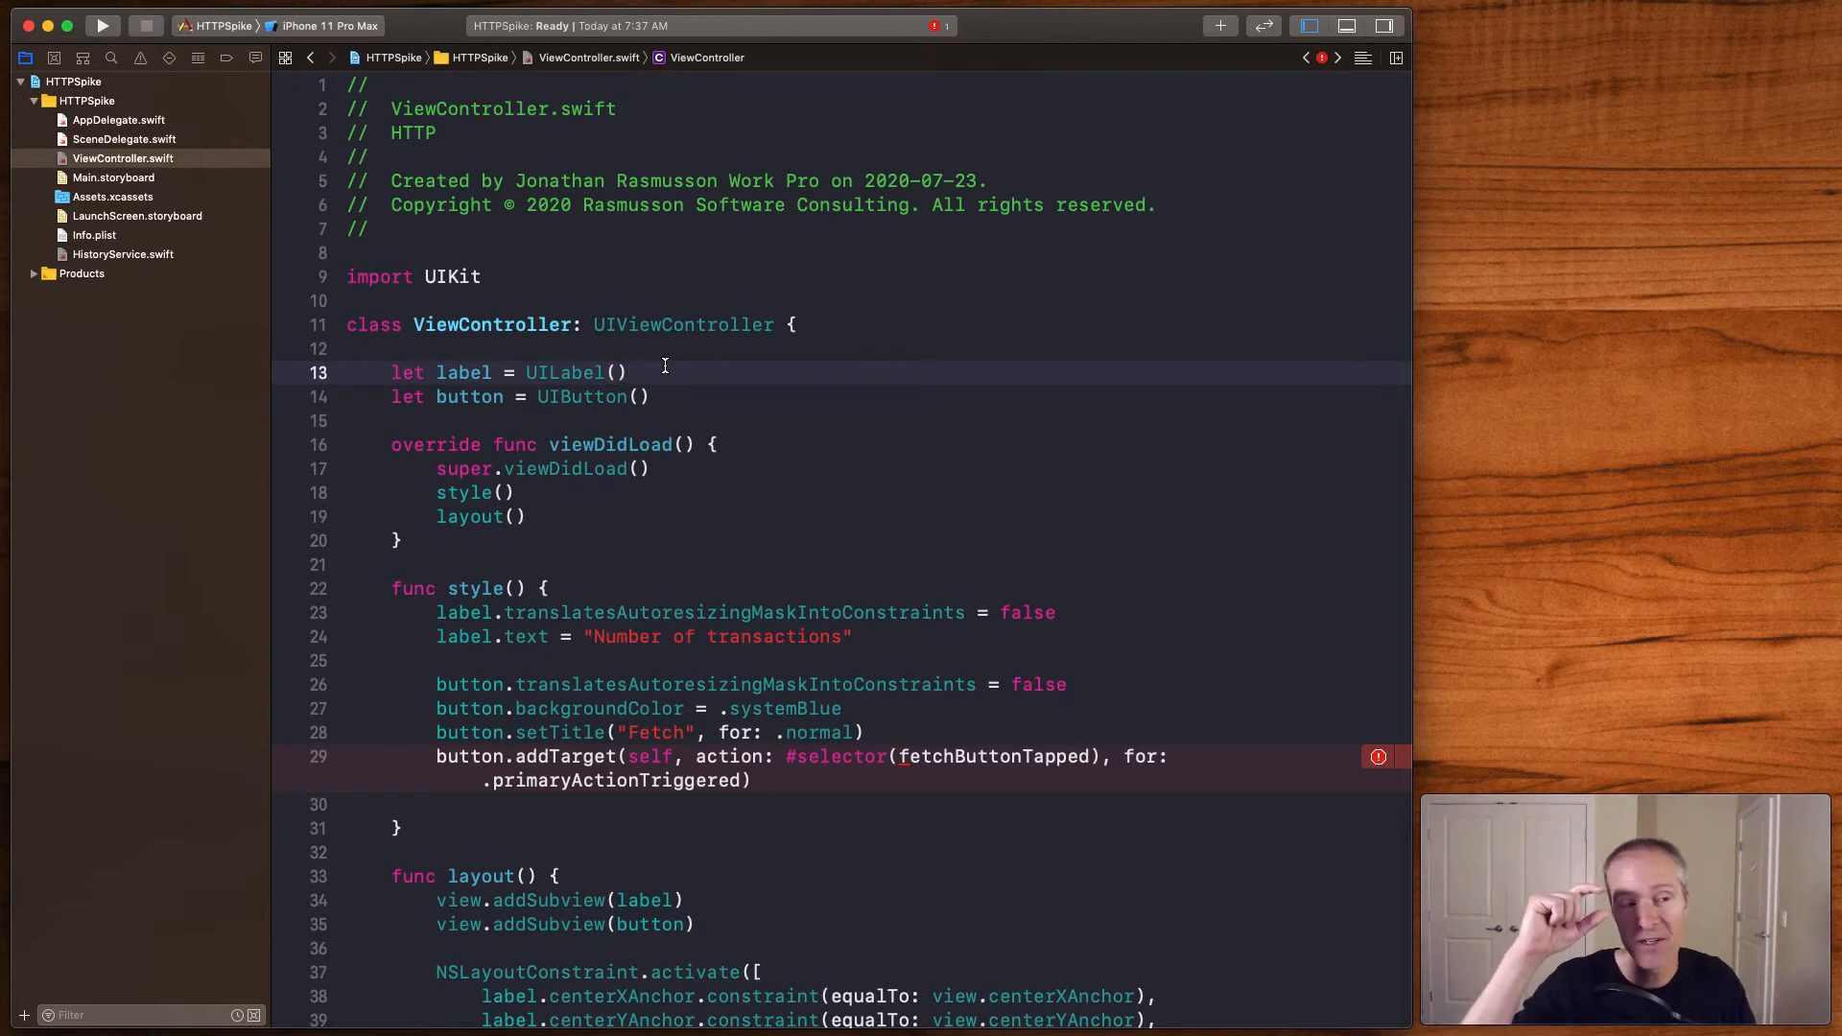
pyautogui.click(395, 420)
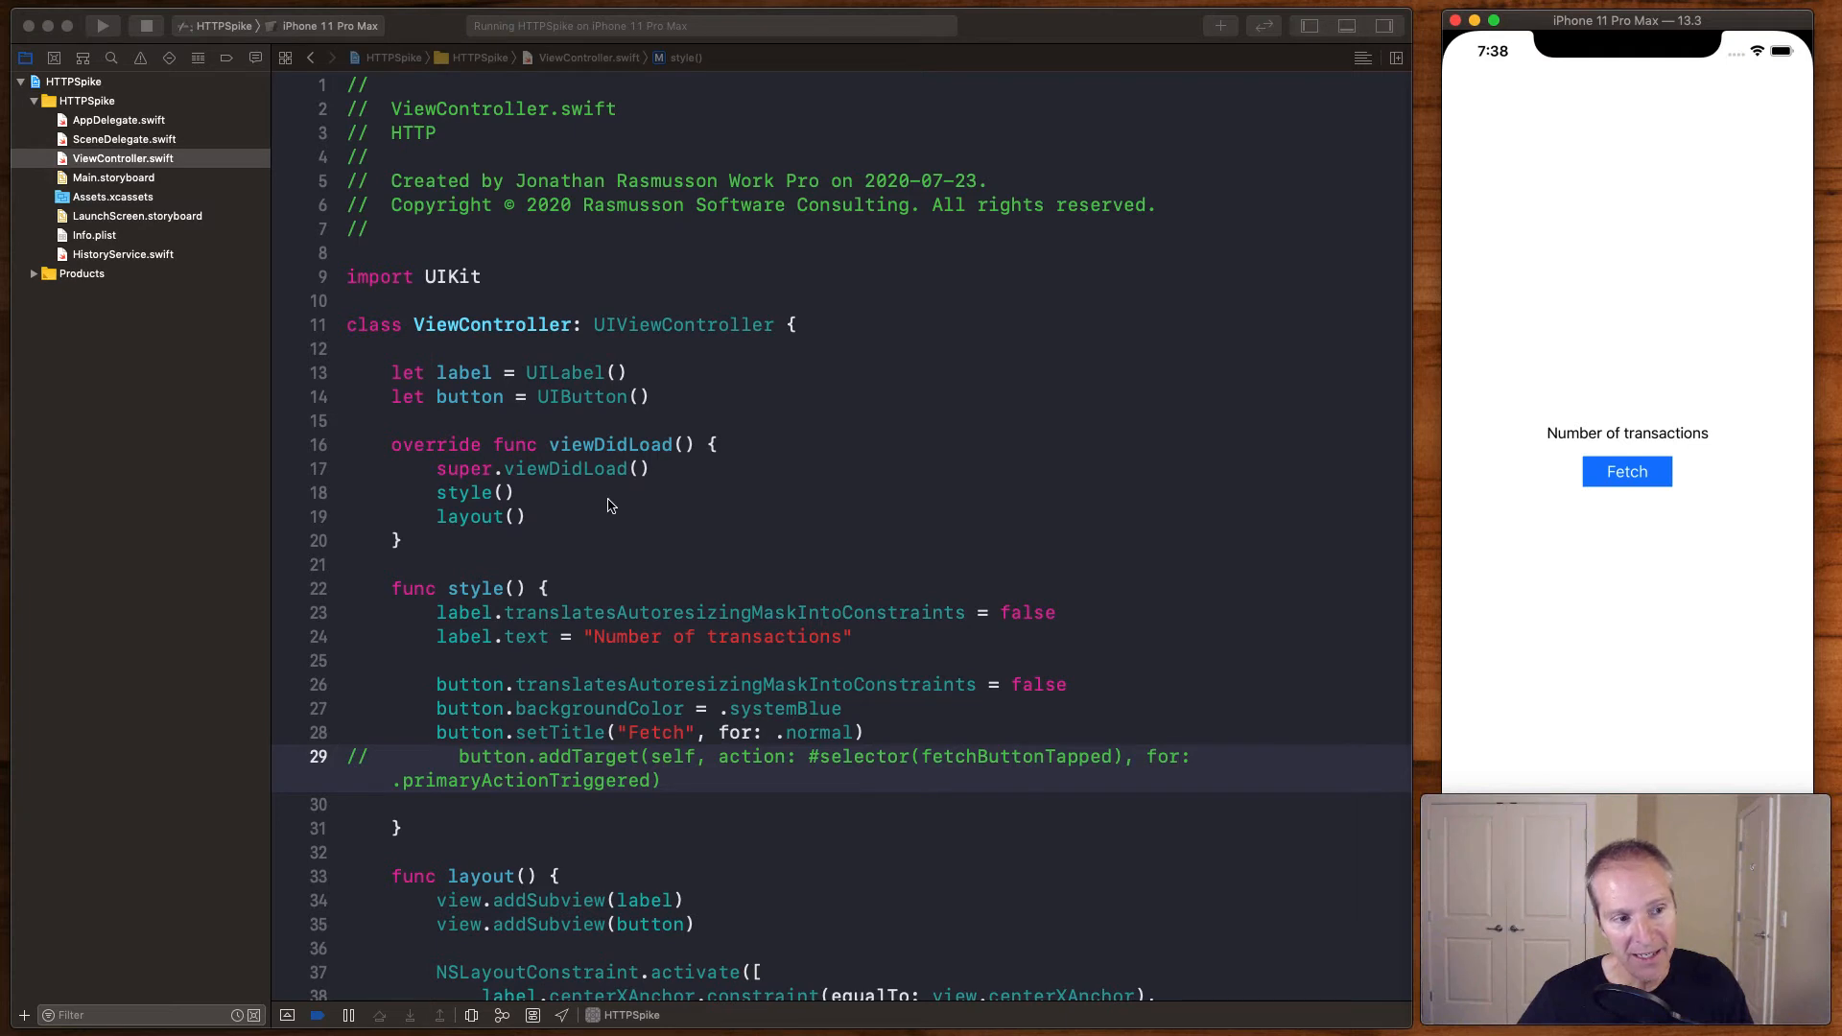
# Scroll down through ViewController.swift's style and layout code.
pyautogui.scroll(-3)
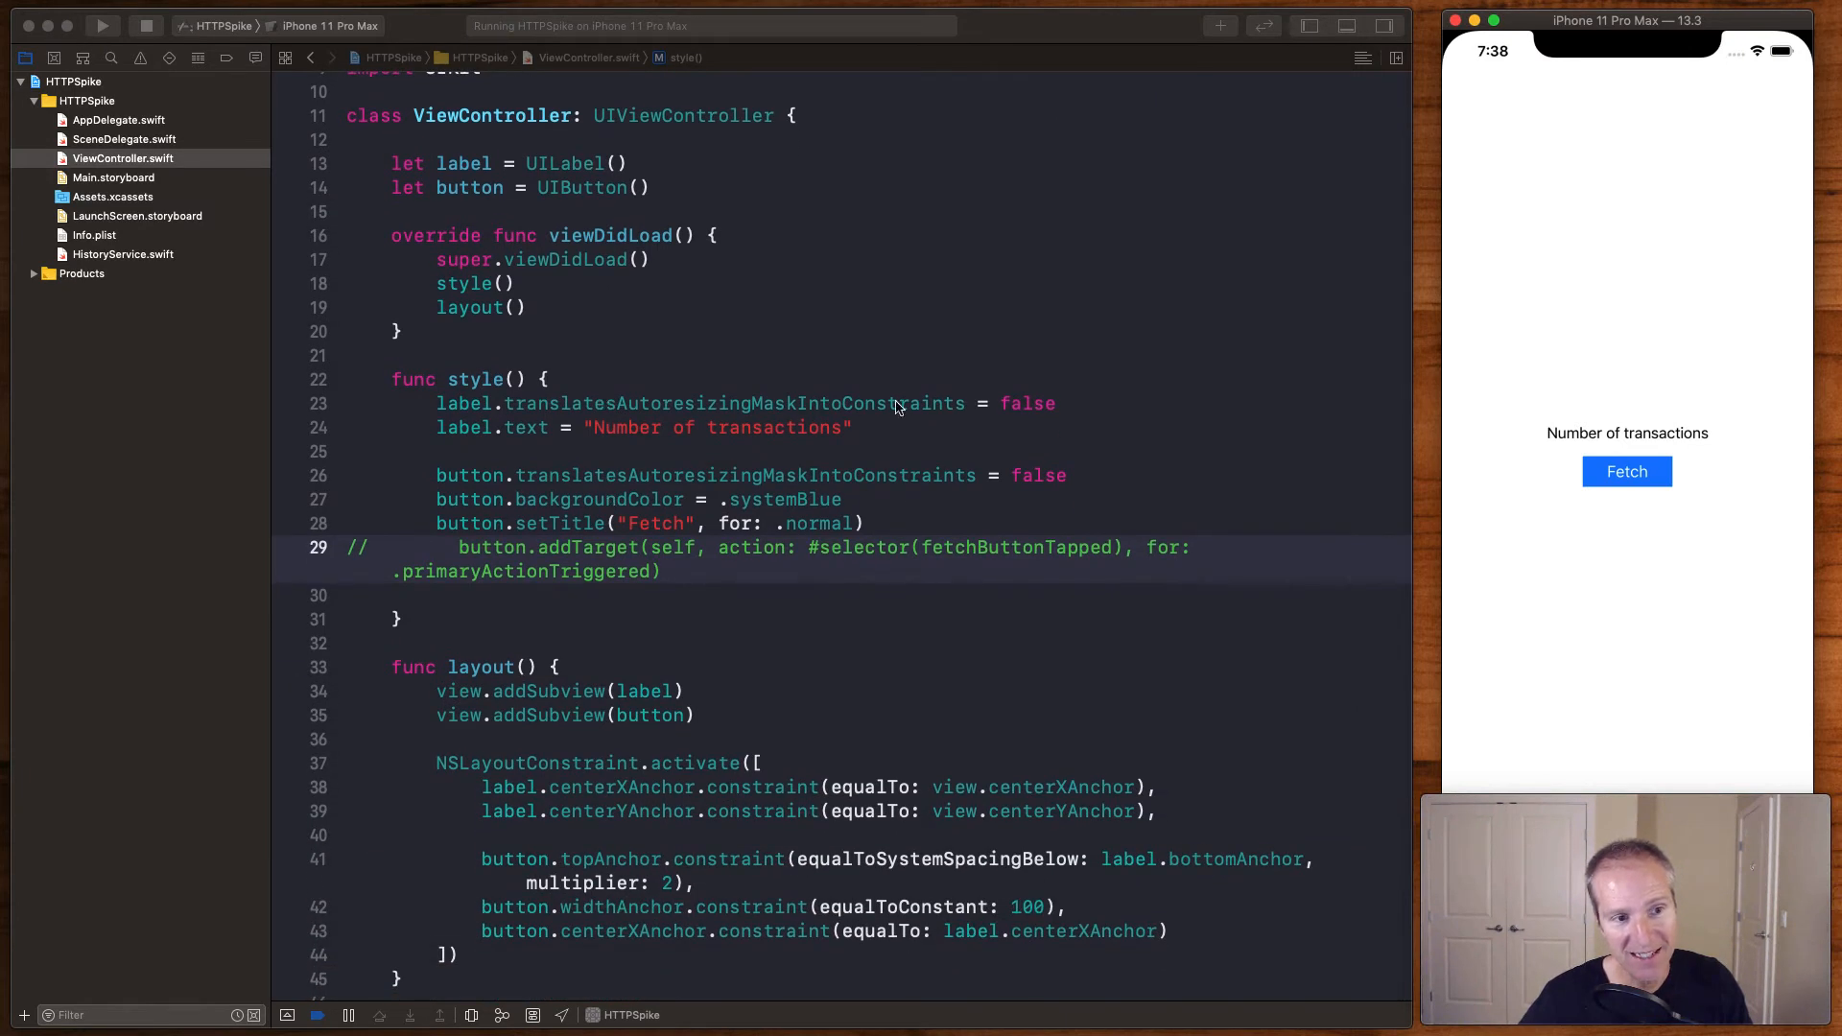
pyautogui.moveTo(1510, 453)
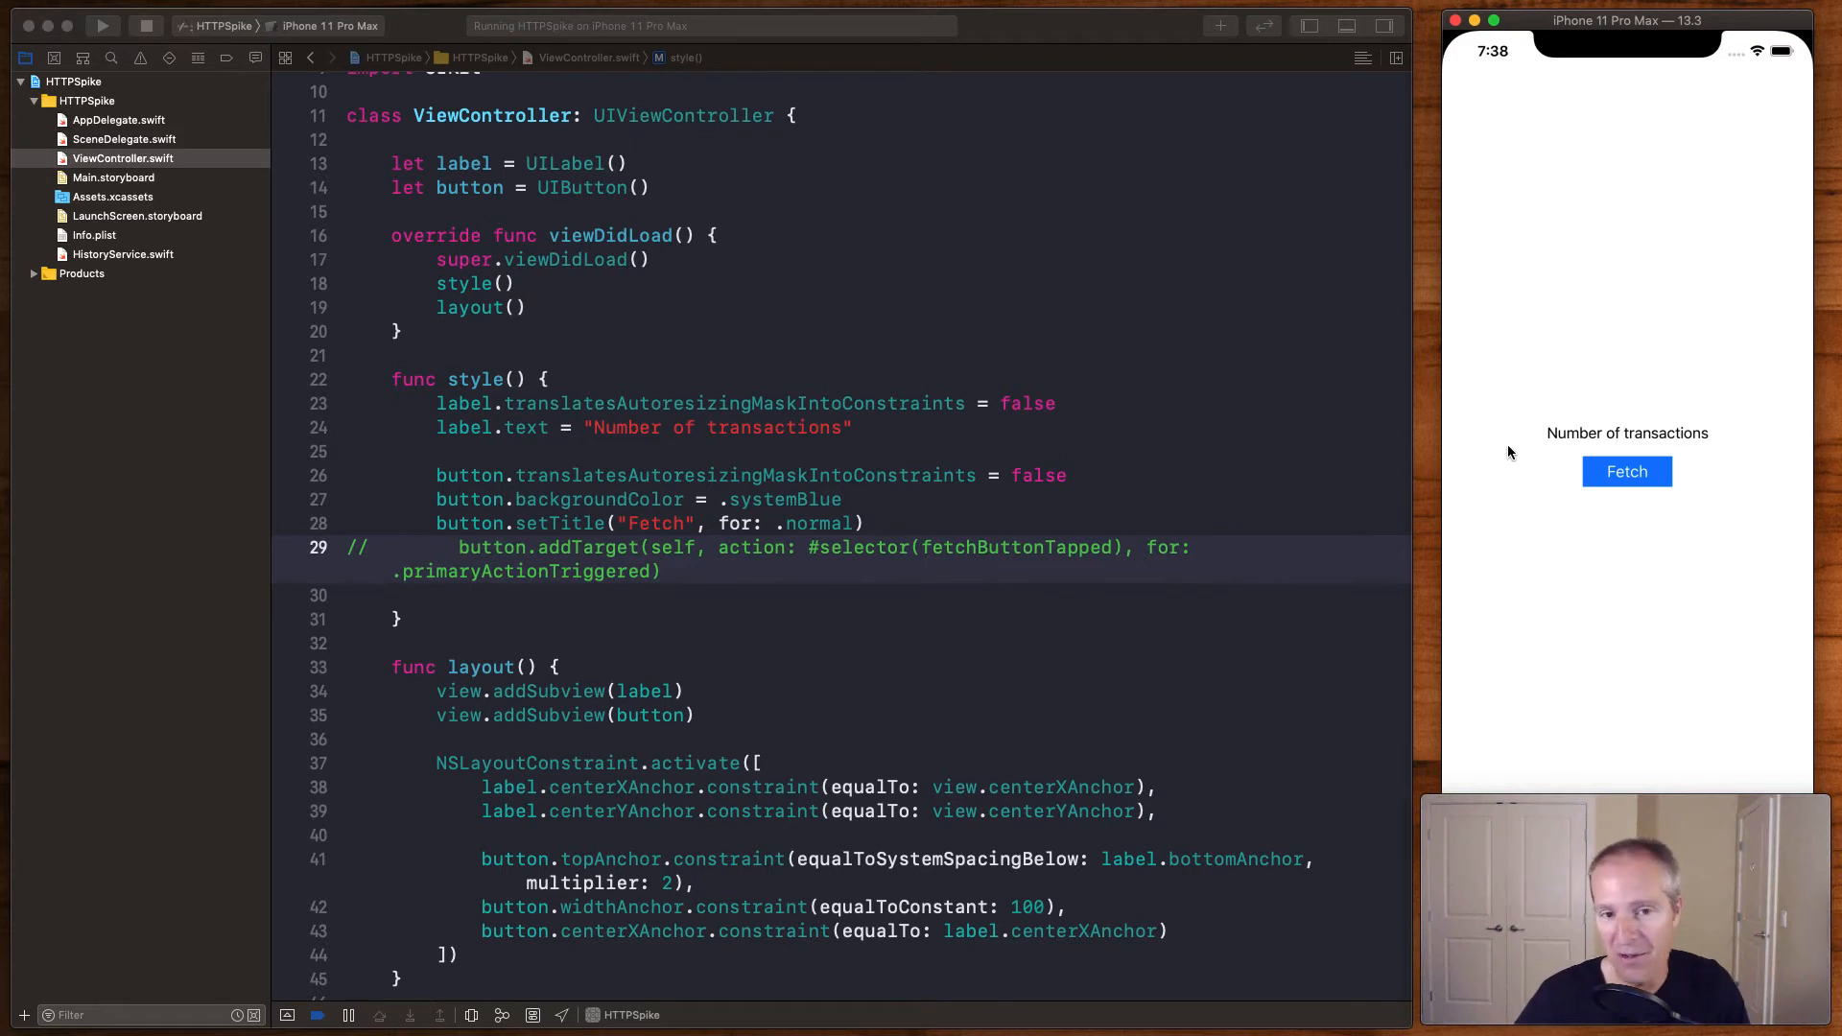
pyautogui.moveTo(1117, 411)
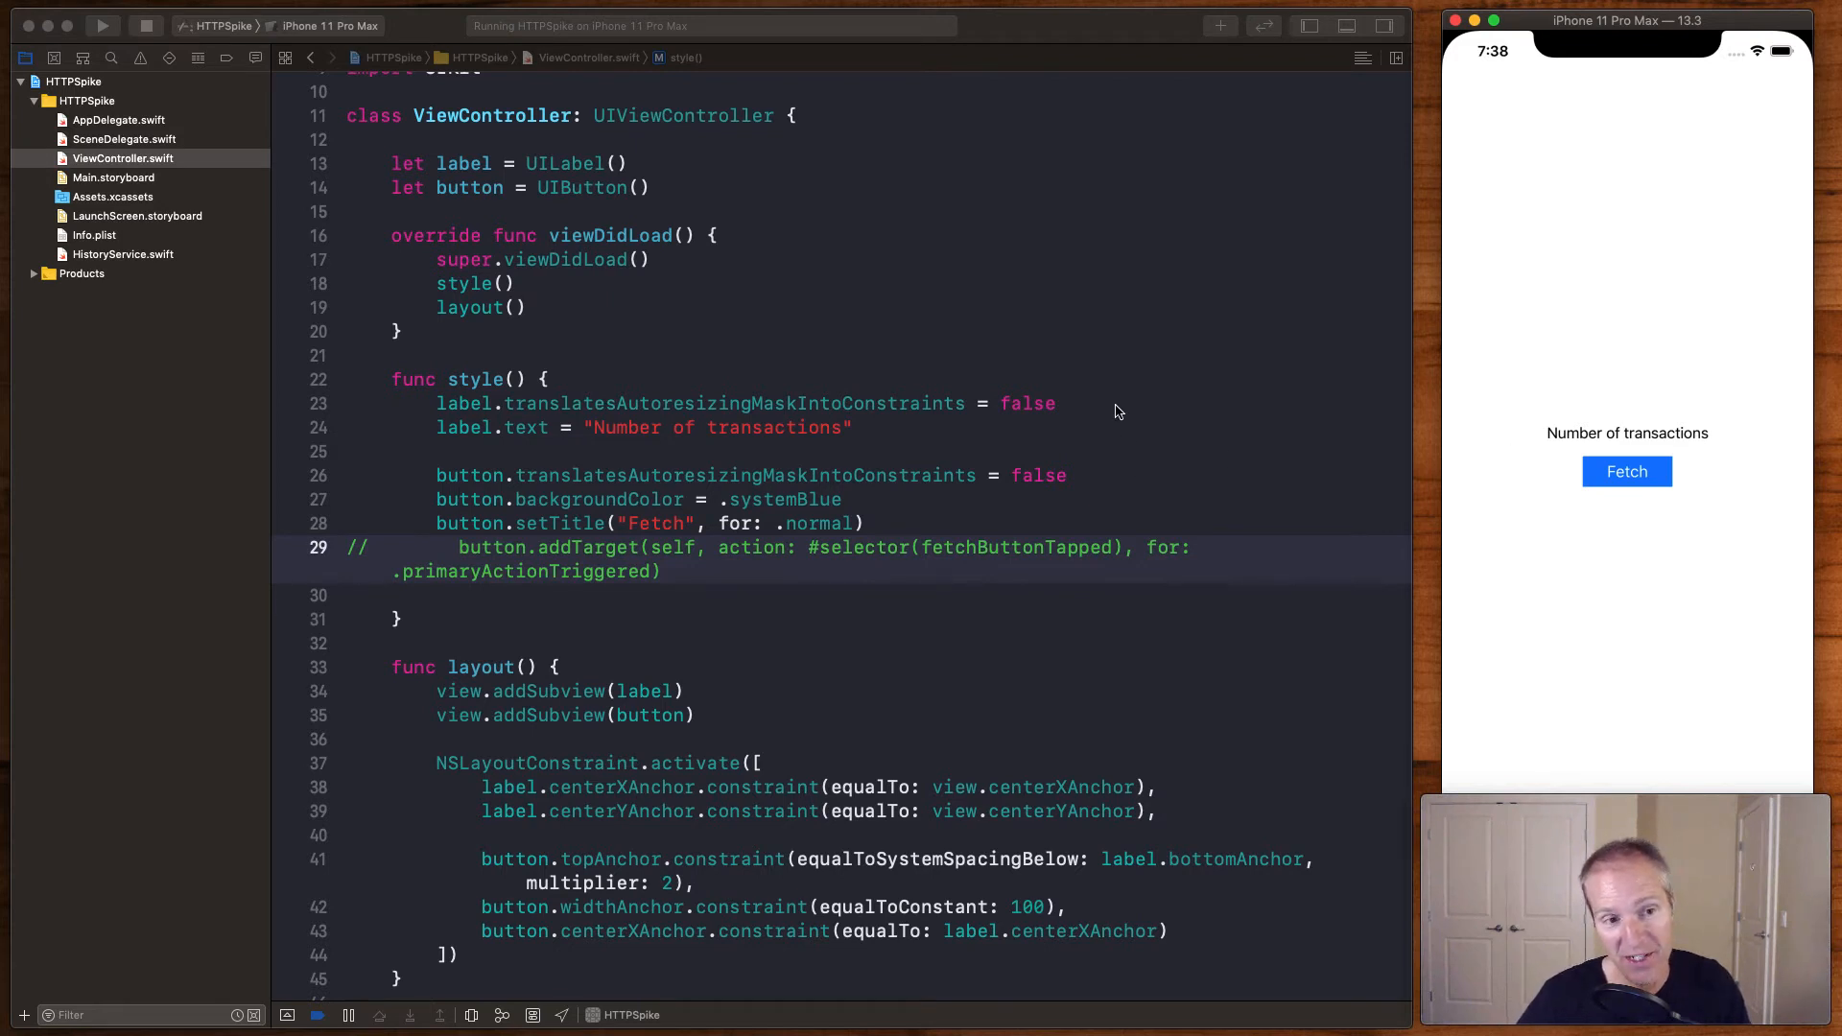
pyautogui.moveTo(904, 435)
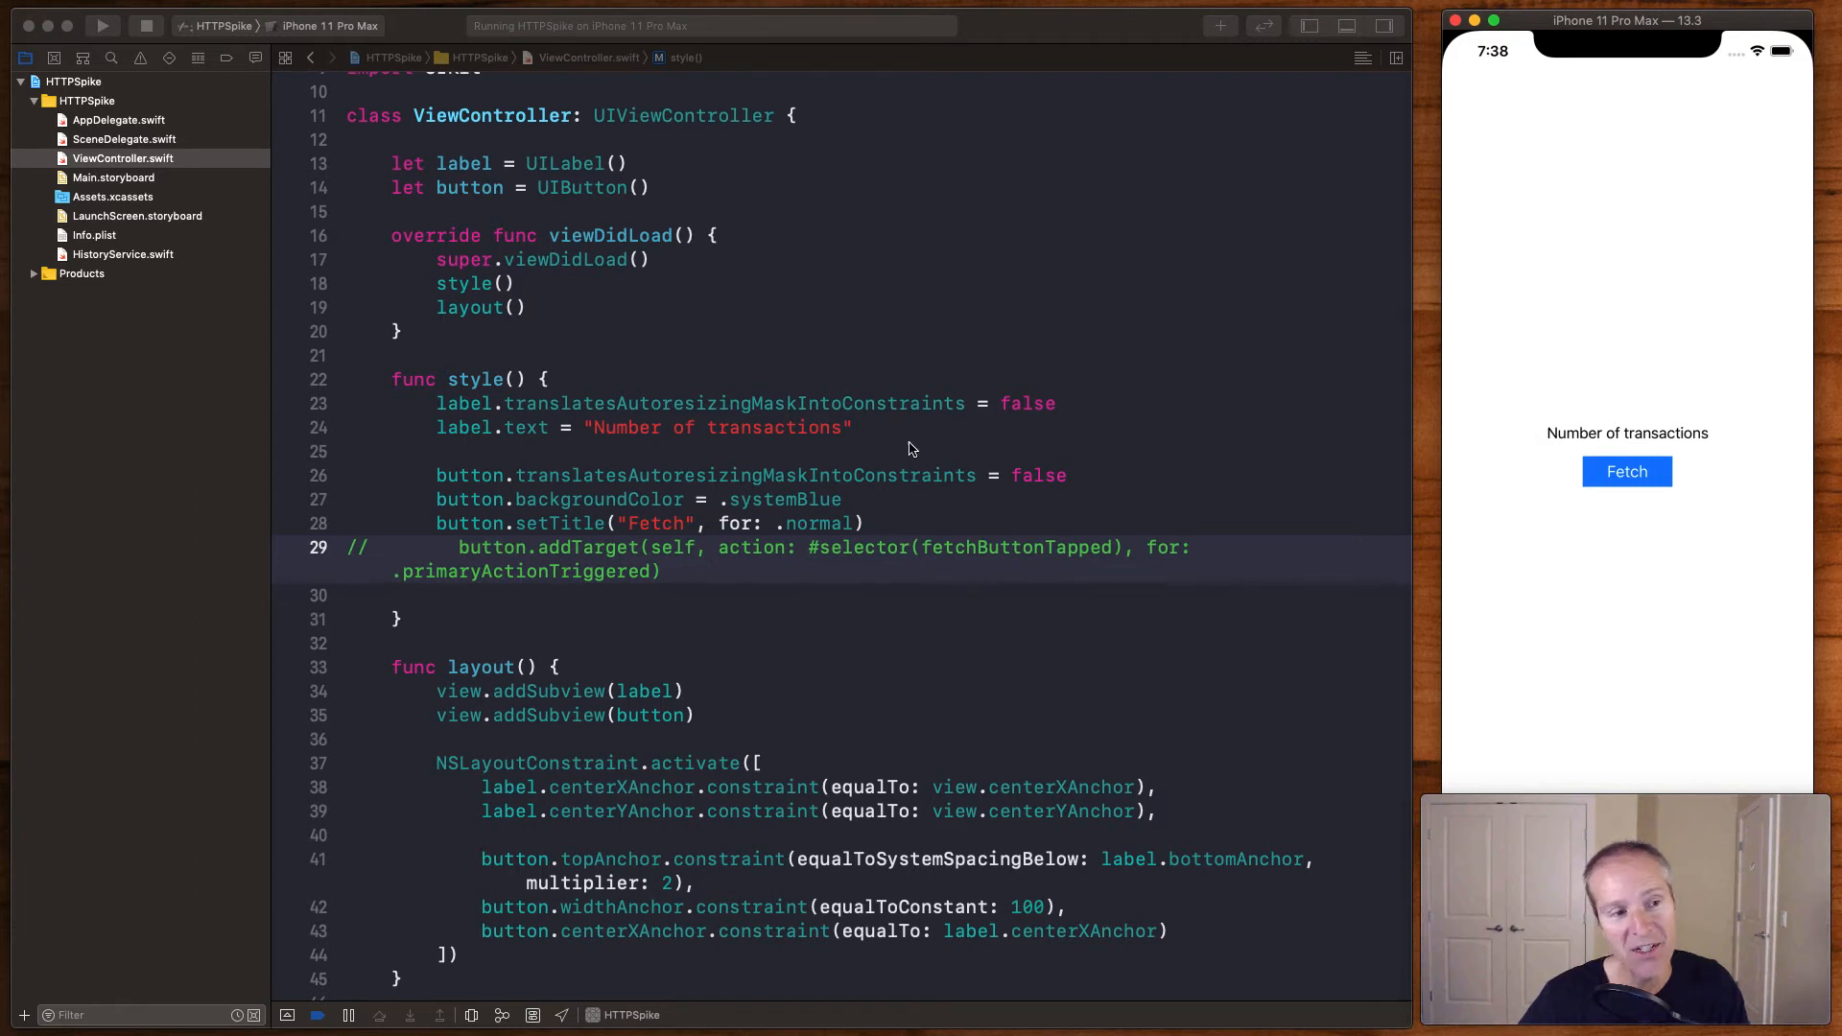
pyautogui.moveTo(1017, 499)
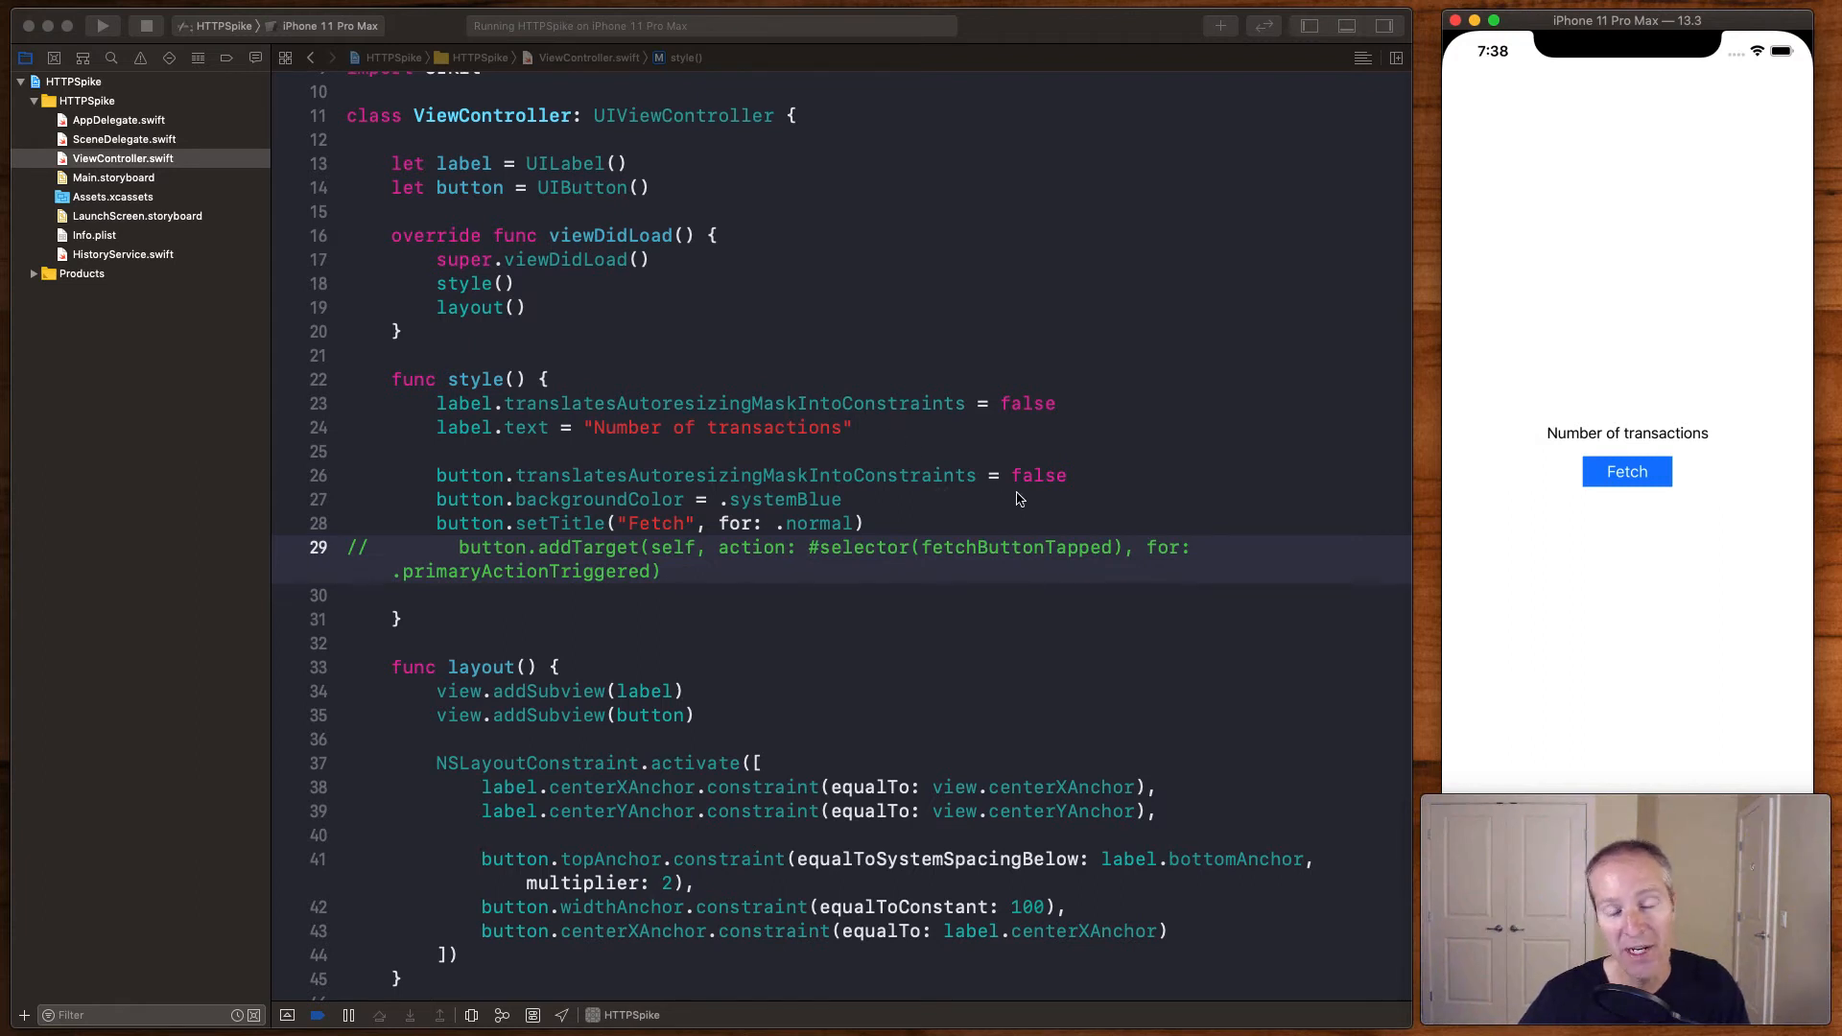
pyautogui.moveTo(1090, 485)
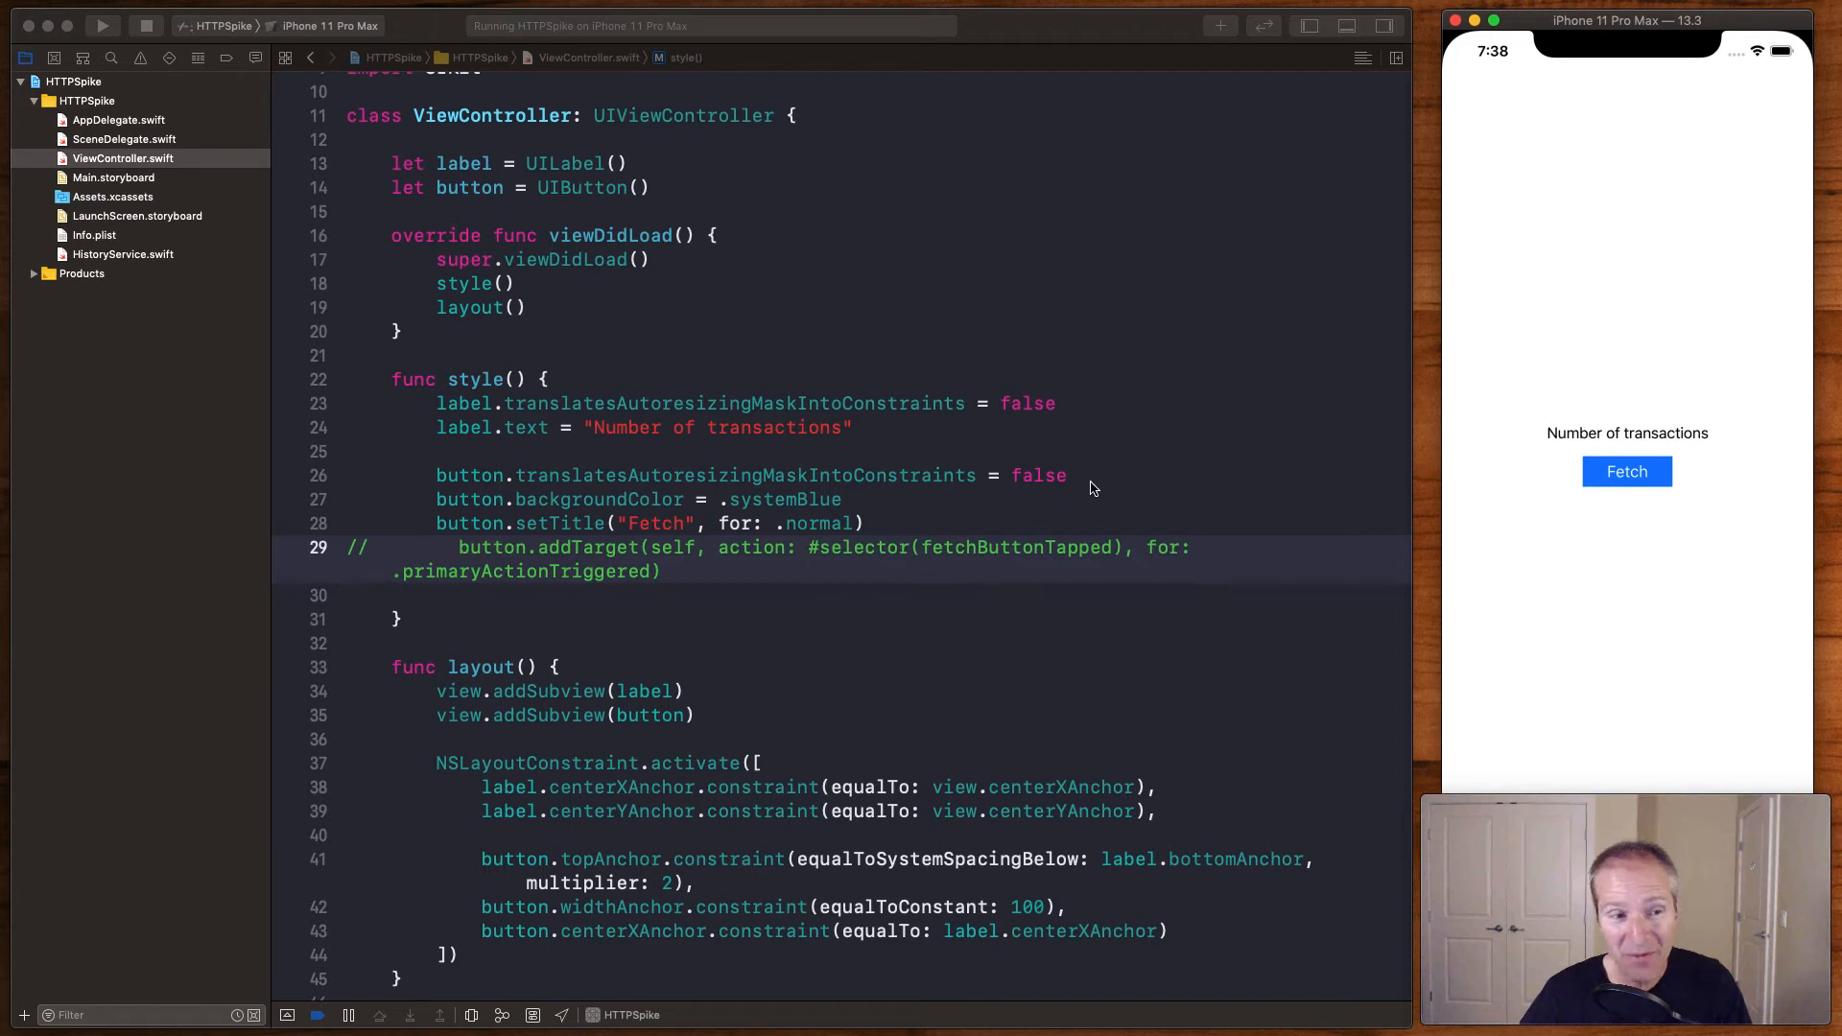
pyautogui.moveTo(883, 514)
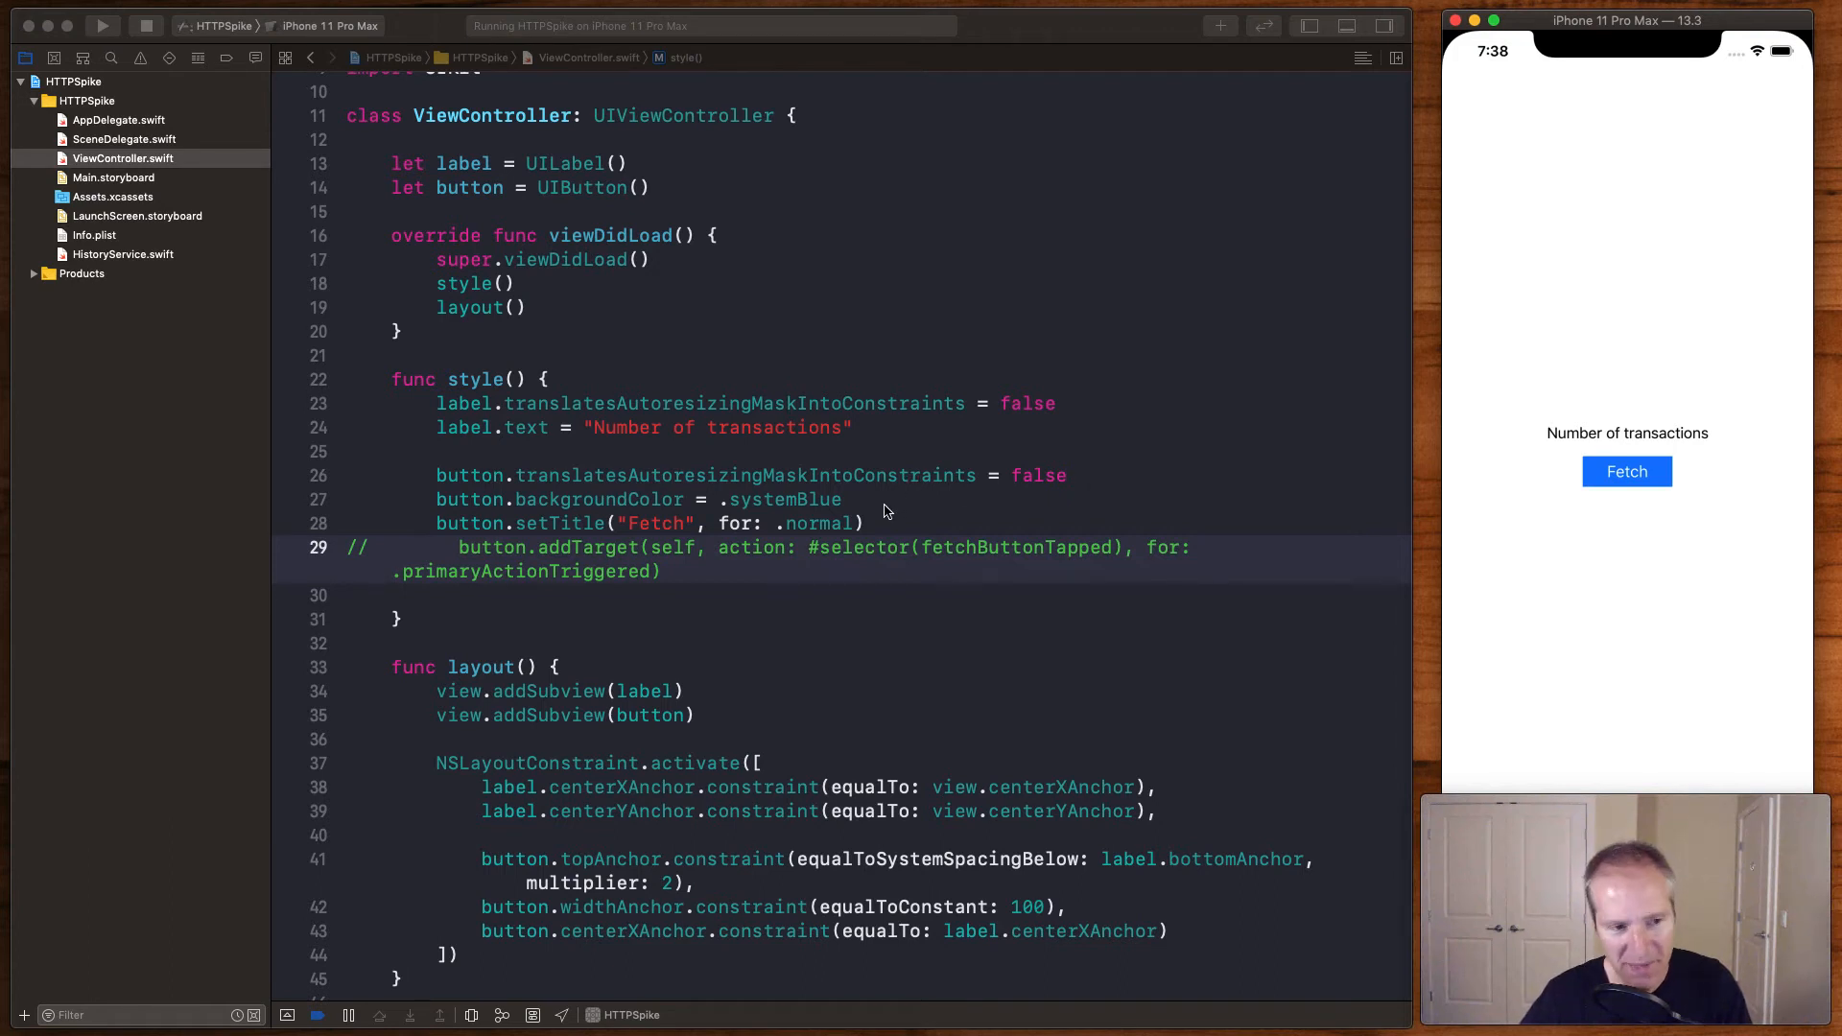
pyautogui.moveTo(1306, 474)
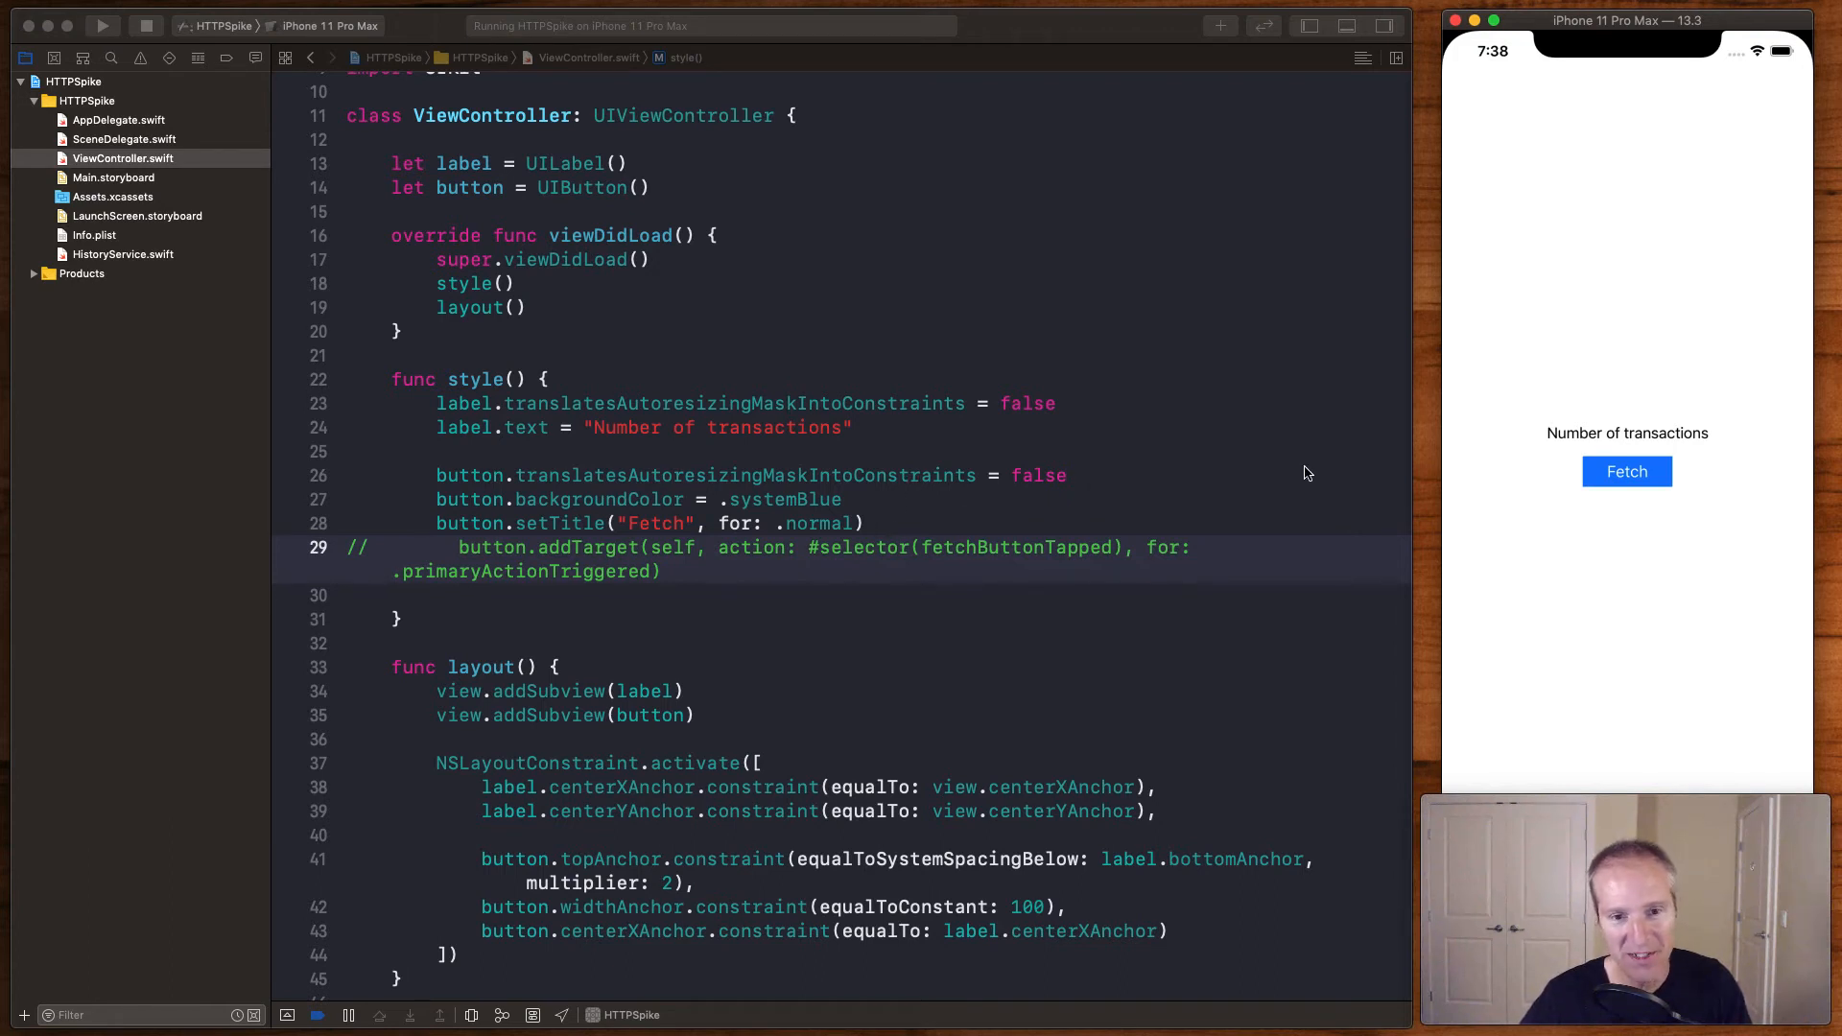
pyautogui.moveTo(800, 578)
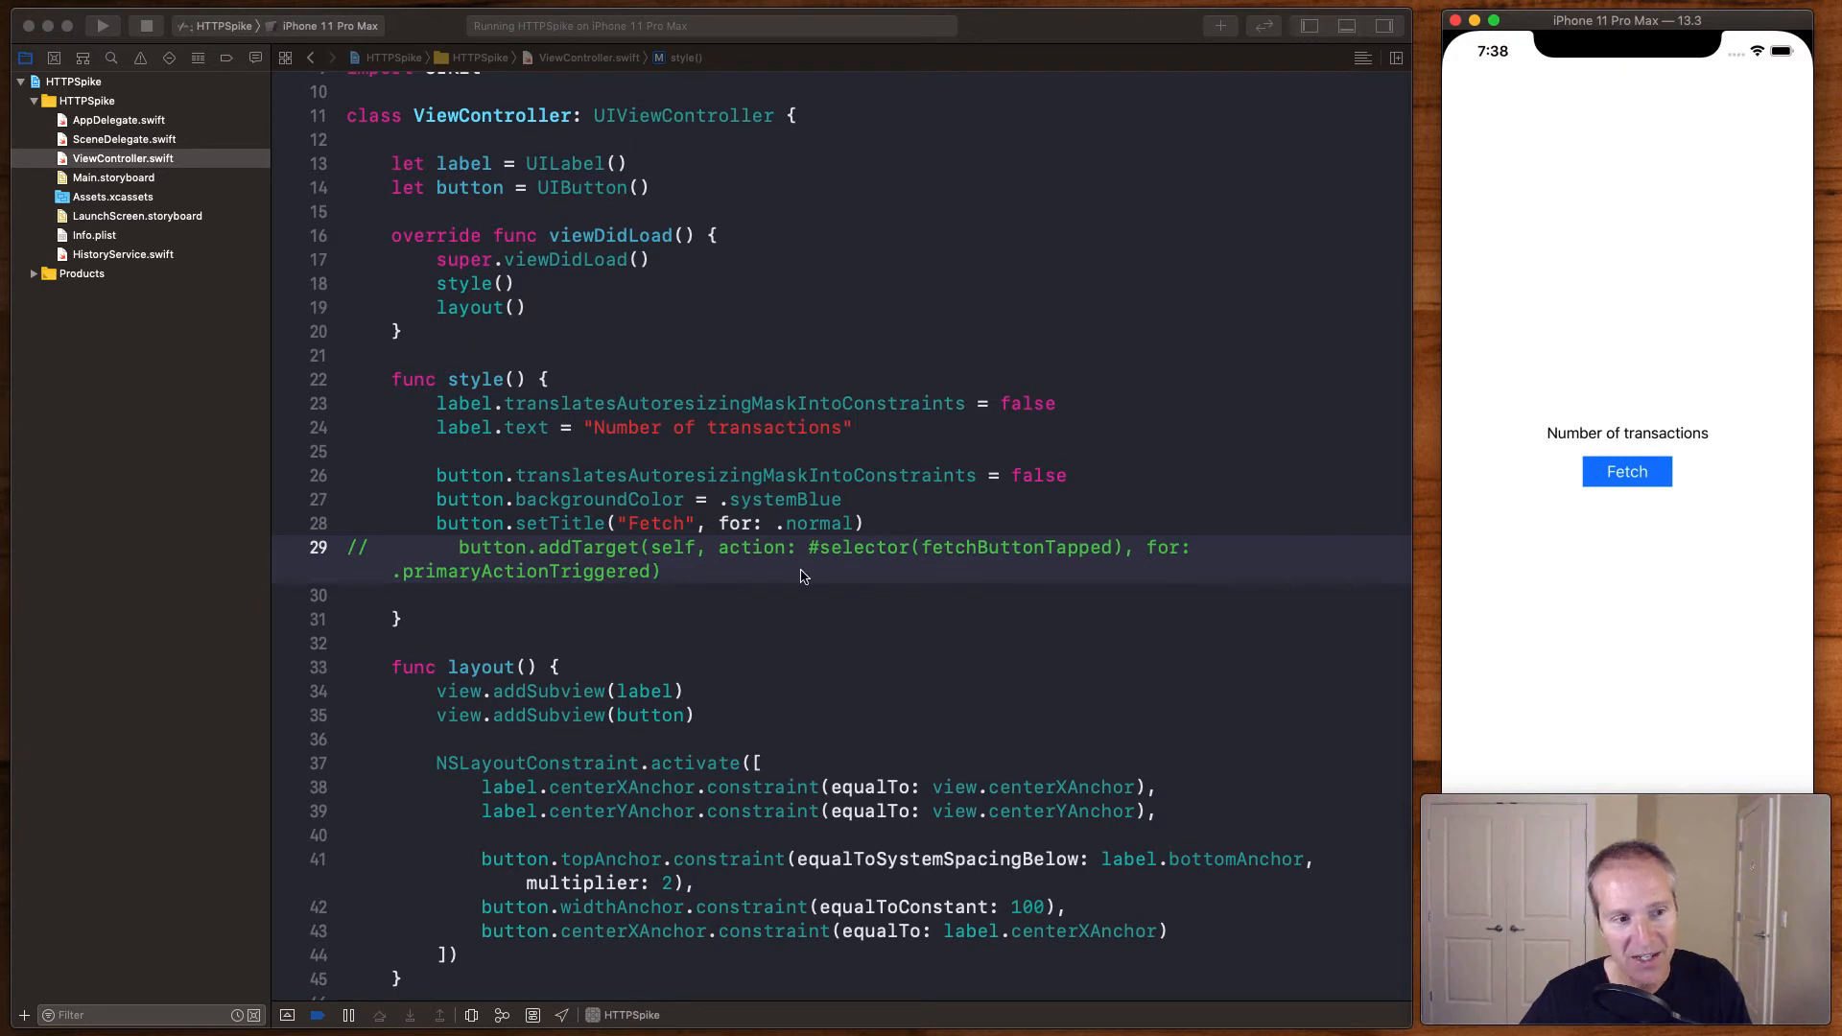
pyautogui.moveTo(699, 568)
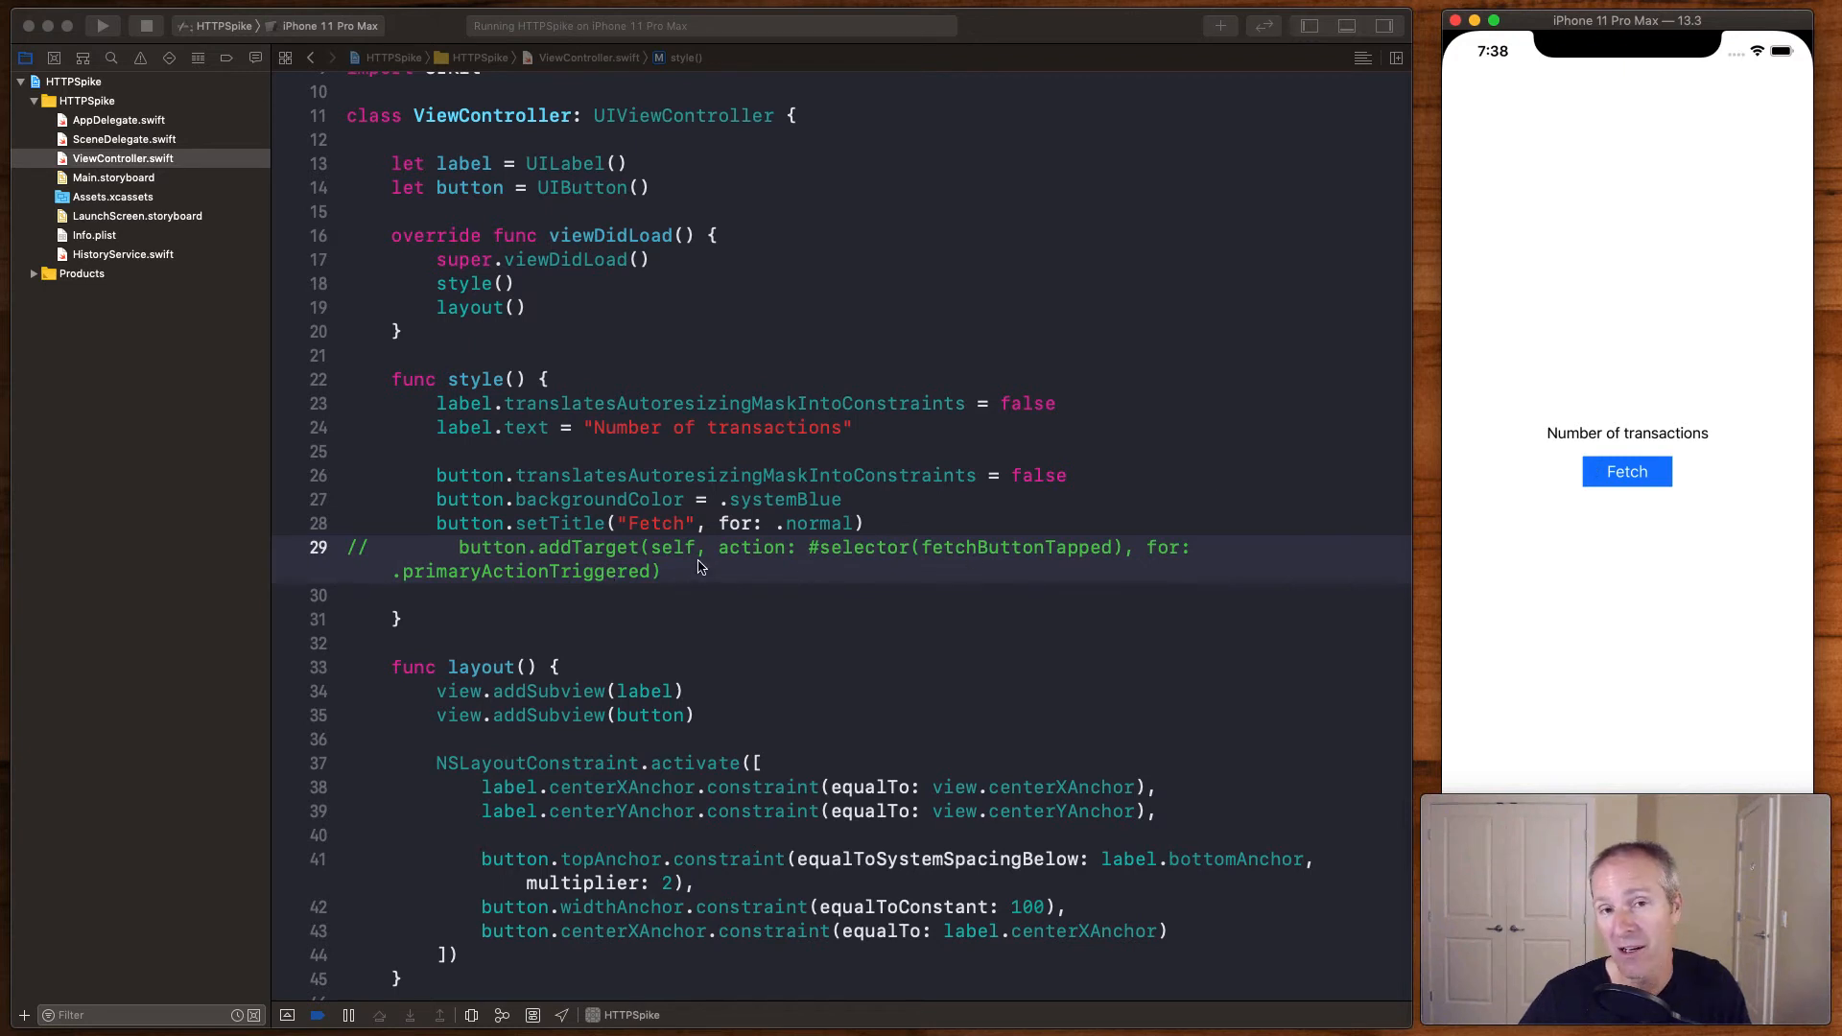
pyautogui.moveTo(1324, 472)
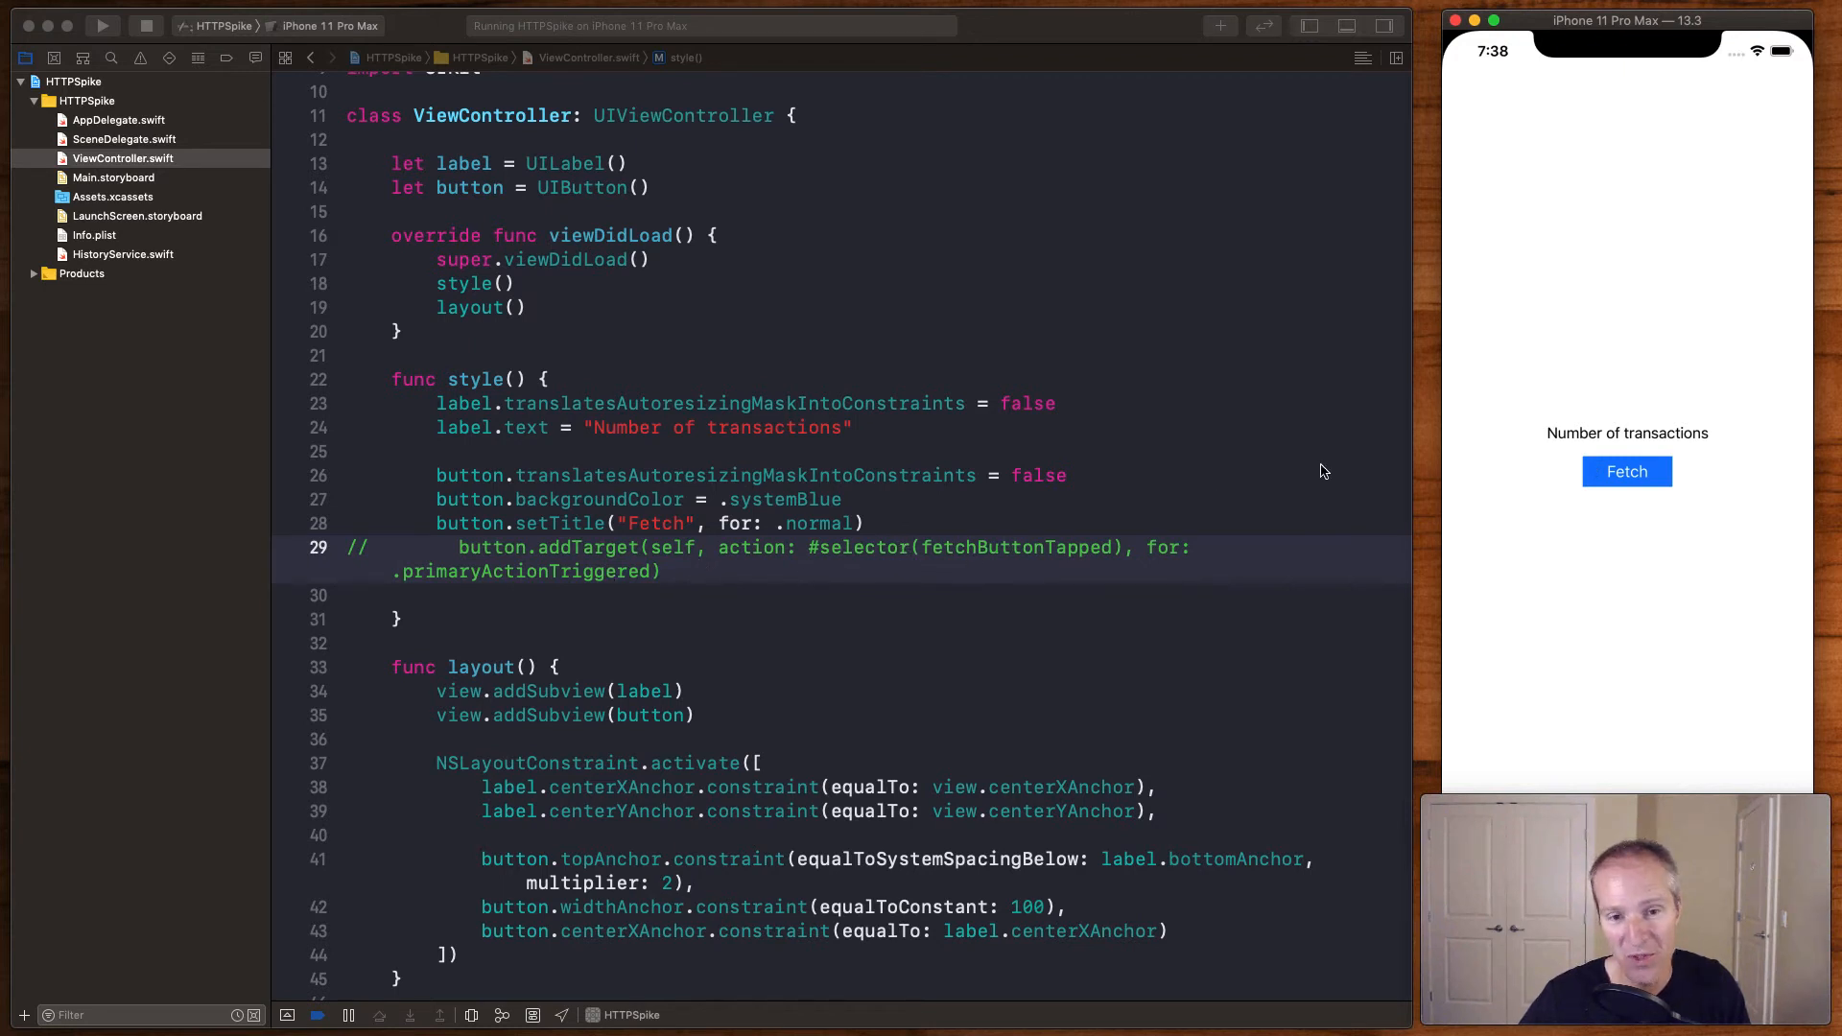
pyautogui.scroll(-3)
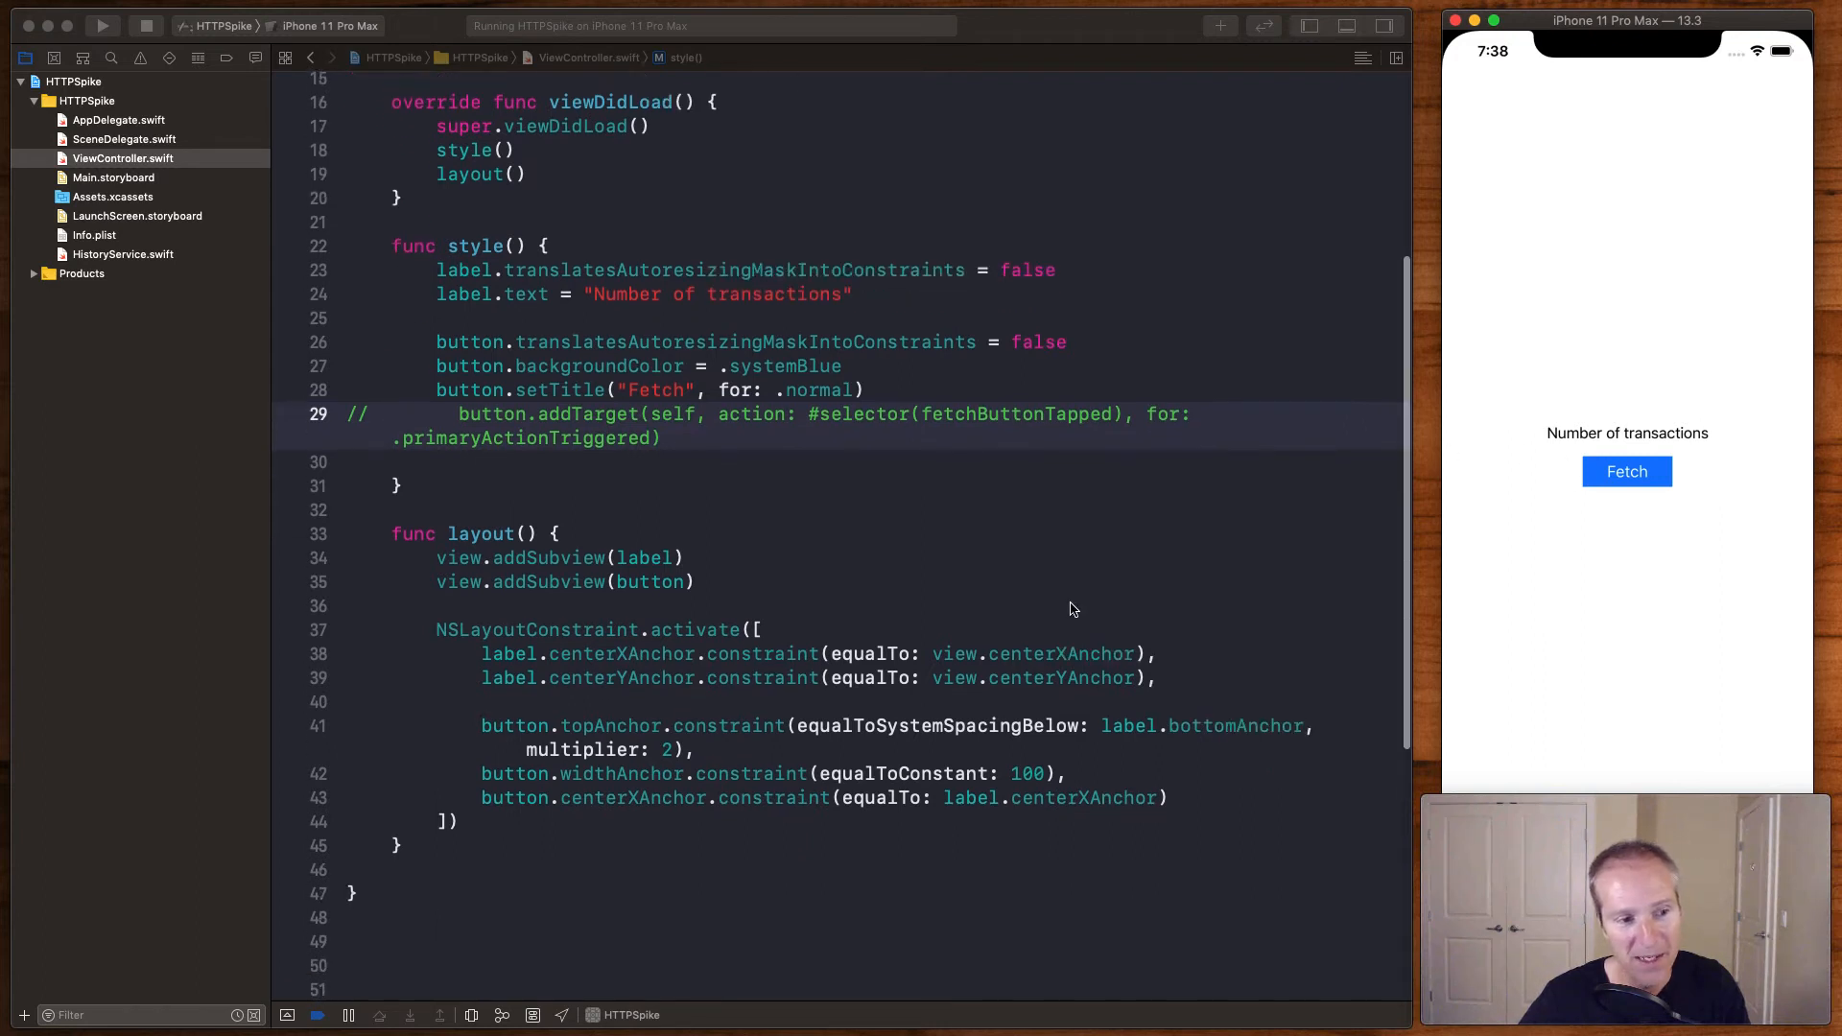
pyautogui.scroll(-3)
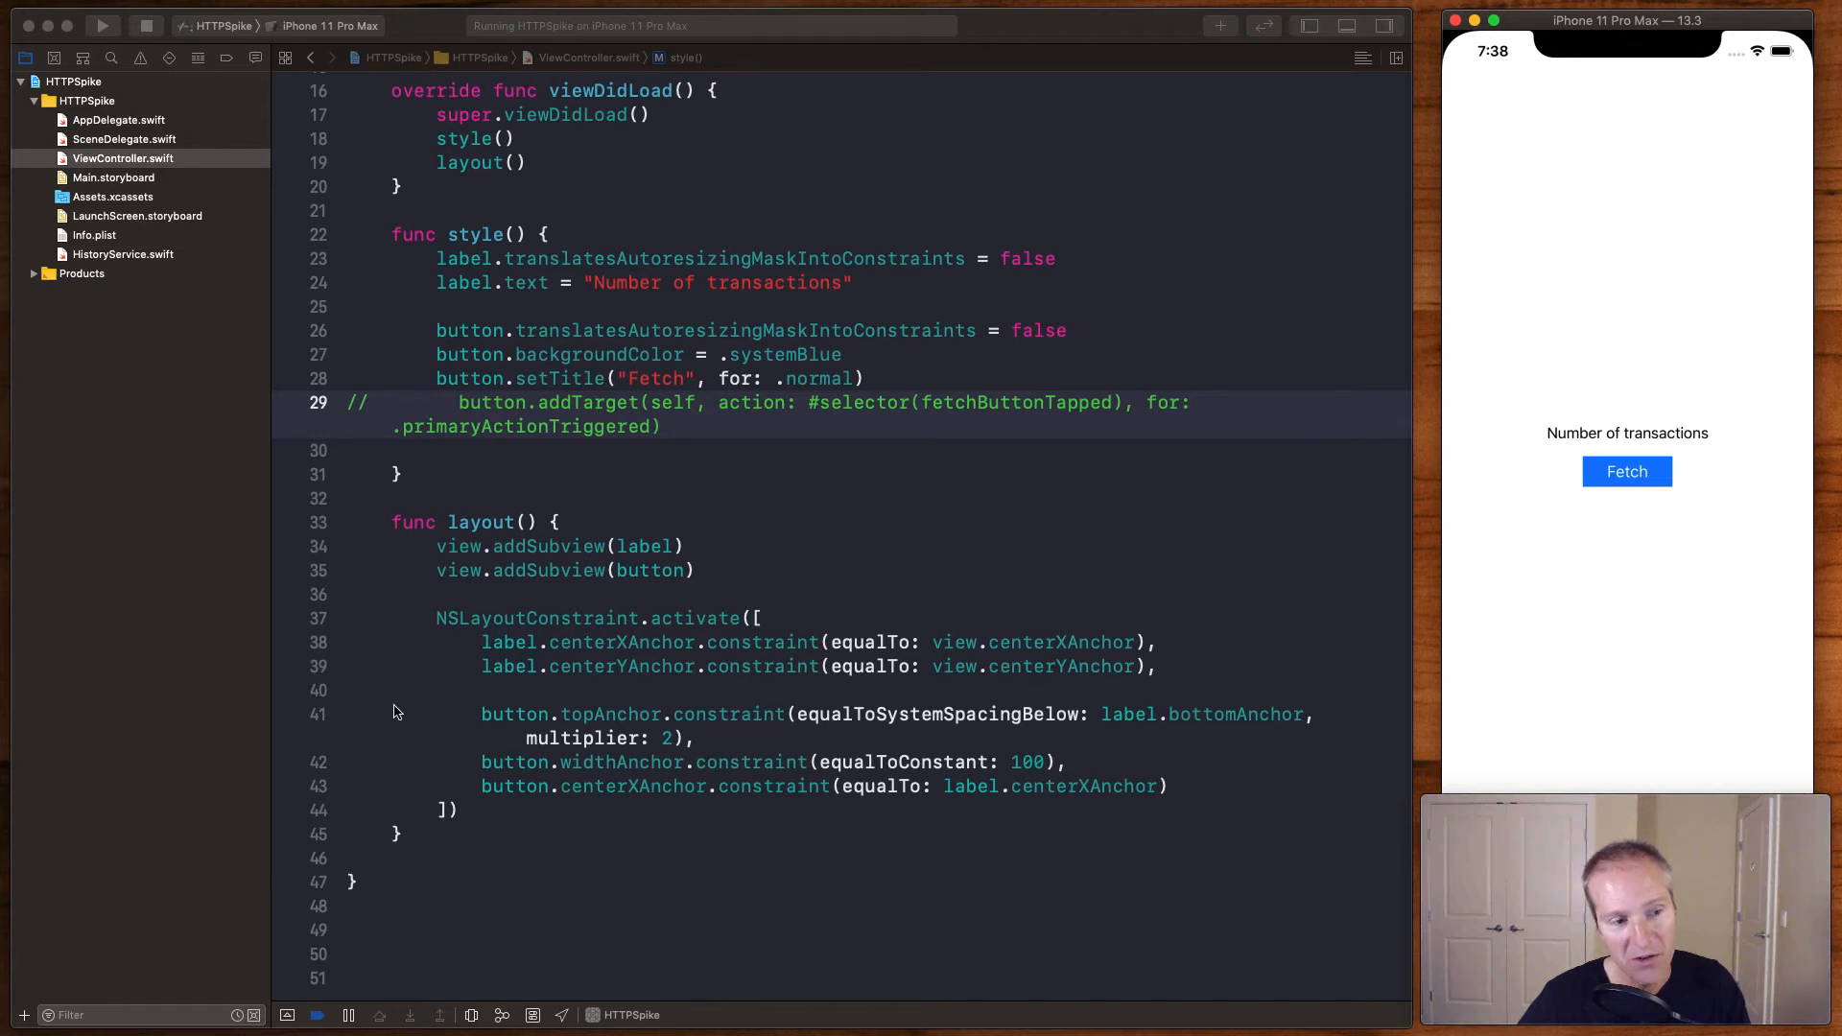
pyautogui.moveTo(1160, 608)
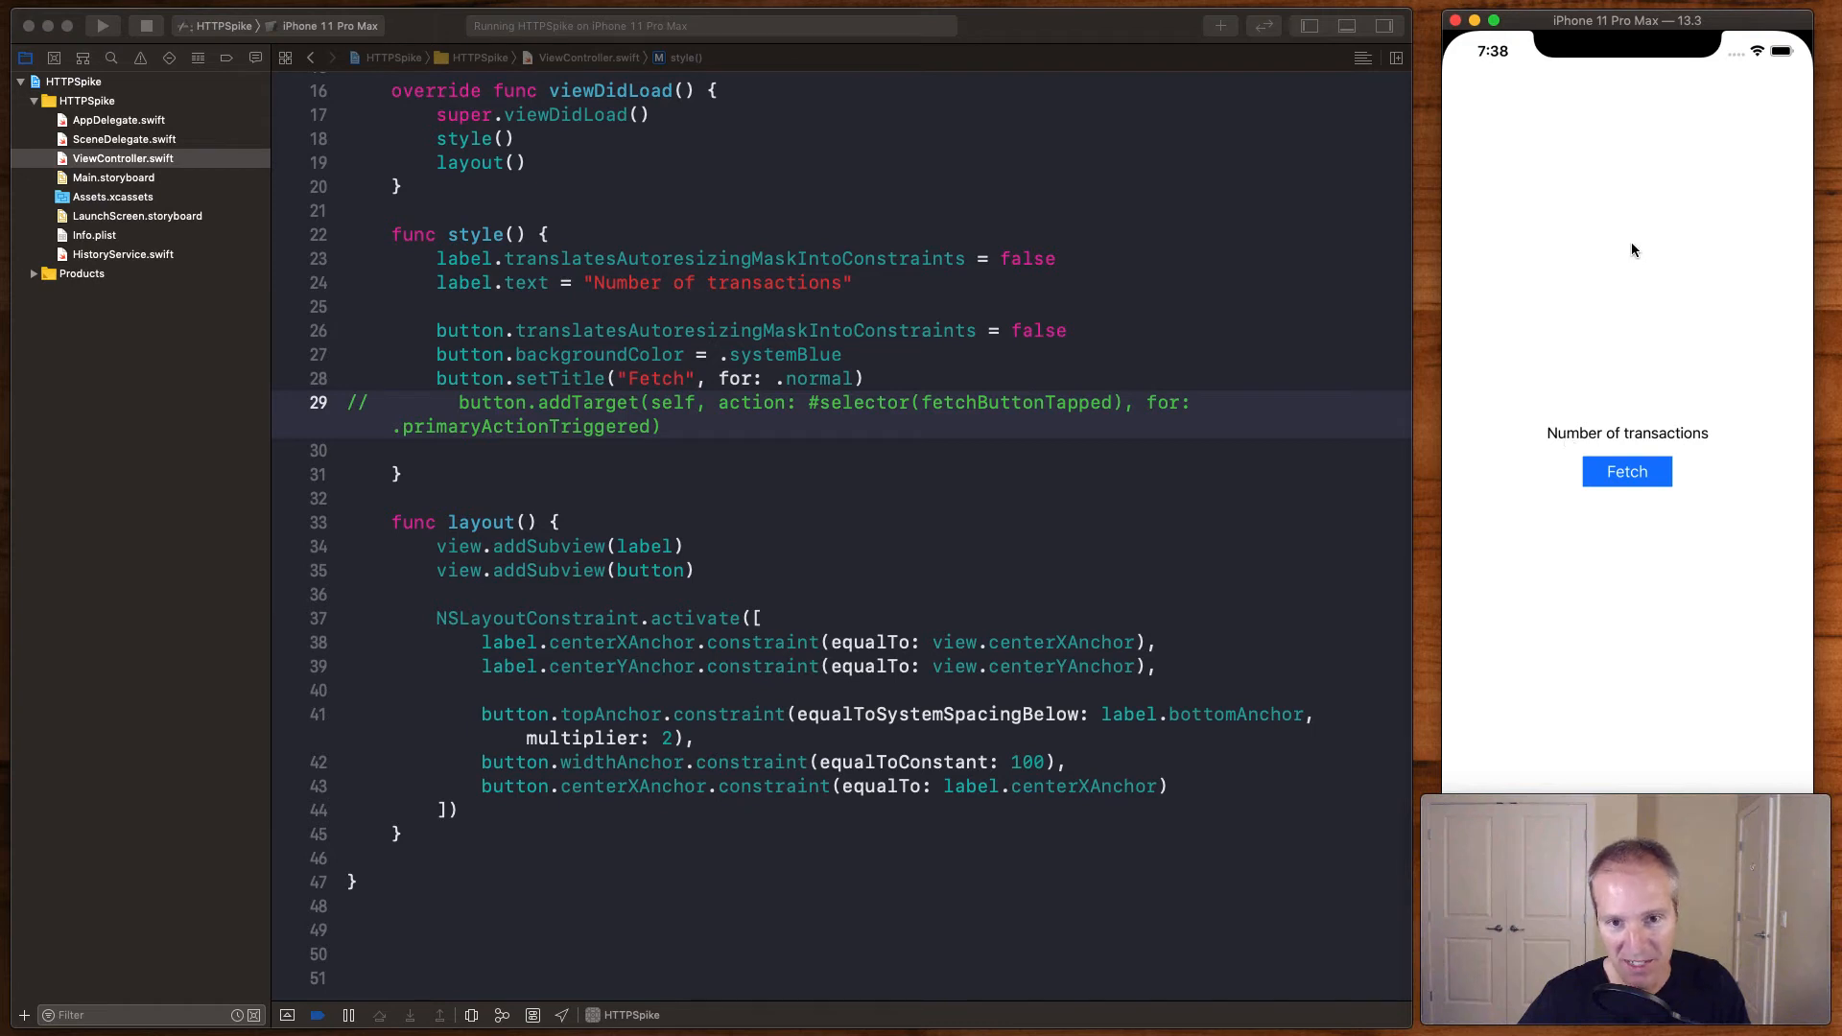
pyautogui.moveTo(1430, 478)
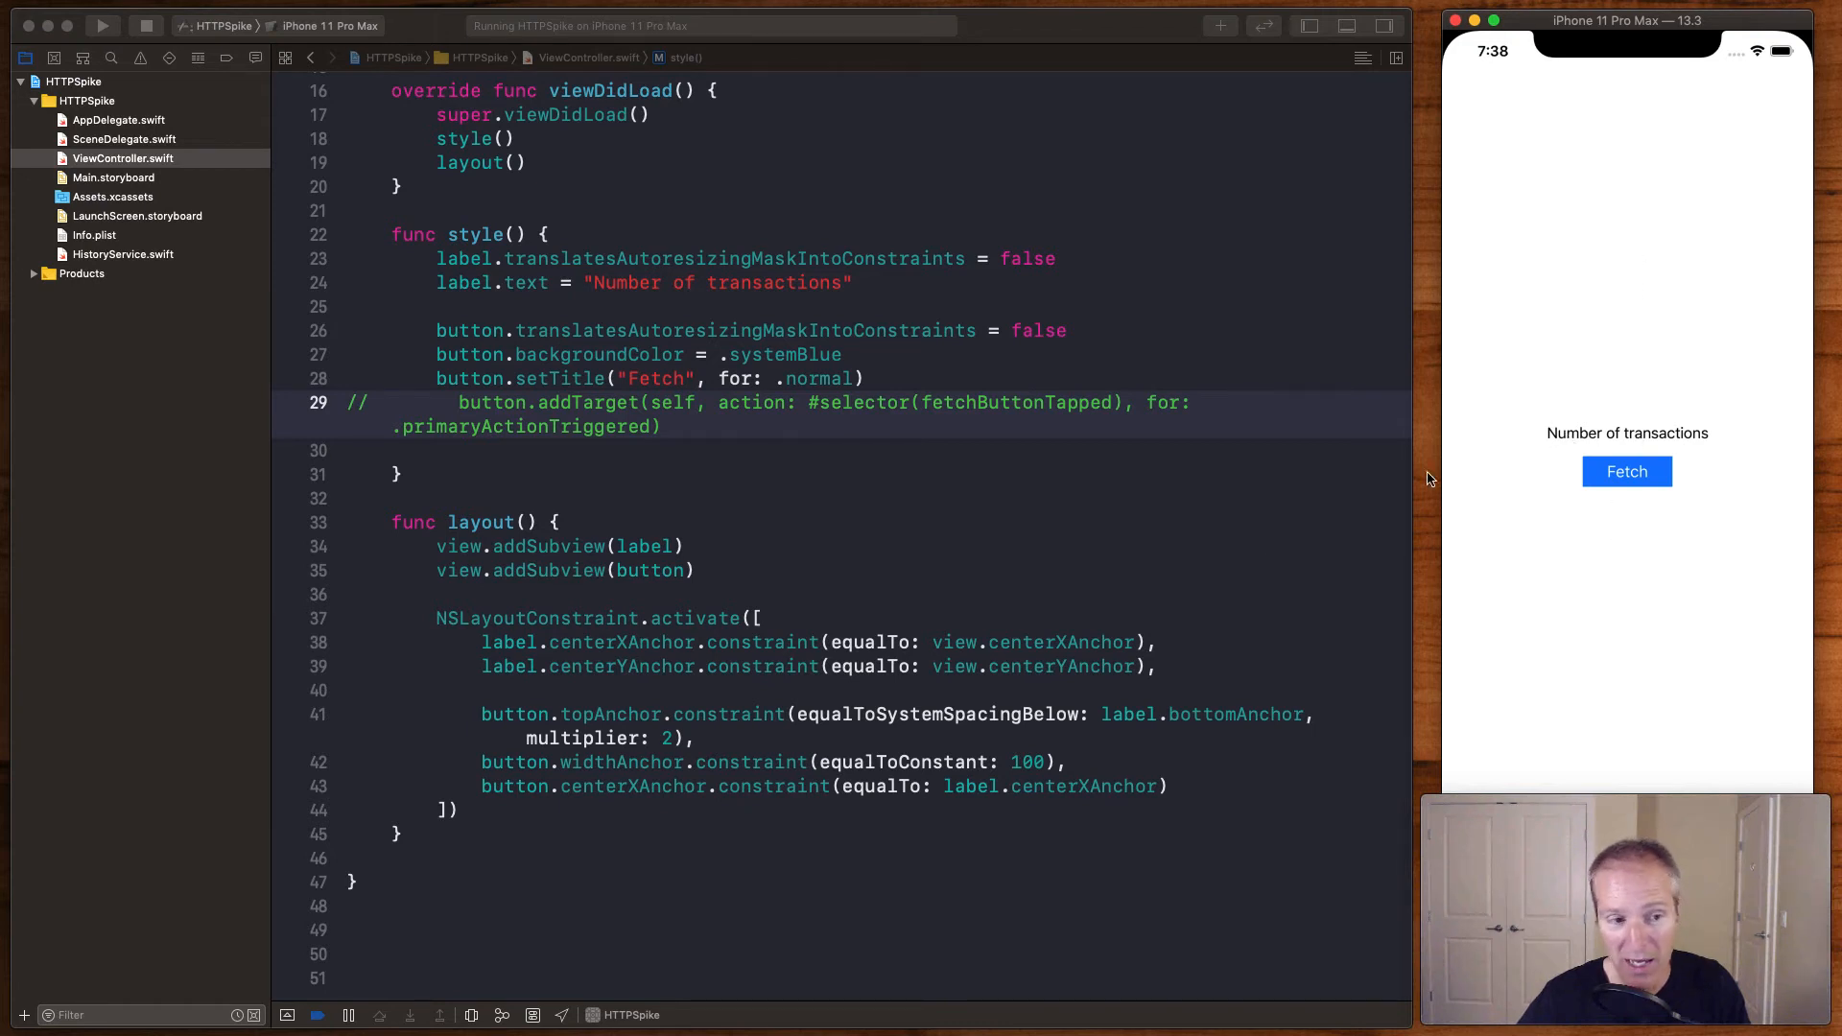
pyautogui.moveTo(903, 745)
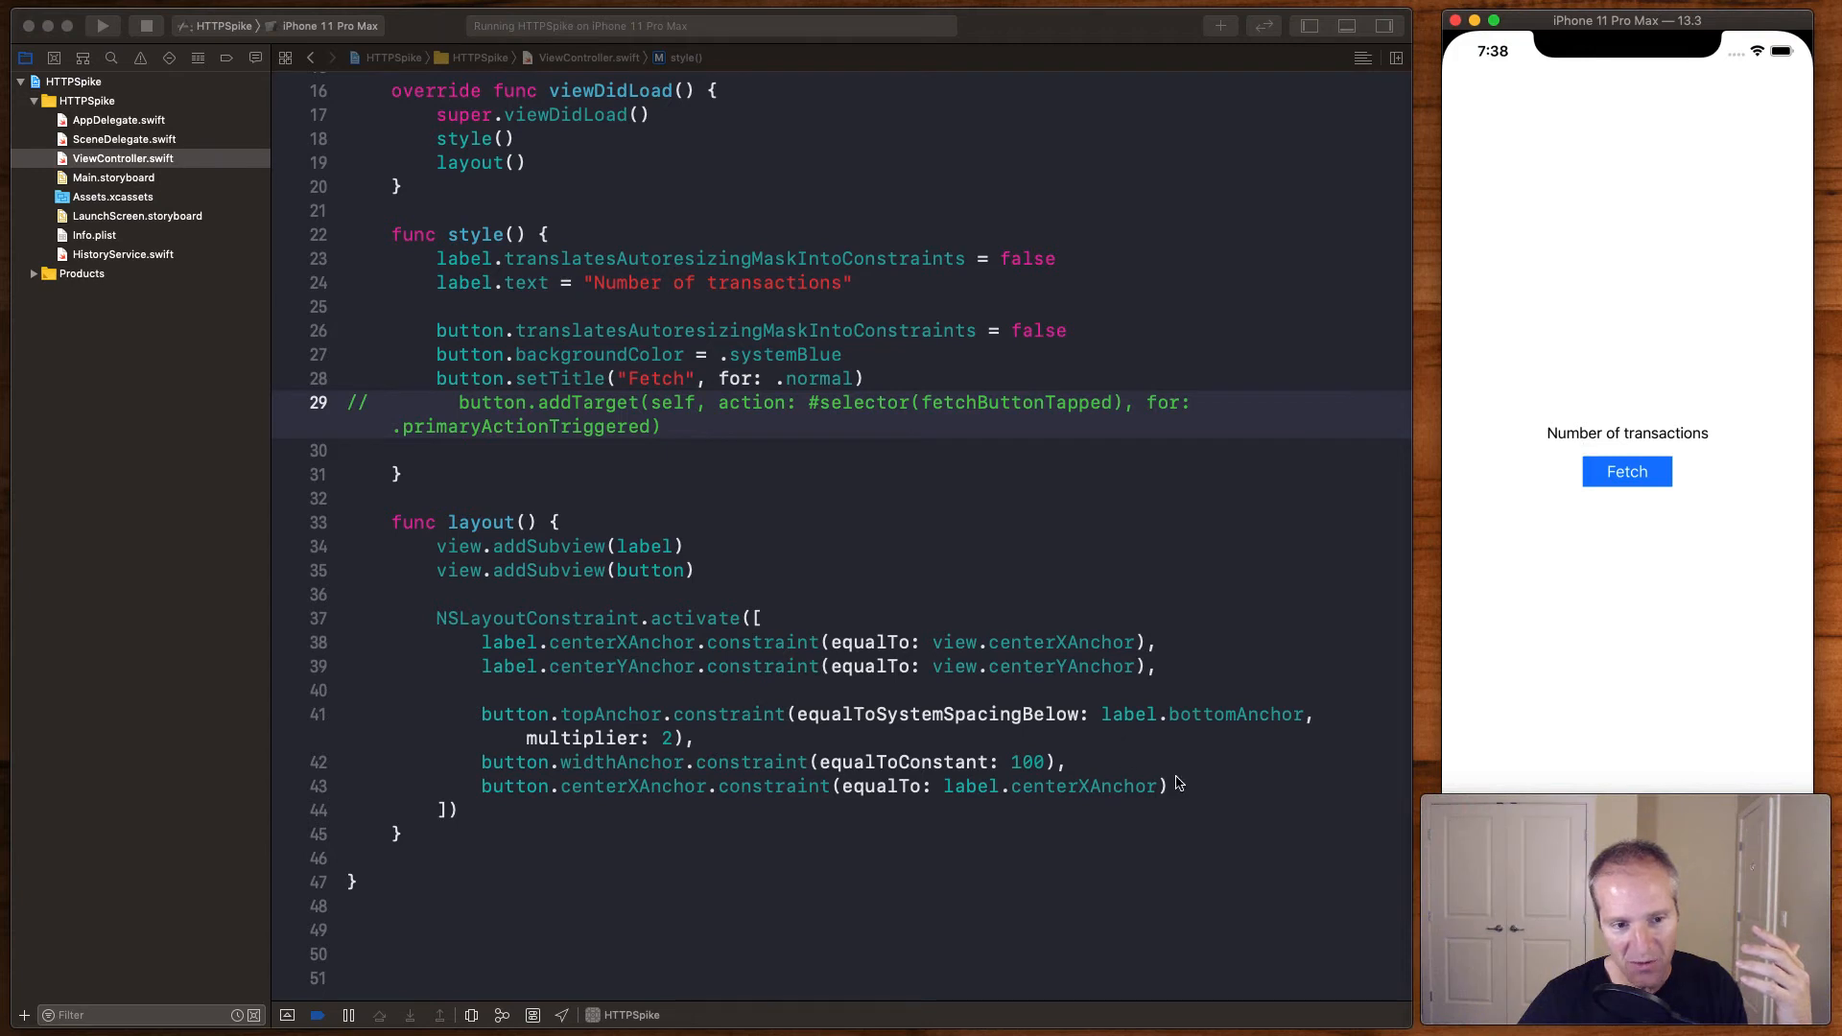
pyautogui.moveTo(1642, 498)
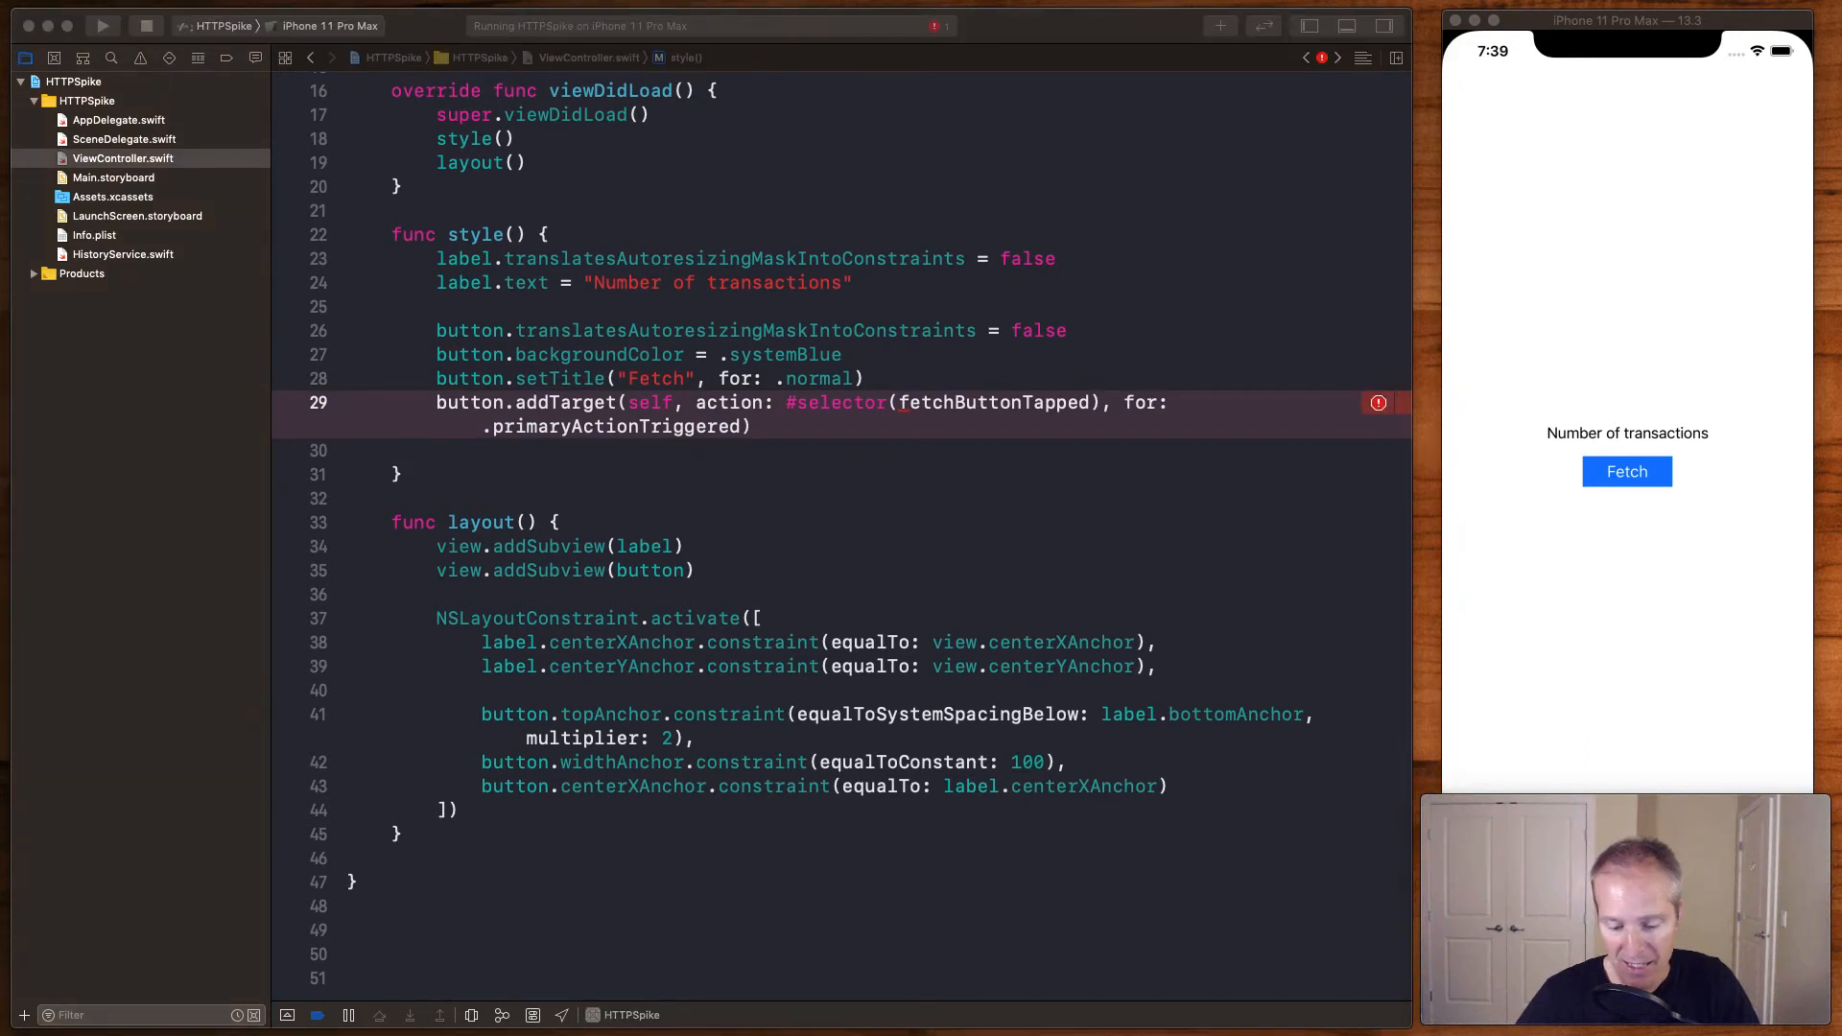
pyautogui.moveTo(957, 366)
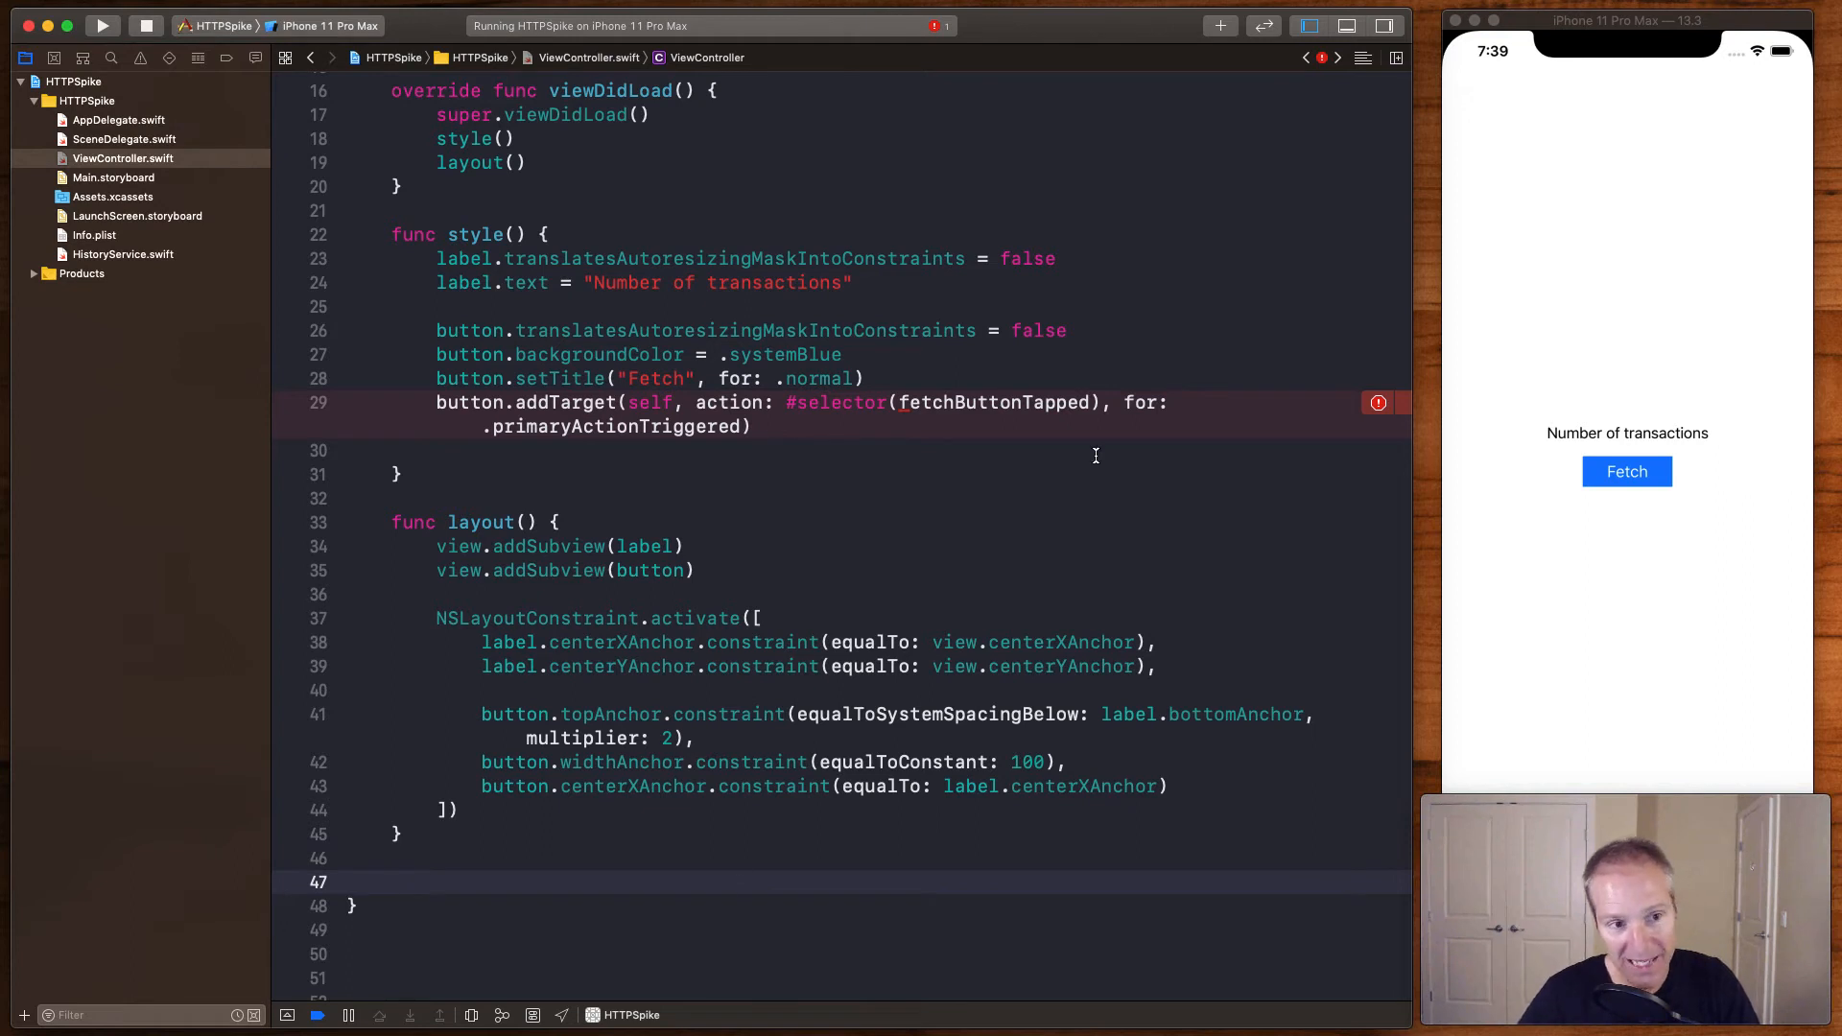
pyautogui.moveTo(924, 399)
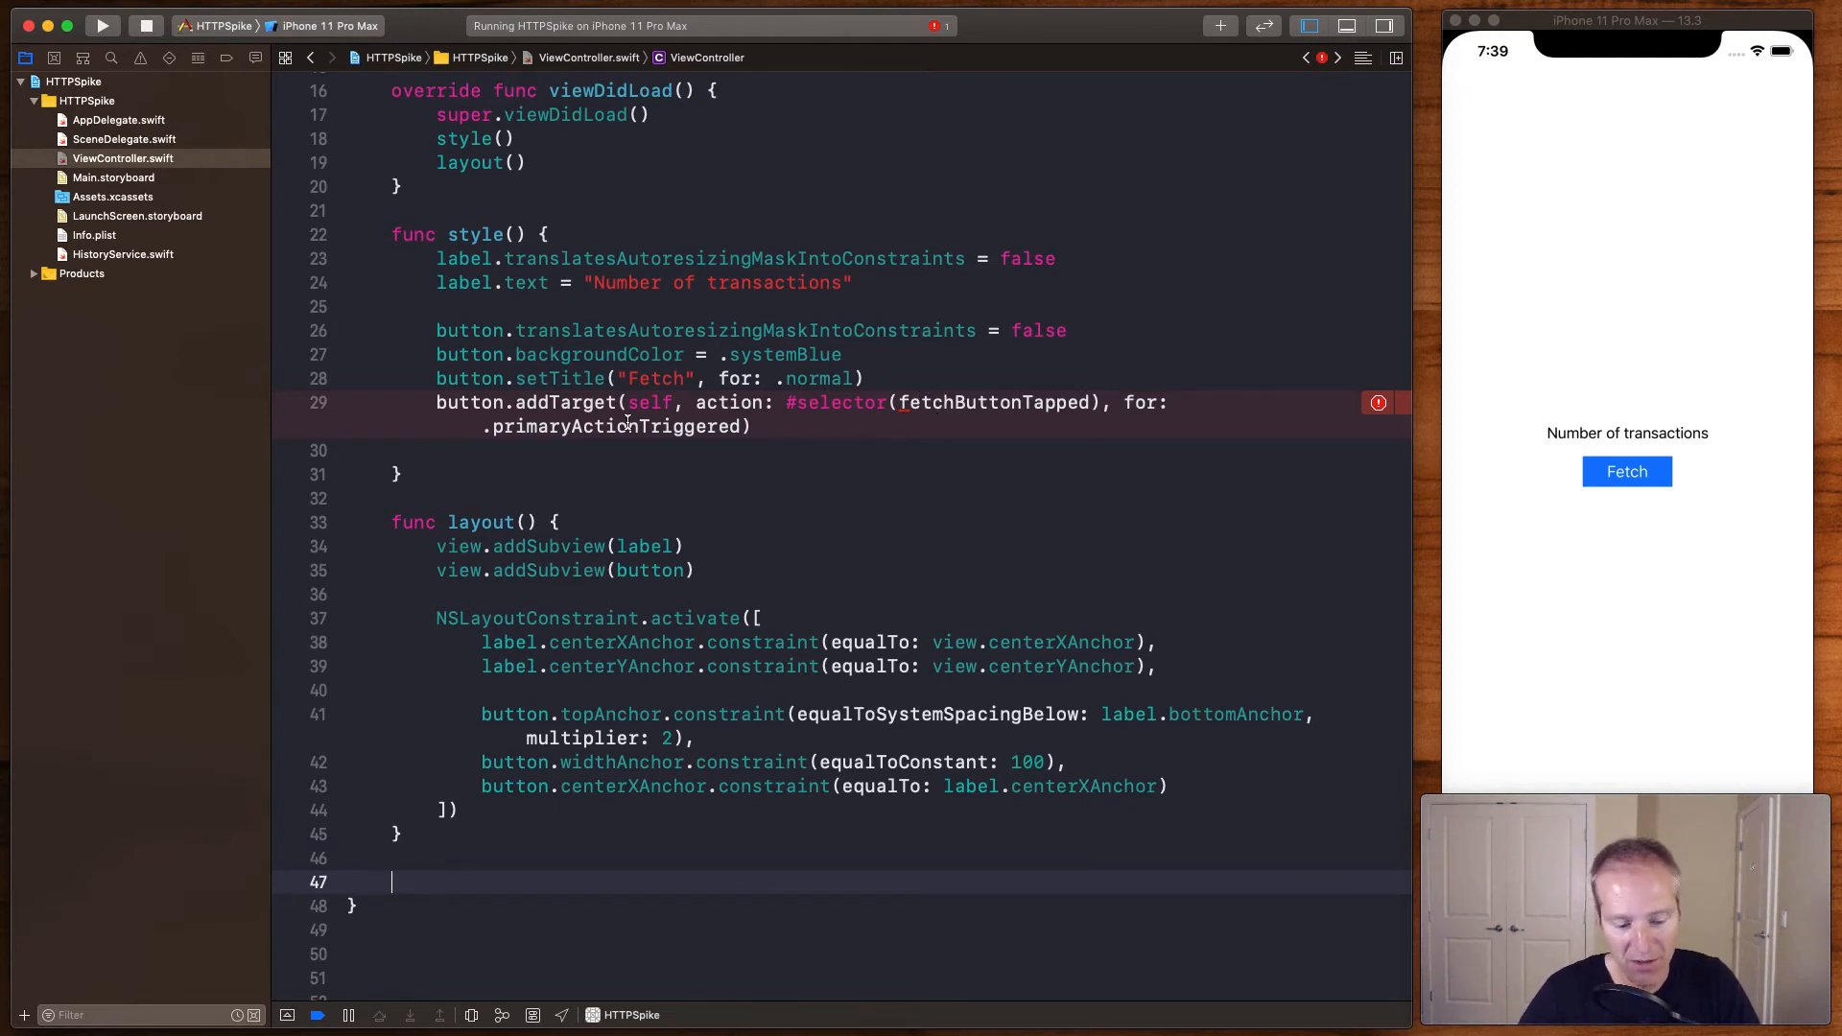
pyautogui.write('@ojbc')
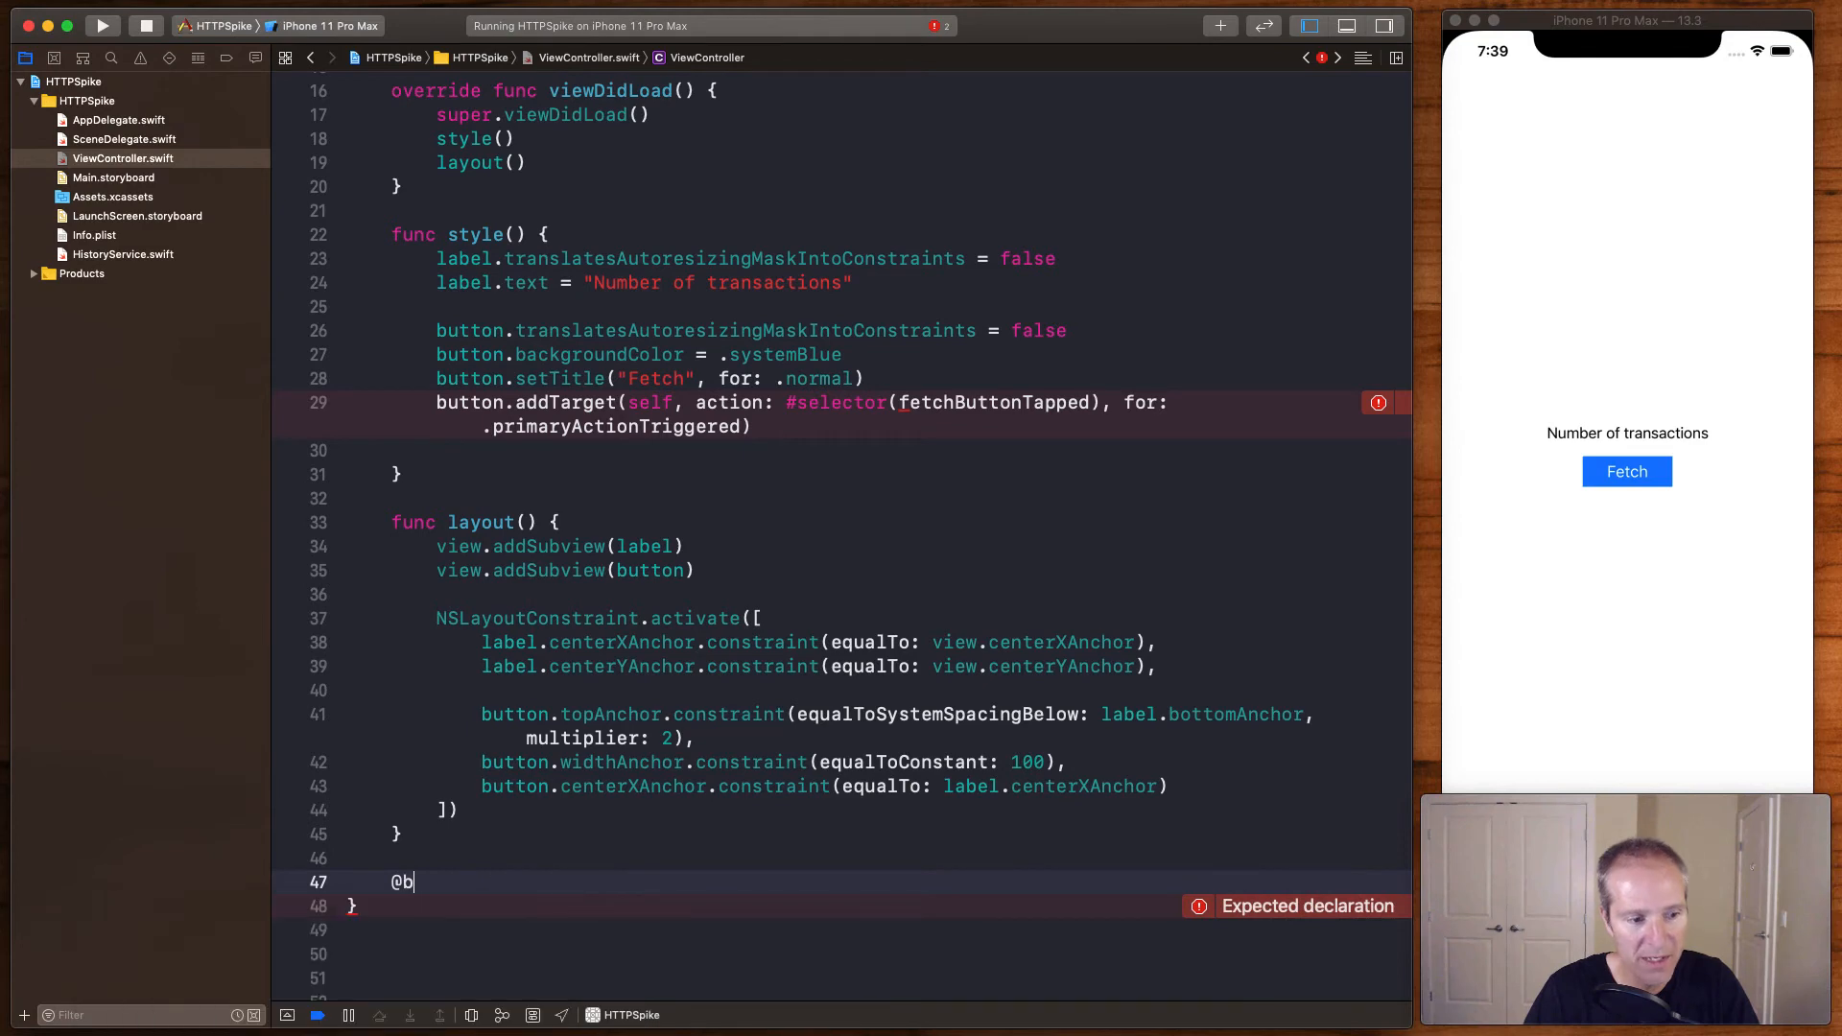
pyautogui.write('objc')
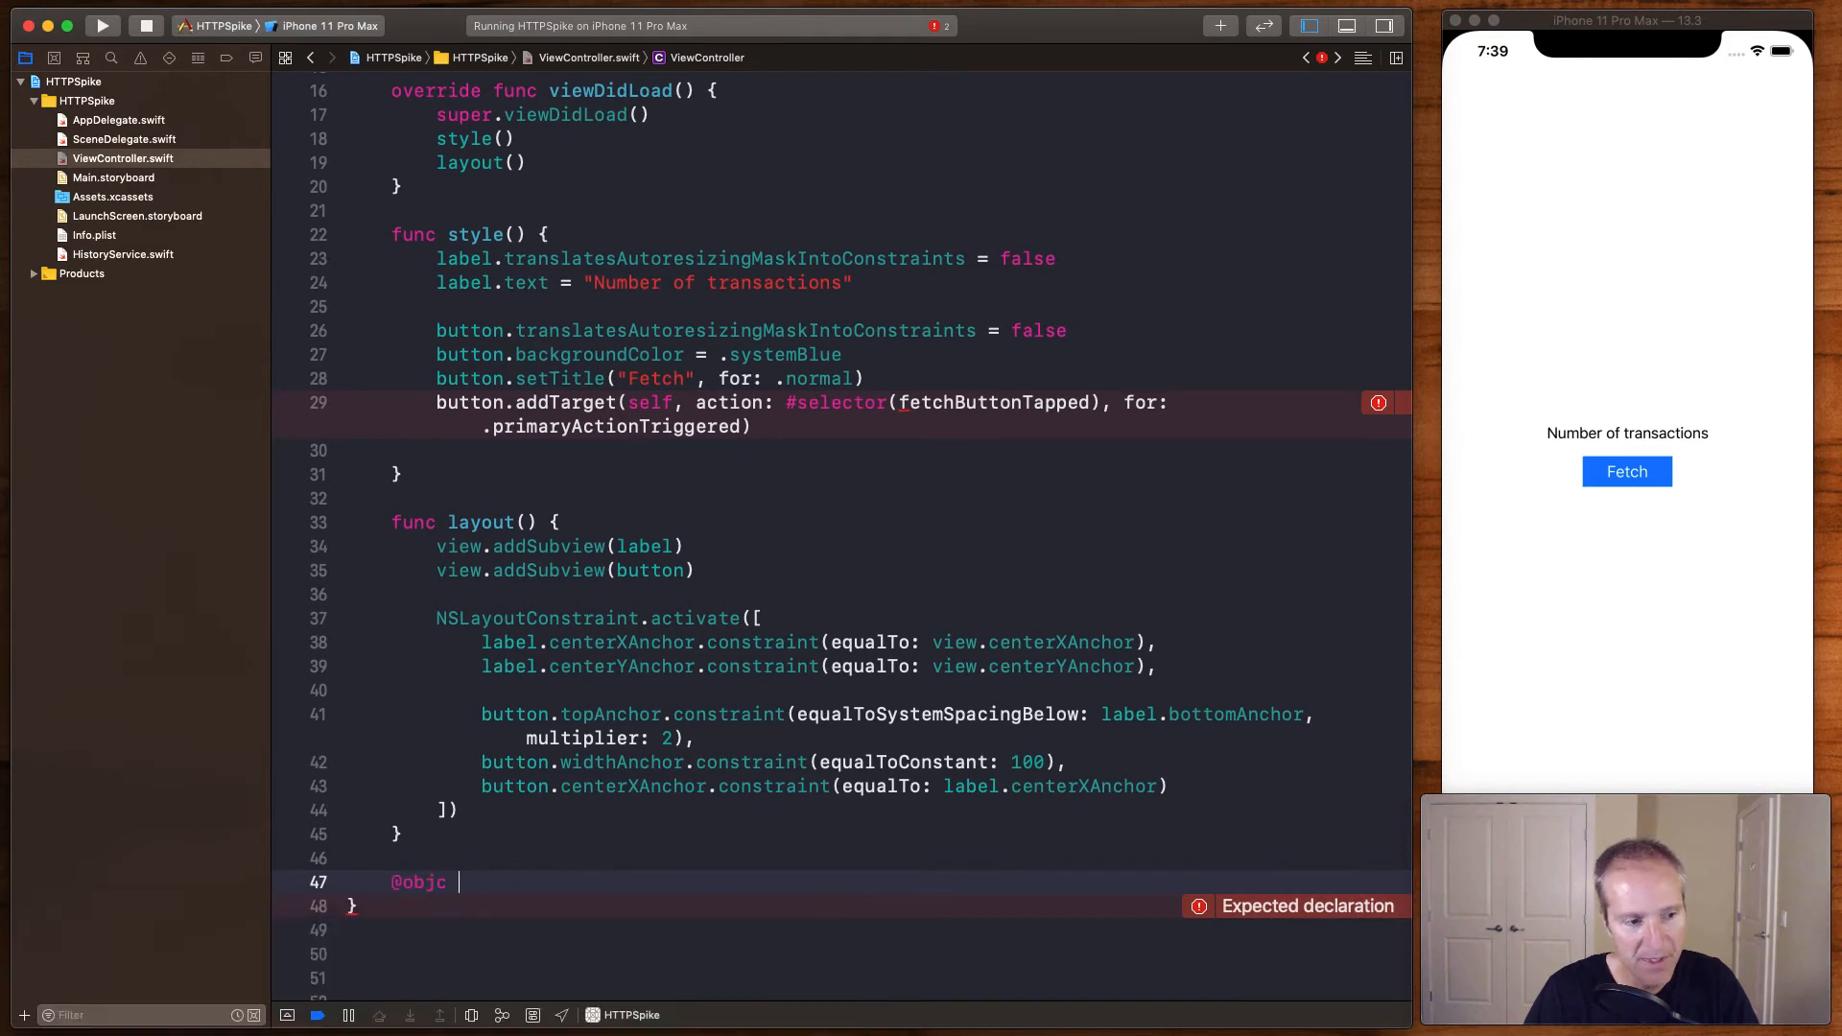
pyautogui.scroll(-3)
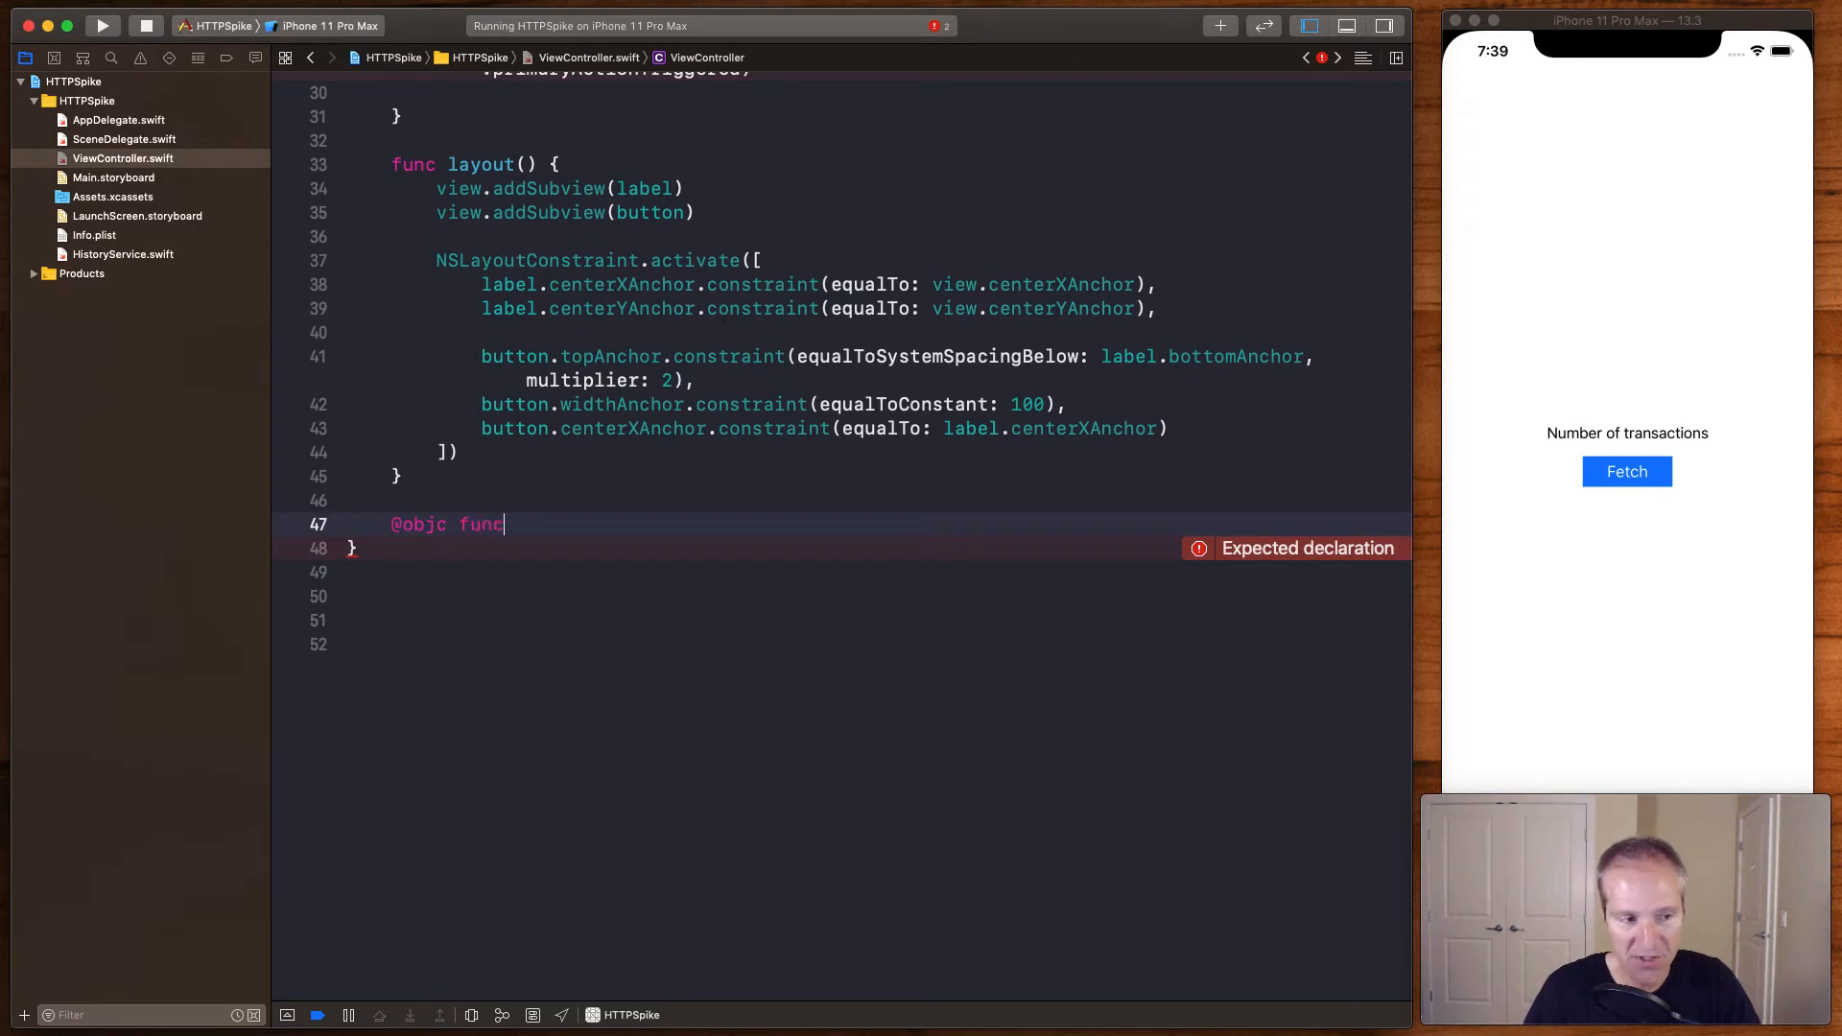
pyautogui.write('fetche')
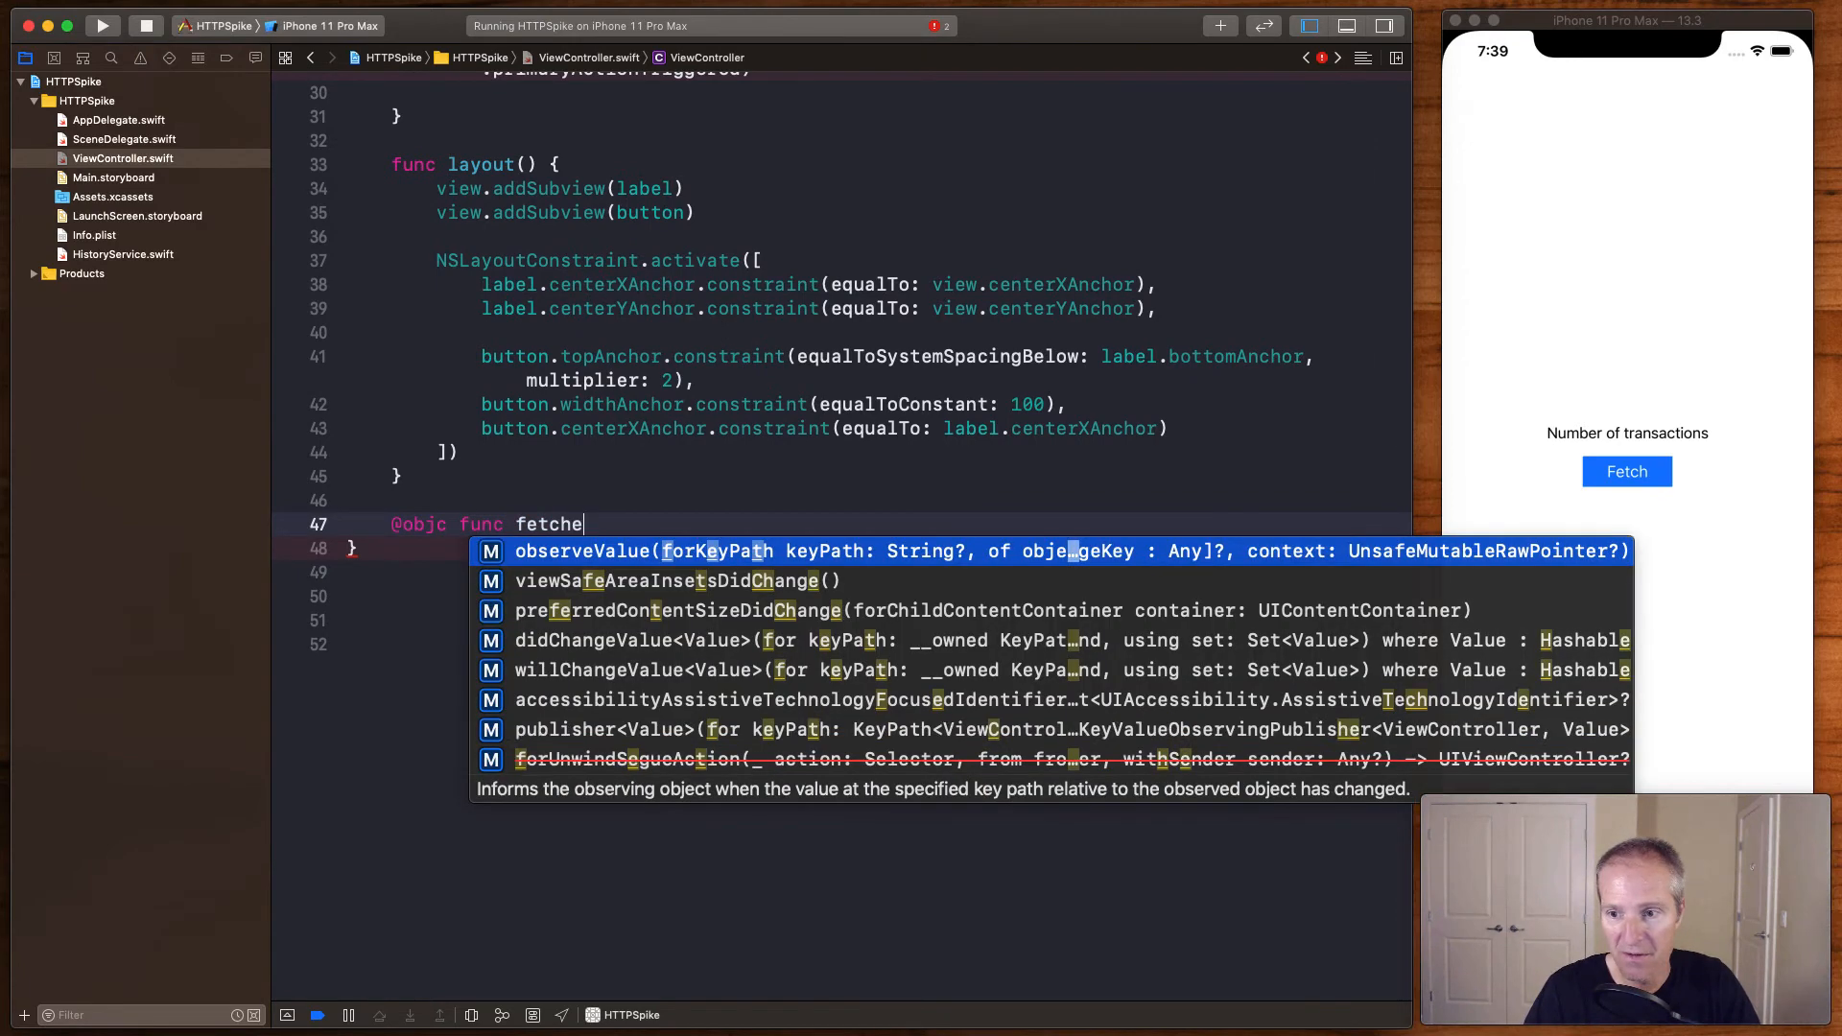
pyautogui.write('Button')
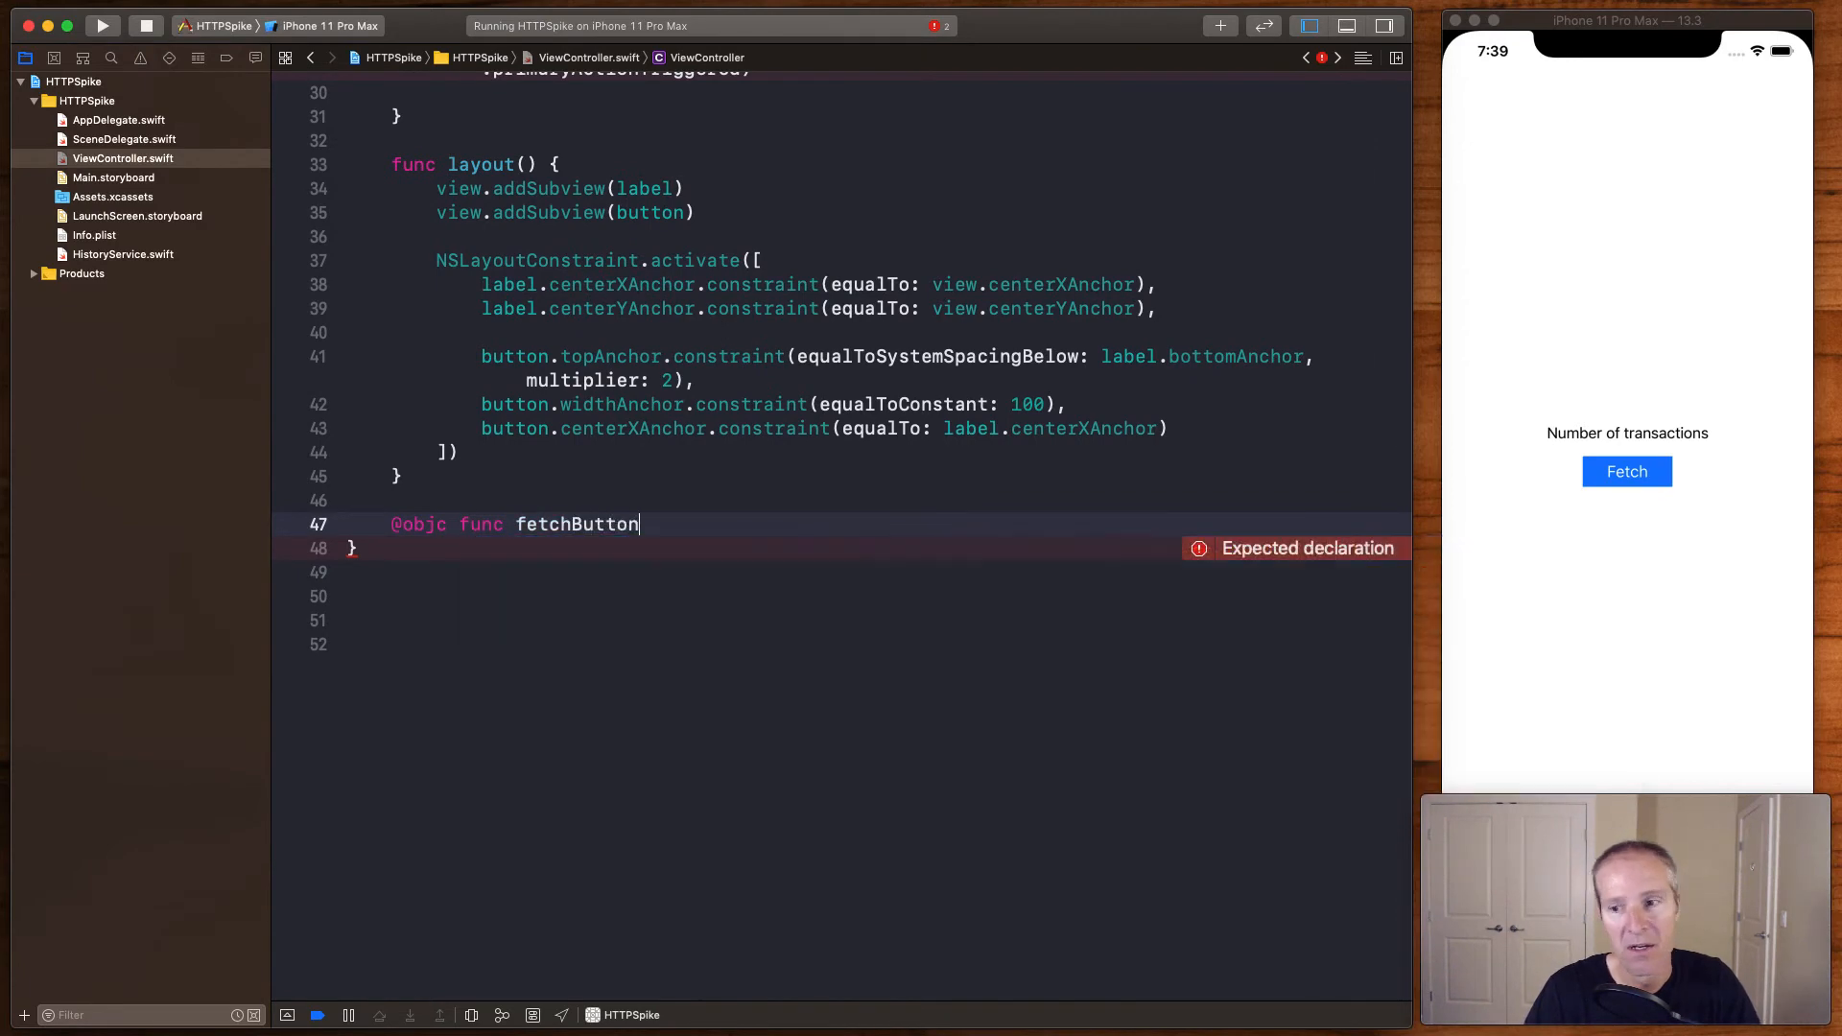
pyautogui.write('Tapped() {')
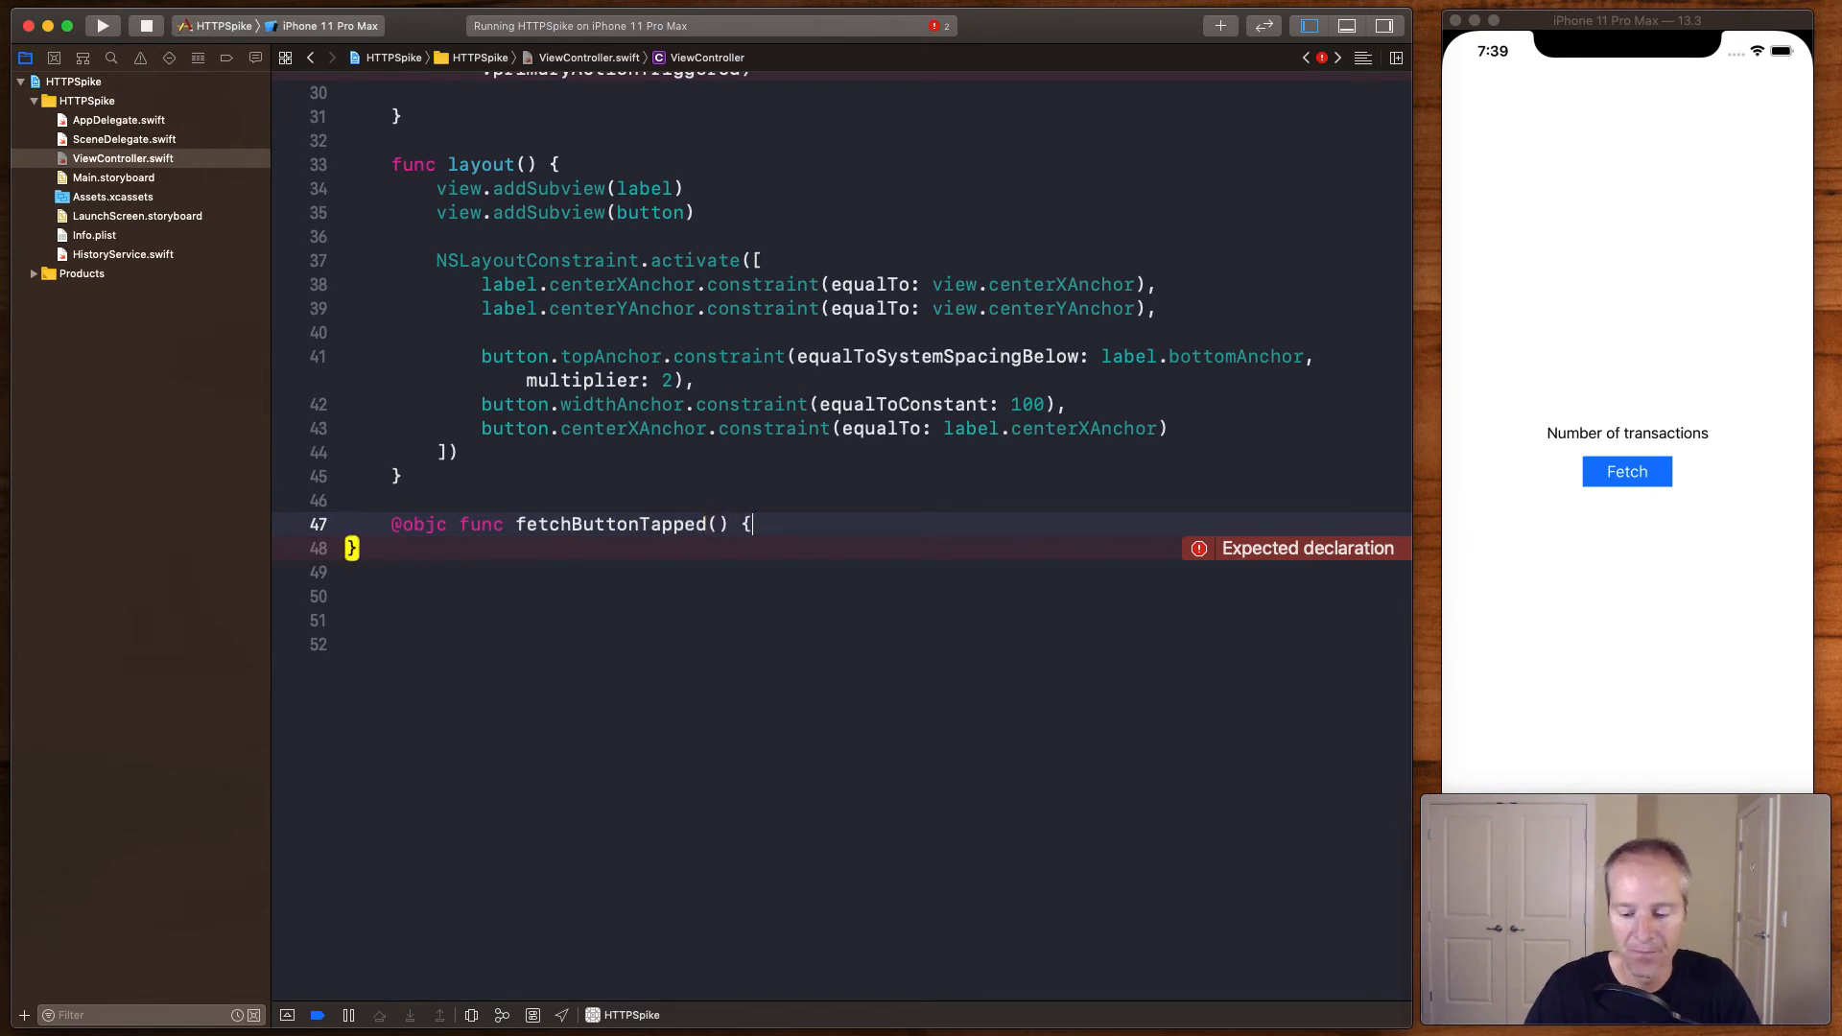
pyautogui.press('Return')
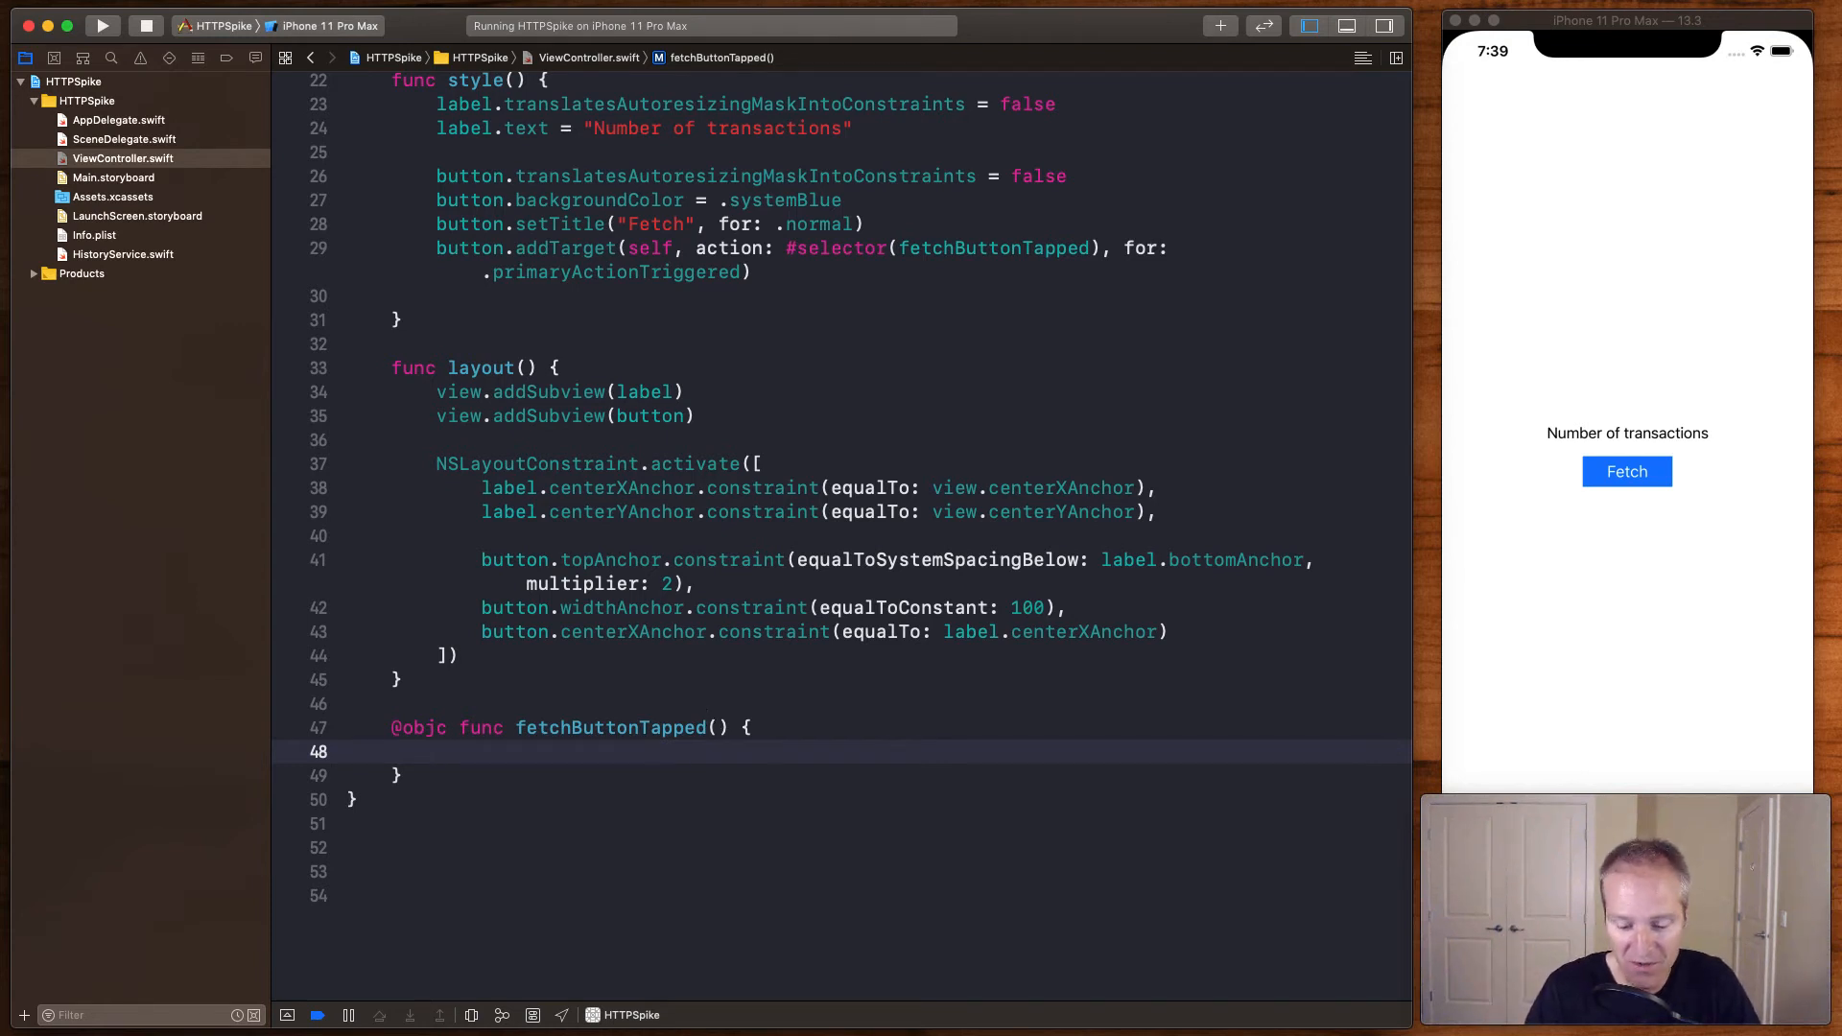
# Call HistoryService.shared.fetchTransactions and switch on result with success and failure cases.
pyautogui.write('HistoryService.shared.fet')
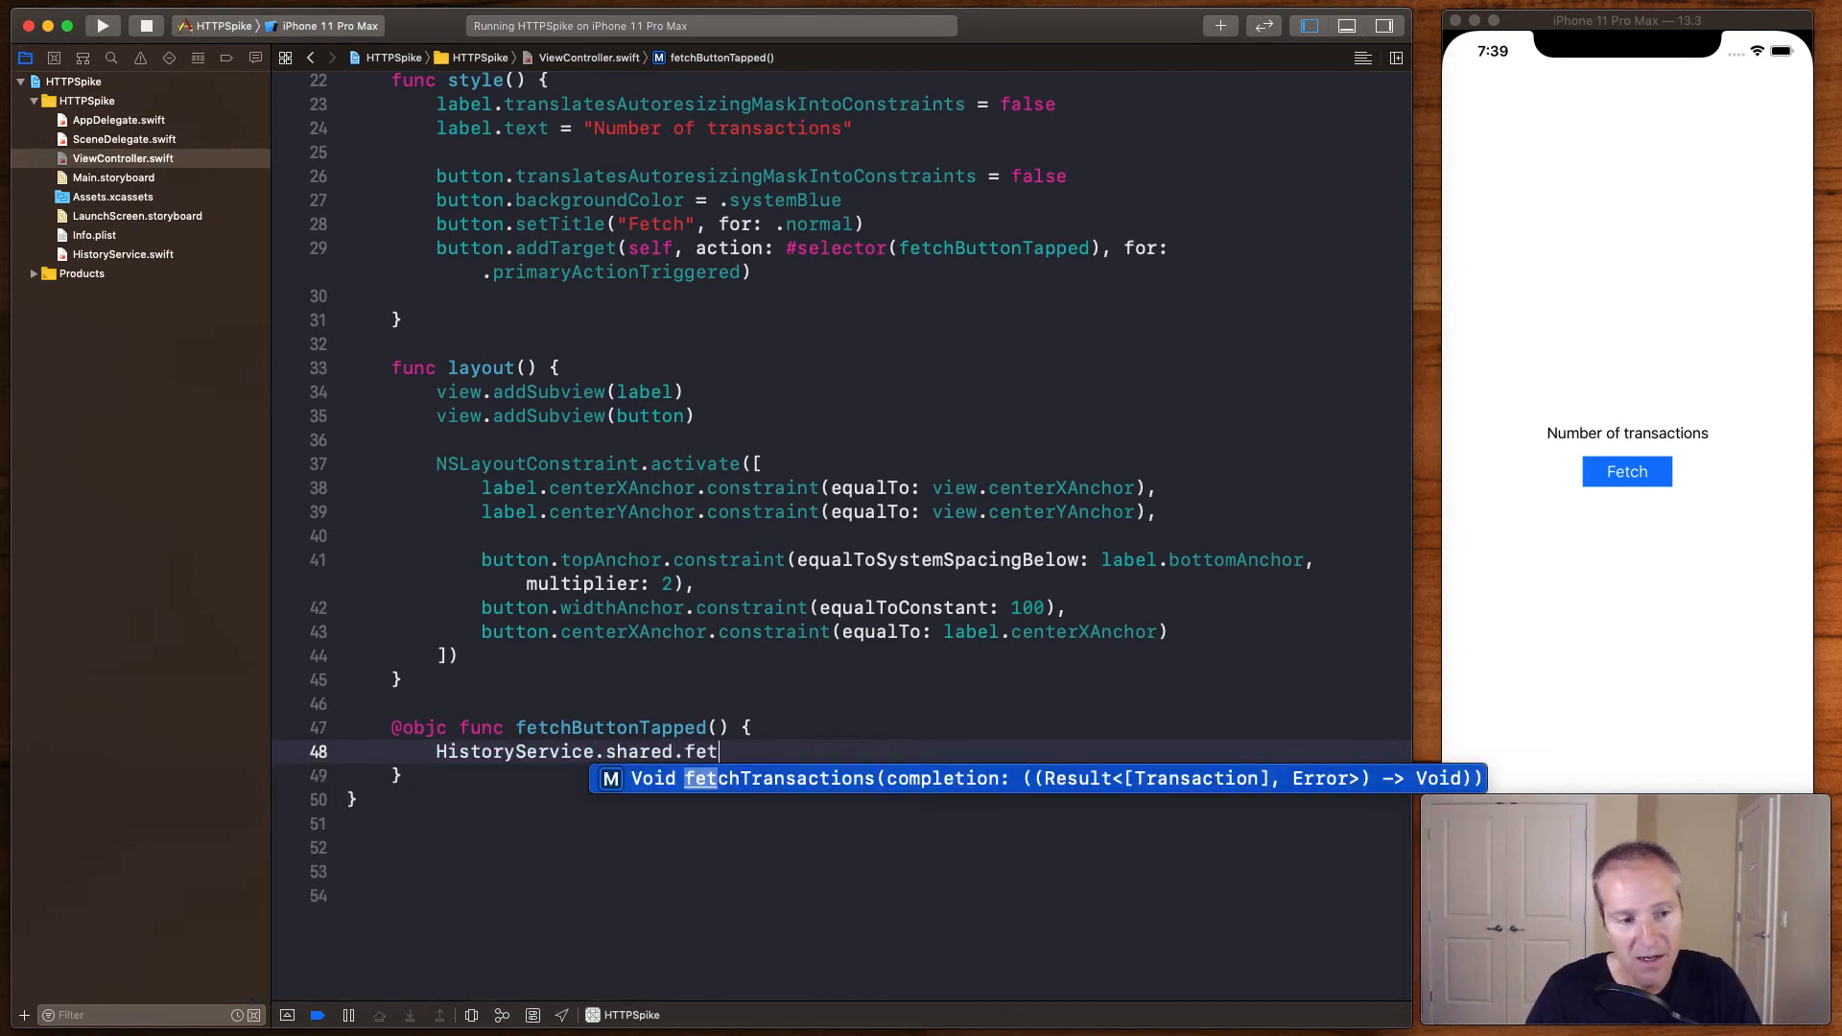
pyautogui.write('ch')
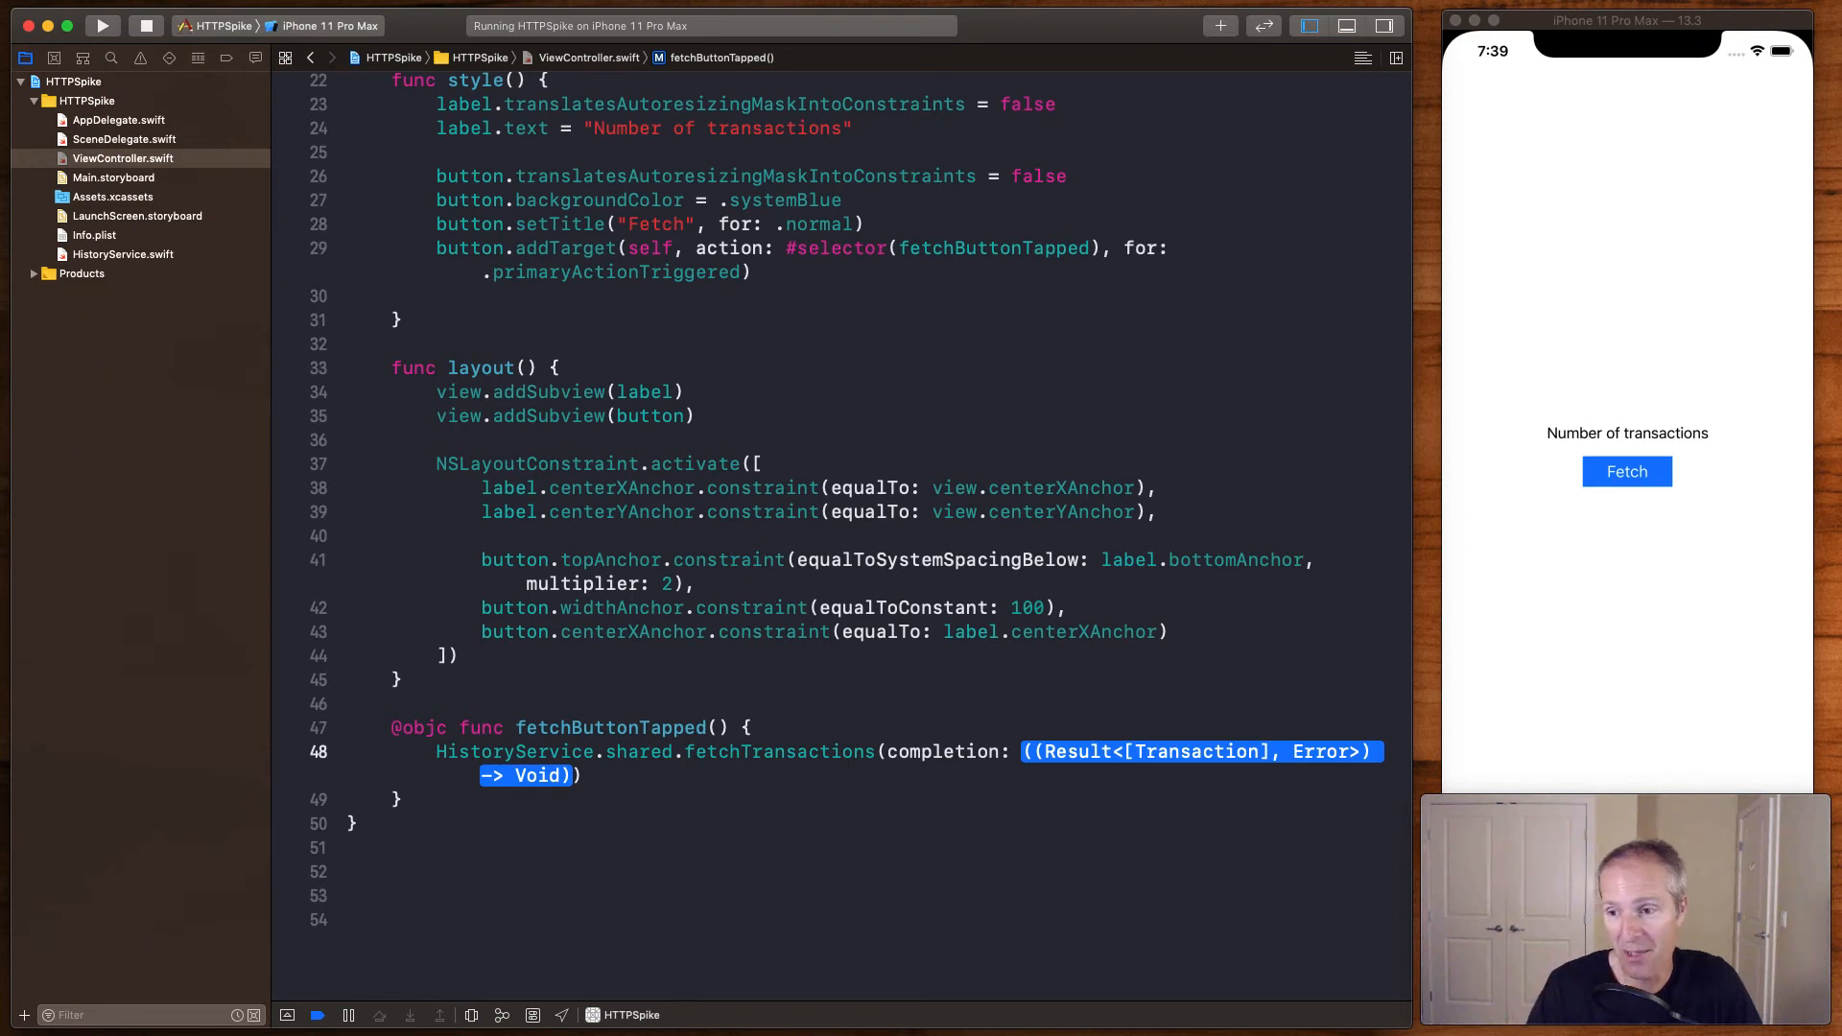
pyautogui.write('resu')
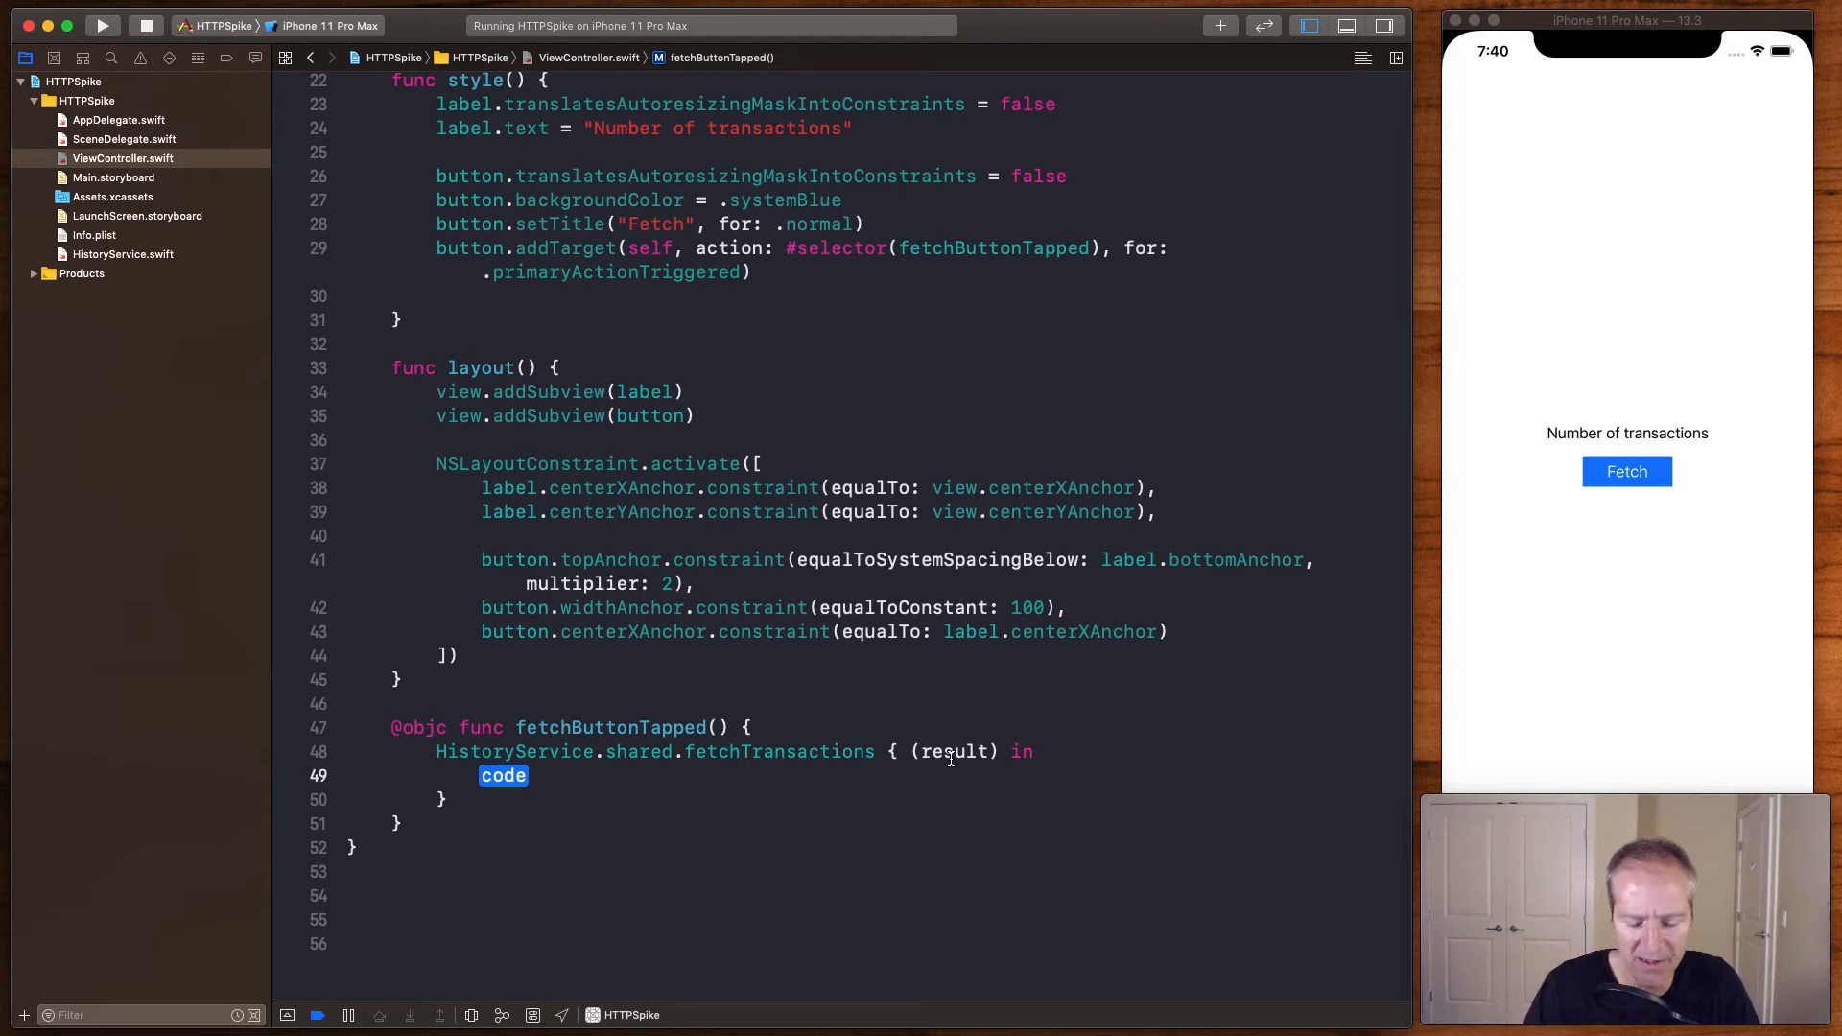
pyautogui.write('switch result')
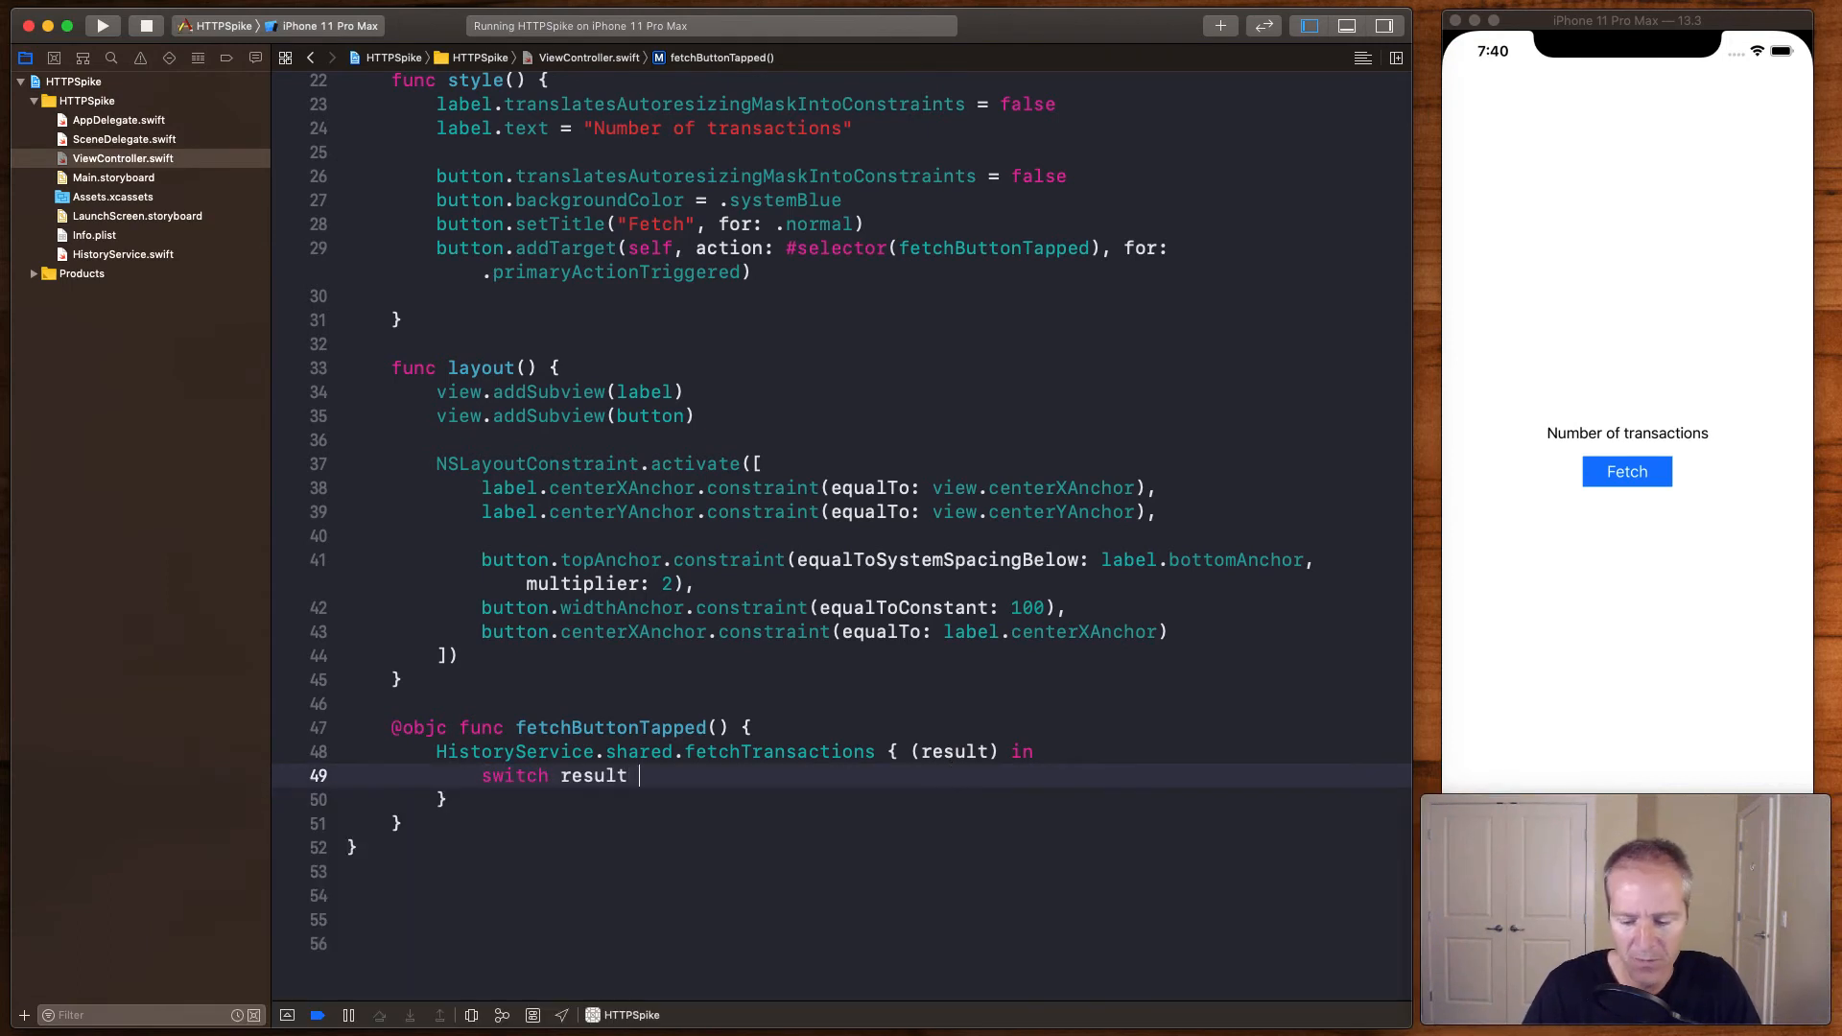
pyautogui.write('{')
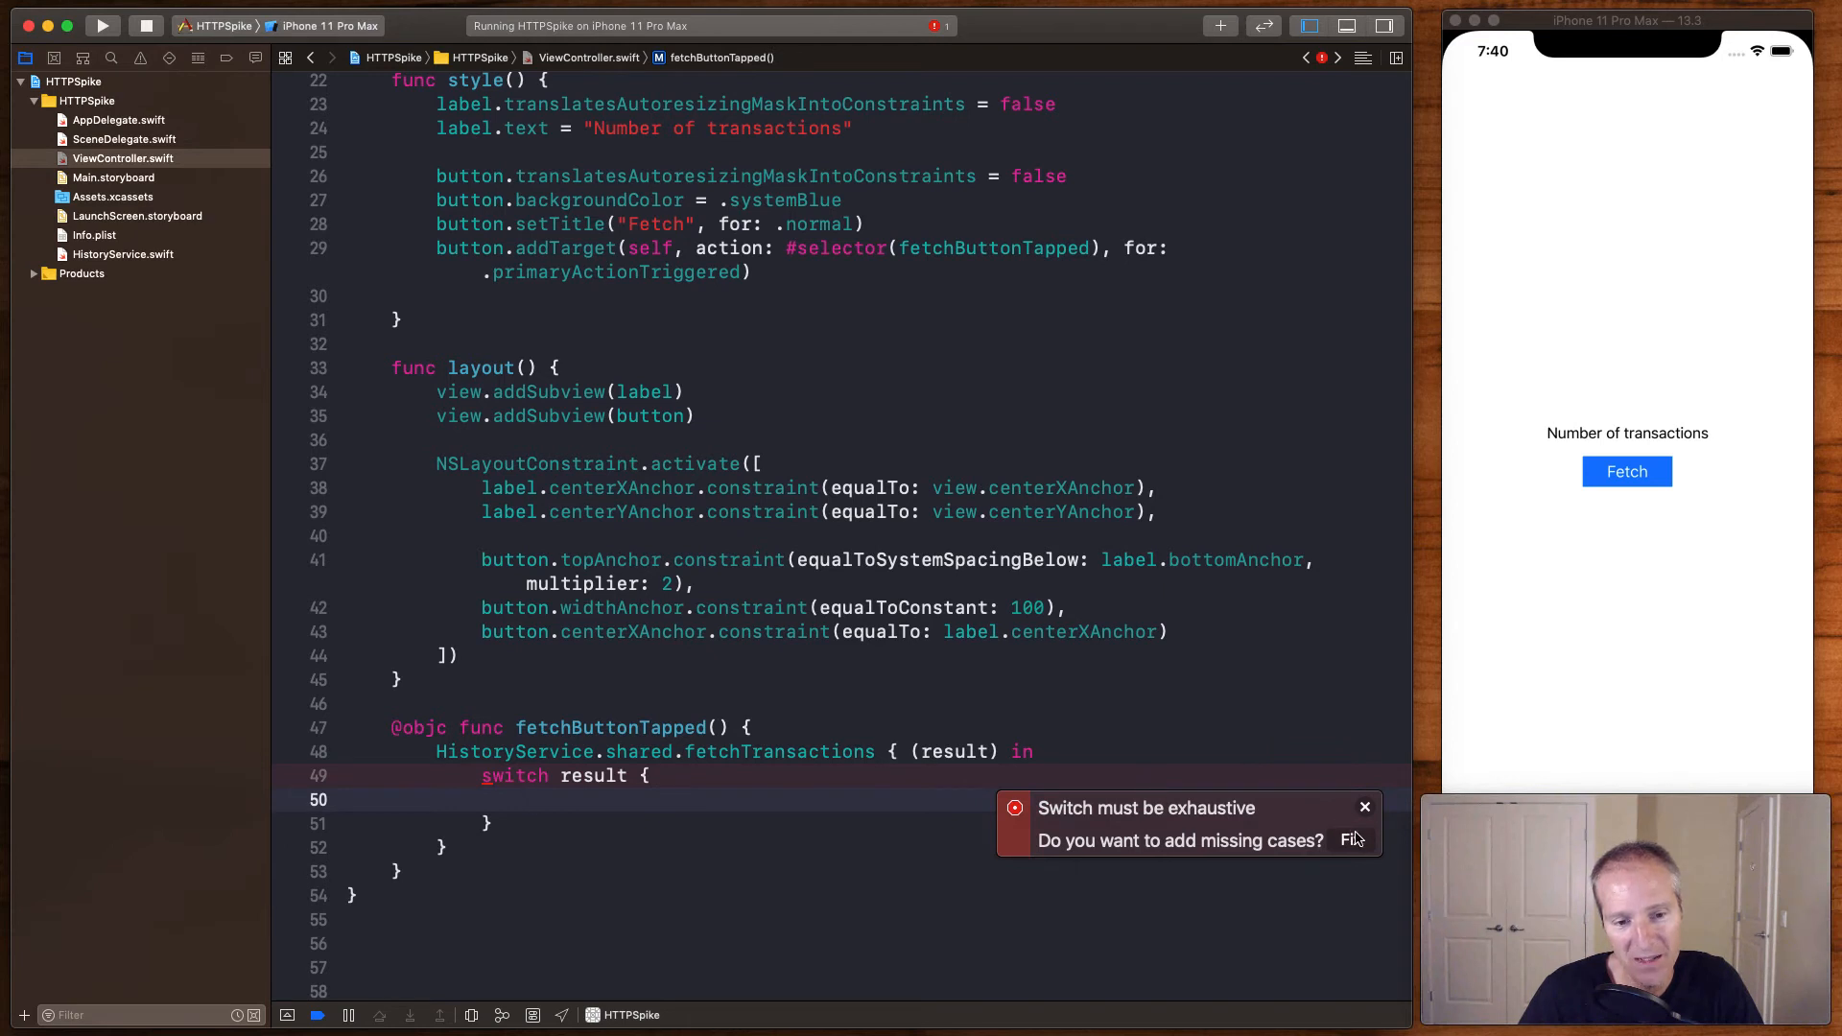
pyautogui.click(1352, 840)
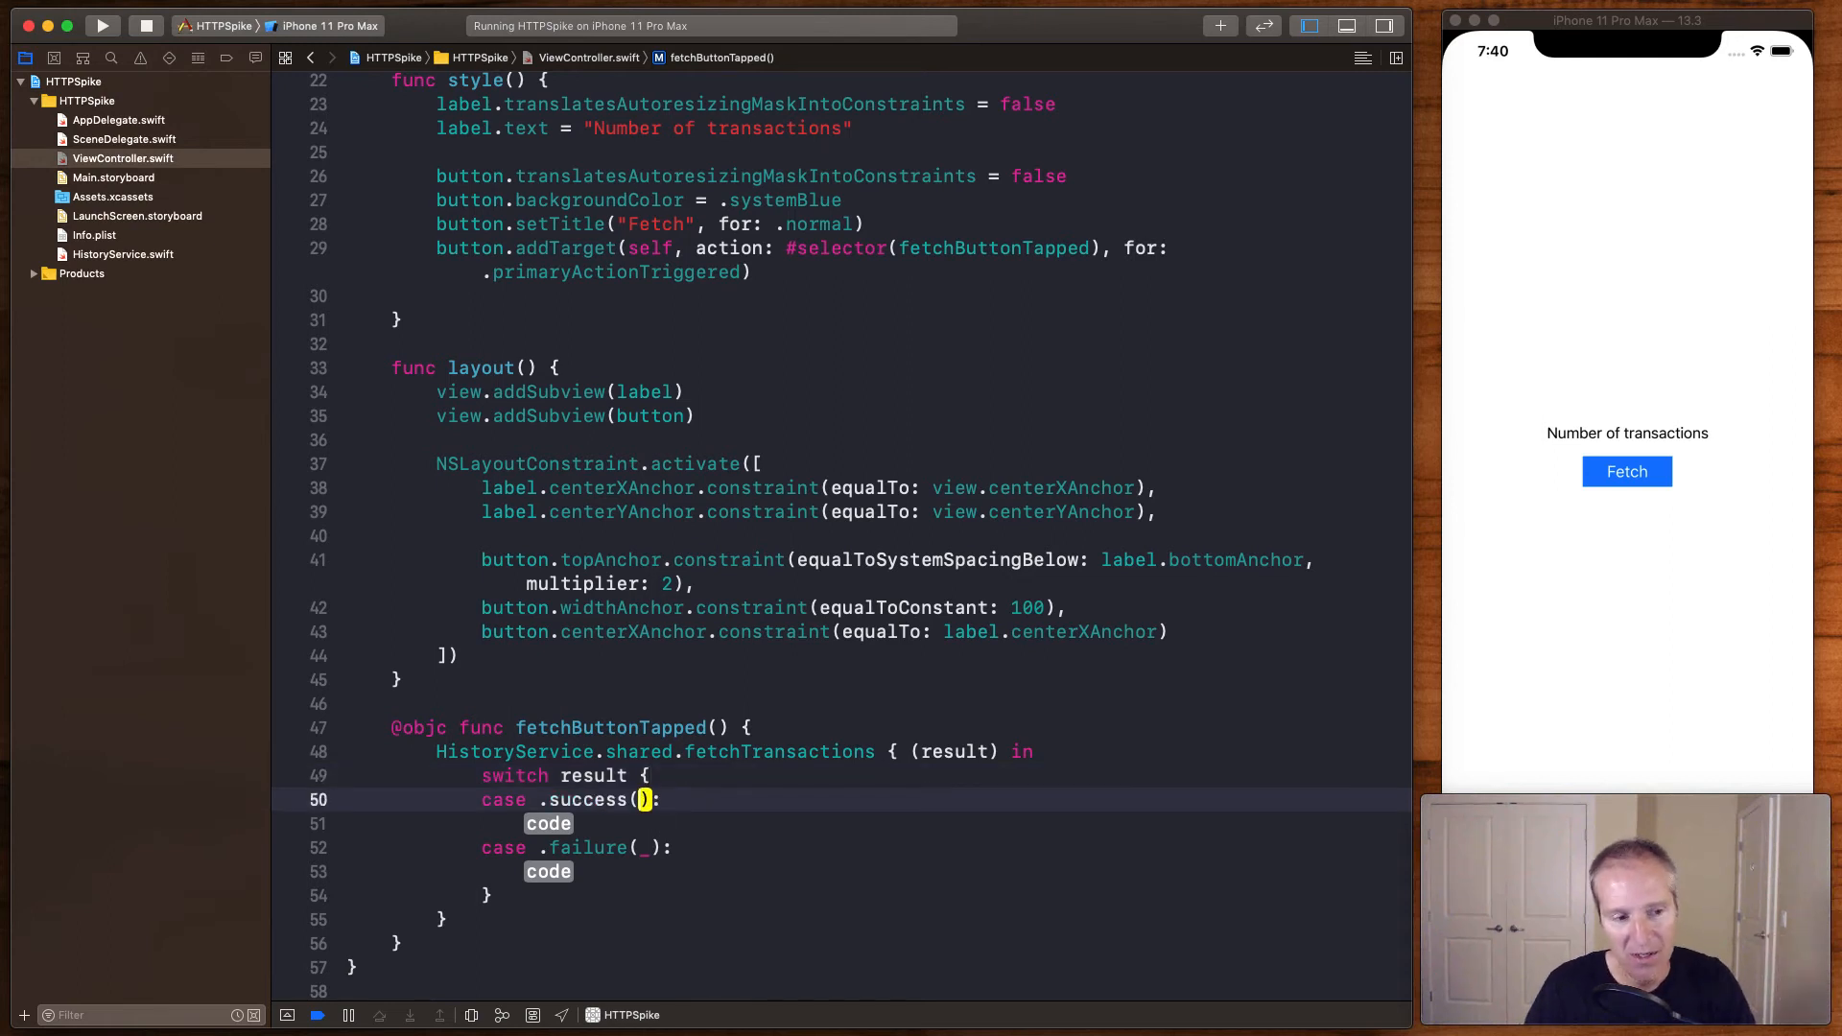
# Bind transactions on success and print the error on failure.
pyautogui.write('let')
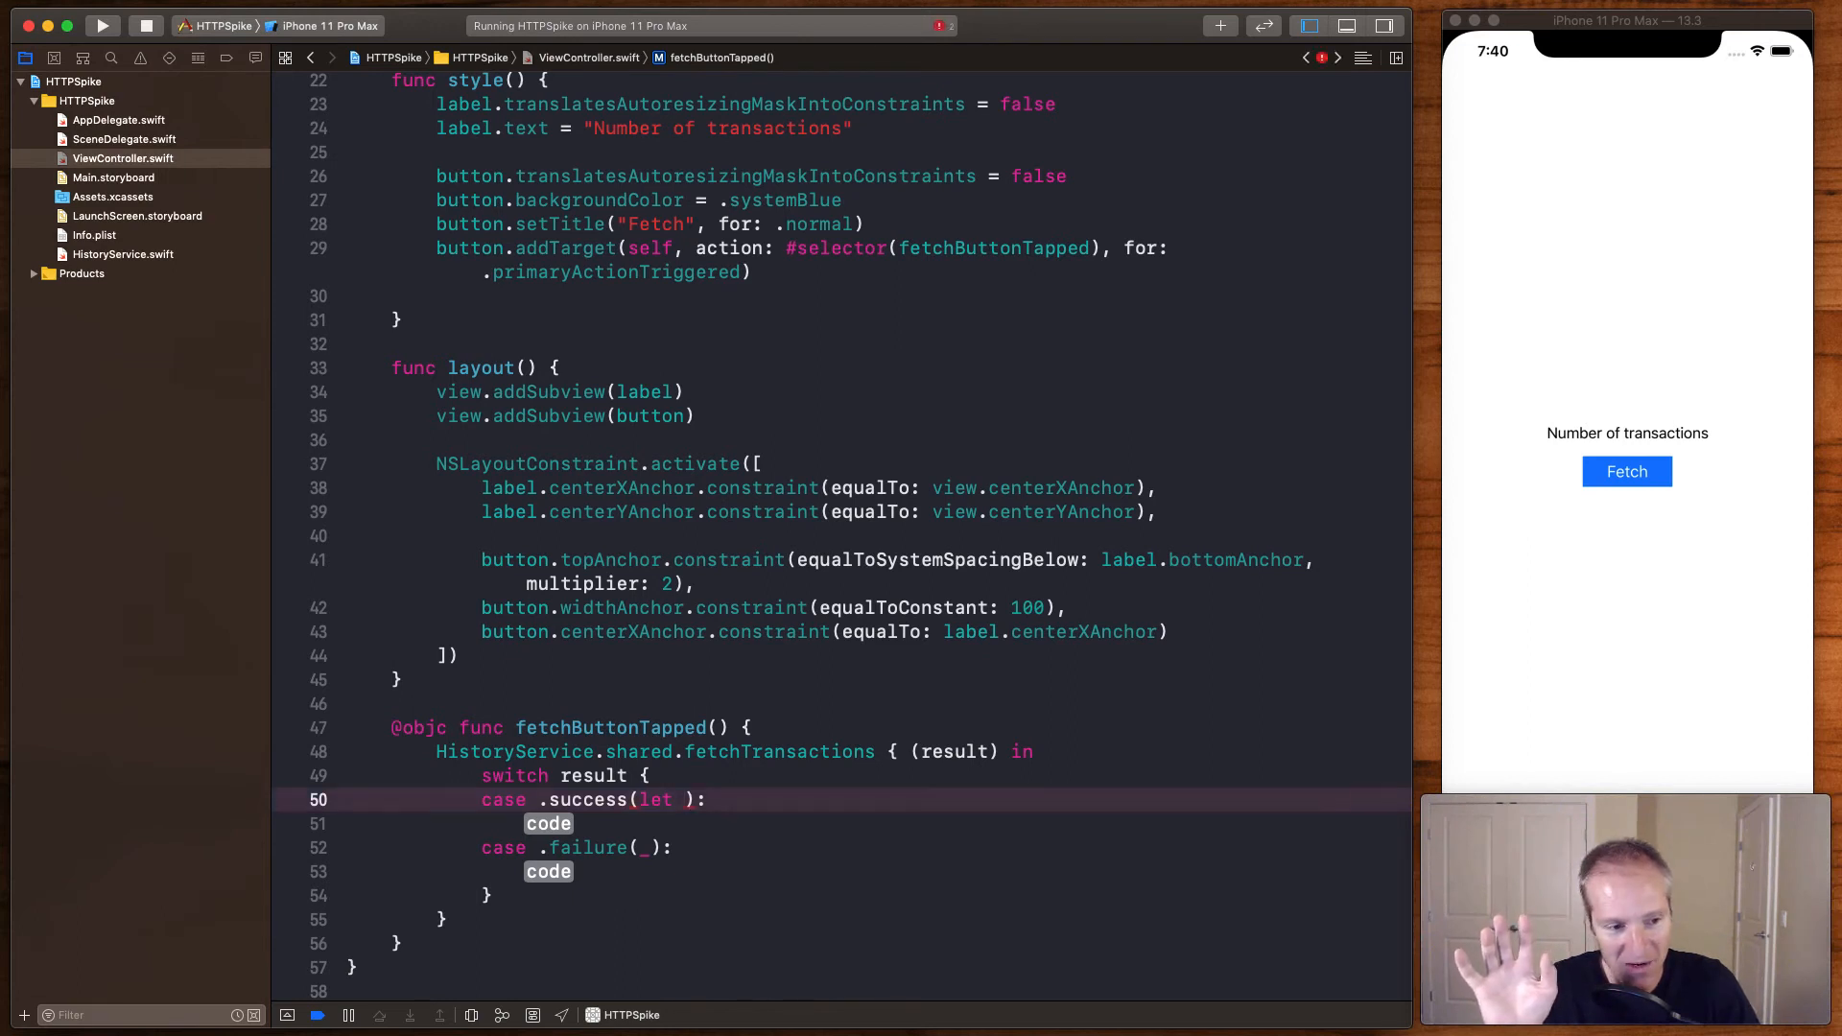
pyautogui.write('transactions')
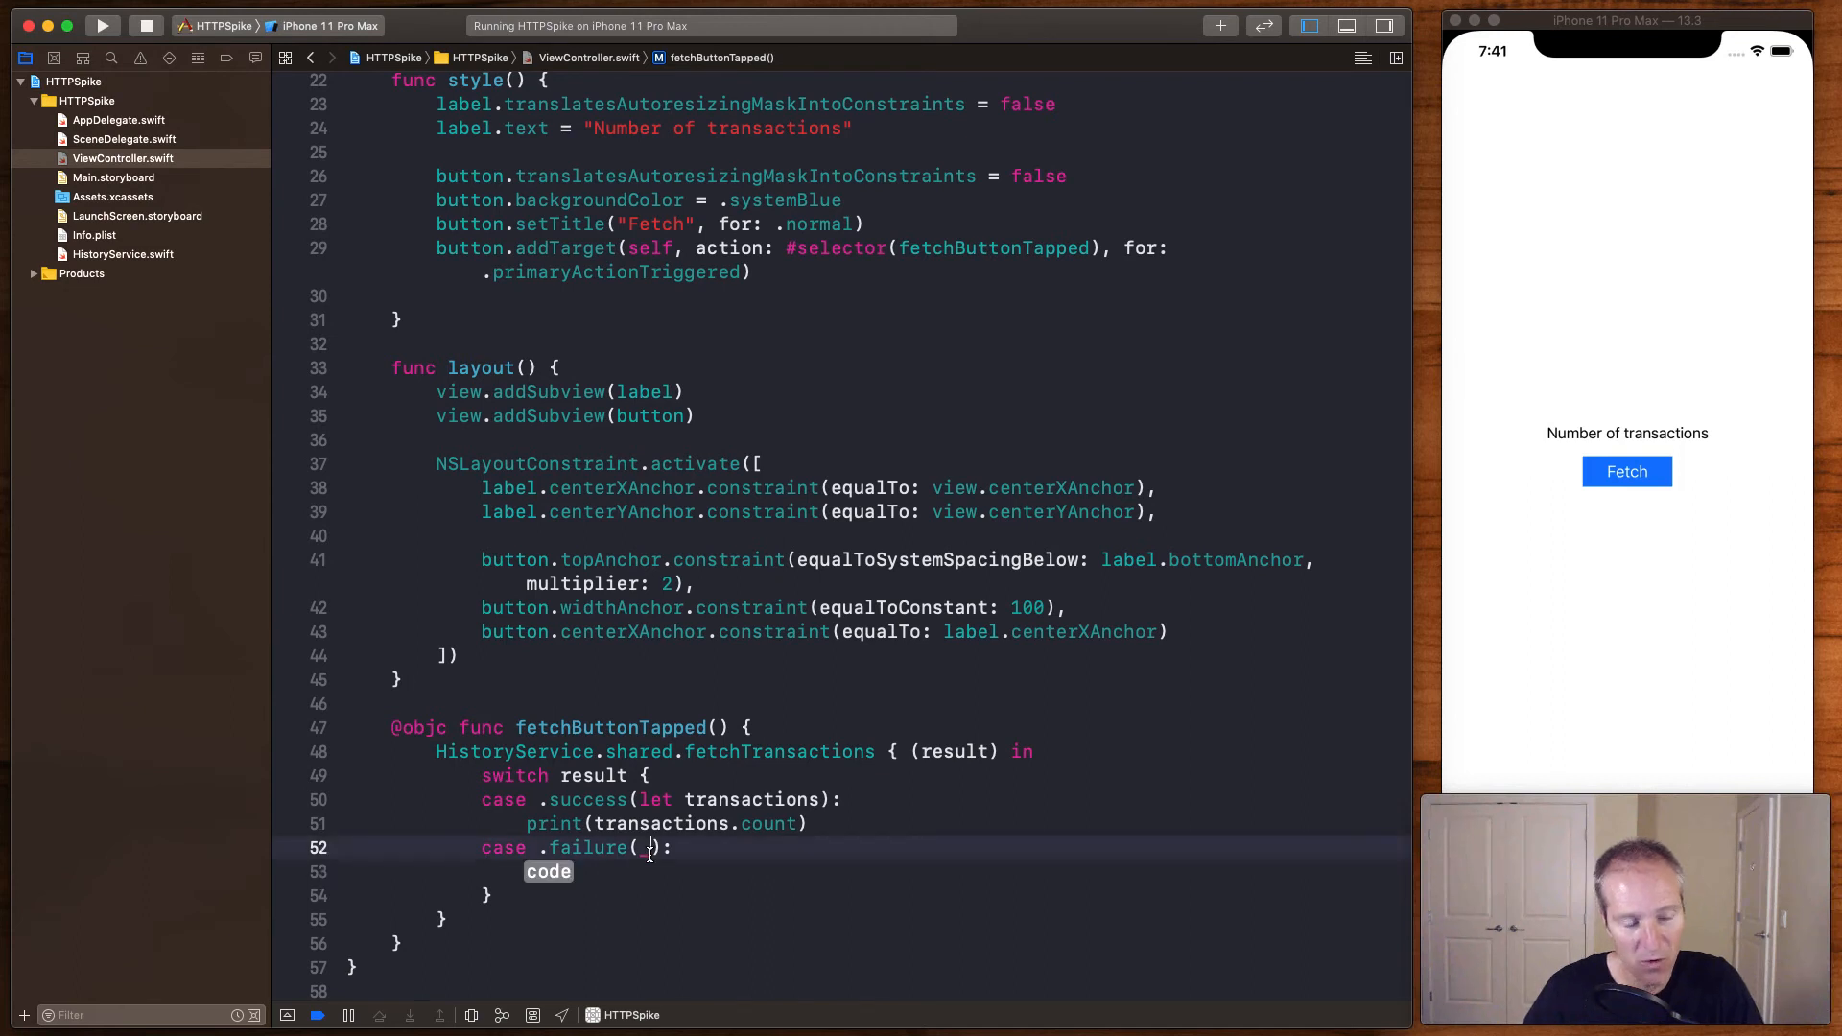
pyautogui.write('let error')
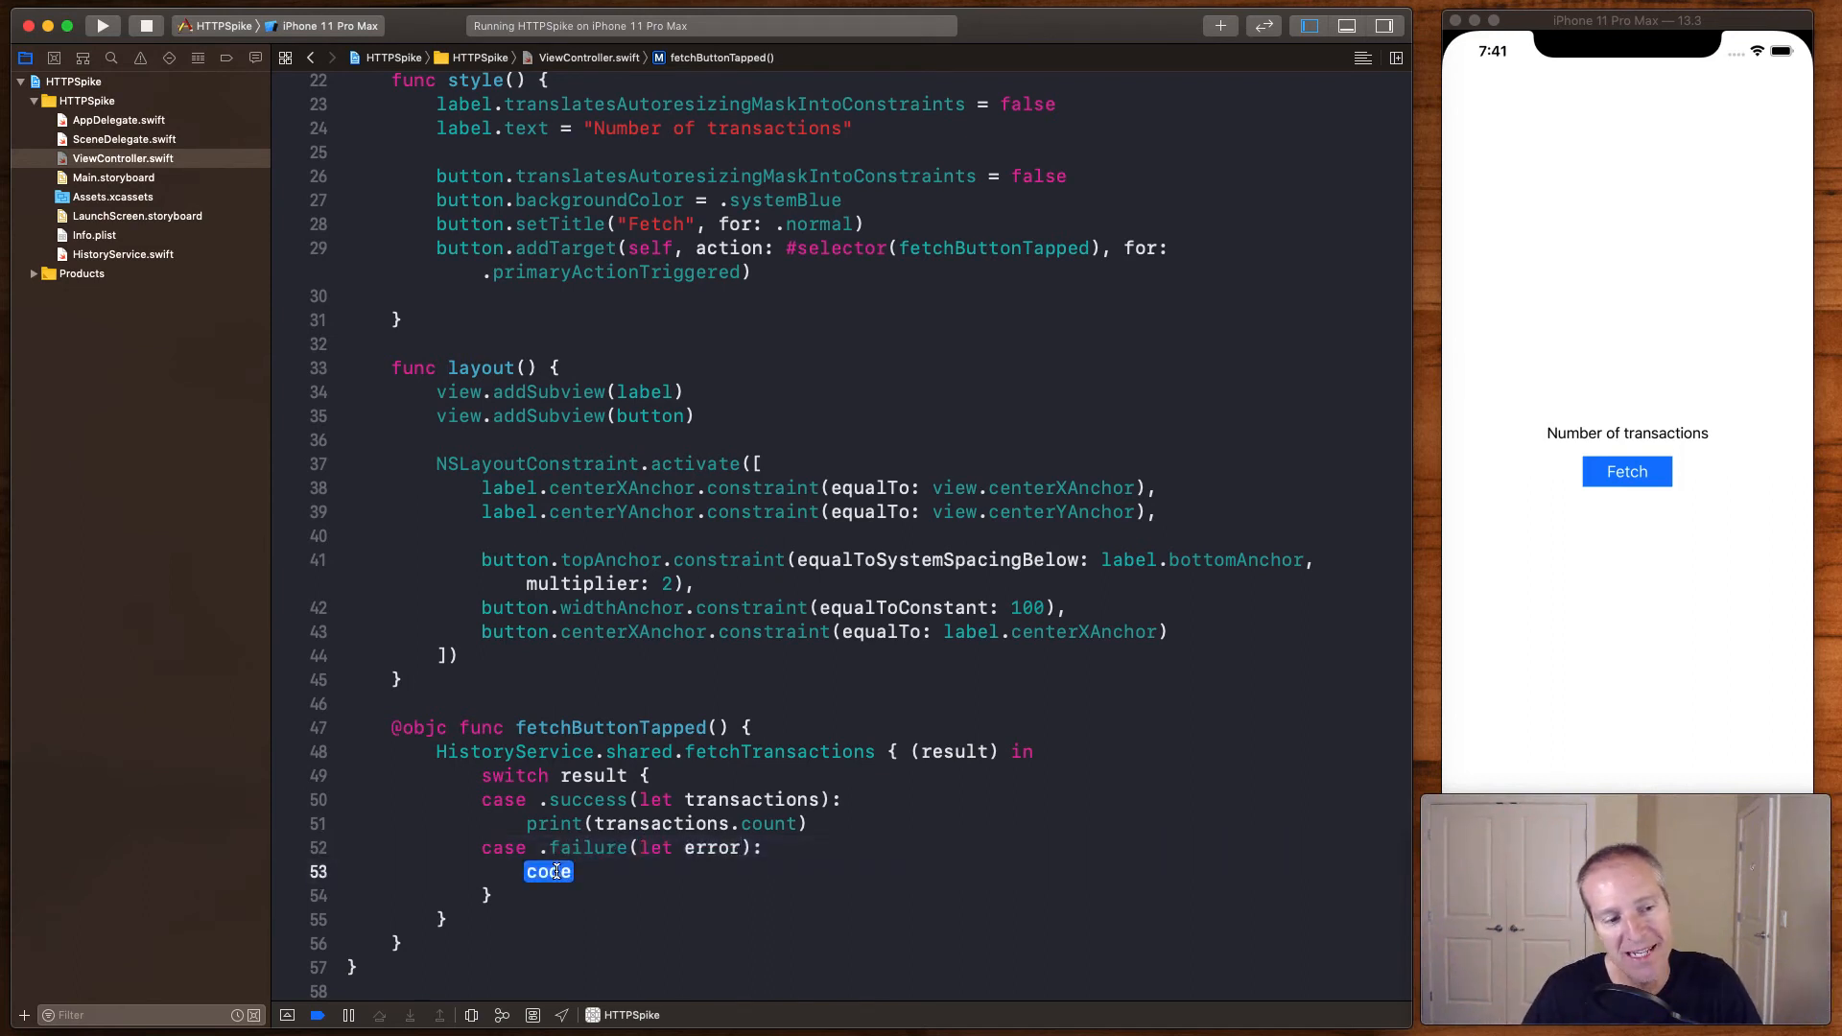
pyautogui.write('print(')
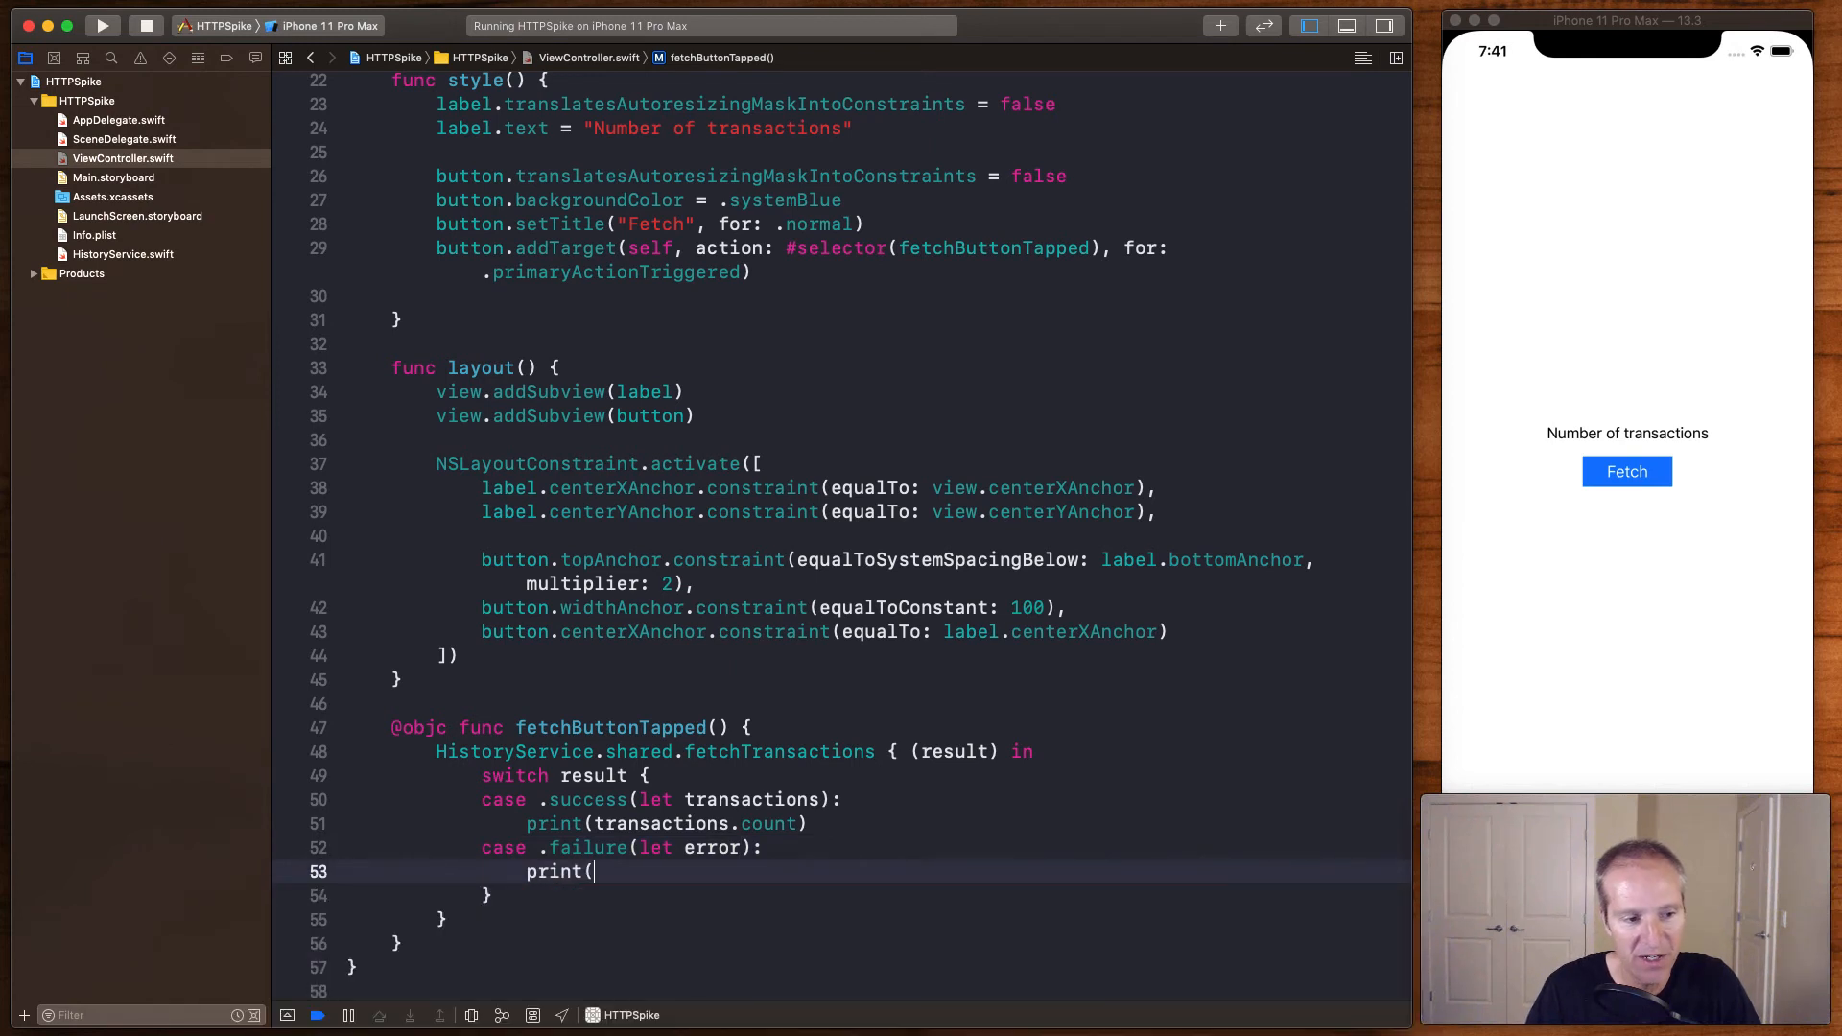
pyautogui.write('error')
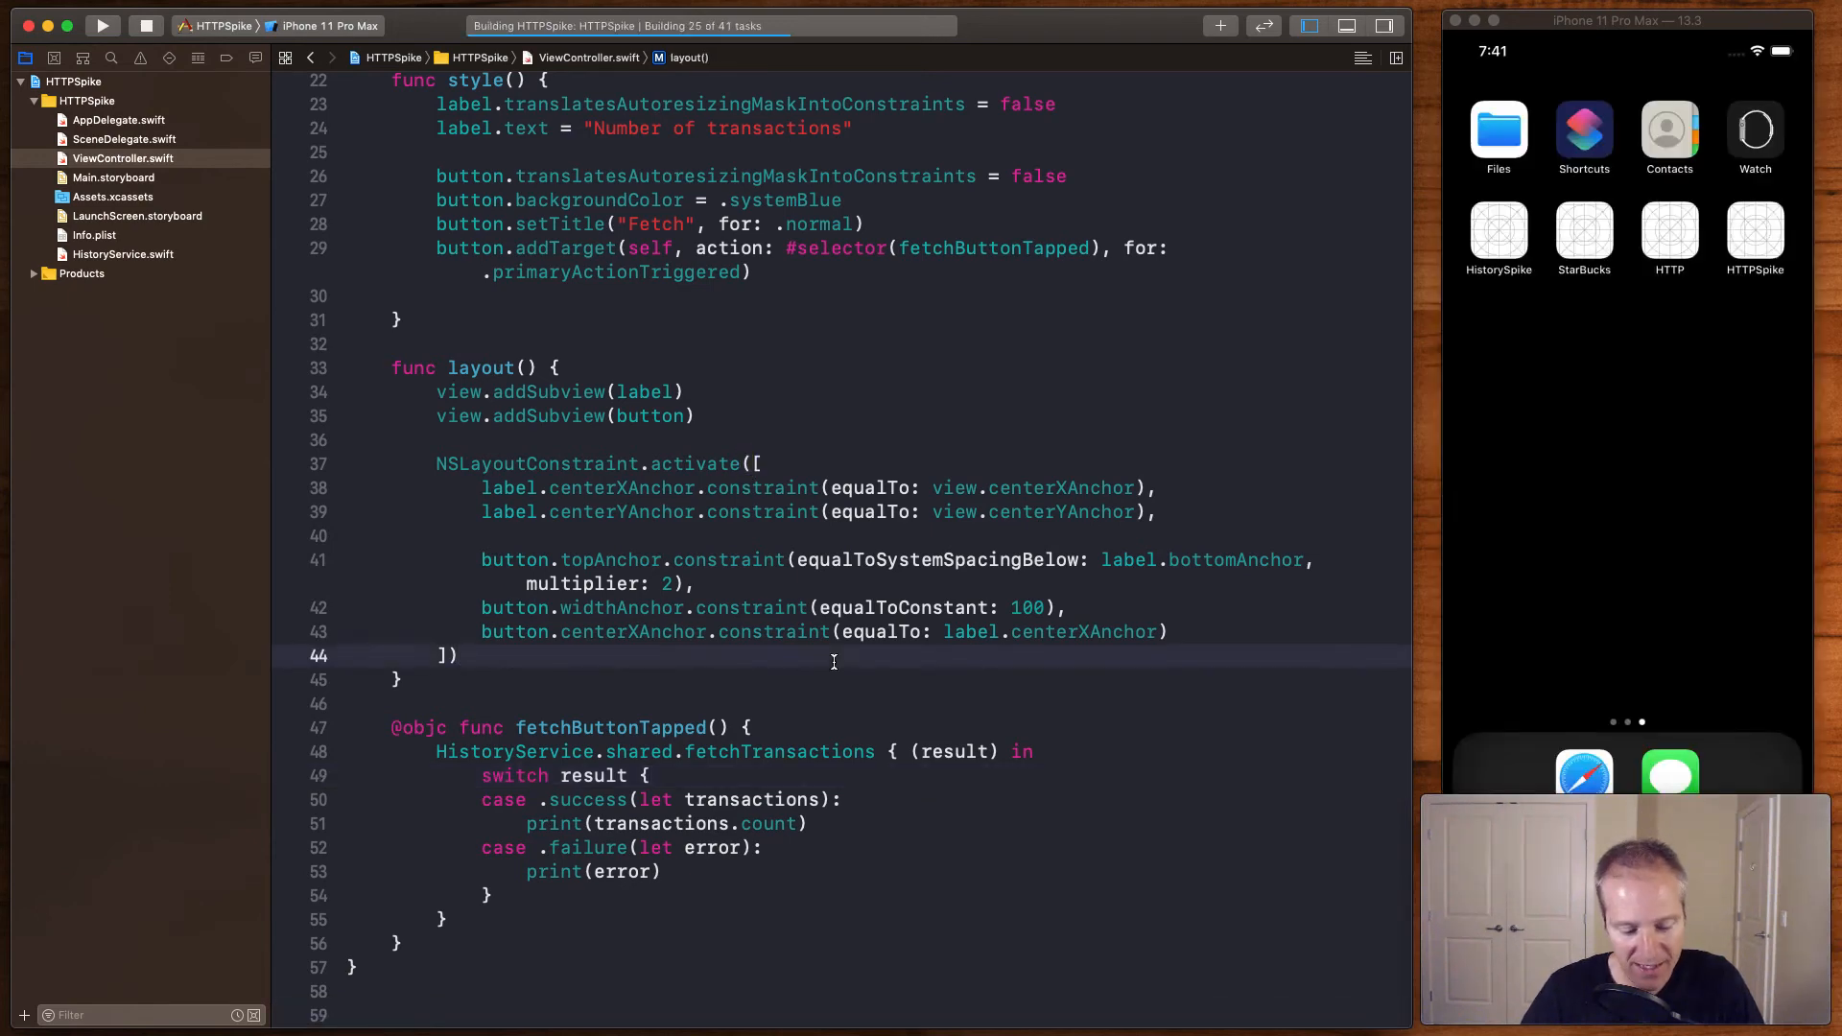
# Widen the console and tap Fetch twice so 6 transactions prints each time.
pyautogui.click(102, 25)
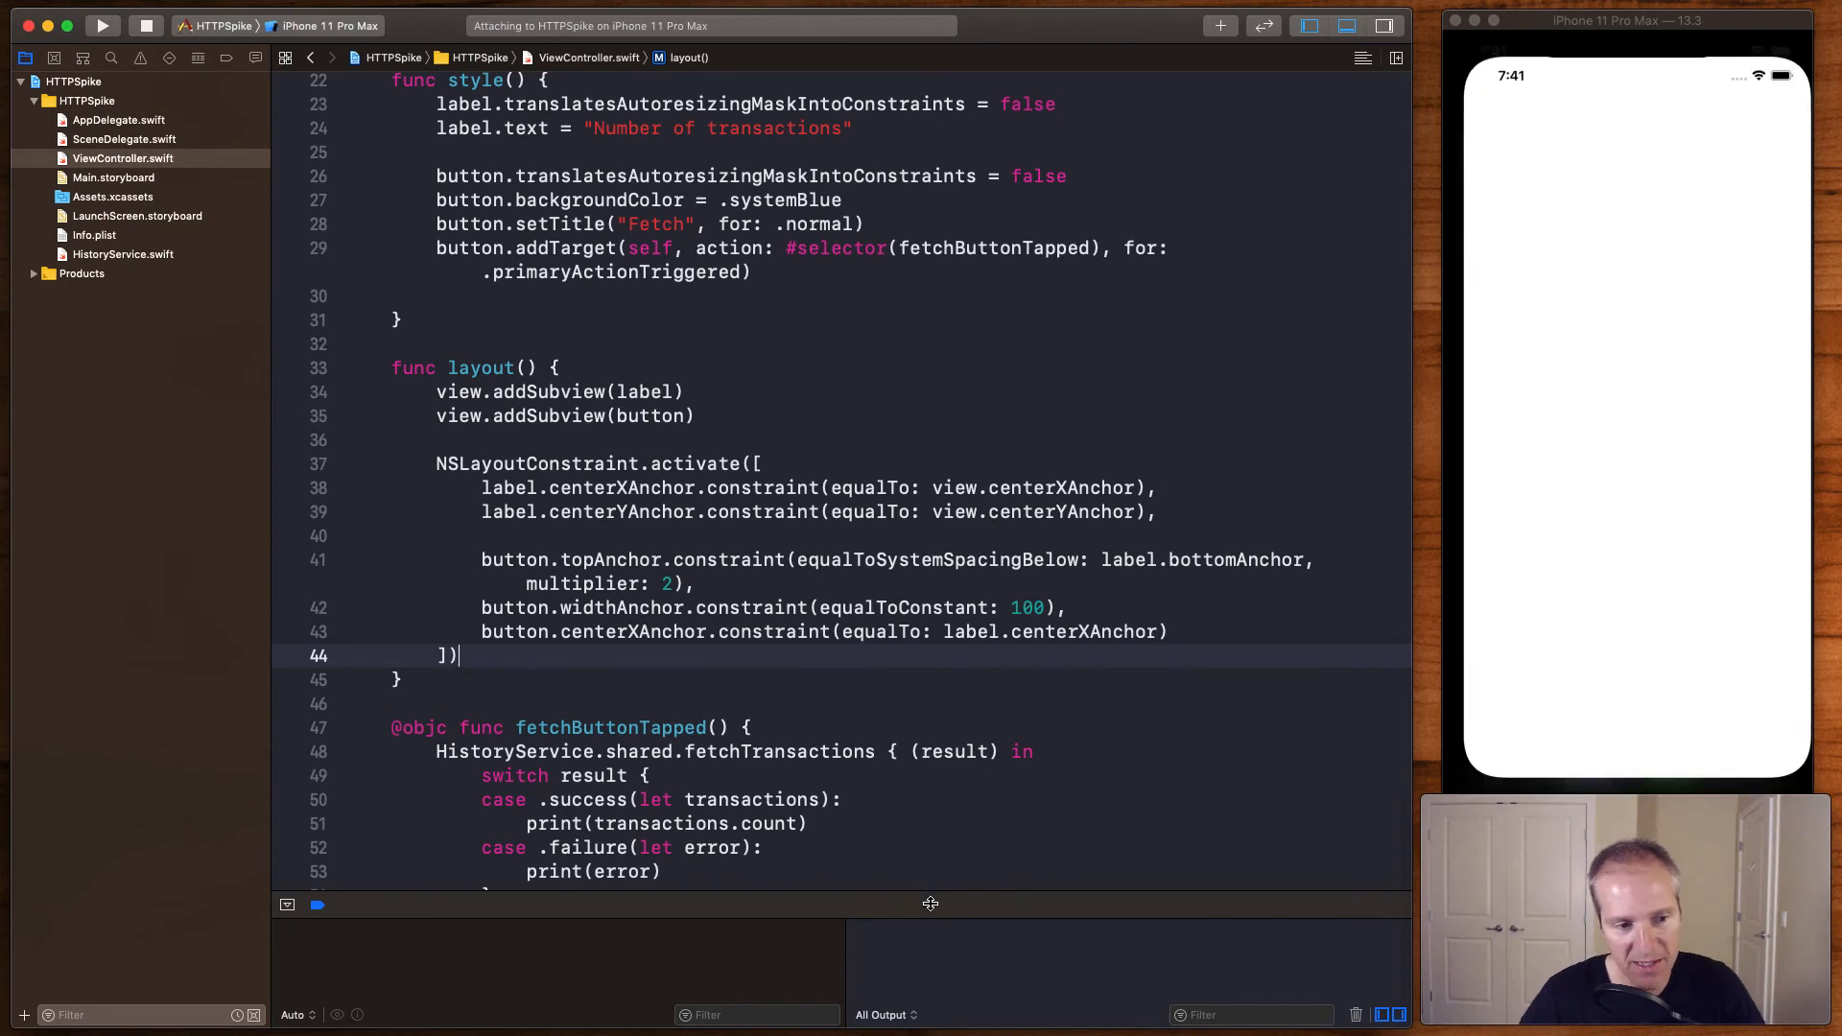
pyautogui.click(102, 25)
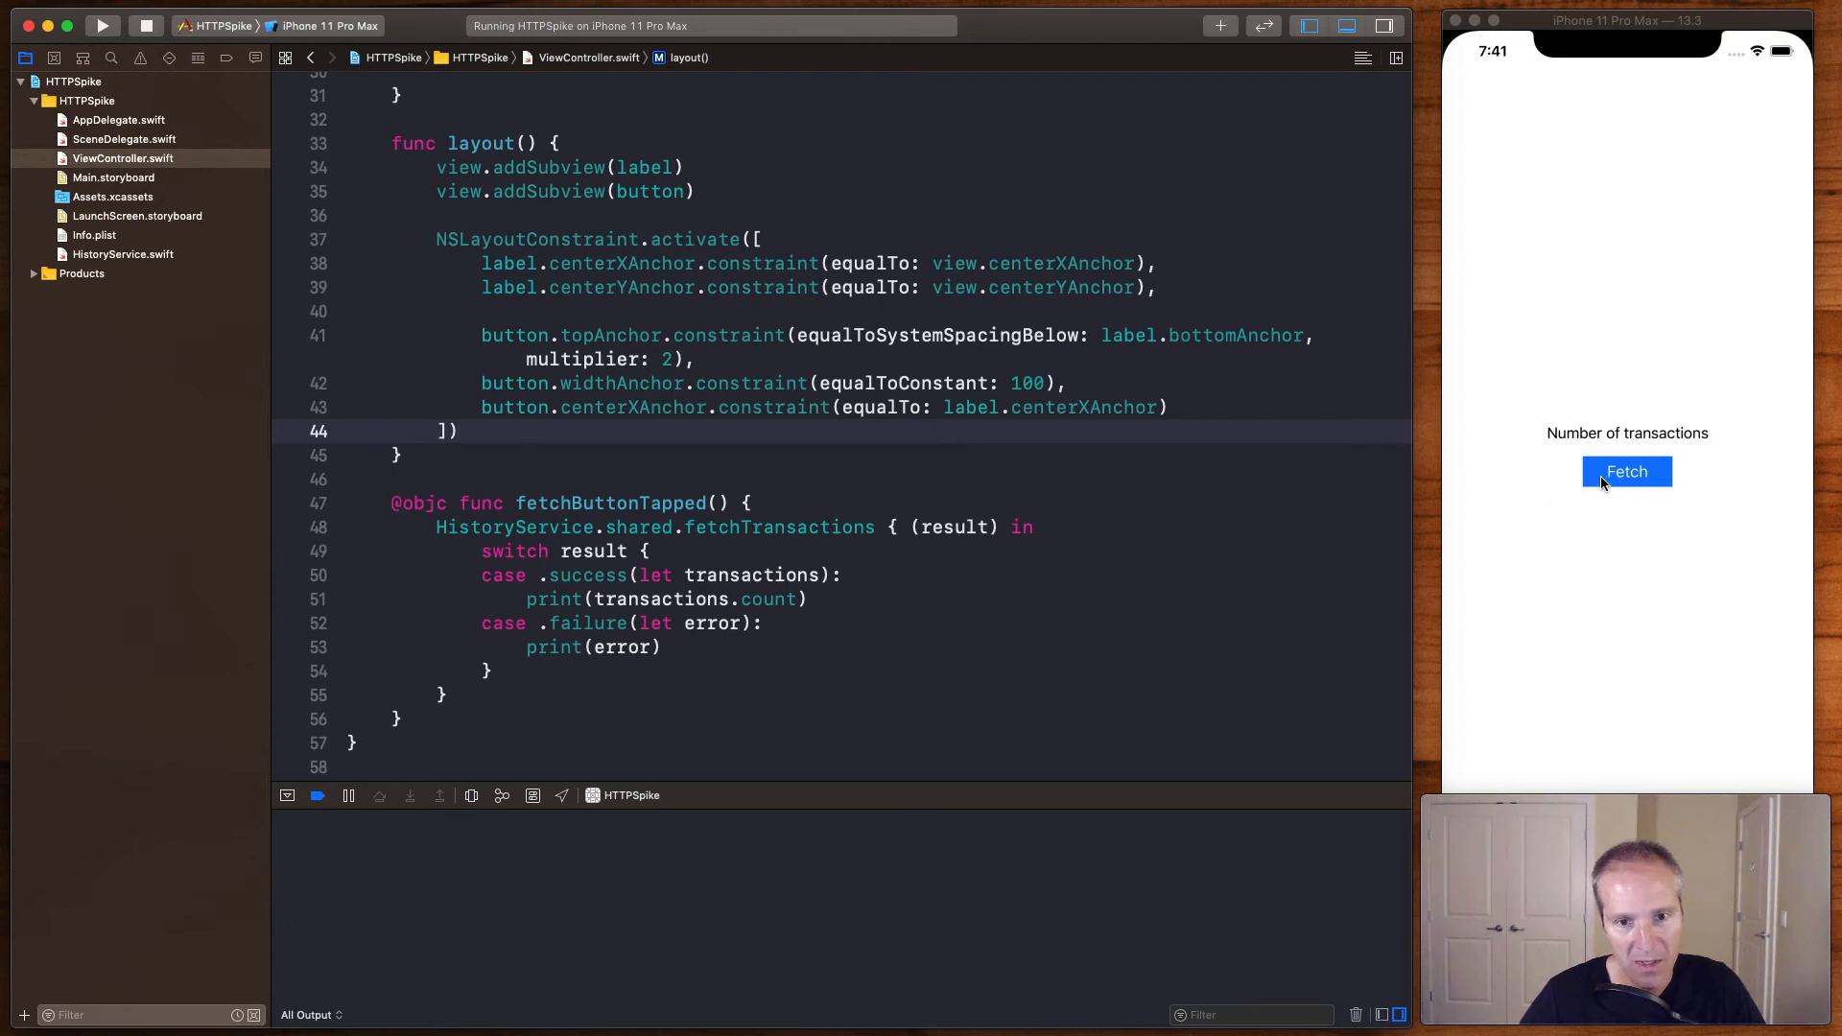
pyautogui.click(1625, 472)
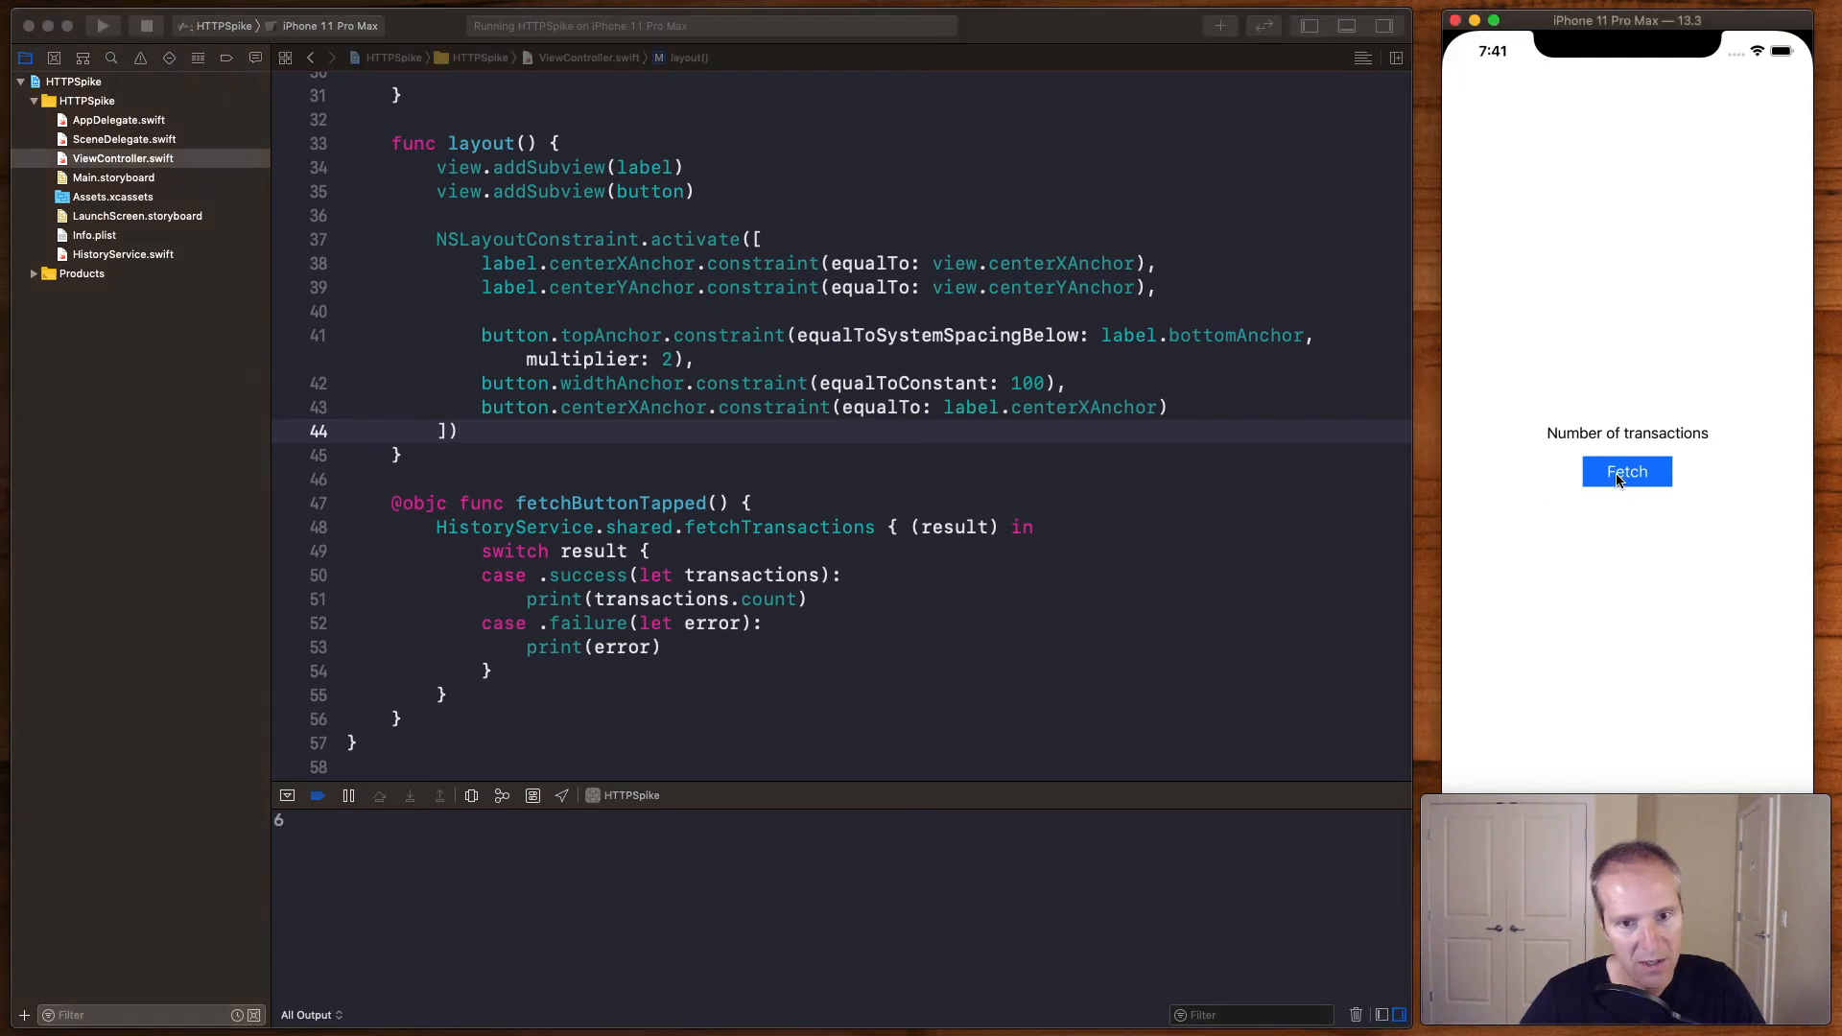
pyautogui.click(1625, 472)
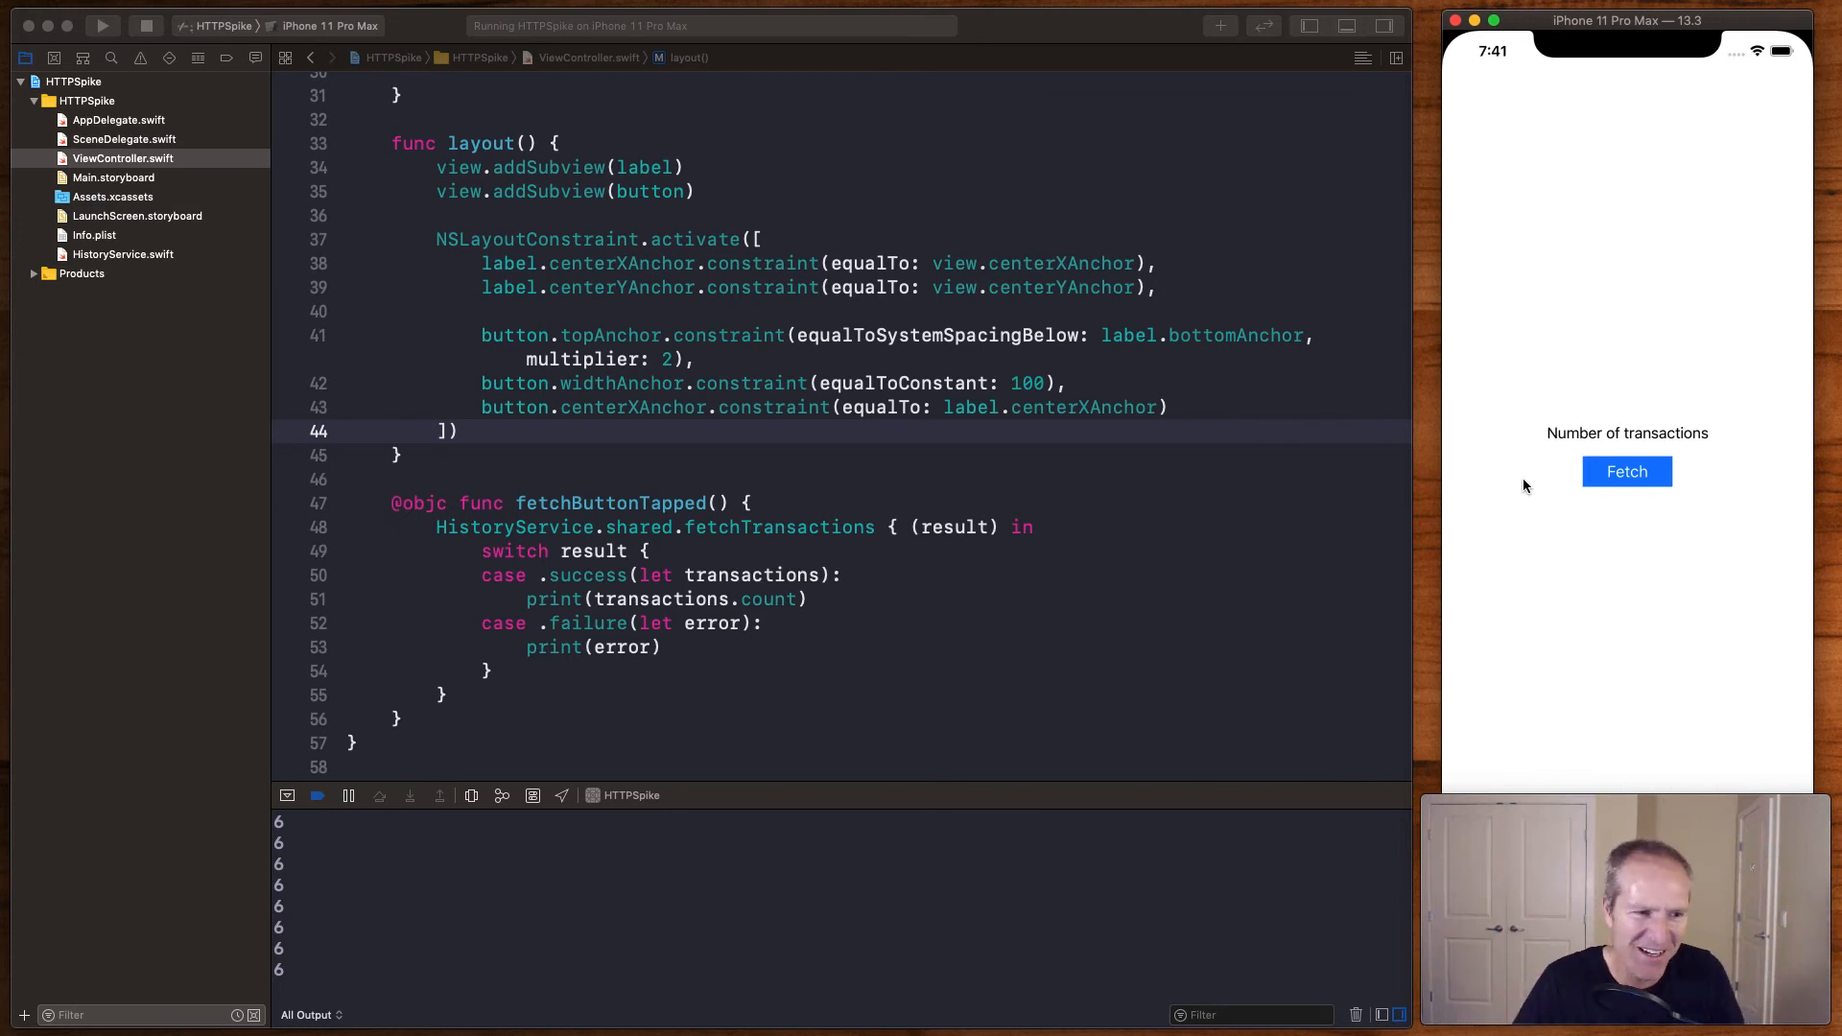
pyautogui.moveTo(1084, 227)
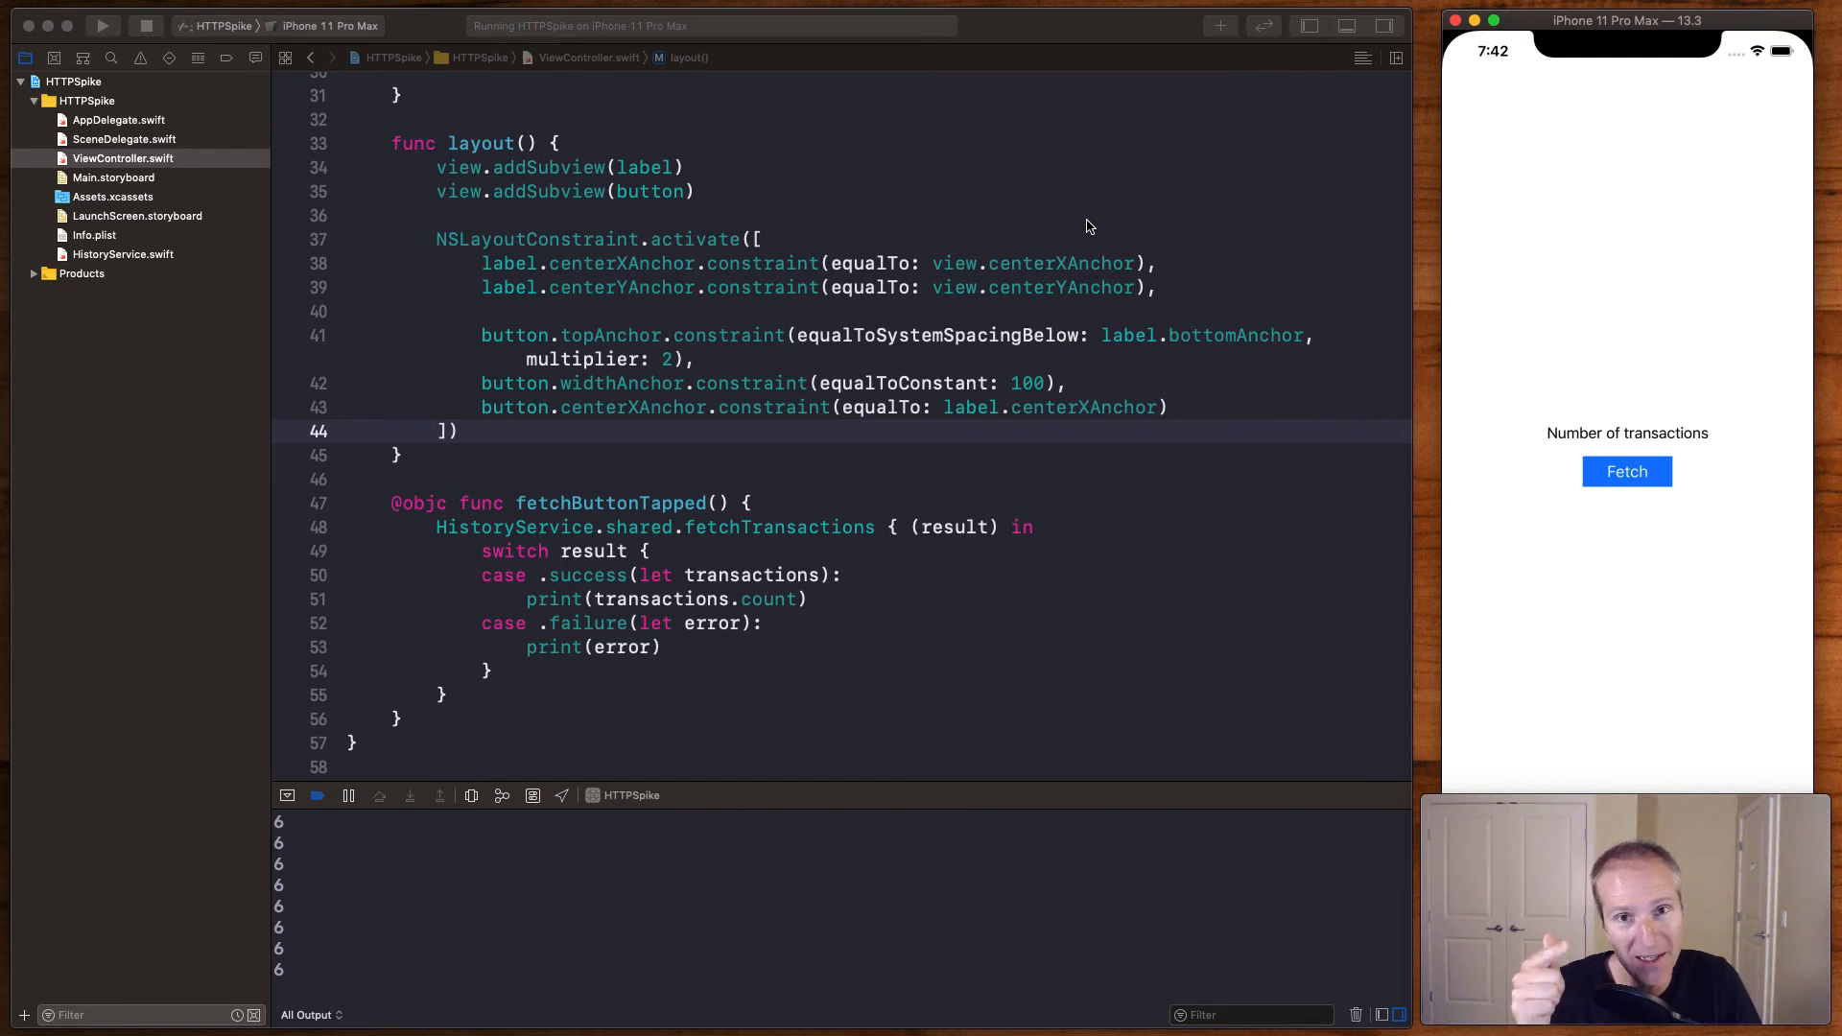
pyautogui.moveTo(829, 591)
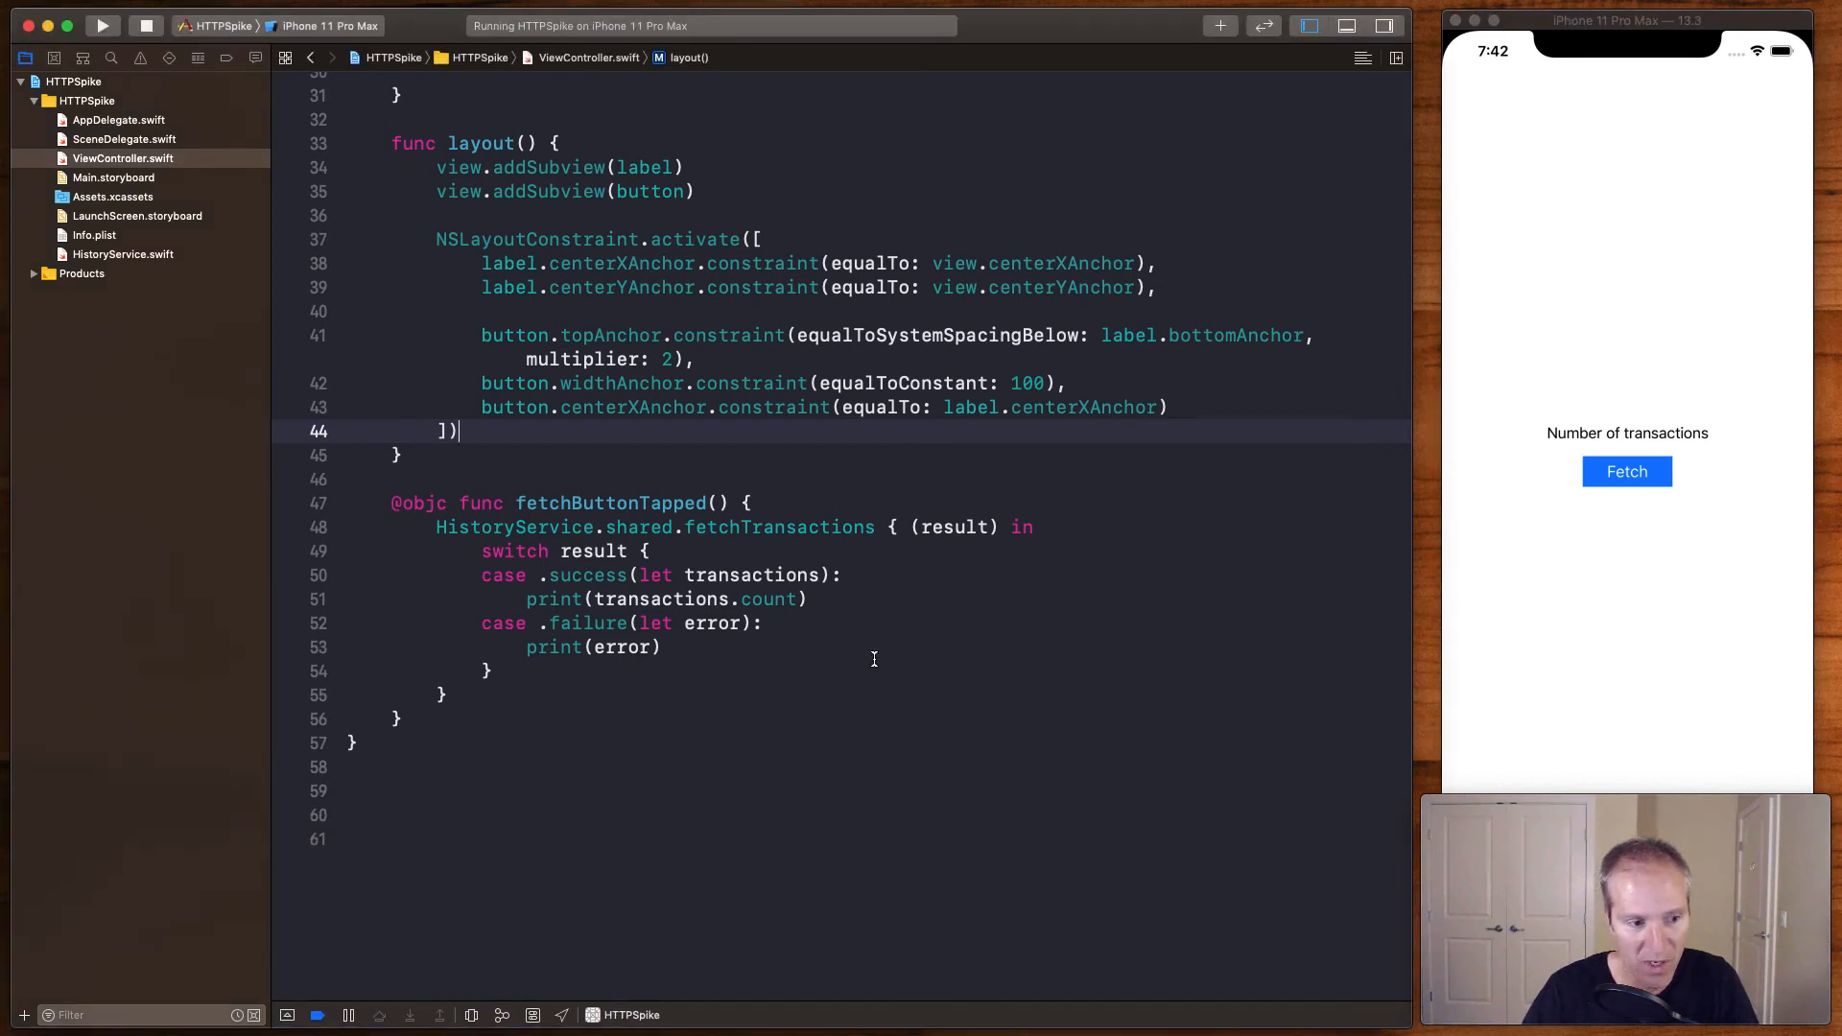
pyautogui.moveTo(846, 597)
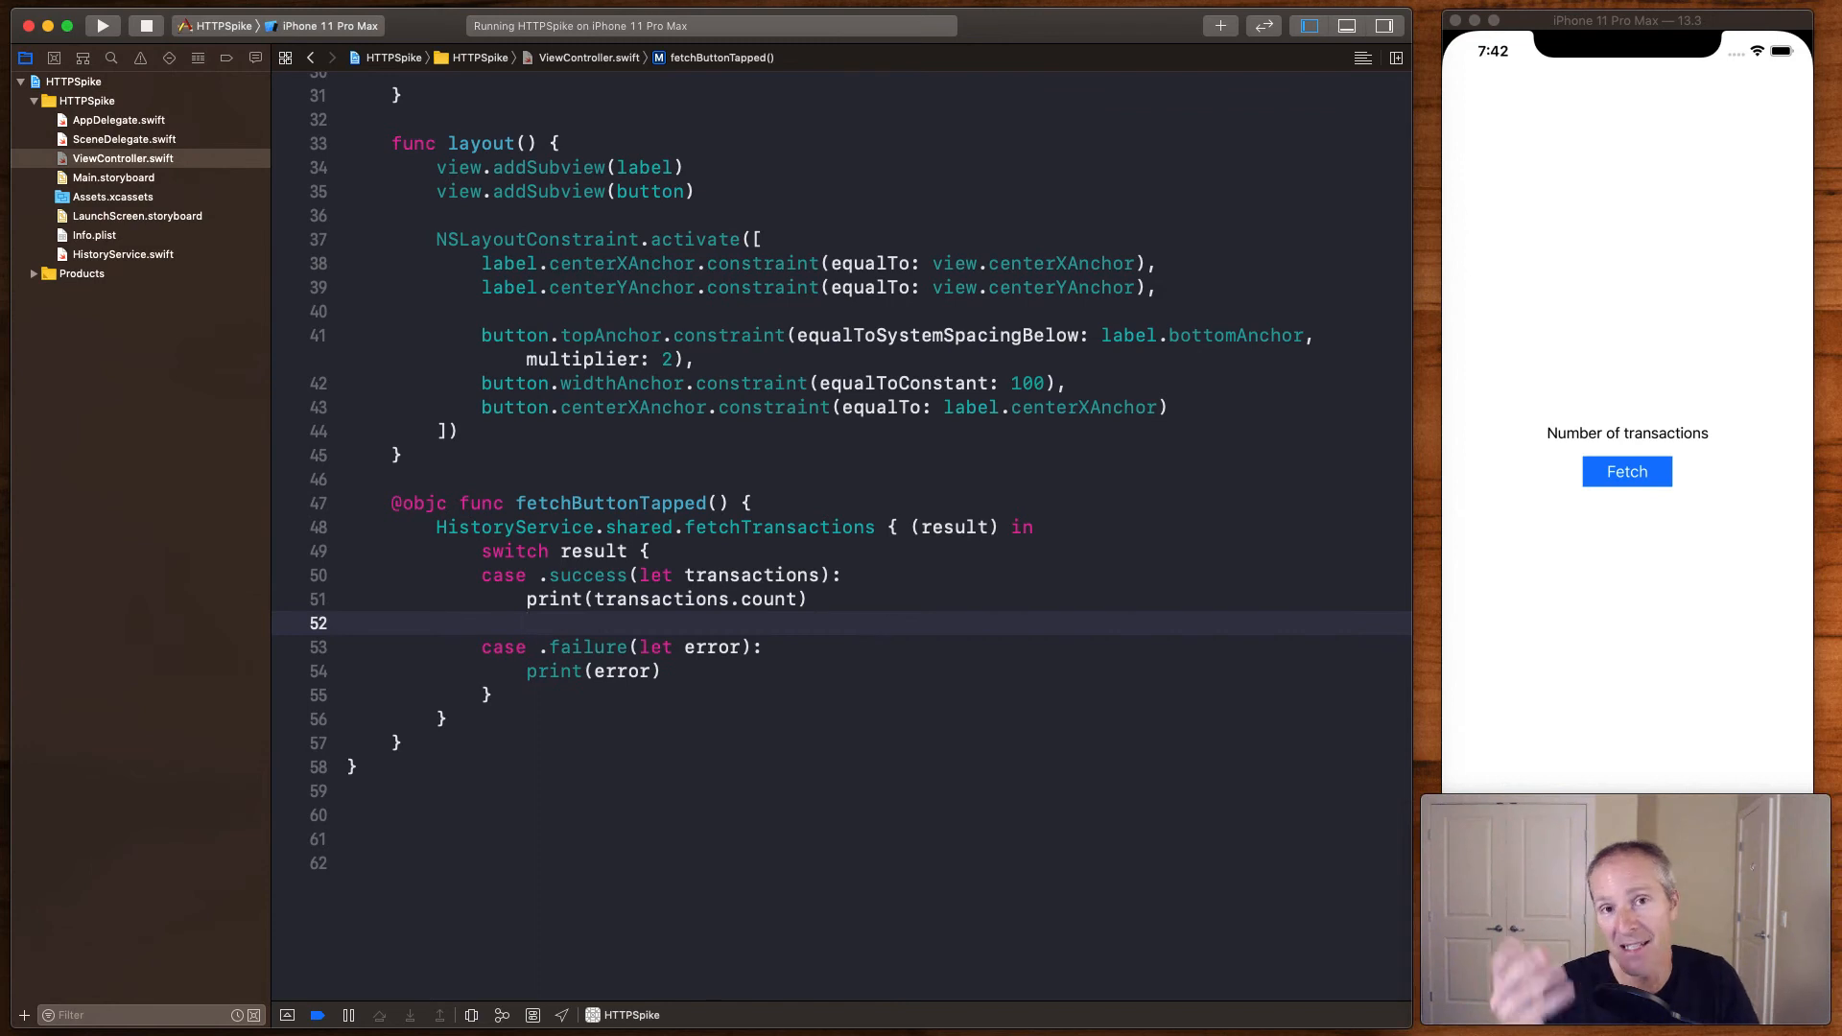
# Make the success case set self.label.text = String(transactions.count) on line 52.
pyautogui.write('label')
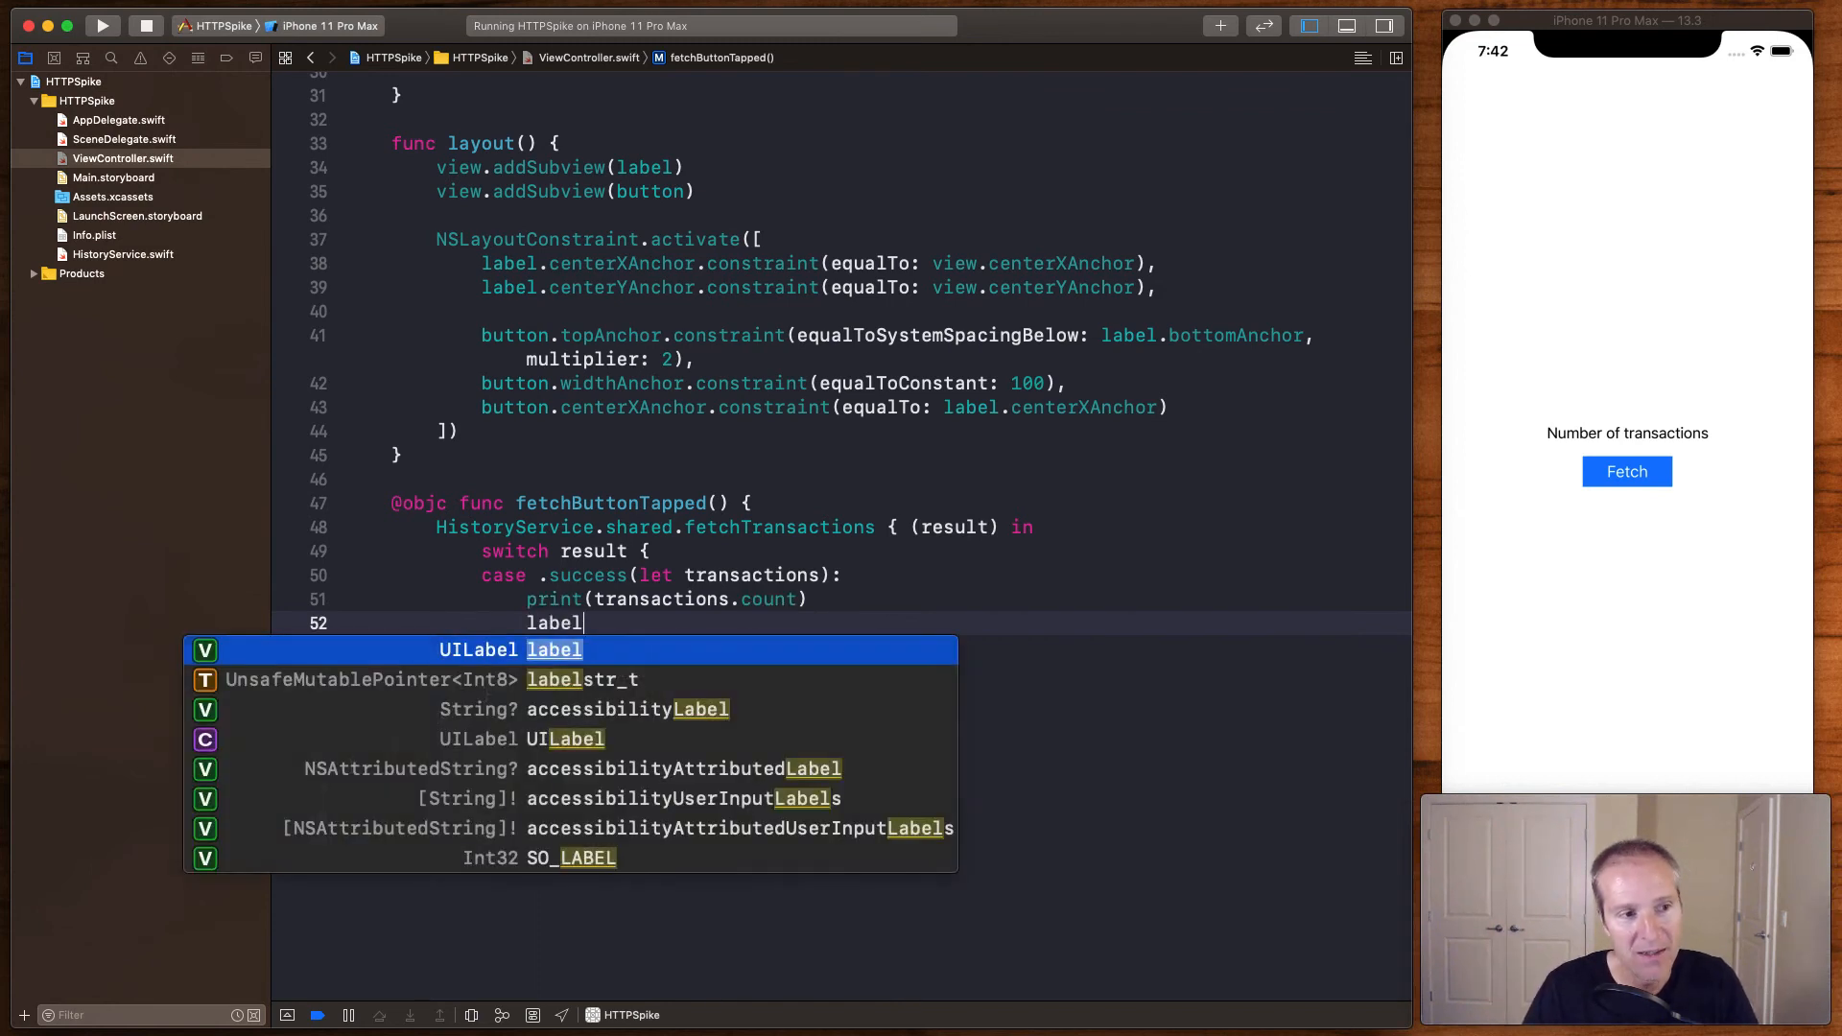
pyautogui.write('.text')
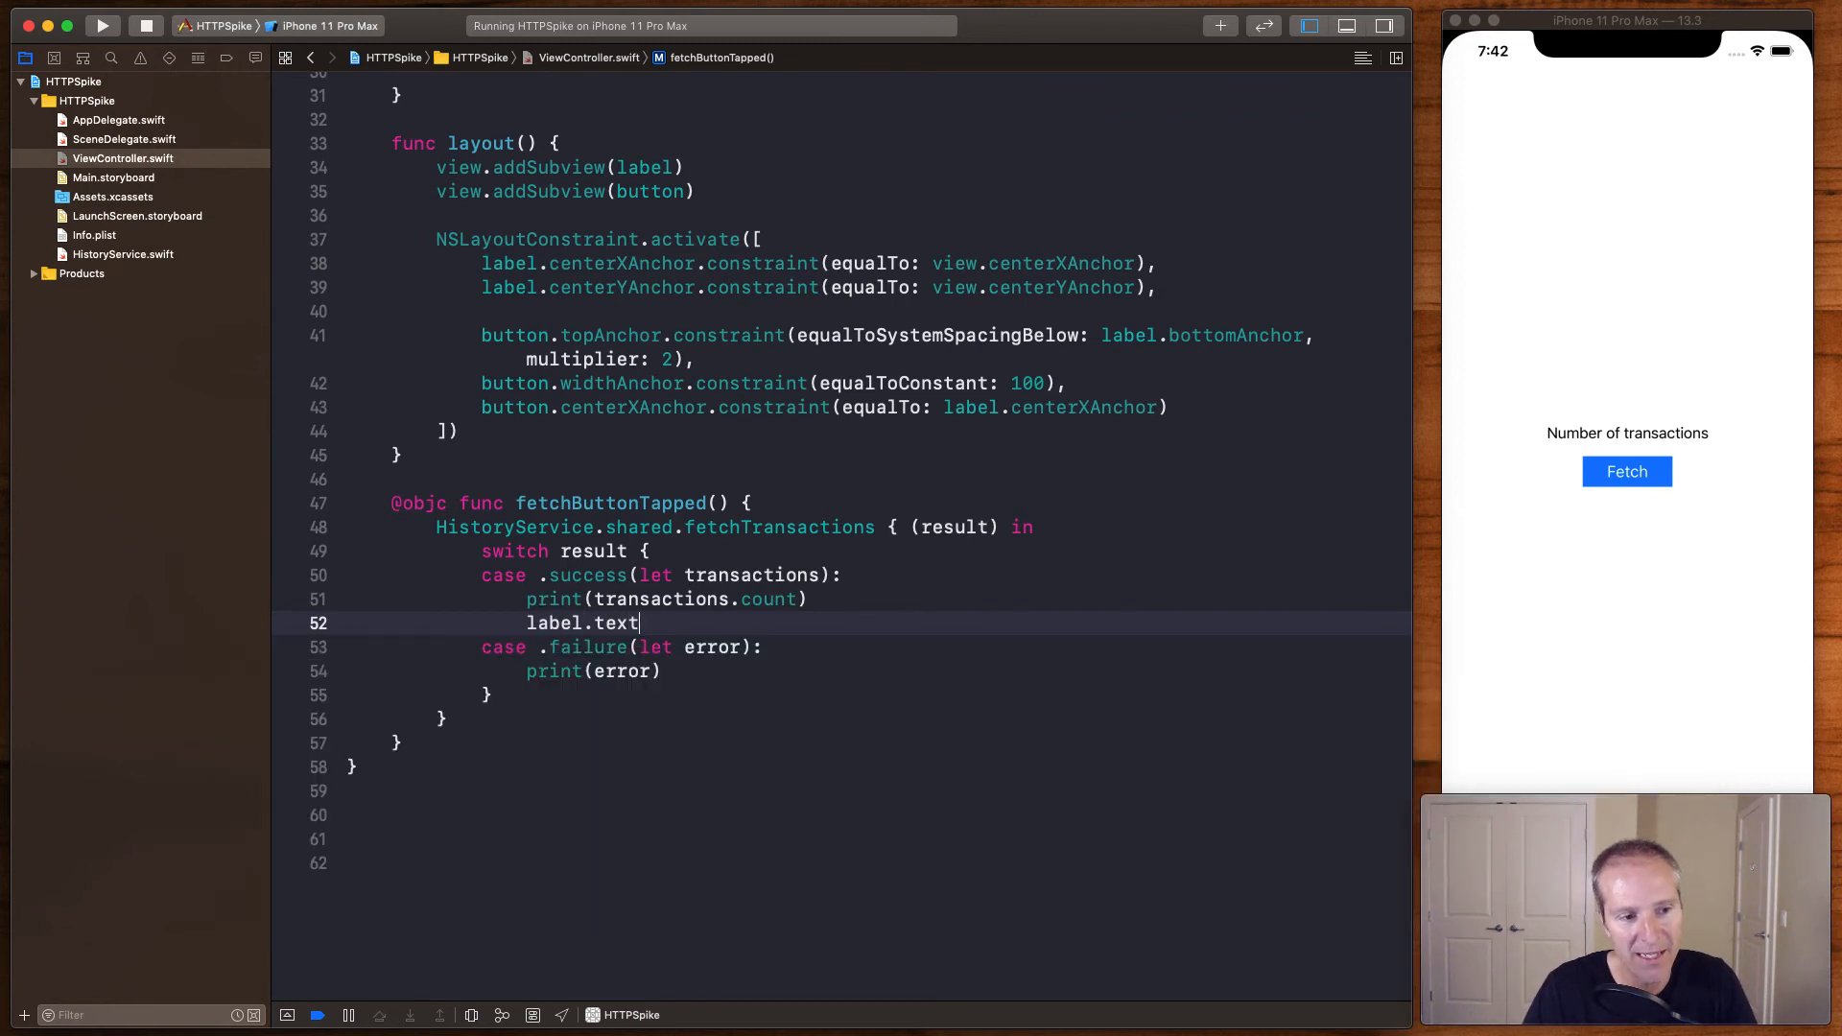
pyautogui.write('=')
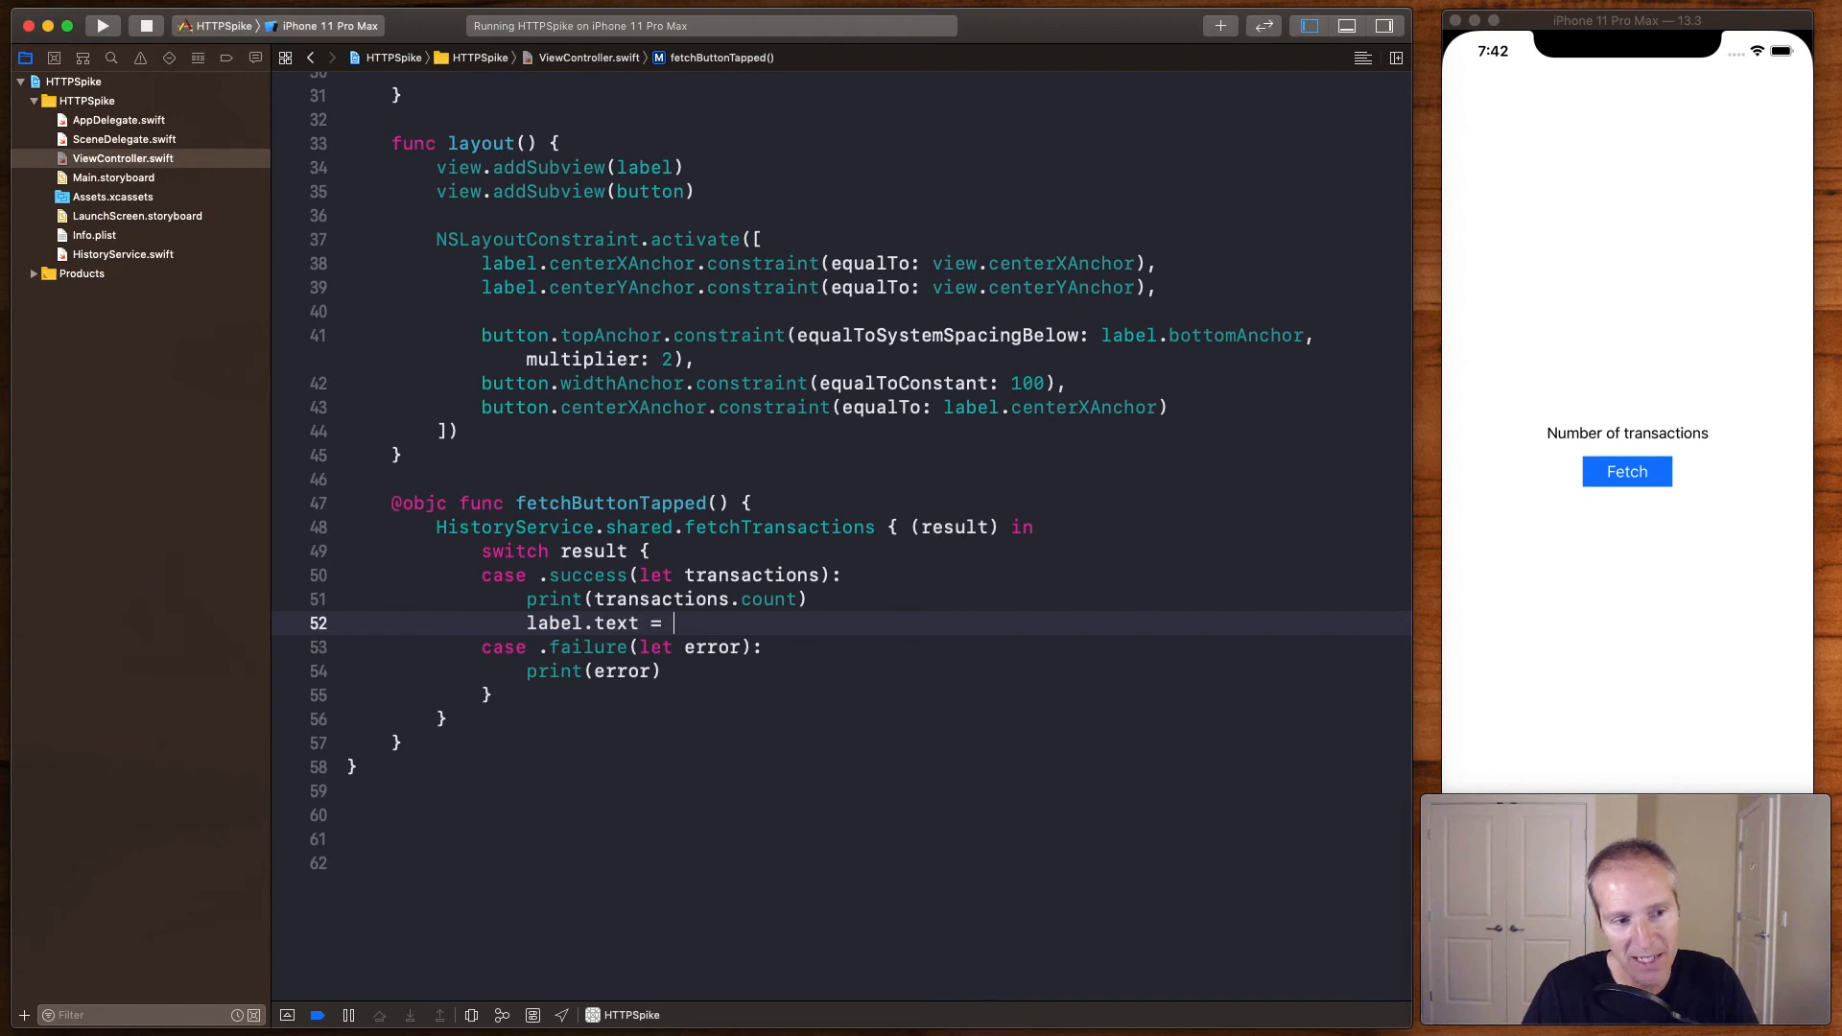
pyautogui.write('transactions.c')
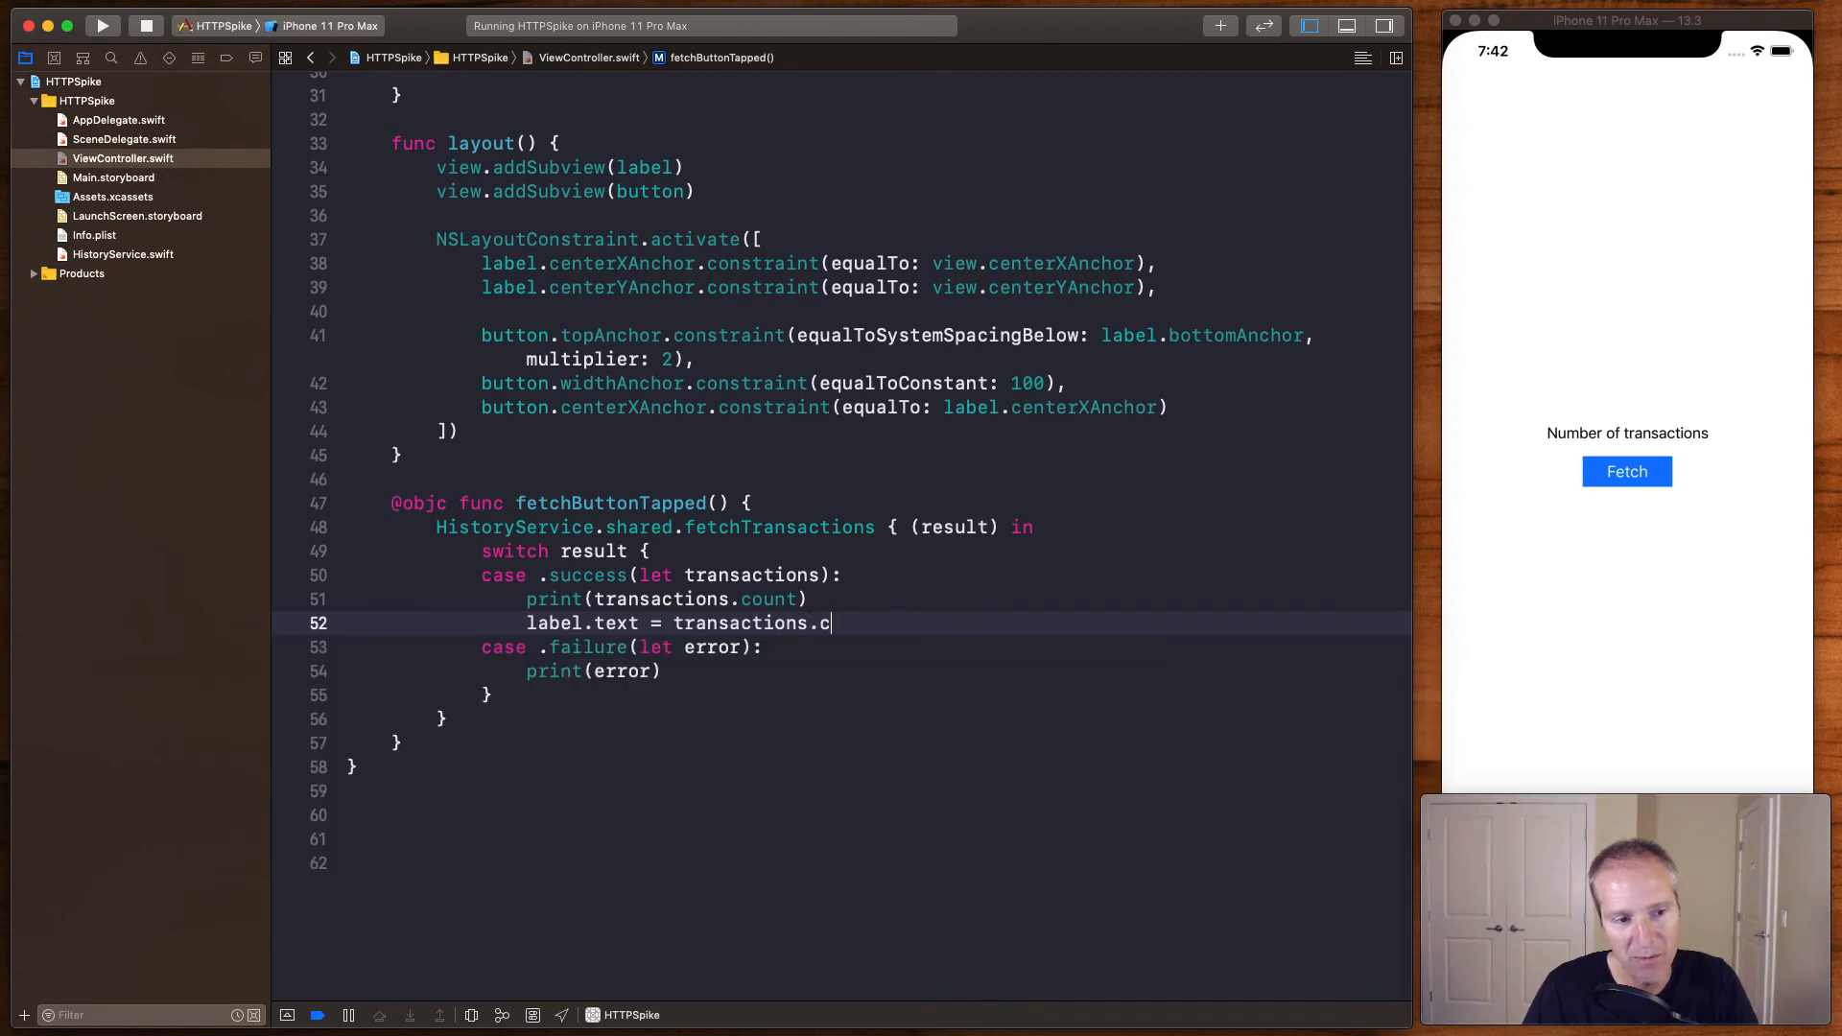
pyautogui.write('ount')
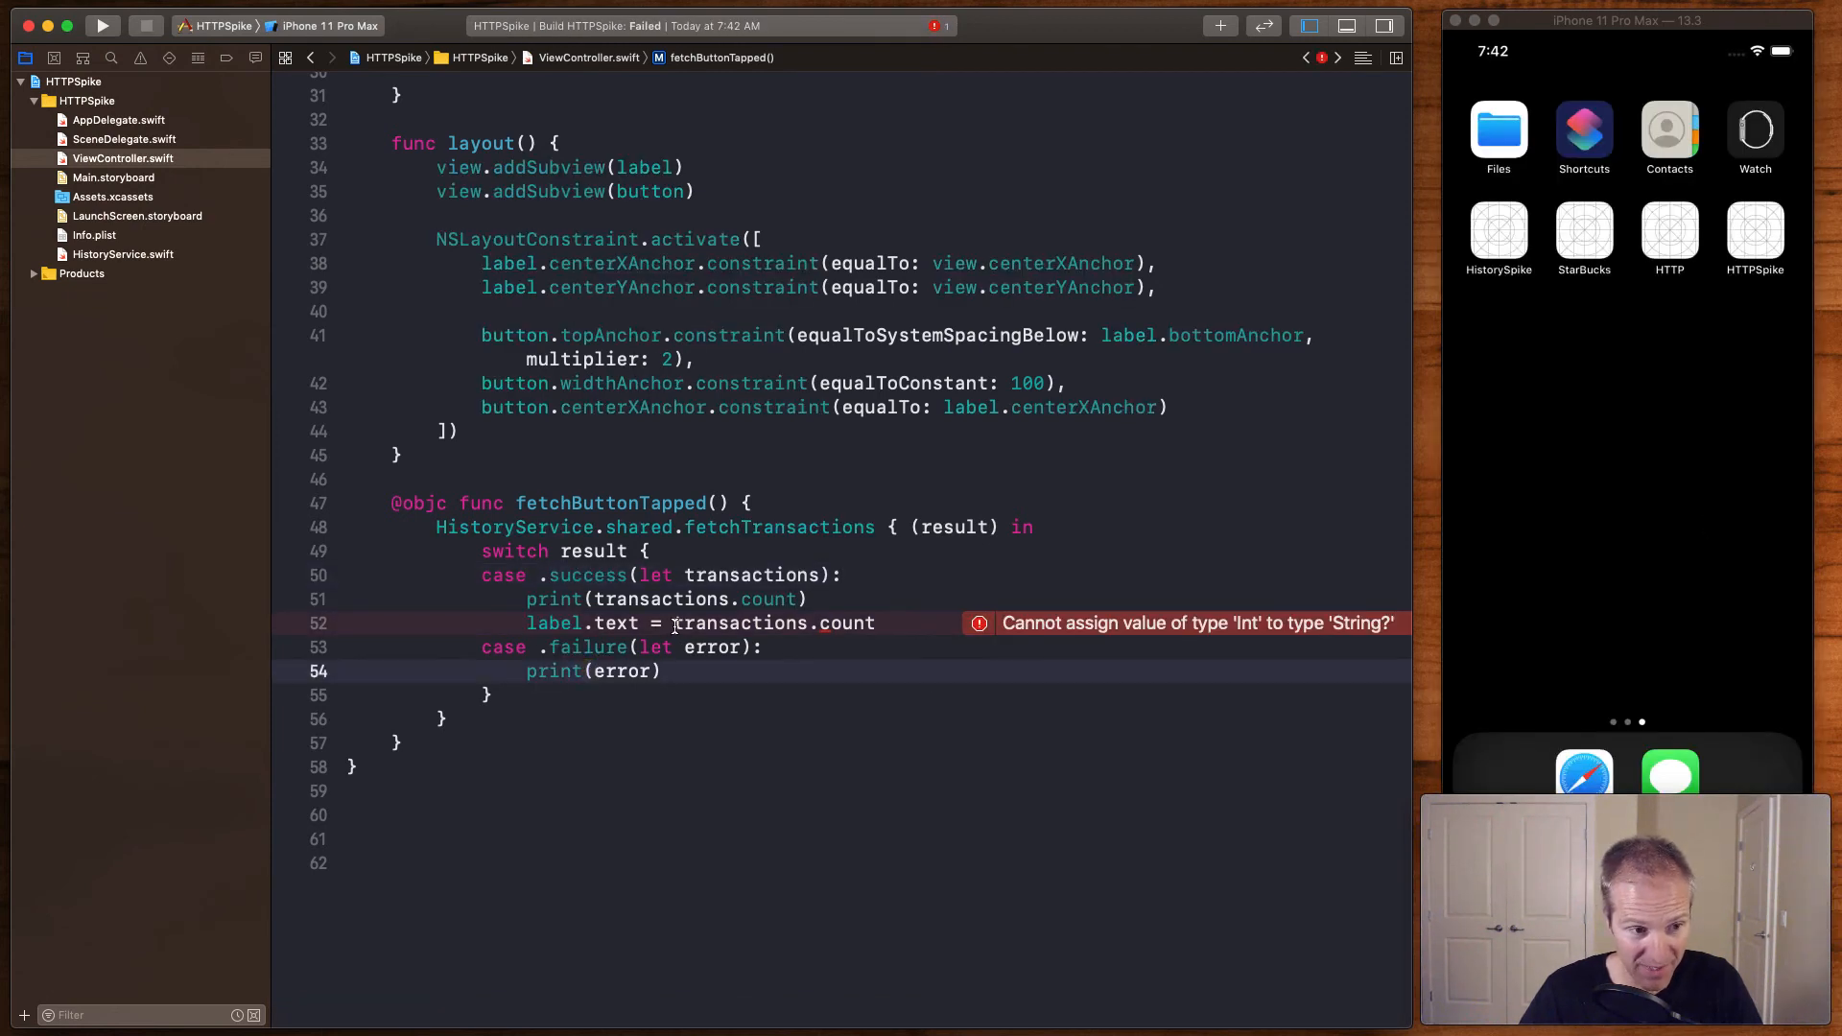
pyautogui.write('String(')
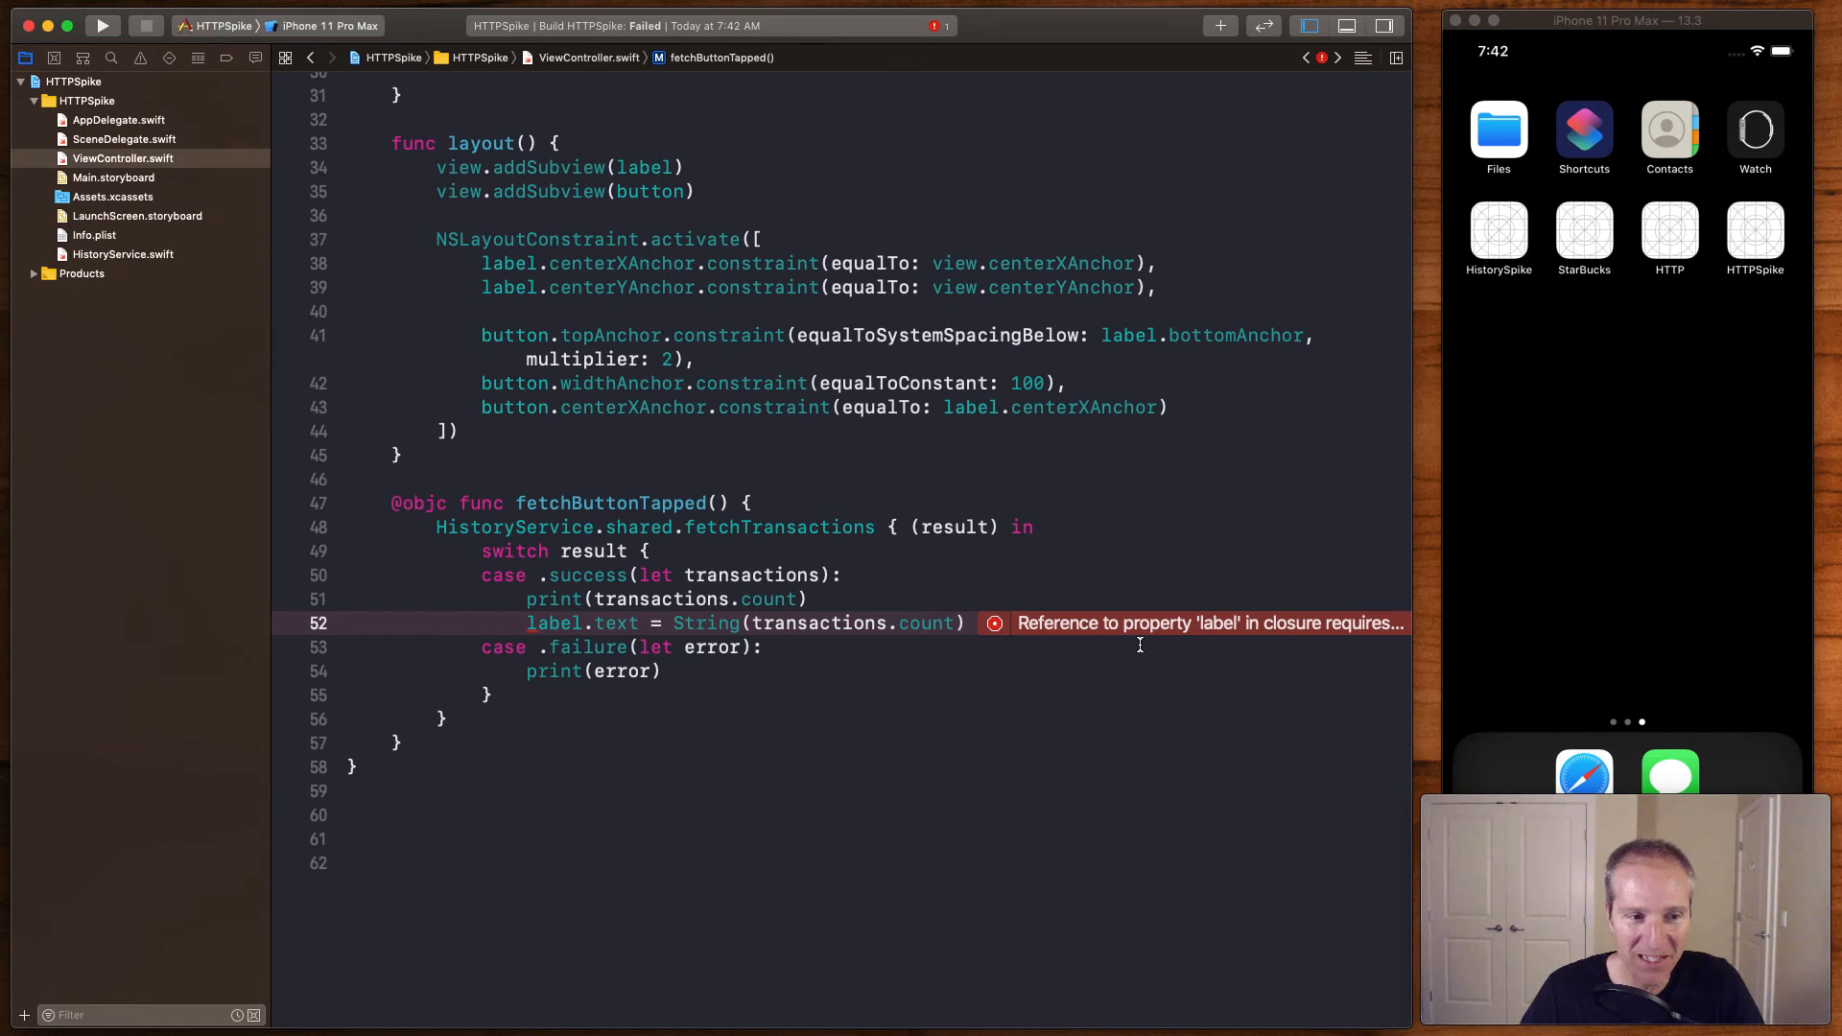
pyautogui.click(967, 621)
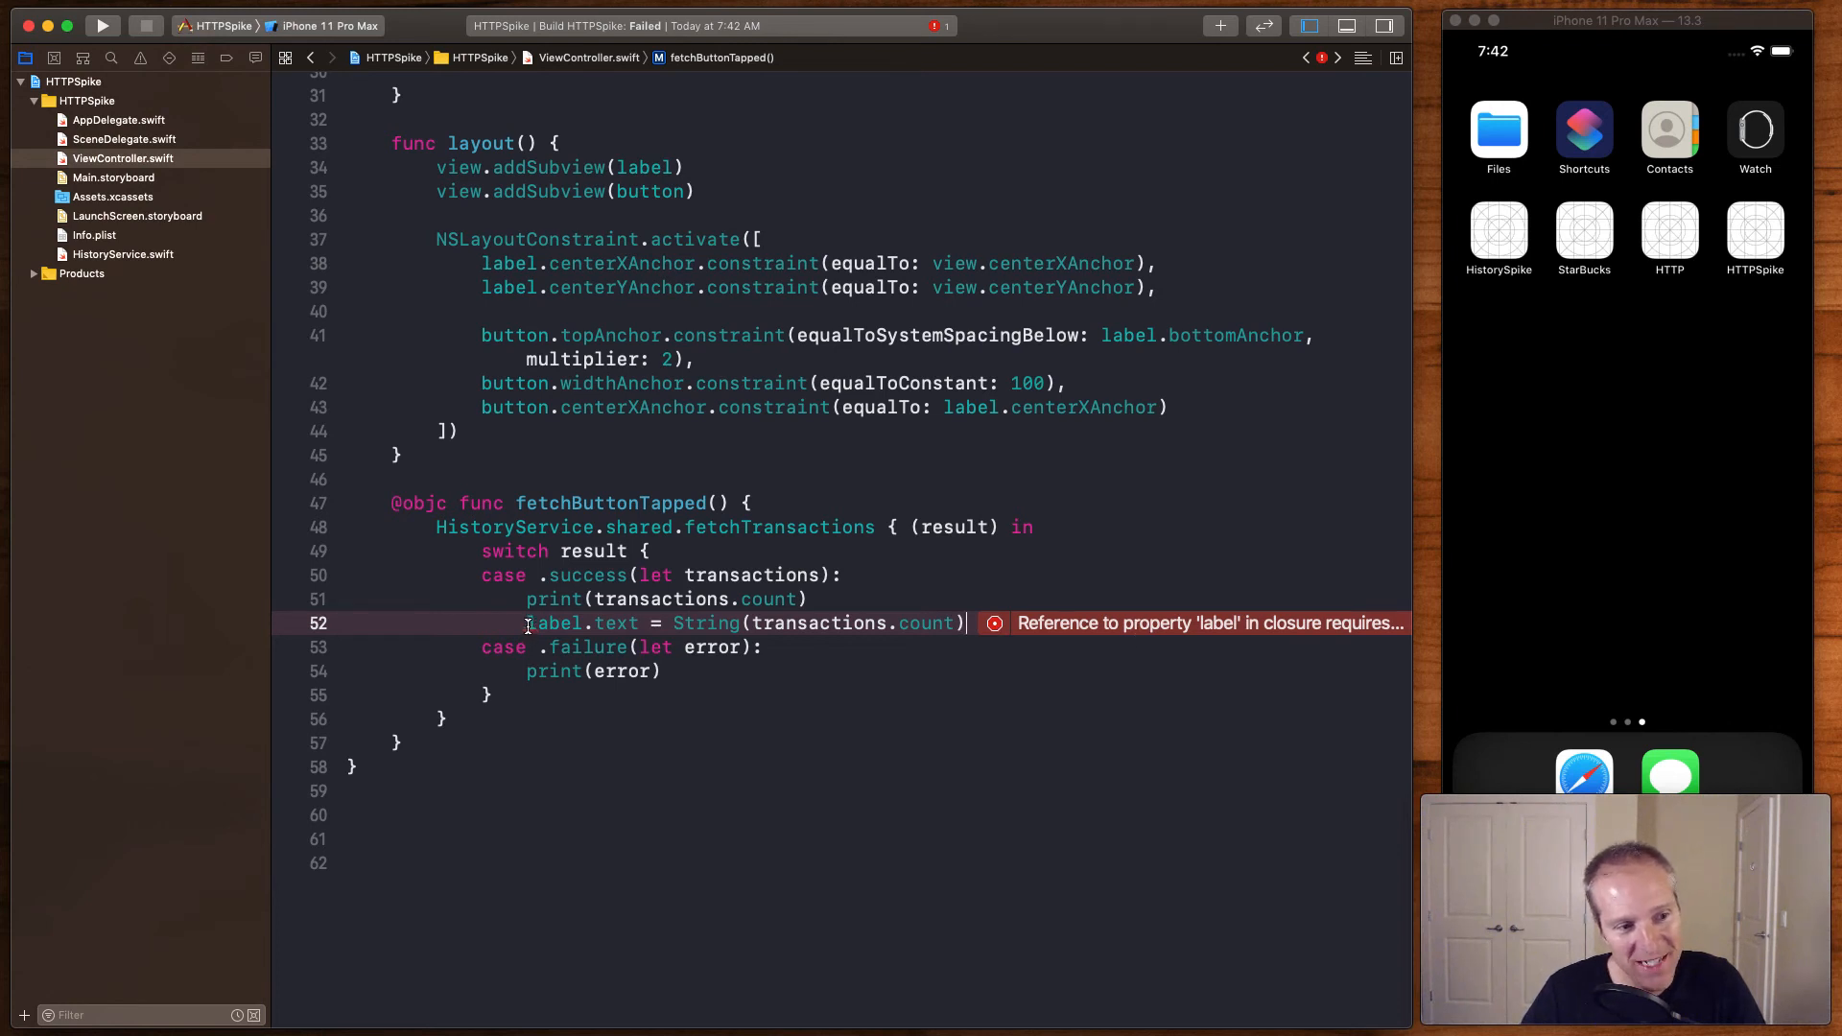
pyautogui.write('self.')
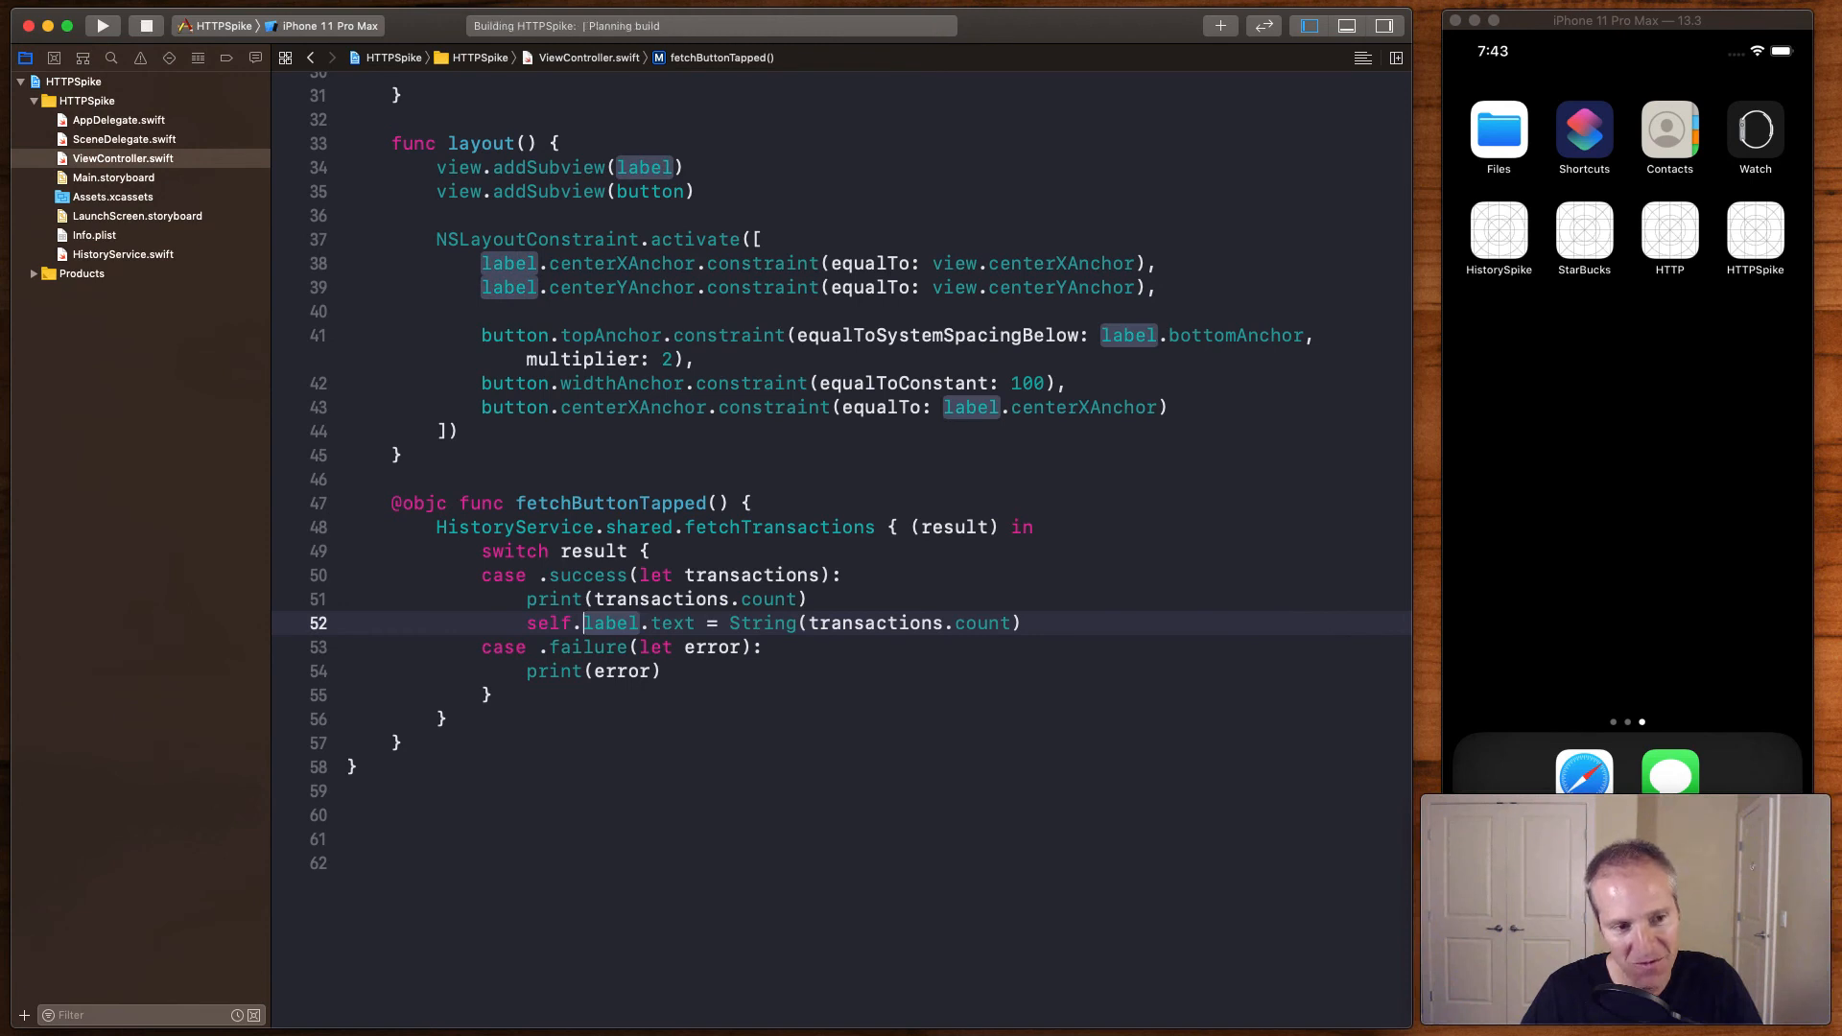
# Rebuild and run HTTPSpike, then tap Fetch so the label shows the count 6.
pyautogui.click(102, 25)
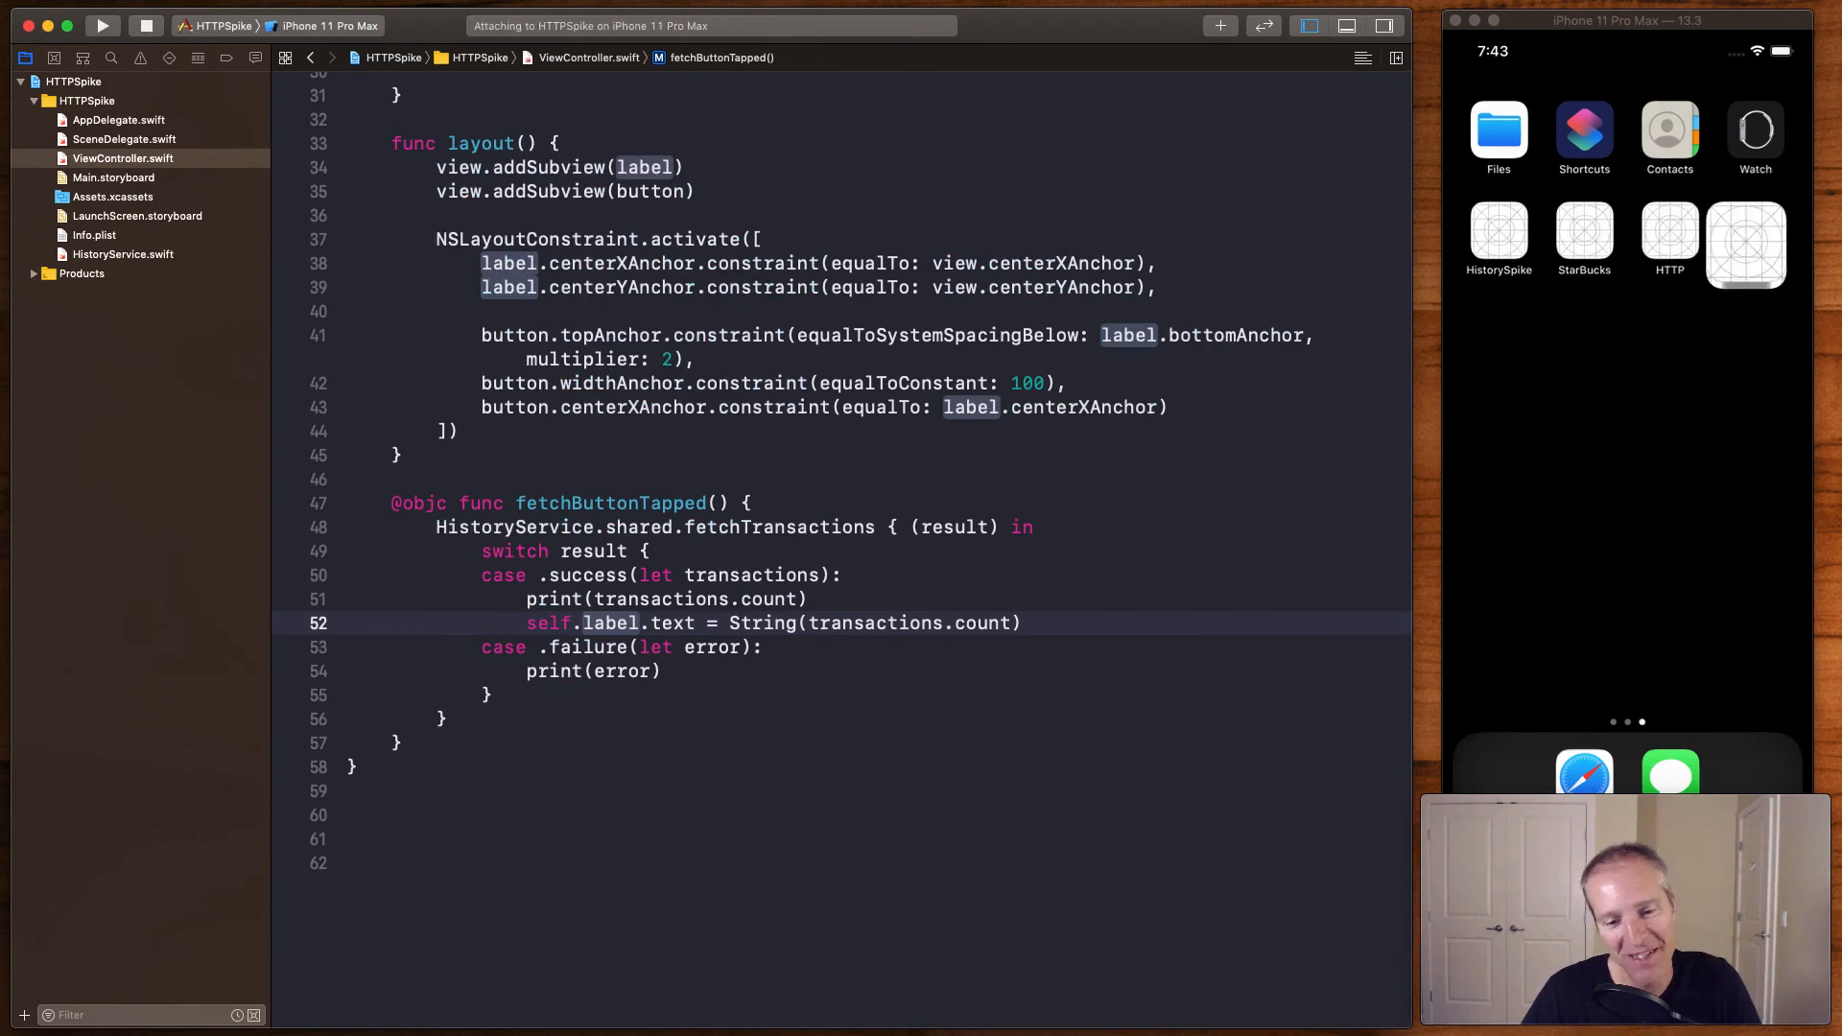
pyautogui.click(102, 25)
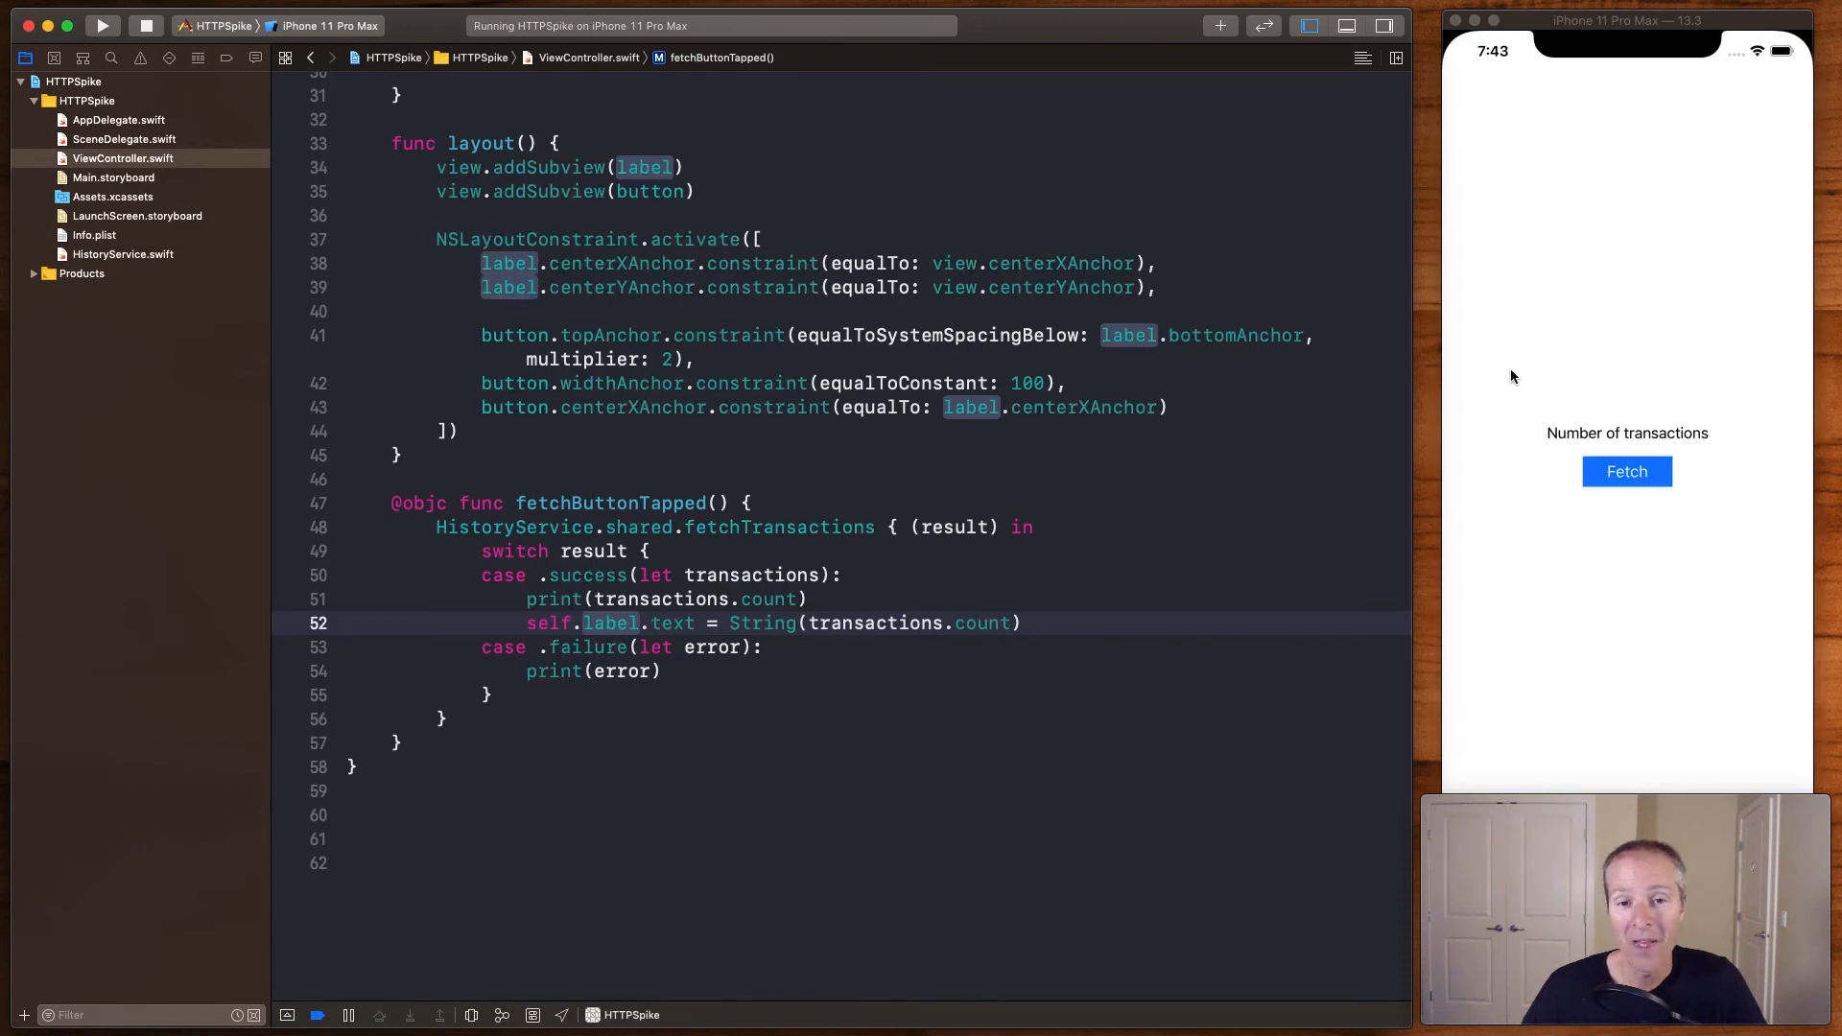
pyautogui.click(1625, 472)
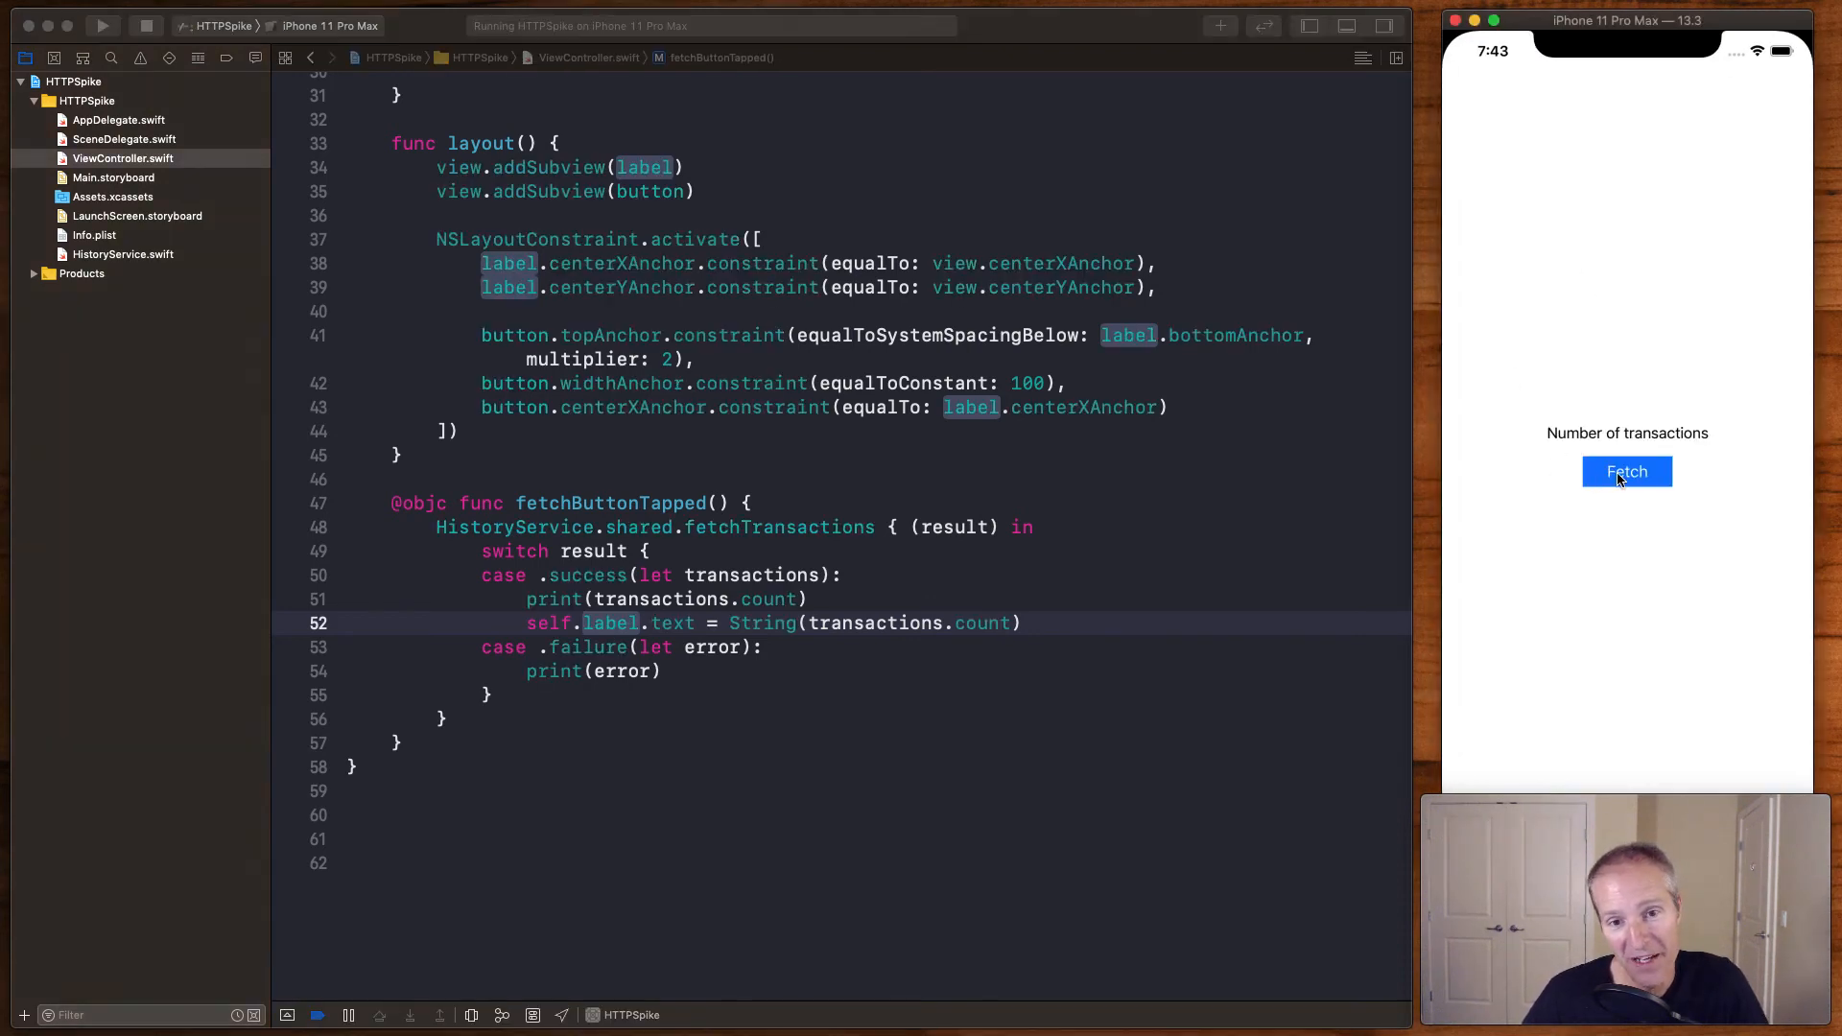
pyautogui.click(1625, 472)
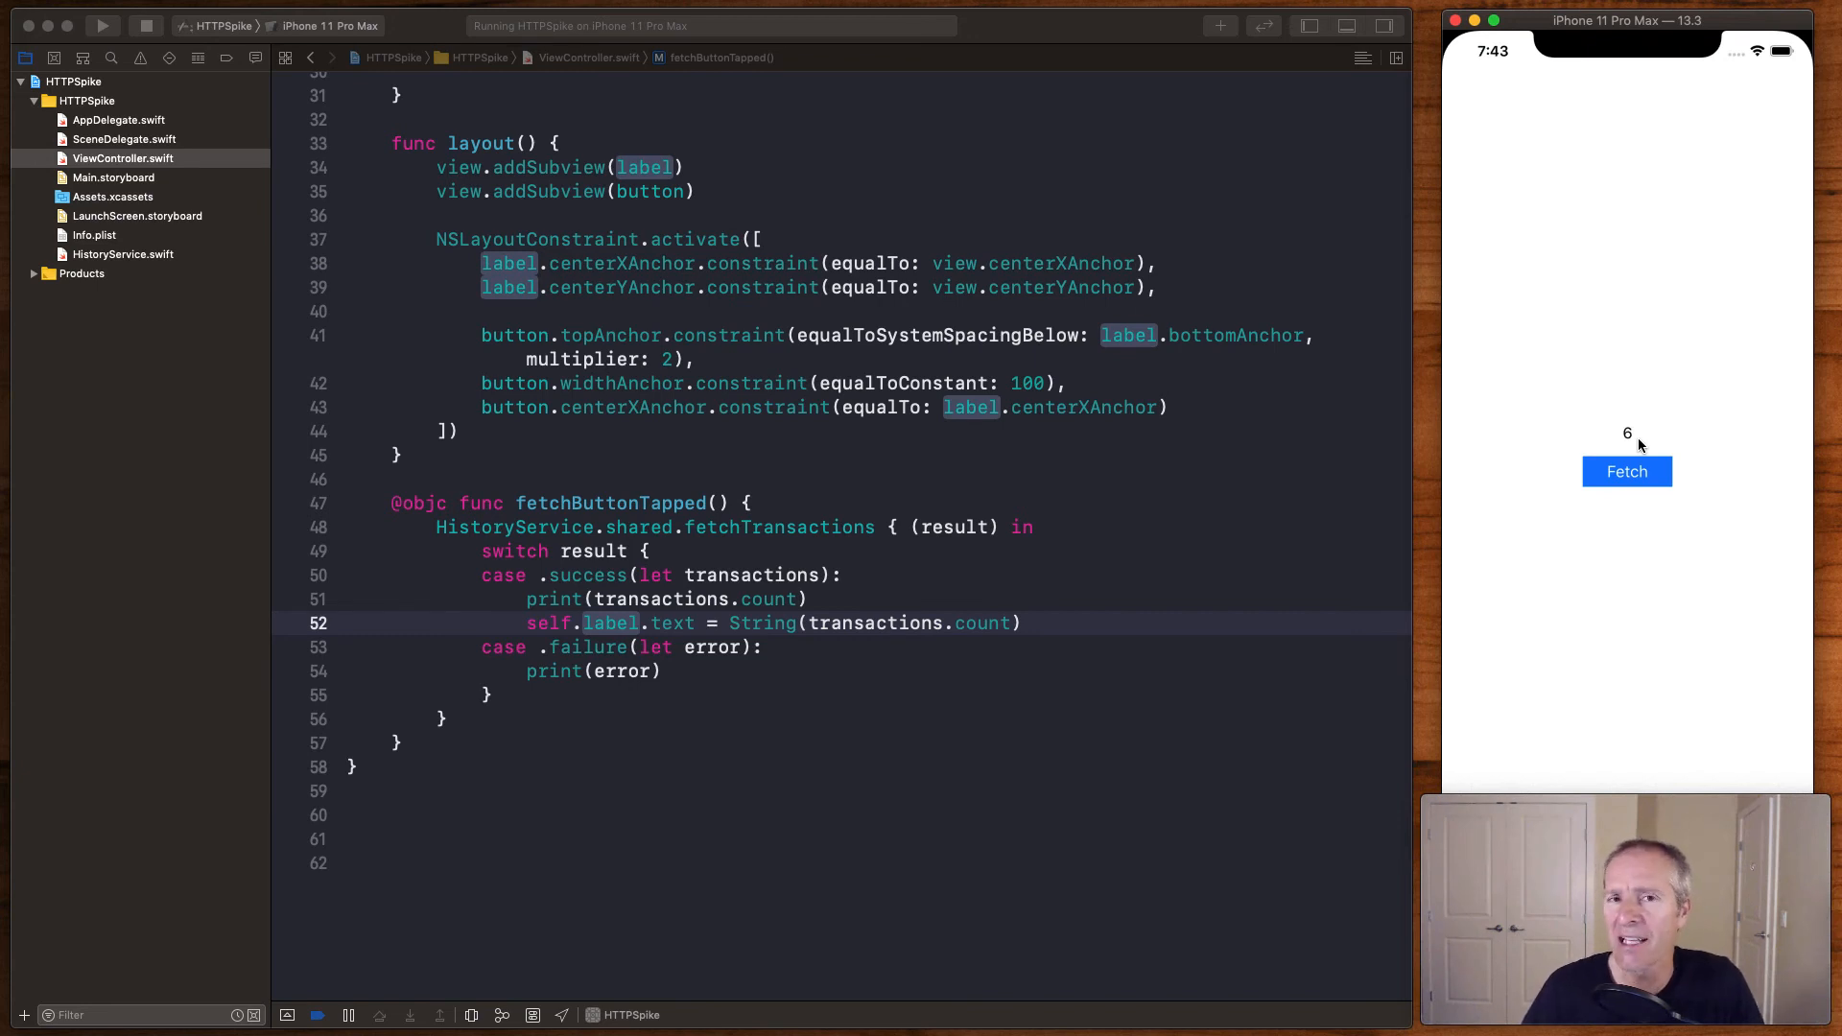
pyautogui.moveTo(658, 101)
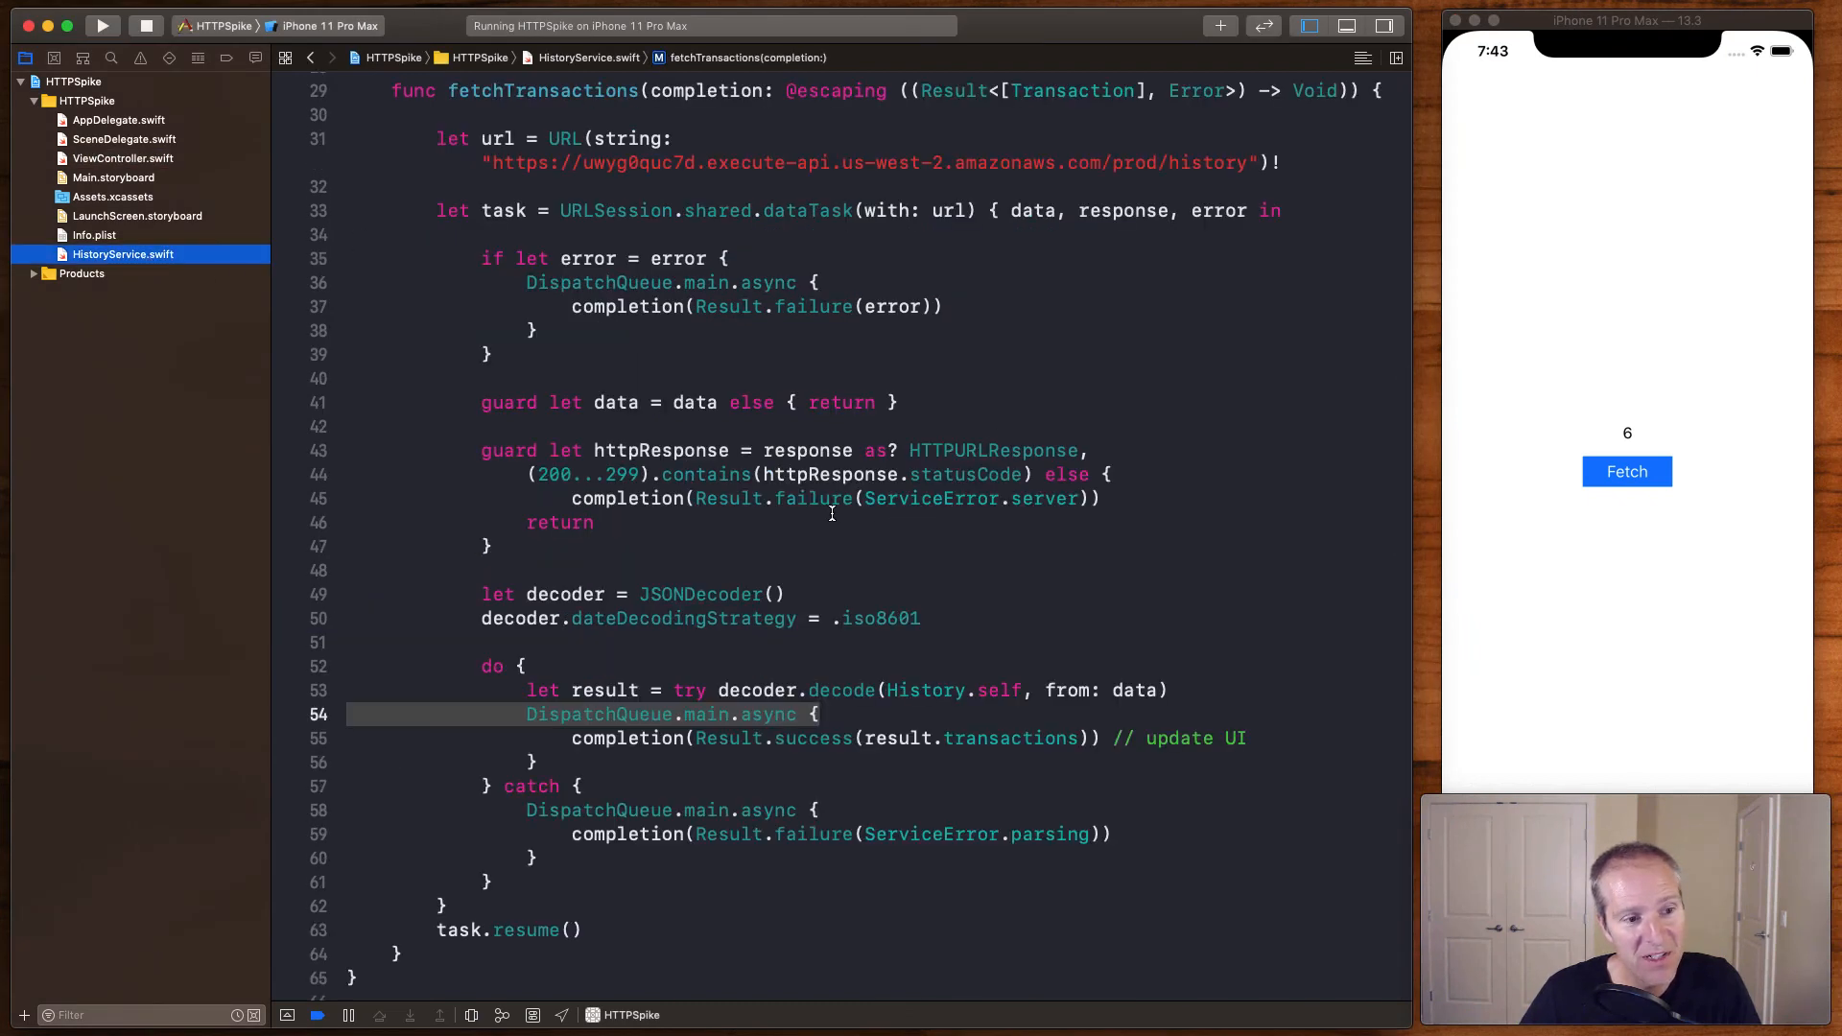
# Rerun HTTPSpike without the DispatchQueue.main.async wrapper and tap Fetch to test the background-thread update.
pyautogui.scroll(-3)
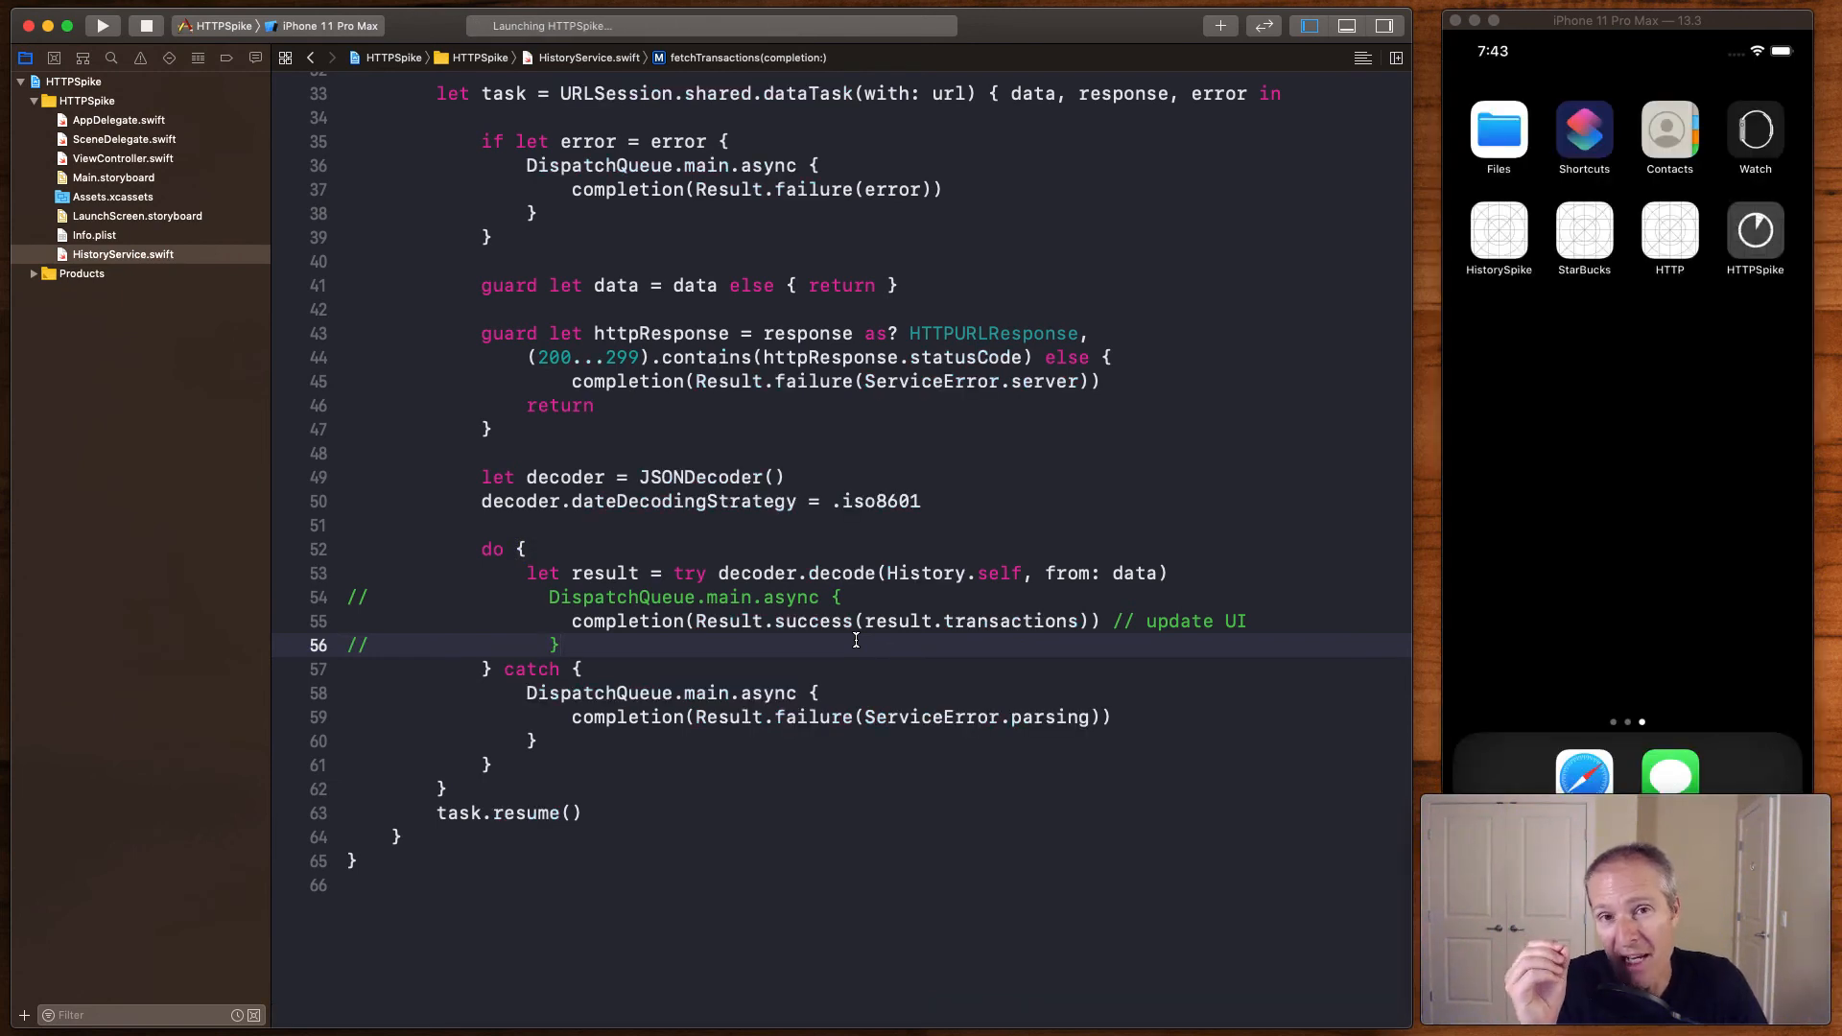
pyautogui.click(102, 25)
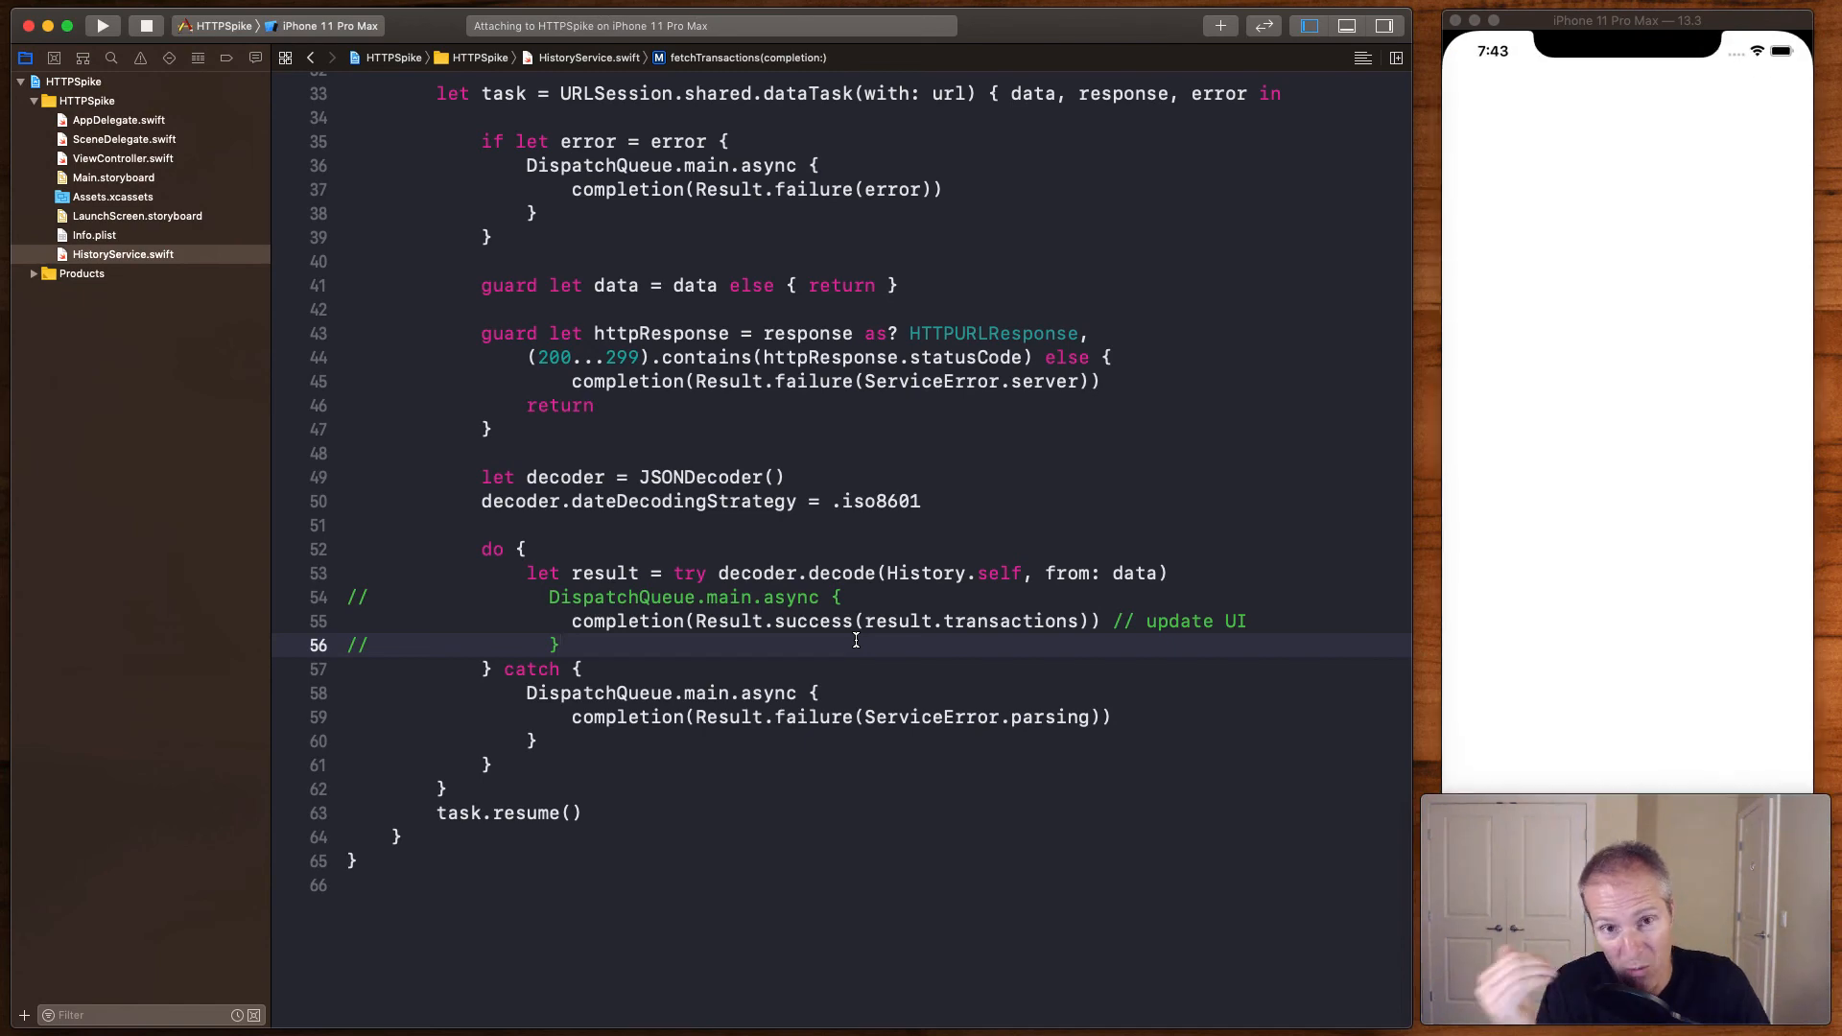
pyautogui.click(102, 25)
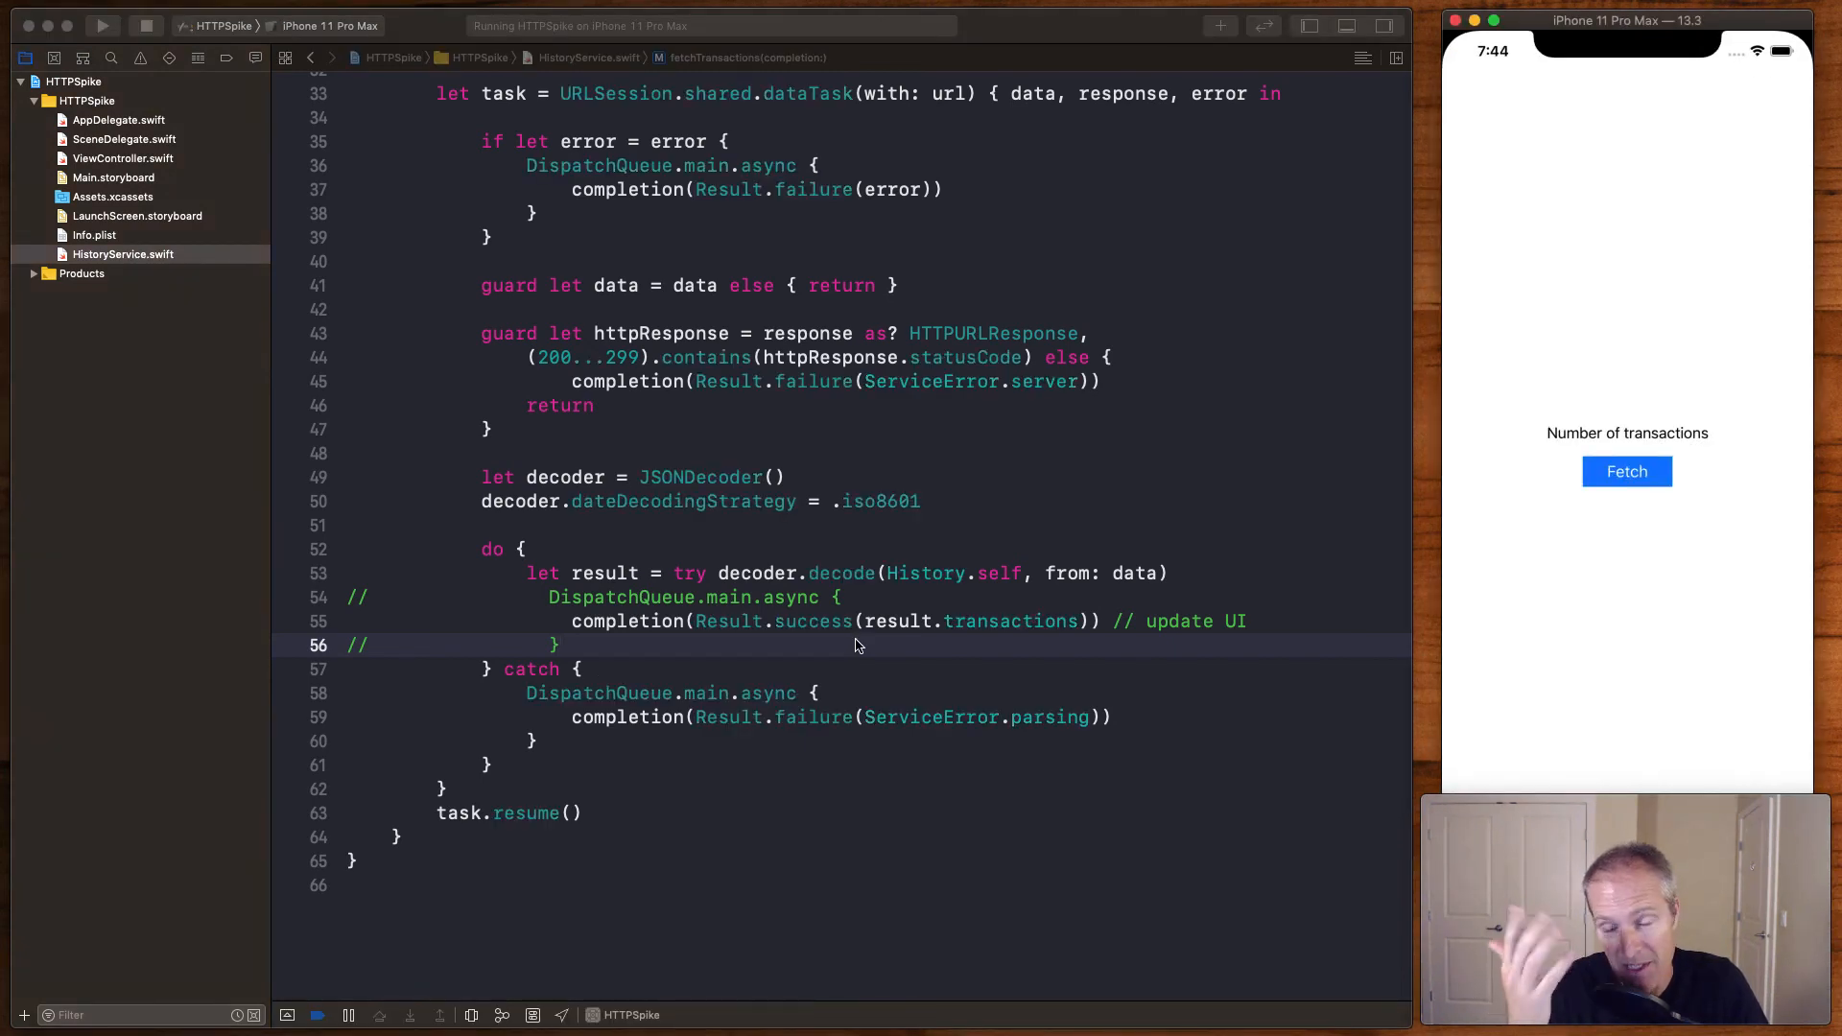
pyautogui.moveTo(1541, 541)
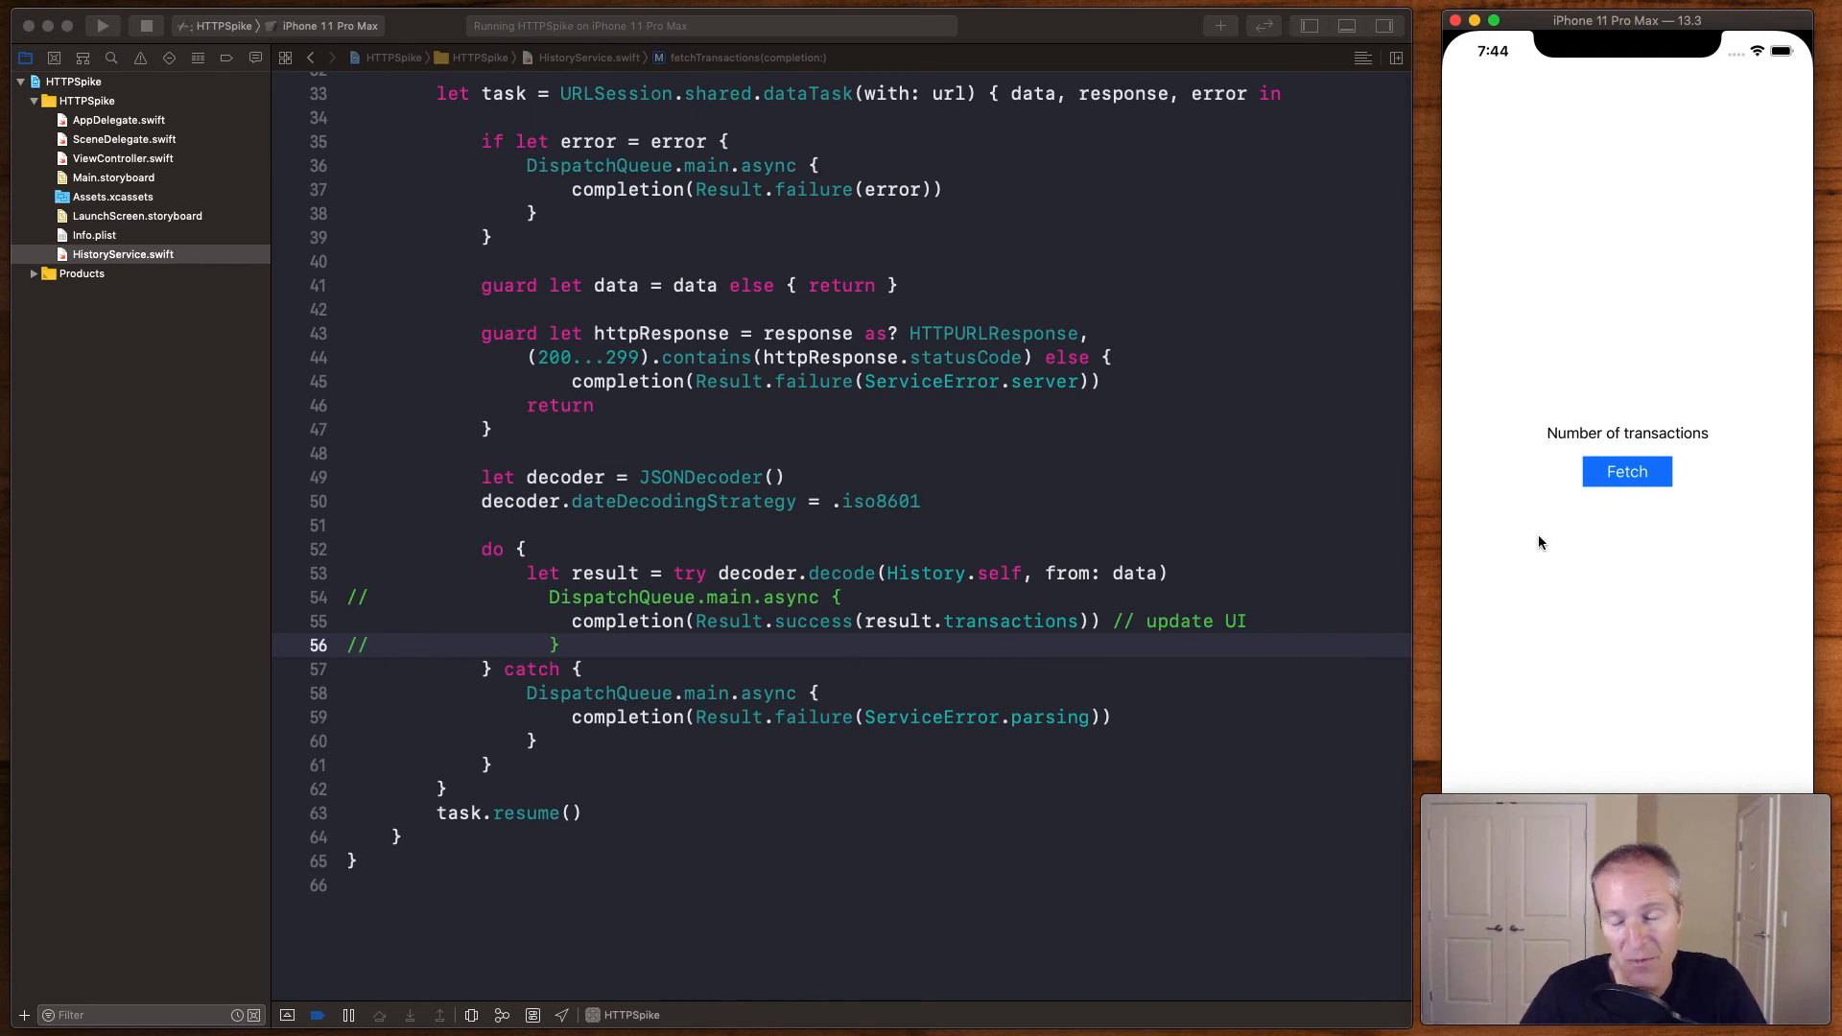
pyautogui.moveTo(678, 616)
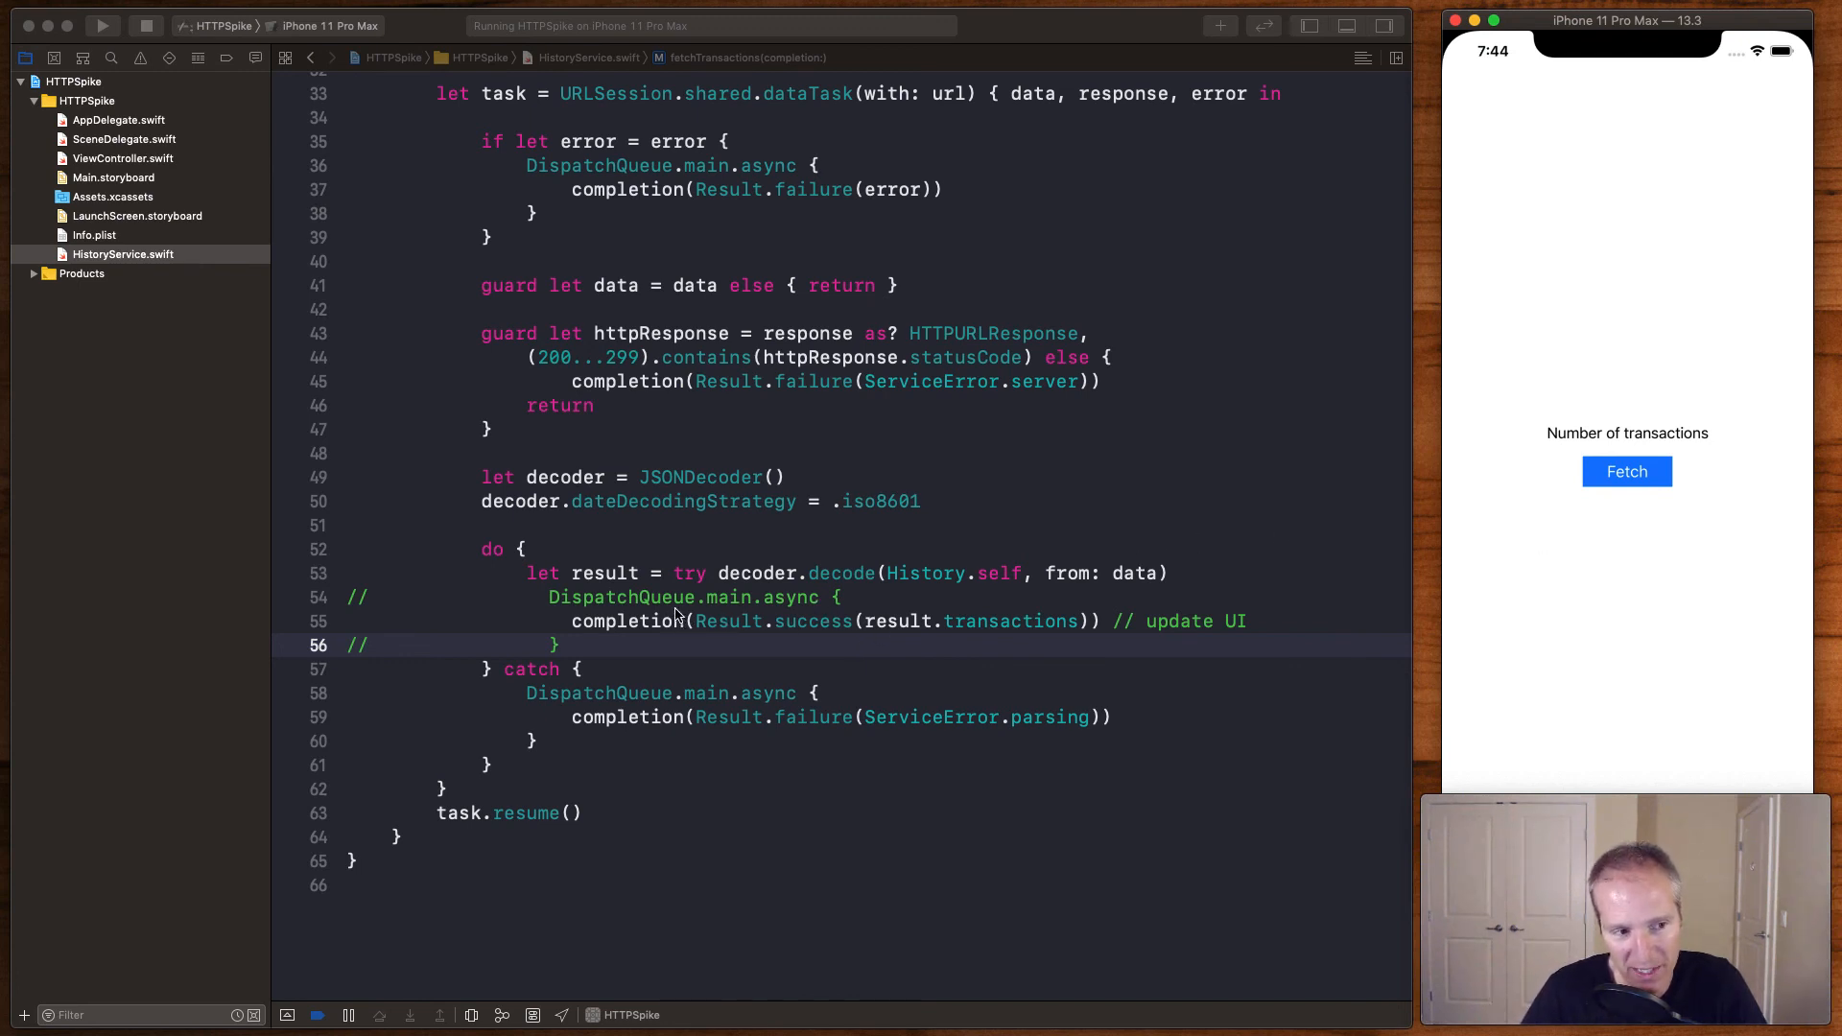
pyautogui.moveTo(1677, 466)
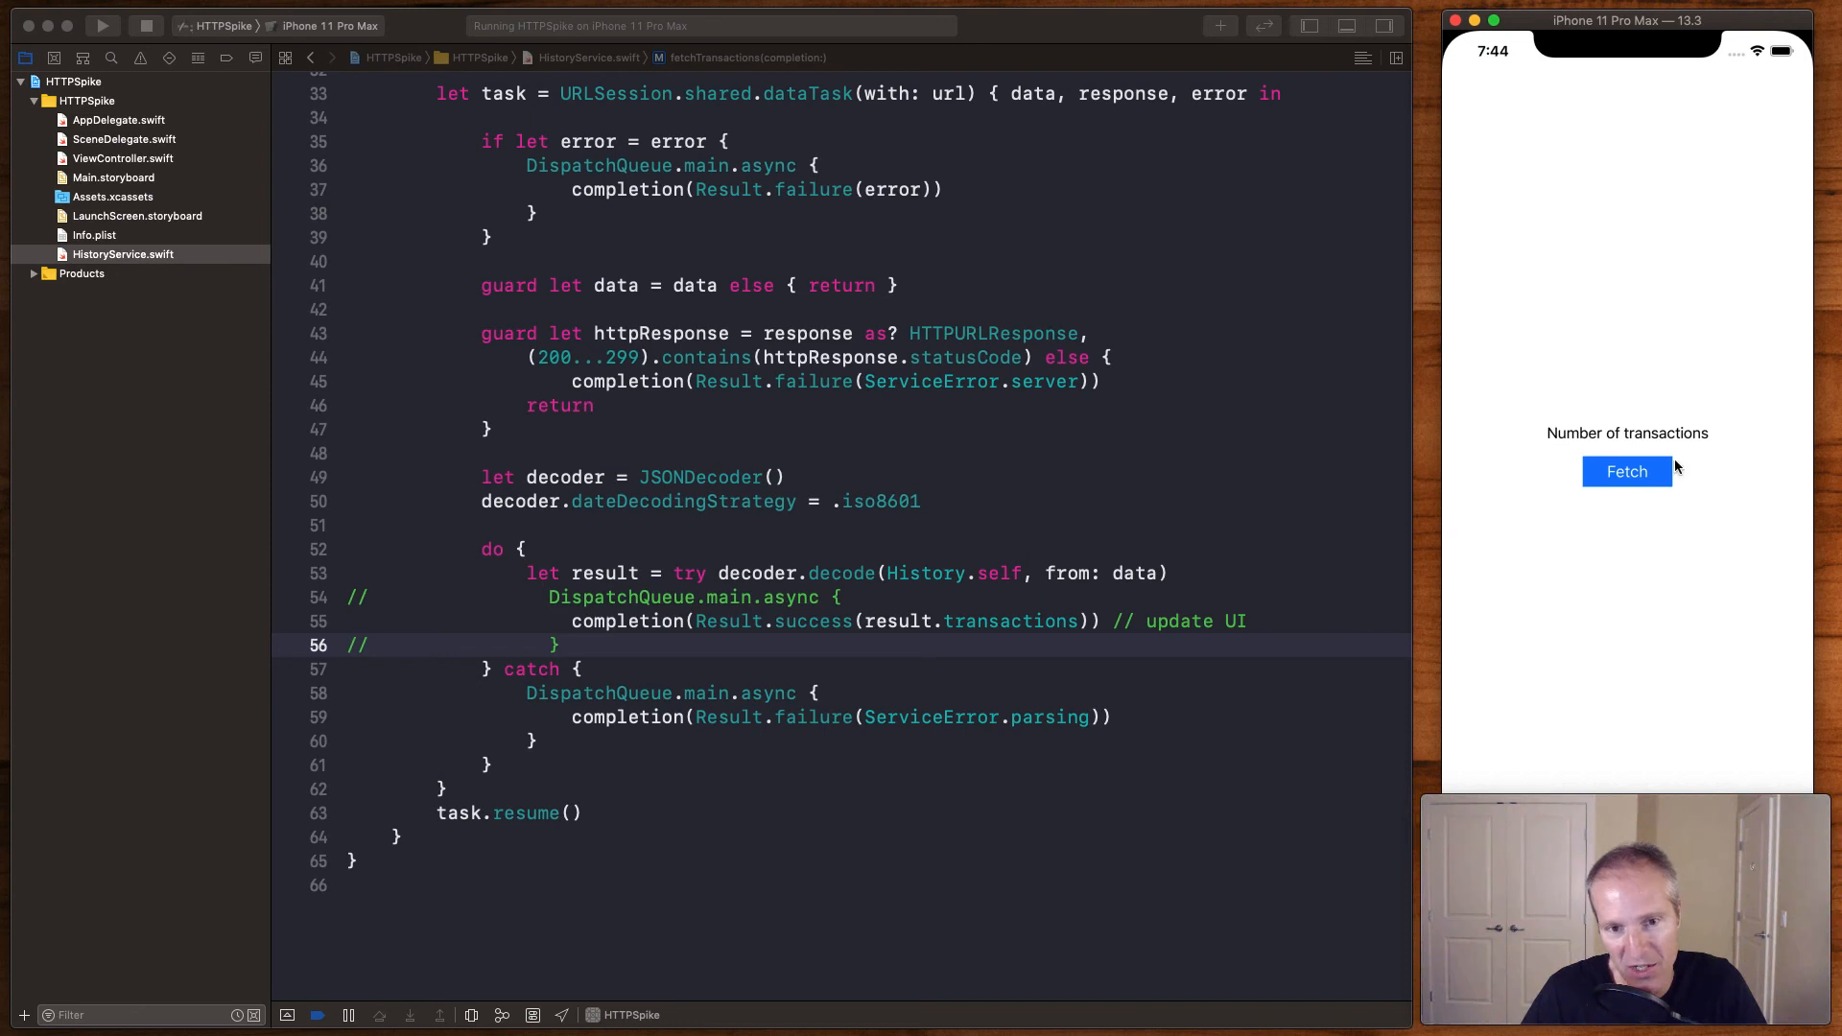
pyautogui.click(1627, 472)
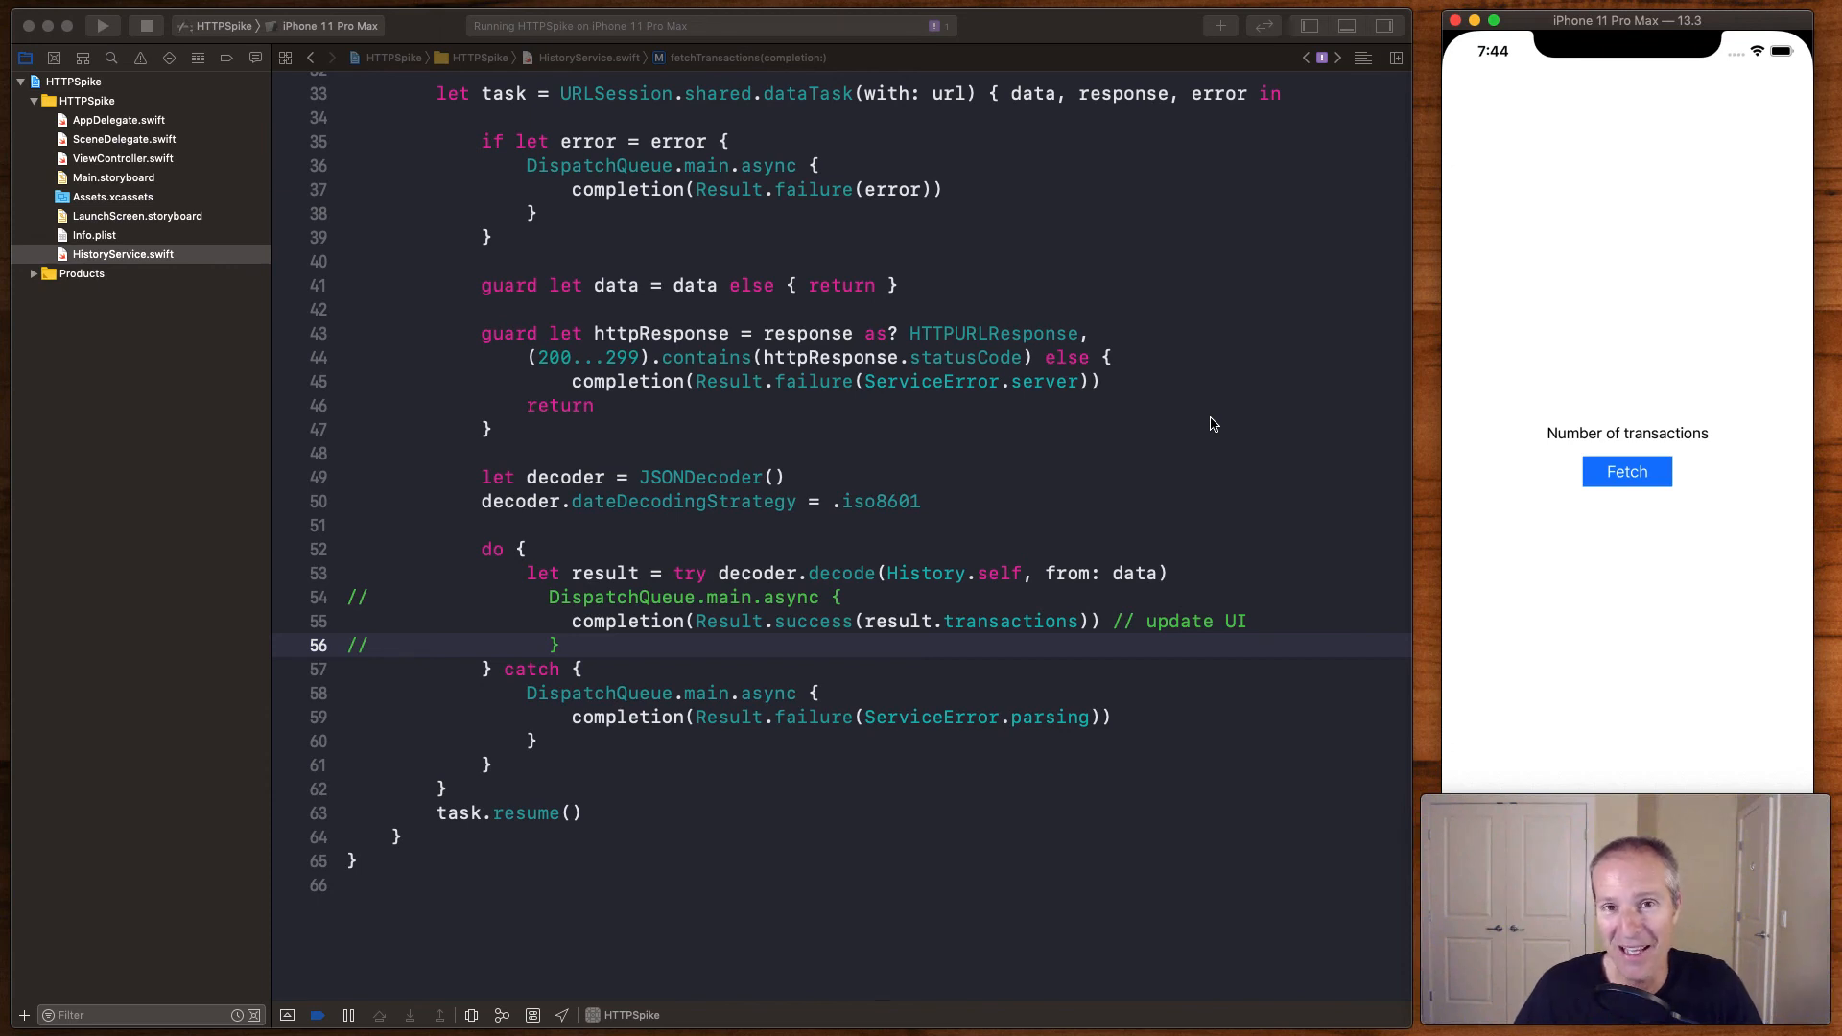
pyautogui.moveTo(990, 435)
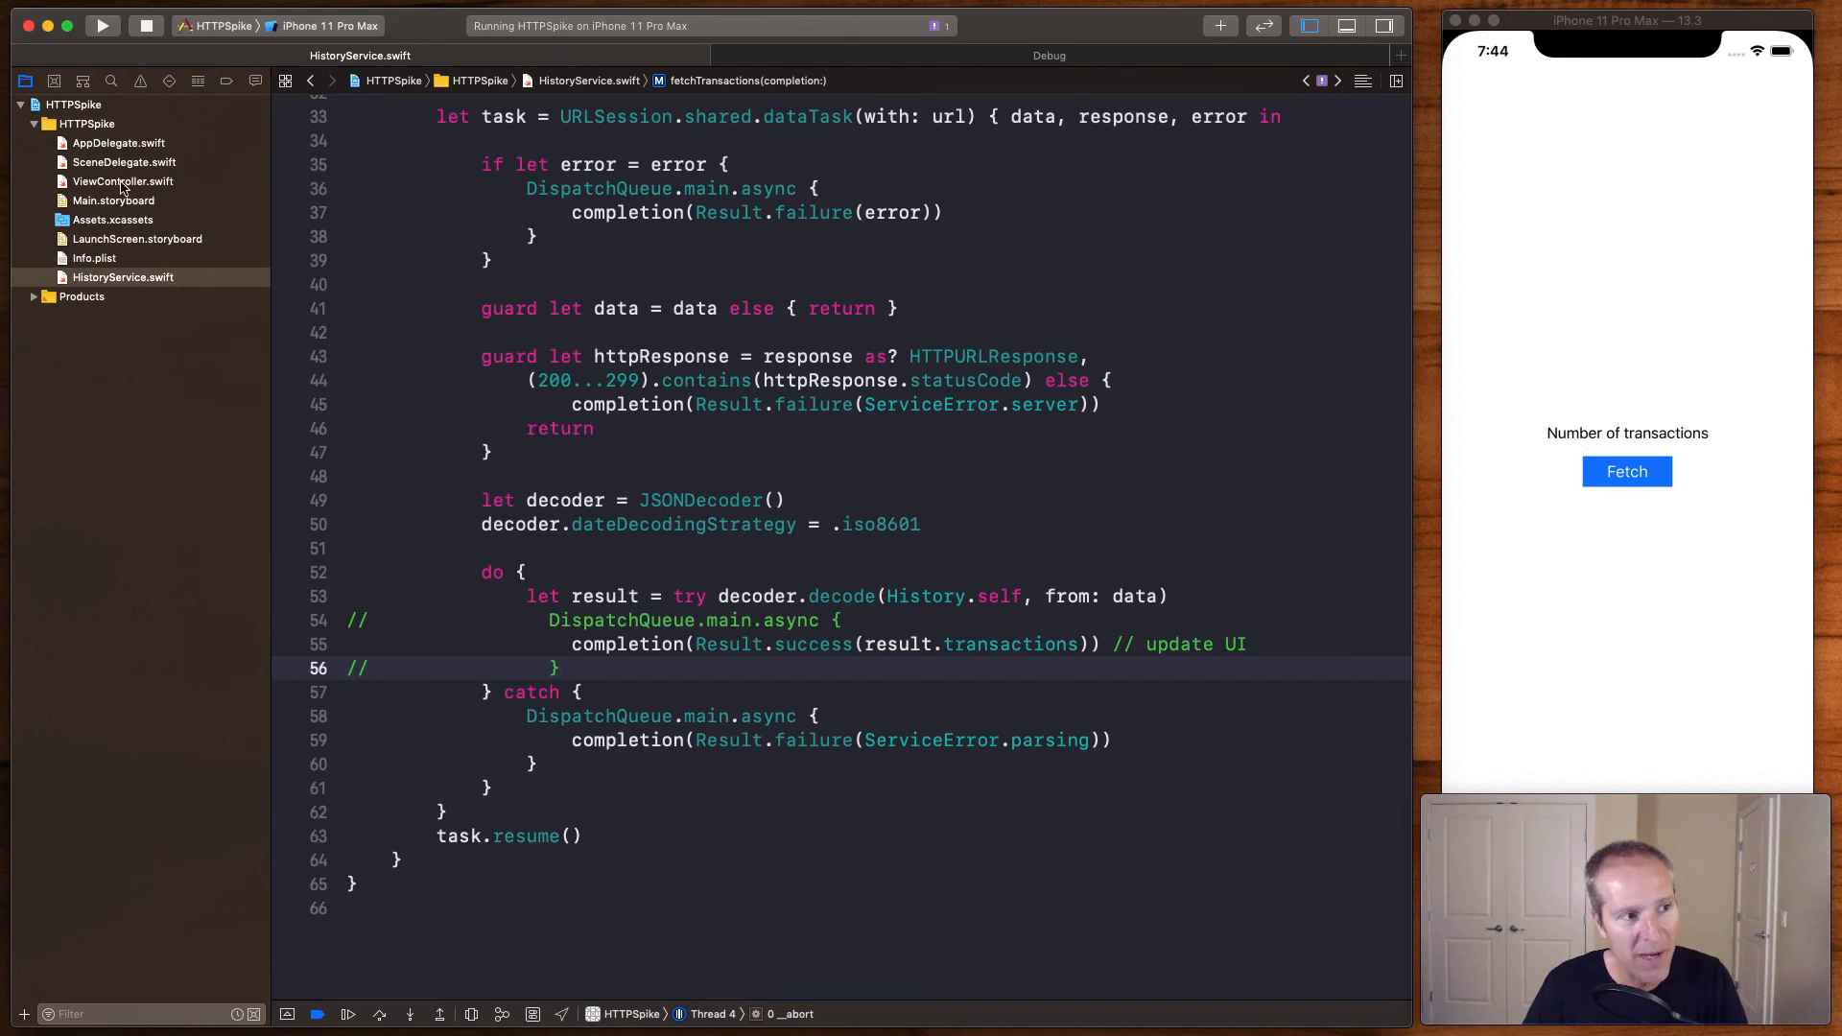
# Show ViewController.swift with the purple main-thread-only runtime warning on line 52.
pyautogui.click(123, 180)
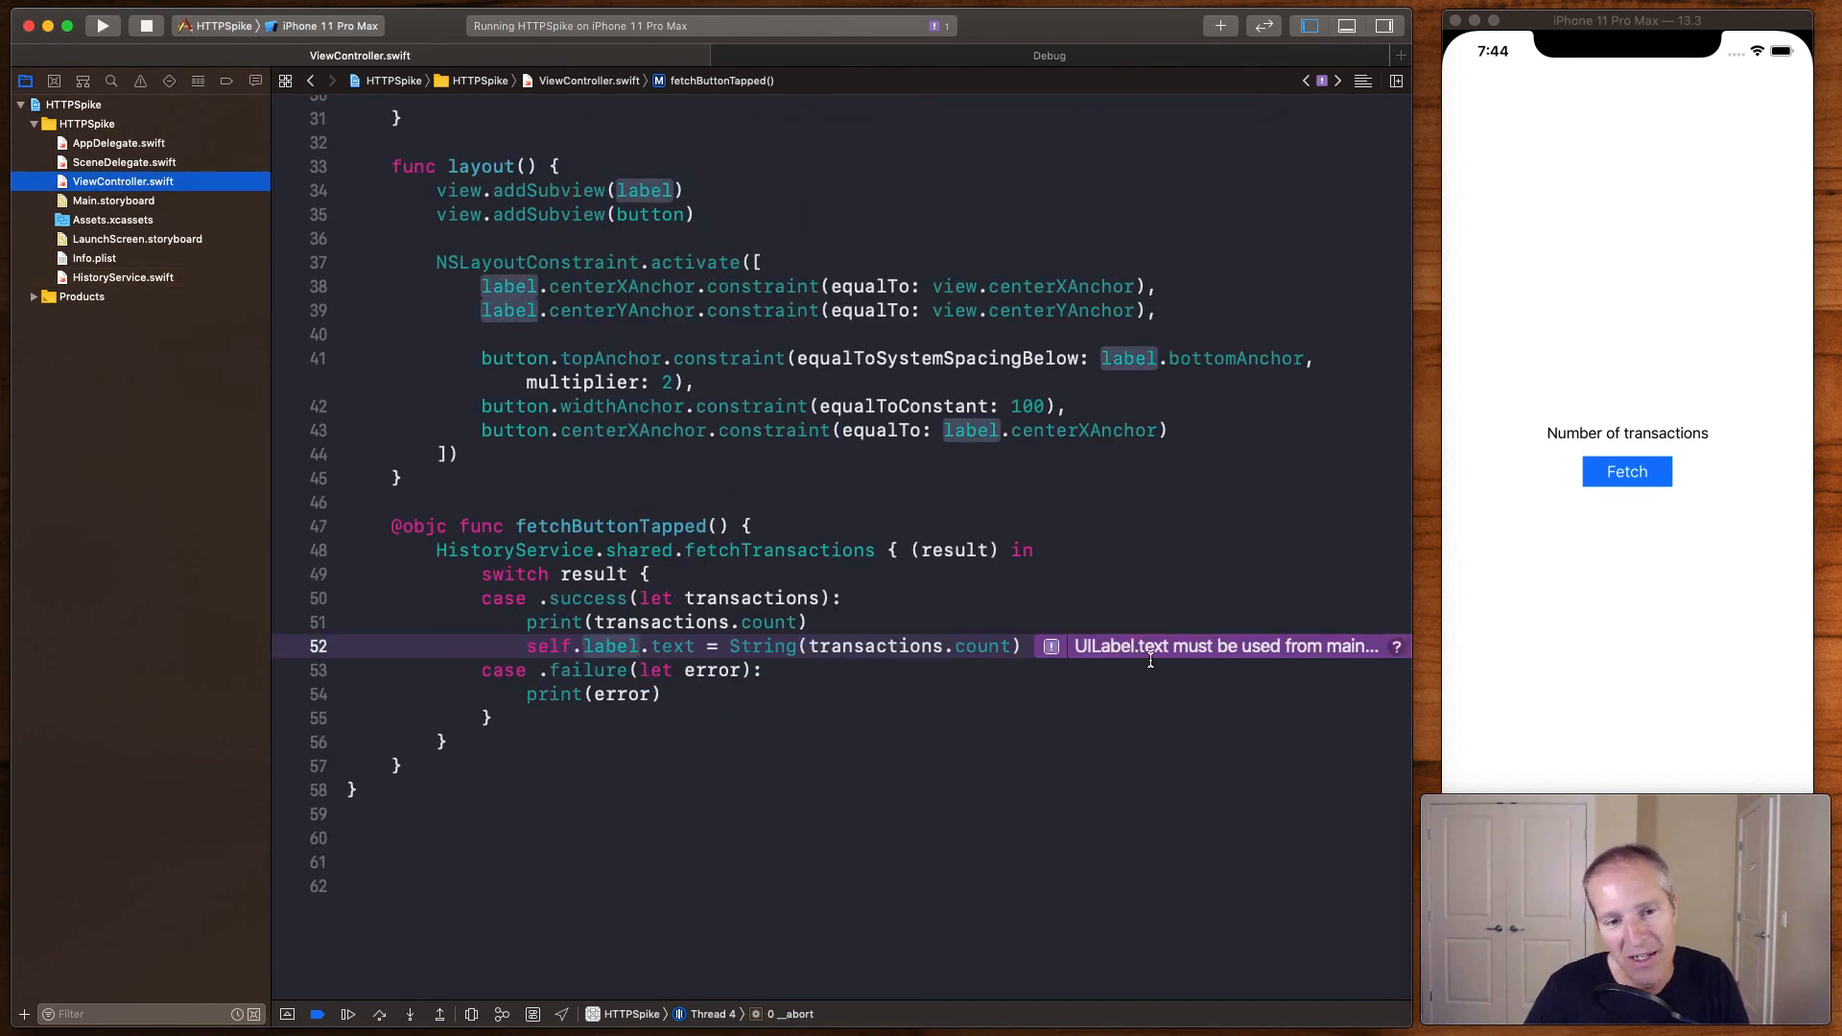
pyautogui.moveTo(1224, 654)
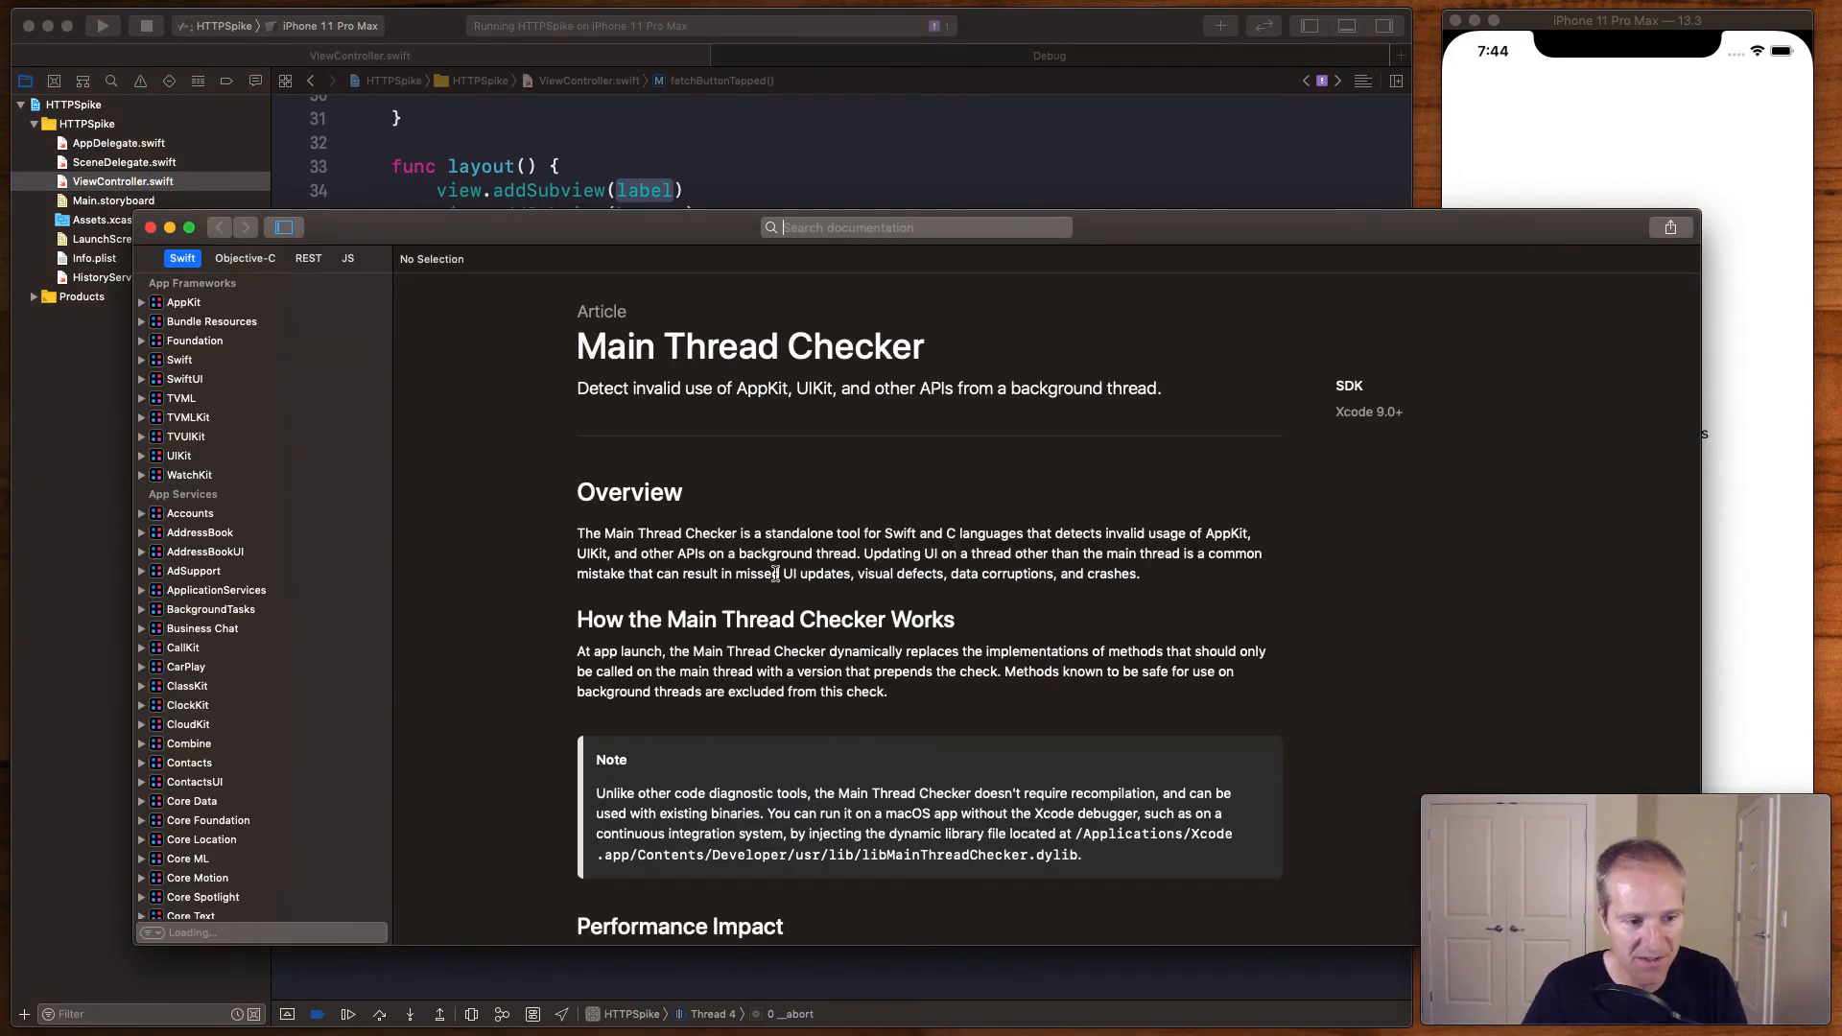
pyautogui.moveTo(856, 149)
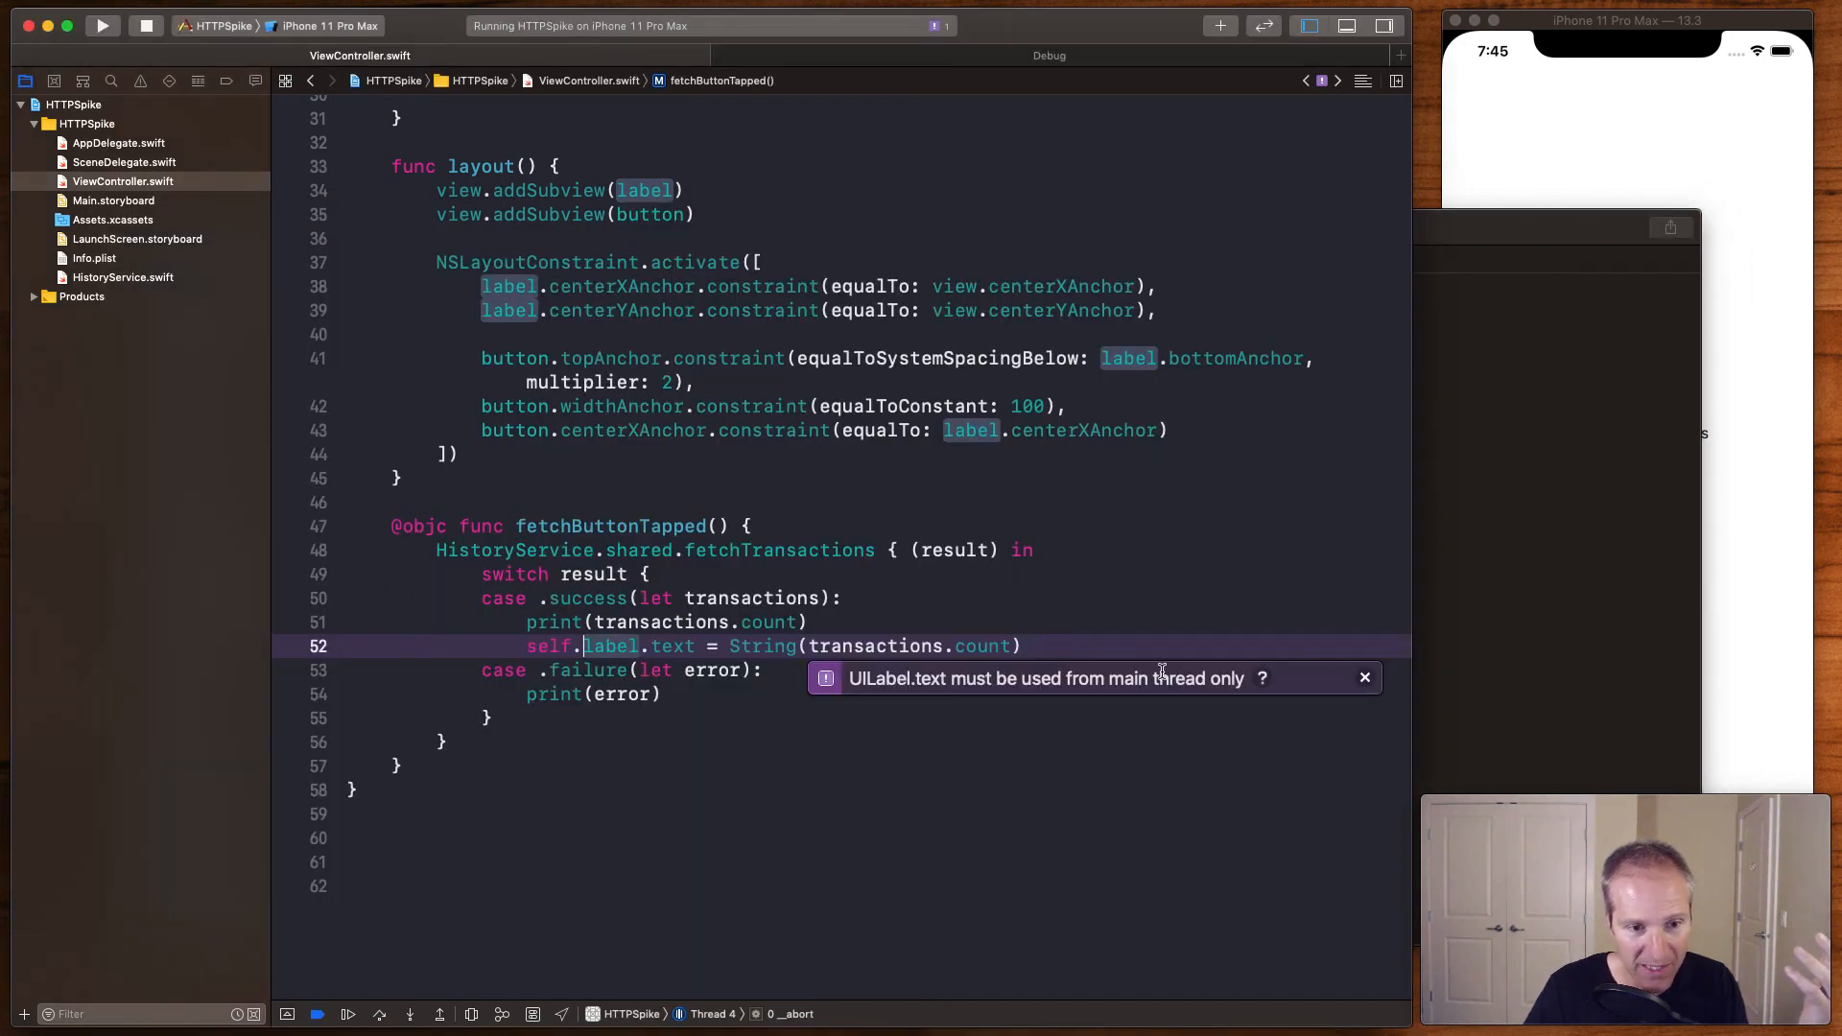
pyautogui.moveTo(1171, 719)
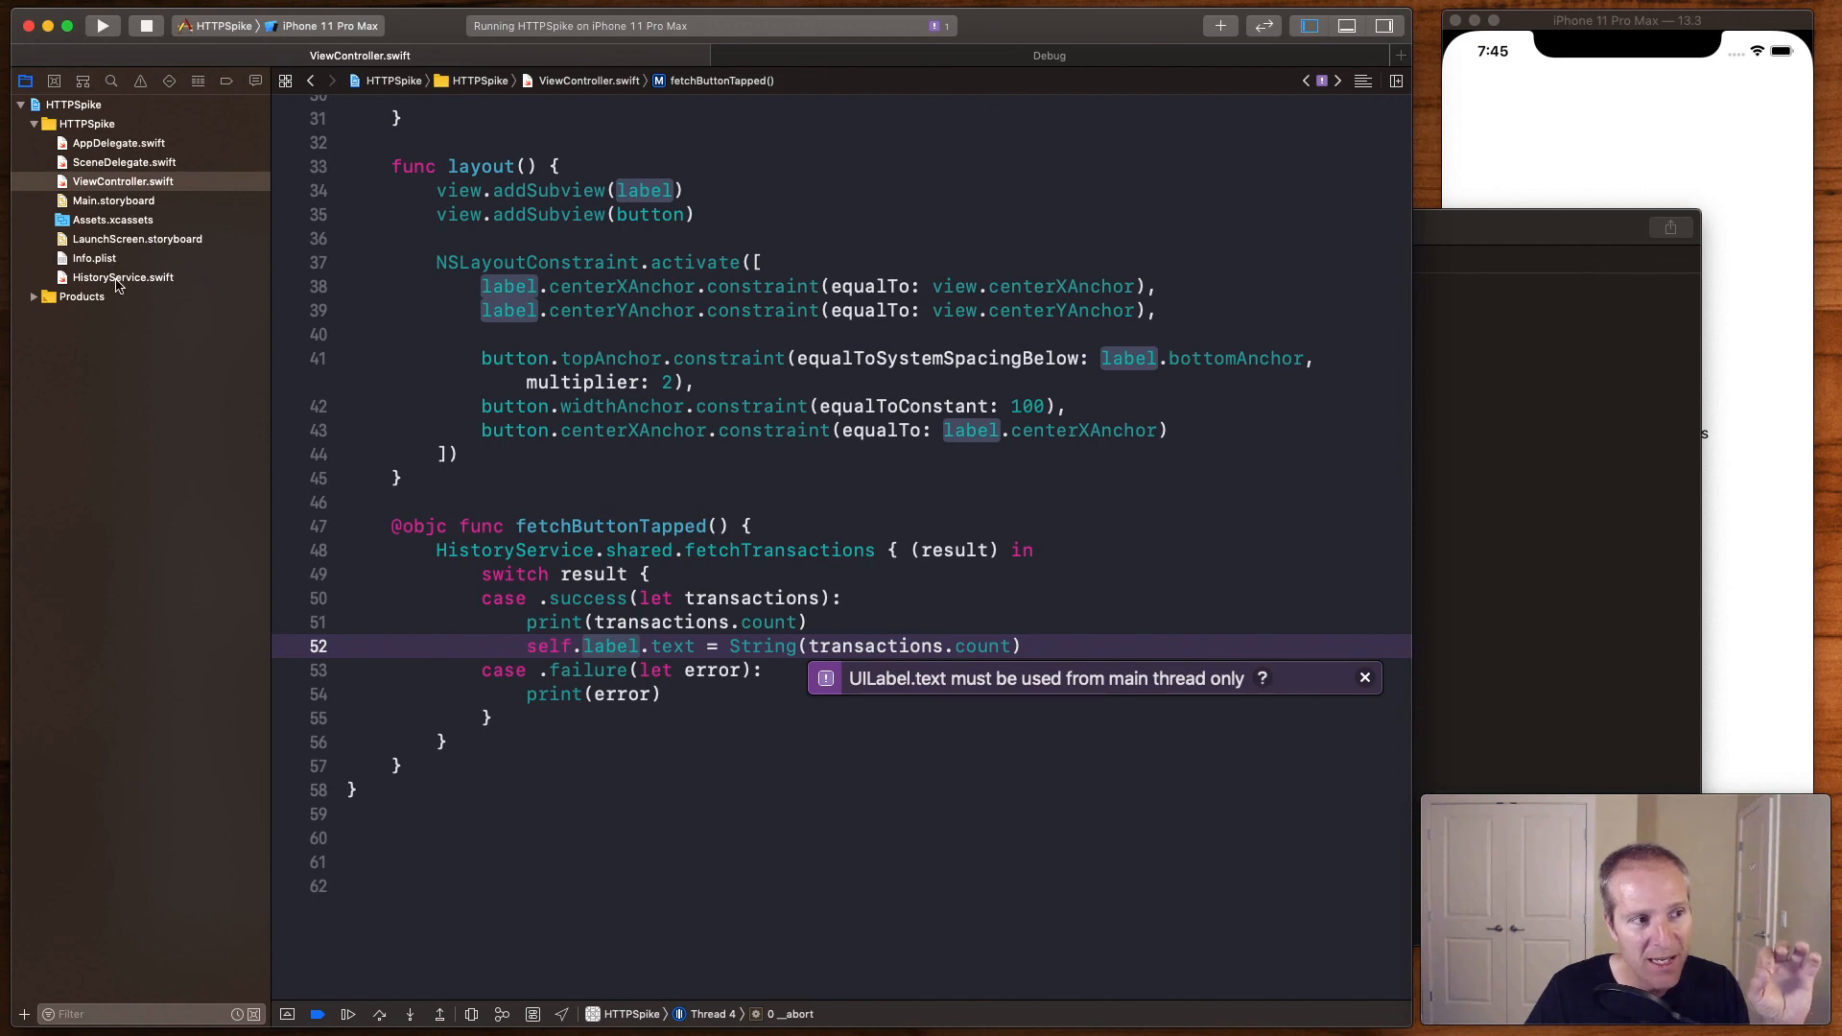
# Return to HistoryService.swift at the success-completion dispatch lines to restore DispatchQueue.main.async.
pyautogui.click(122, 276)
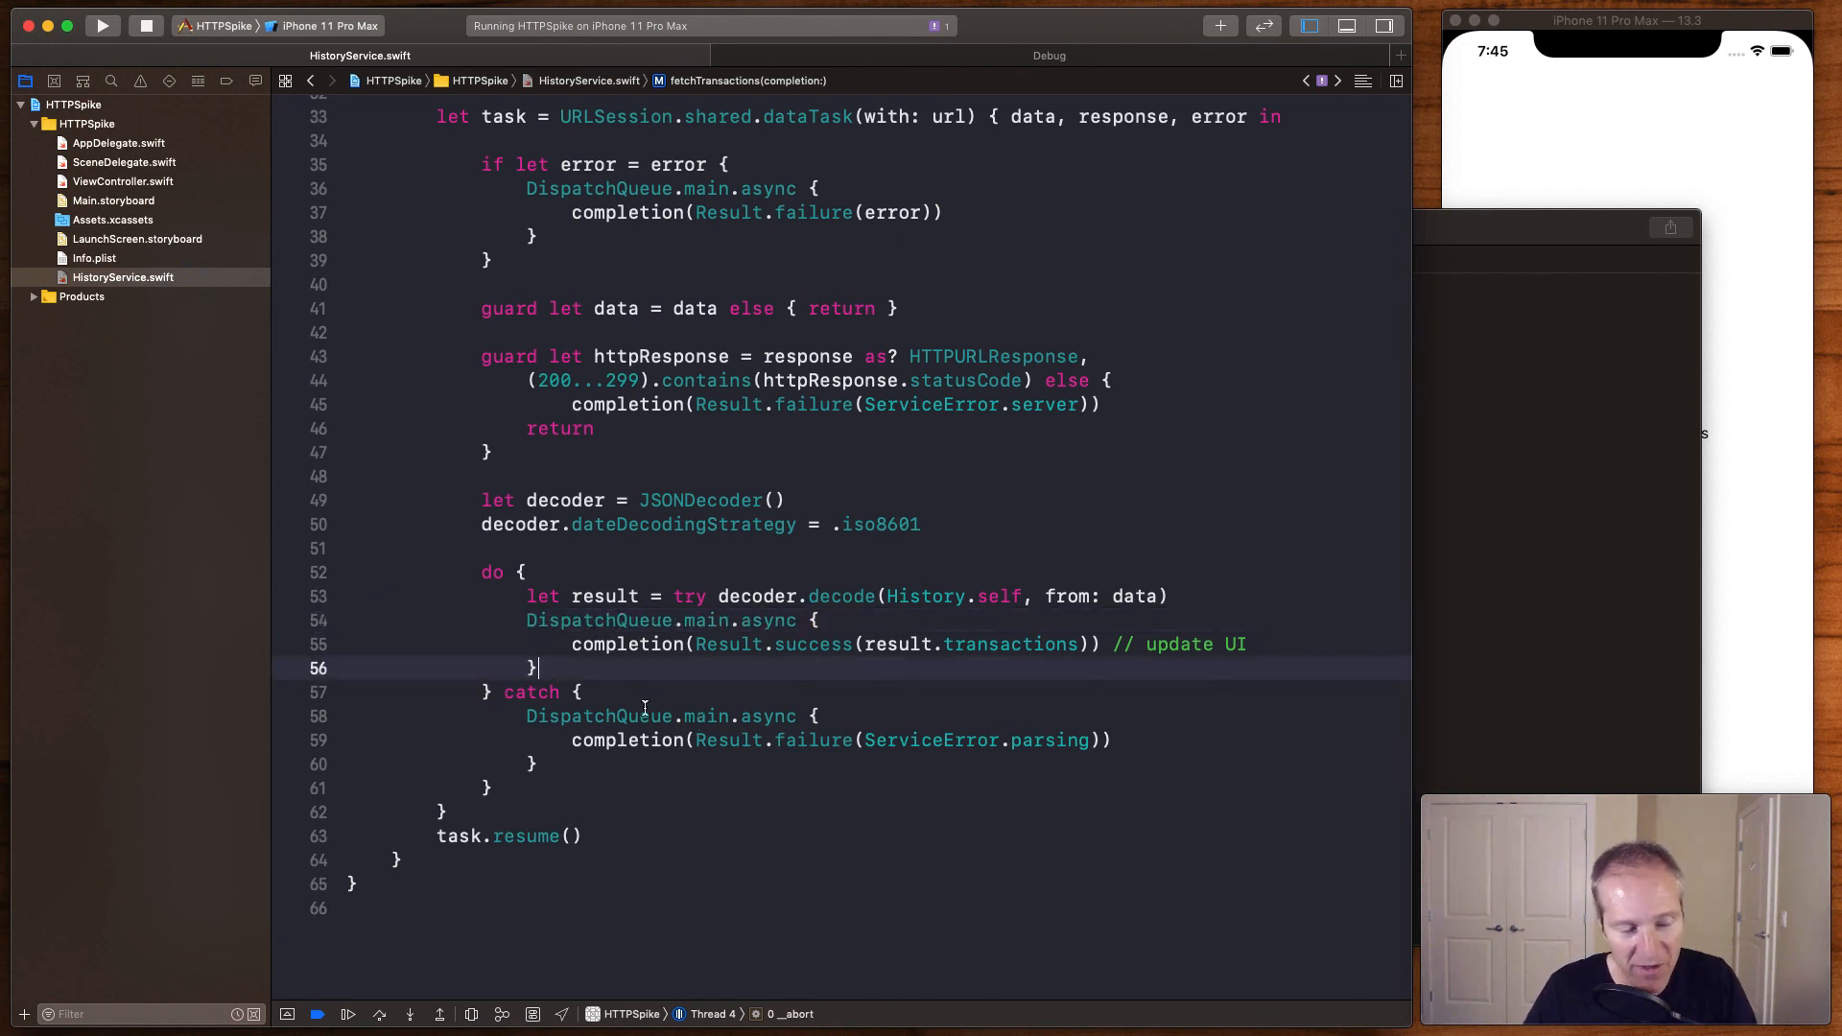
pyautogui.scroll(-3)
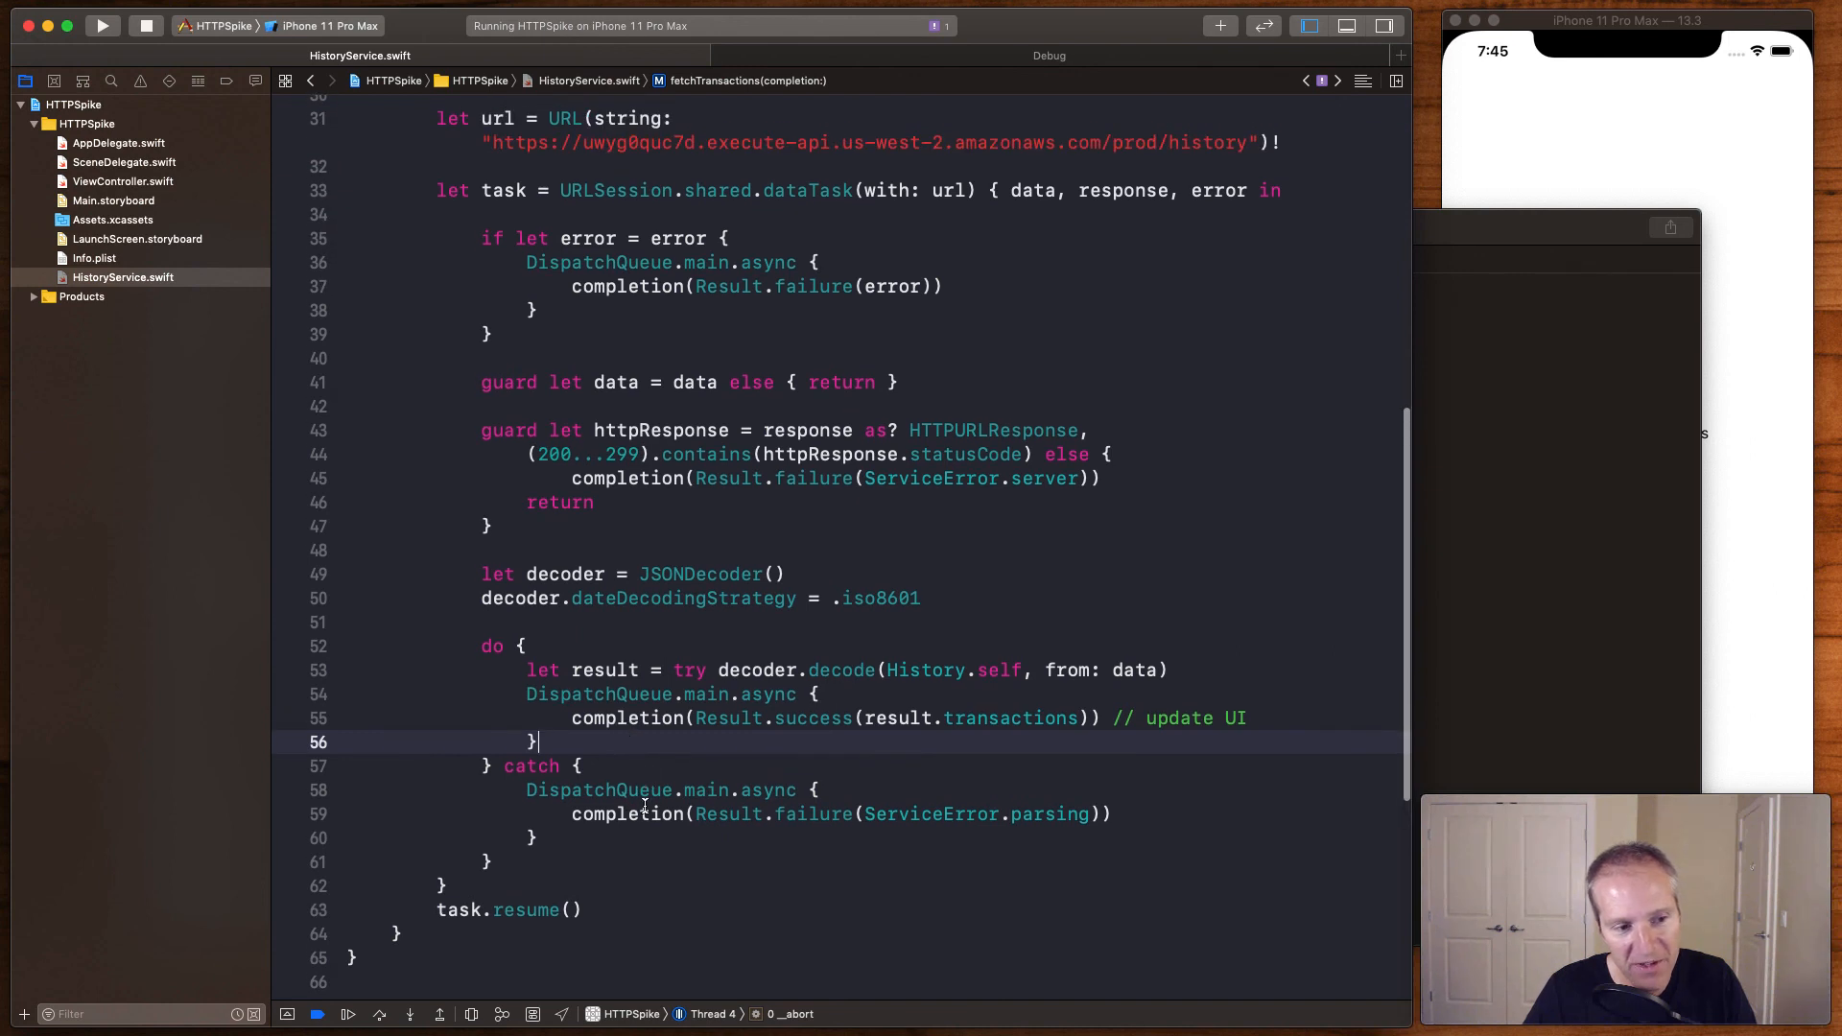